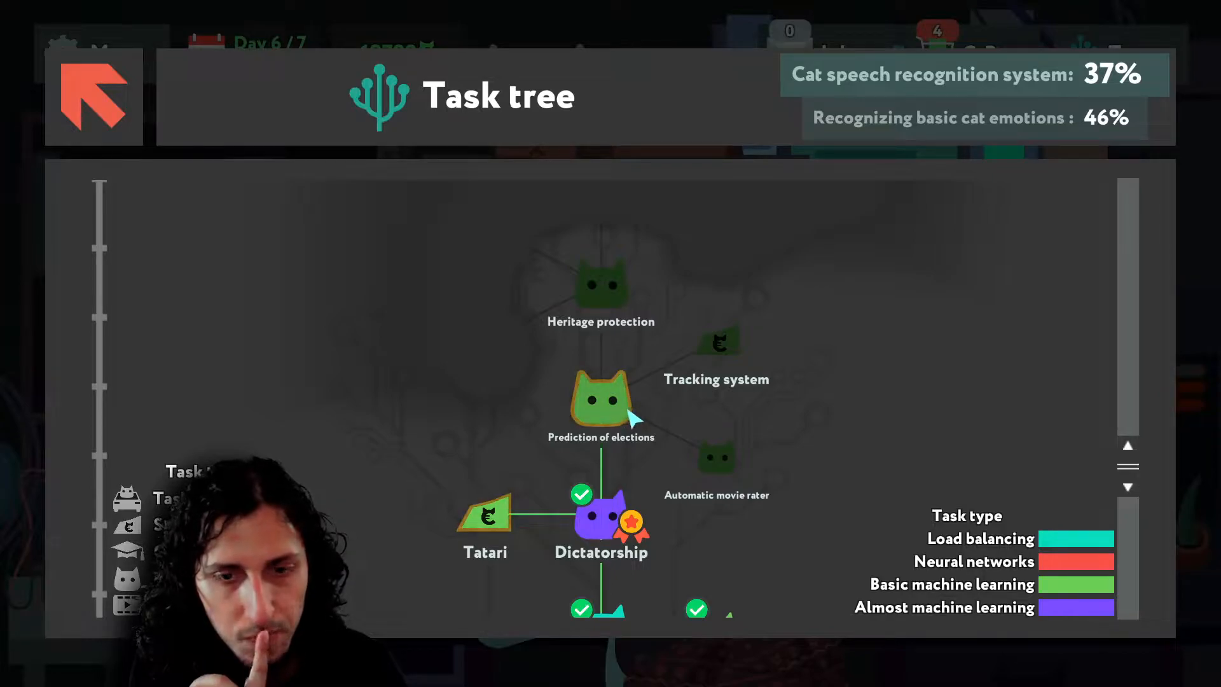
mouse_move(717, 425)
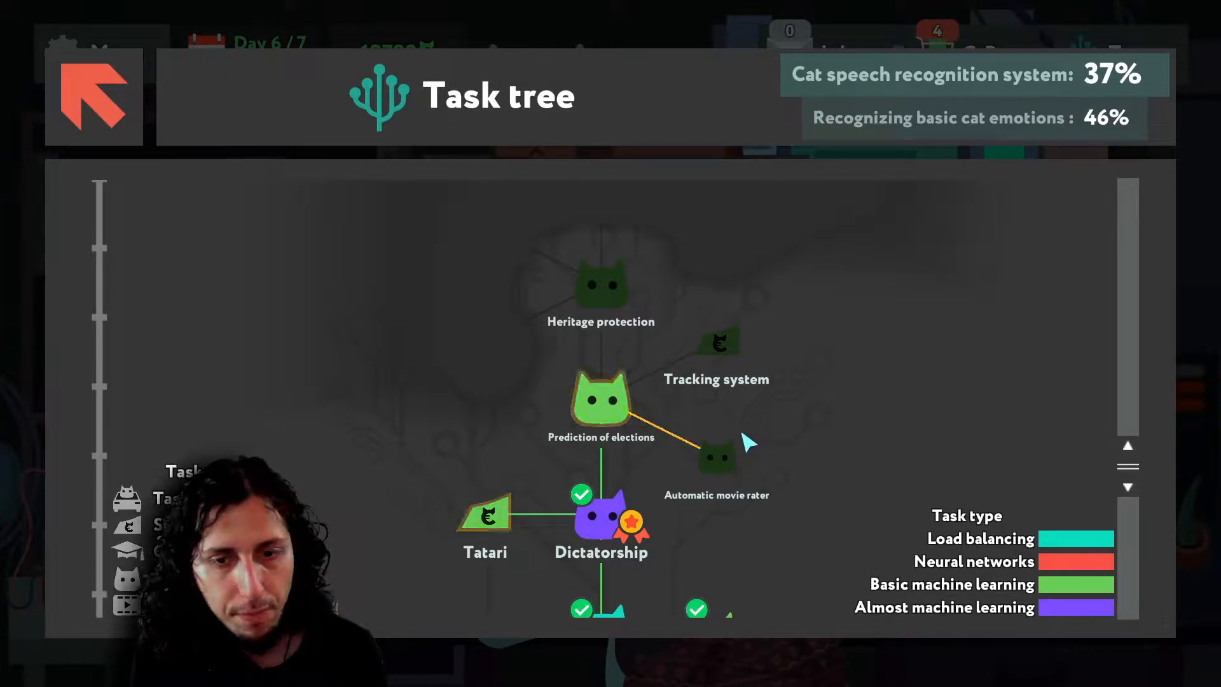
- Review the remaining tasks in the task tree and return to the desk
scroll("down", 3)
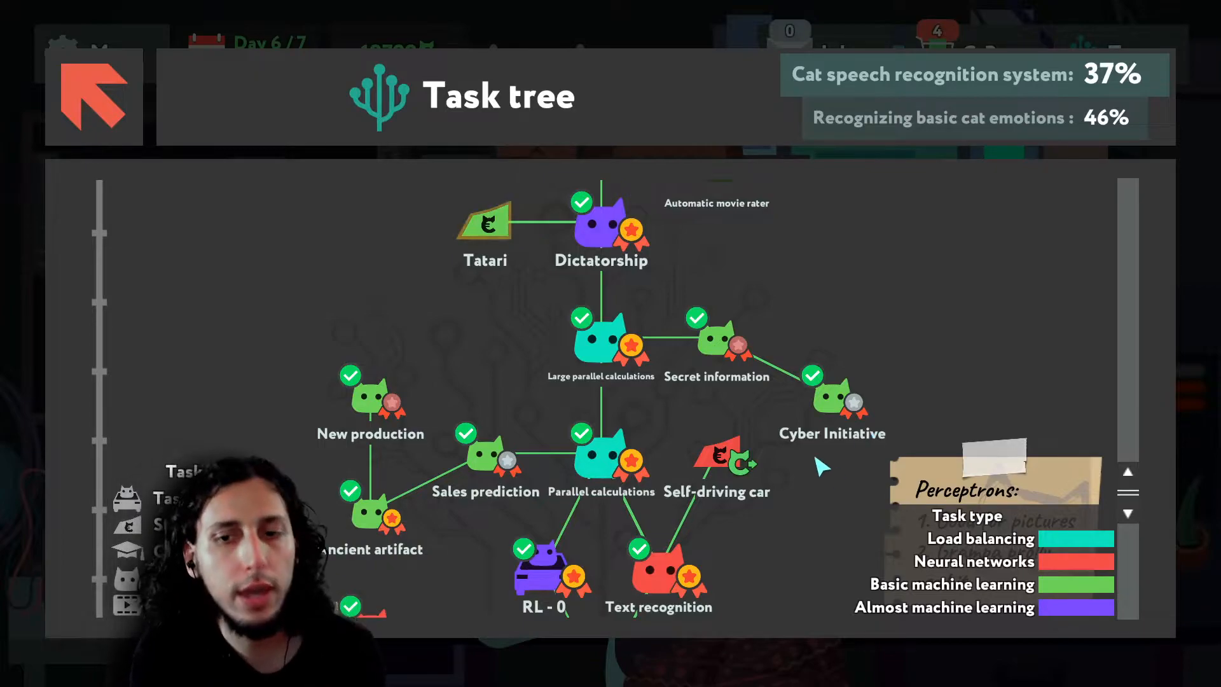
left_click(93, 95)
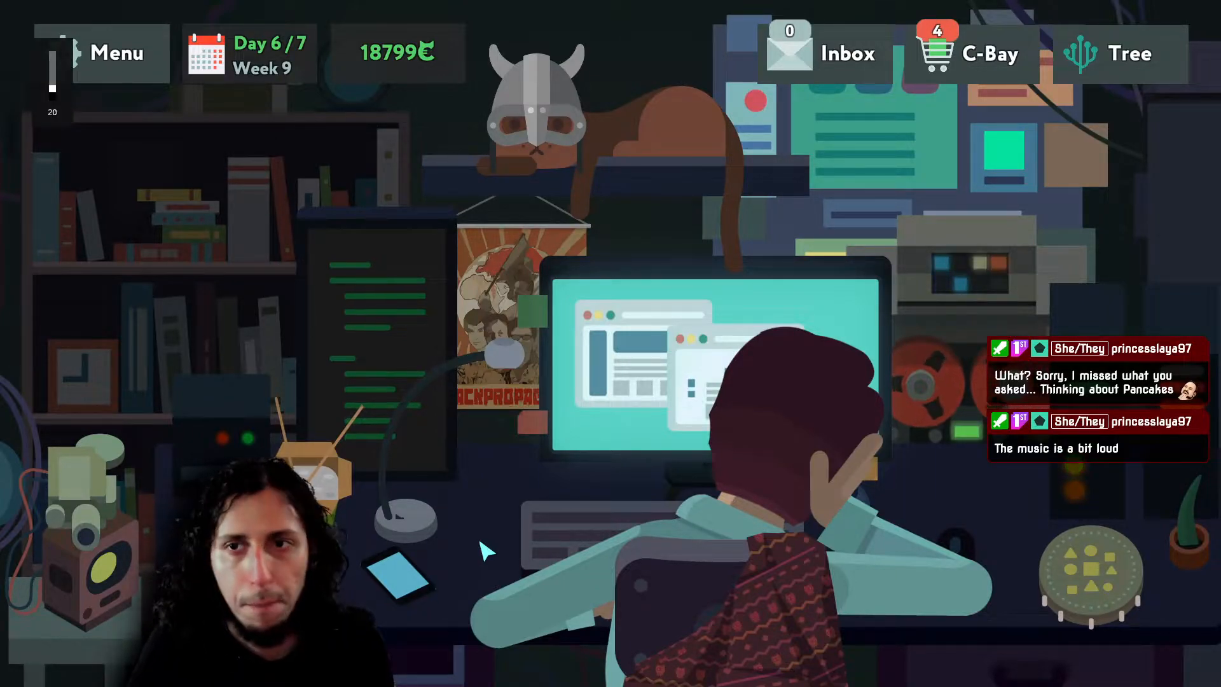
- Lower the music volume to about half in the settings menu and continue playing
left_click(117, 53)
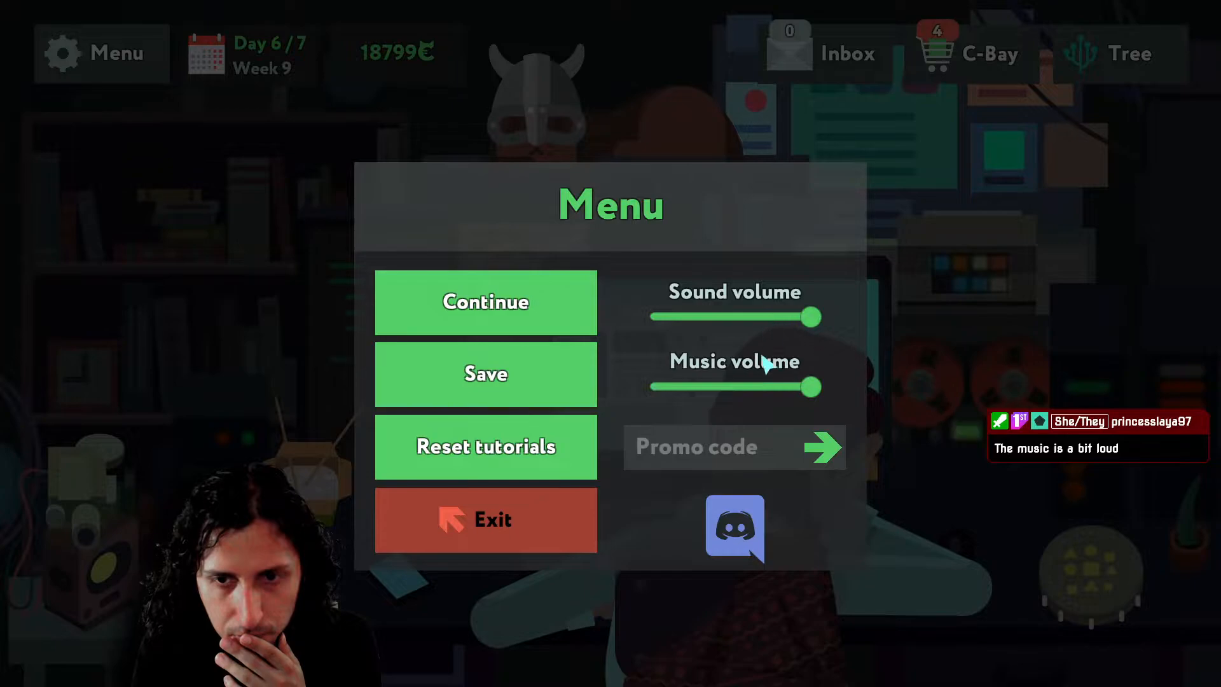
left_click_drag(814, 387, 752, 386)
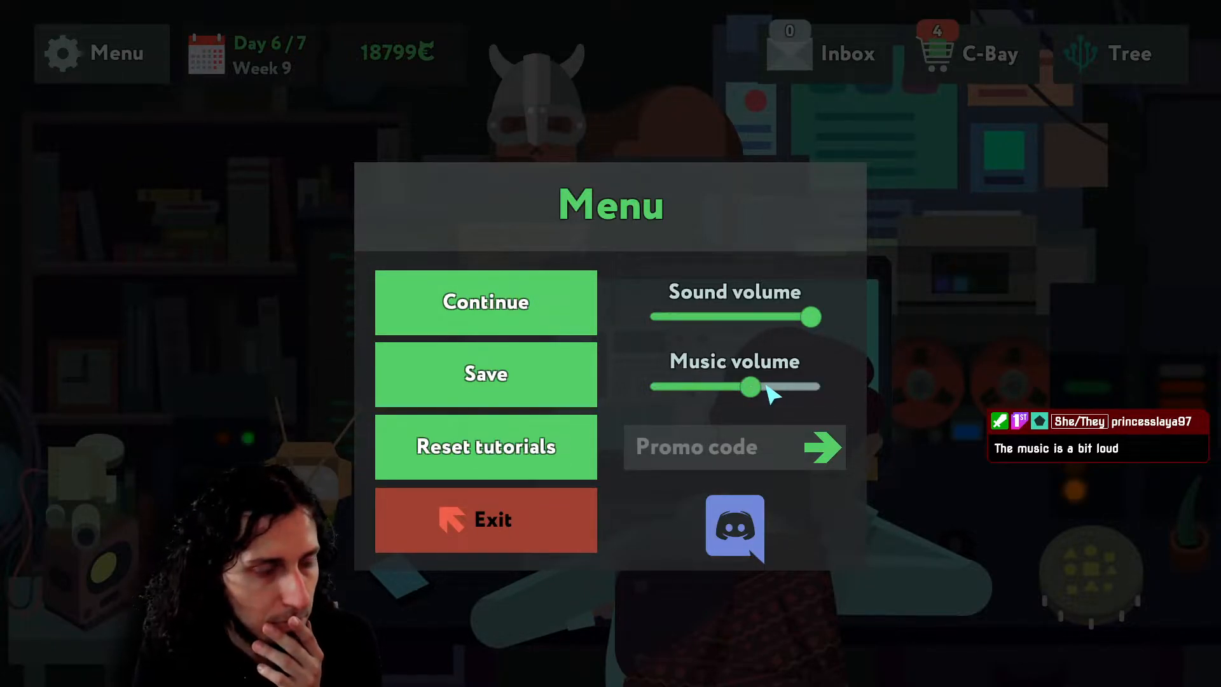
left_click(485, 303)
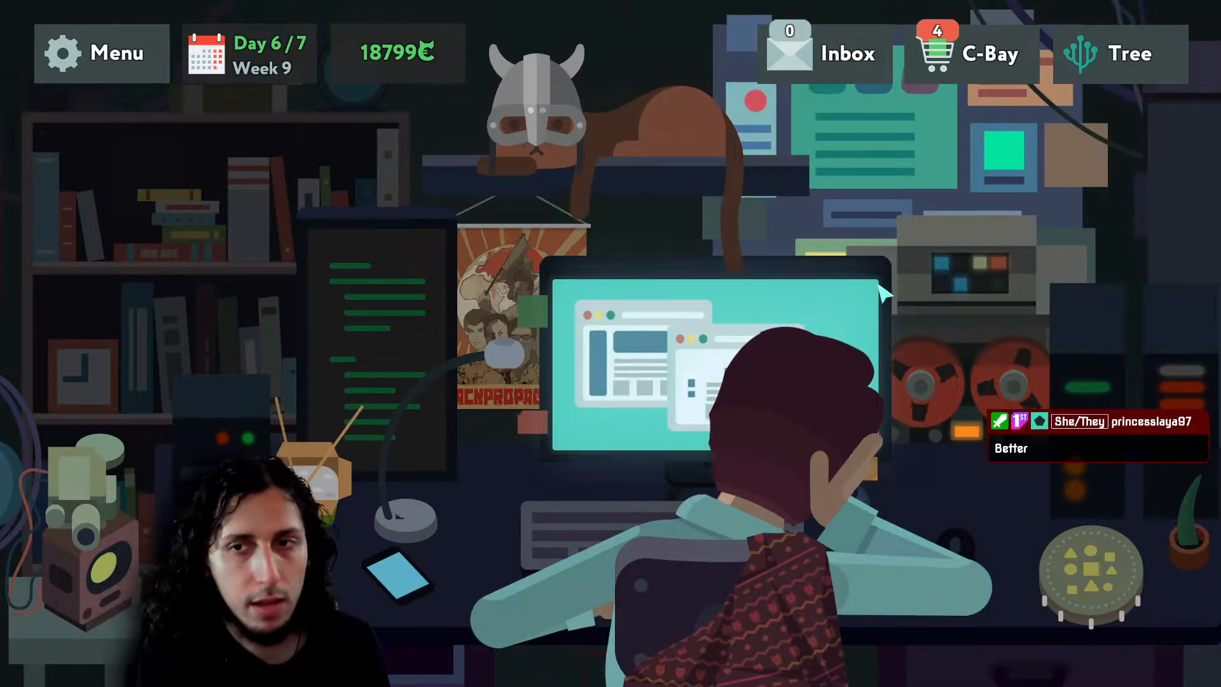
- Browse the task tree to the Dictatorship branch and open the Tatari startup invitation
left_click(1128, 54)
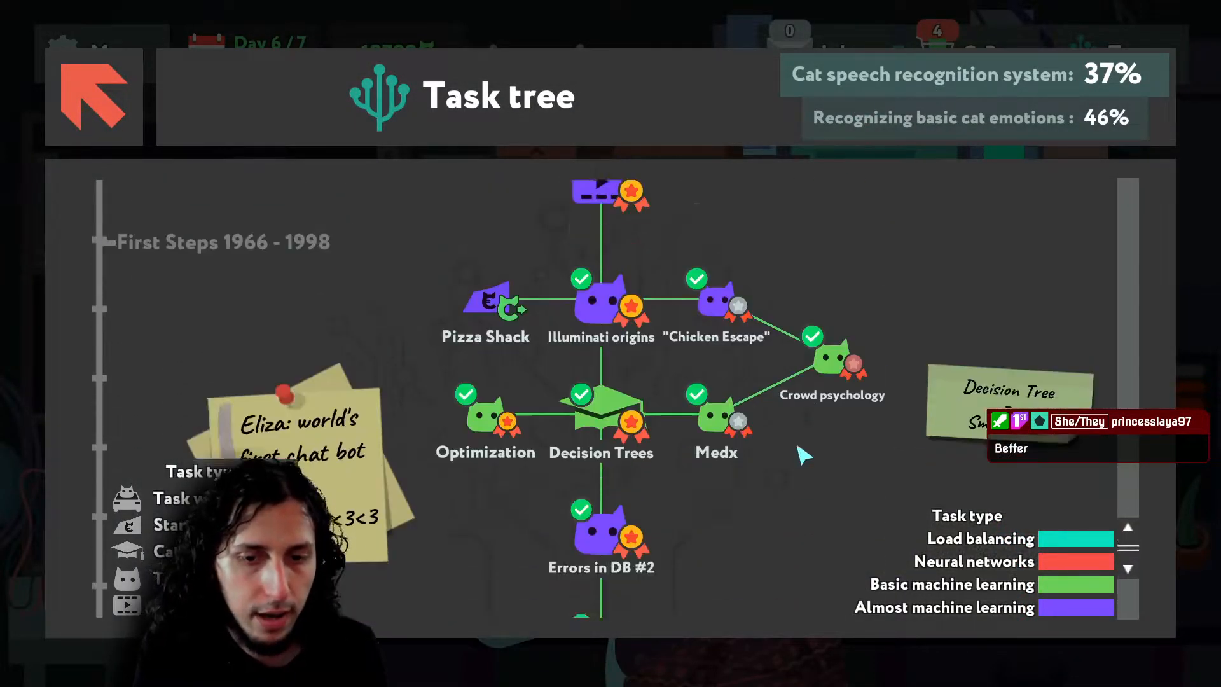
scroll("down", 3)
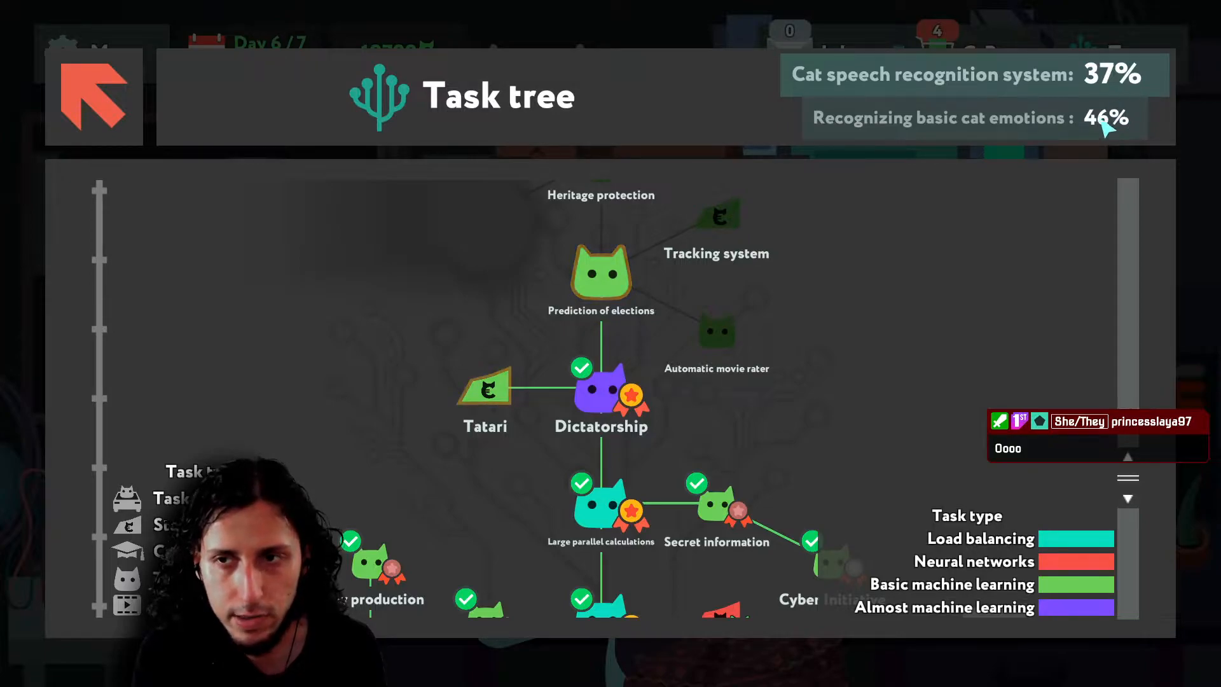
mouse_move(1137, 129)
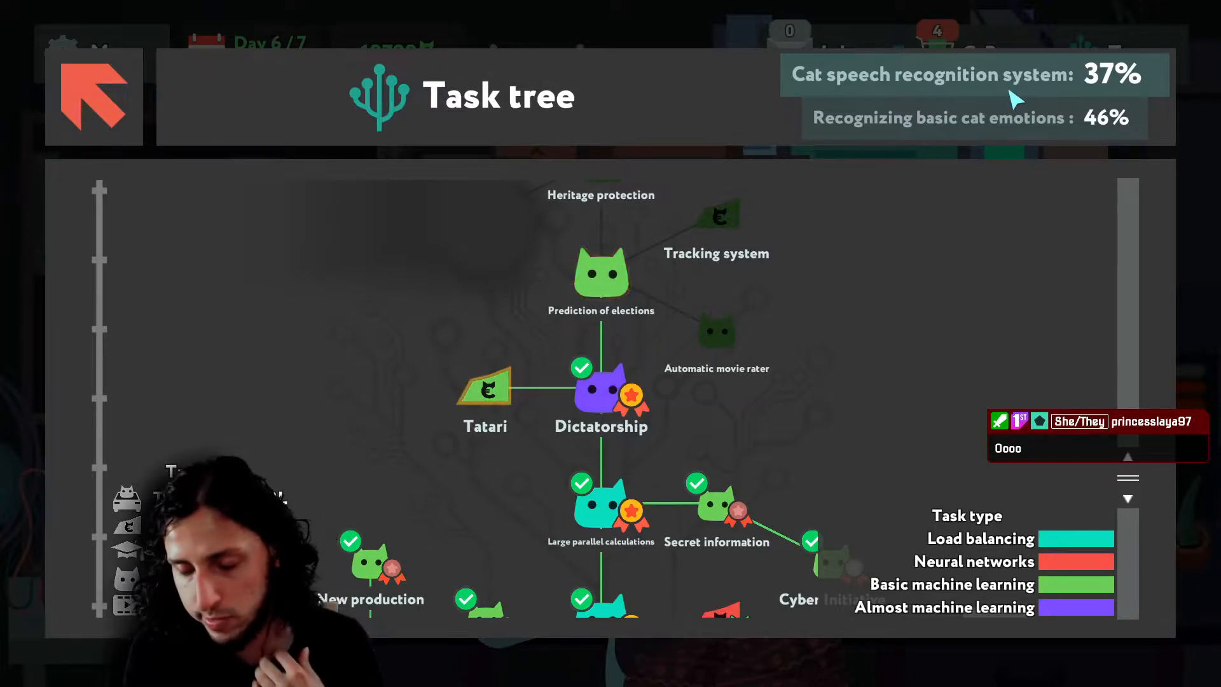
mouse_move(635, 335)
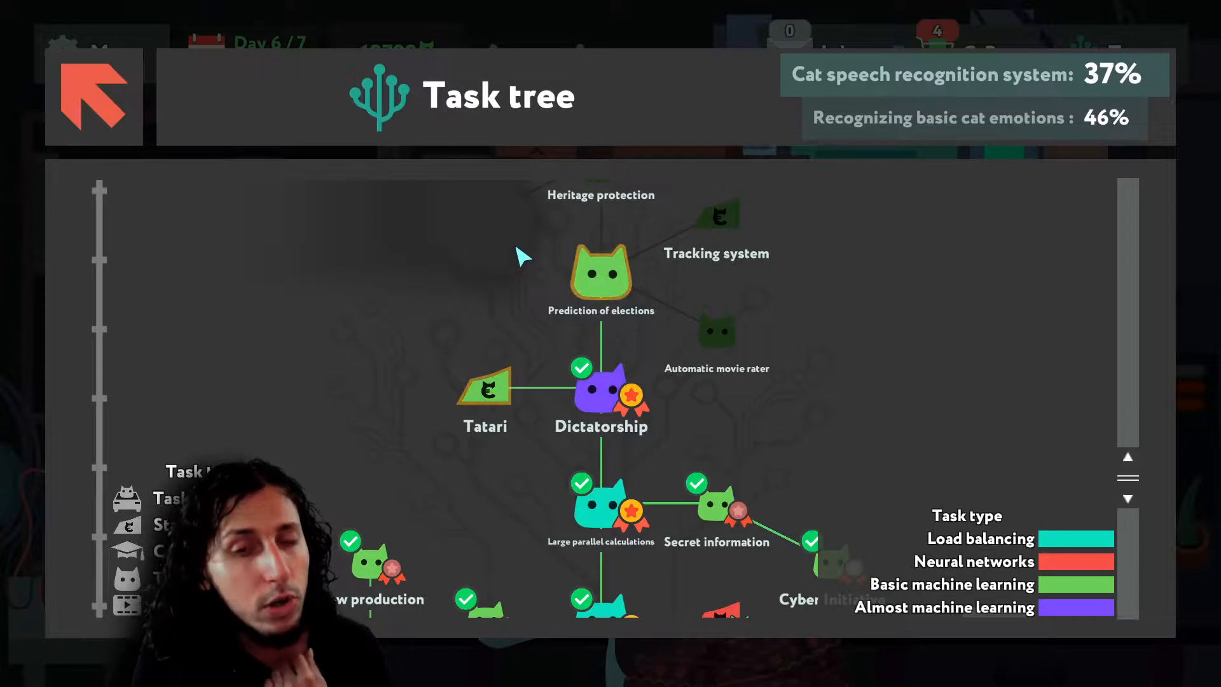
mouse_move(660, 297)
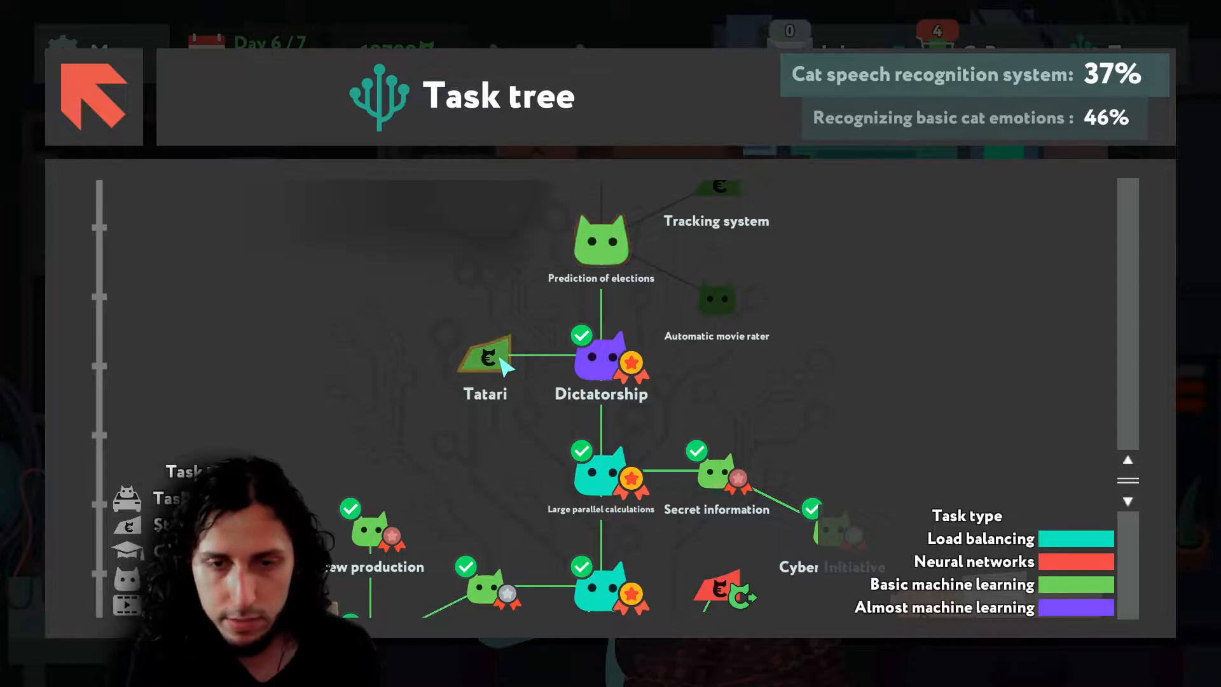
left_click(93, 95)
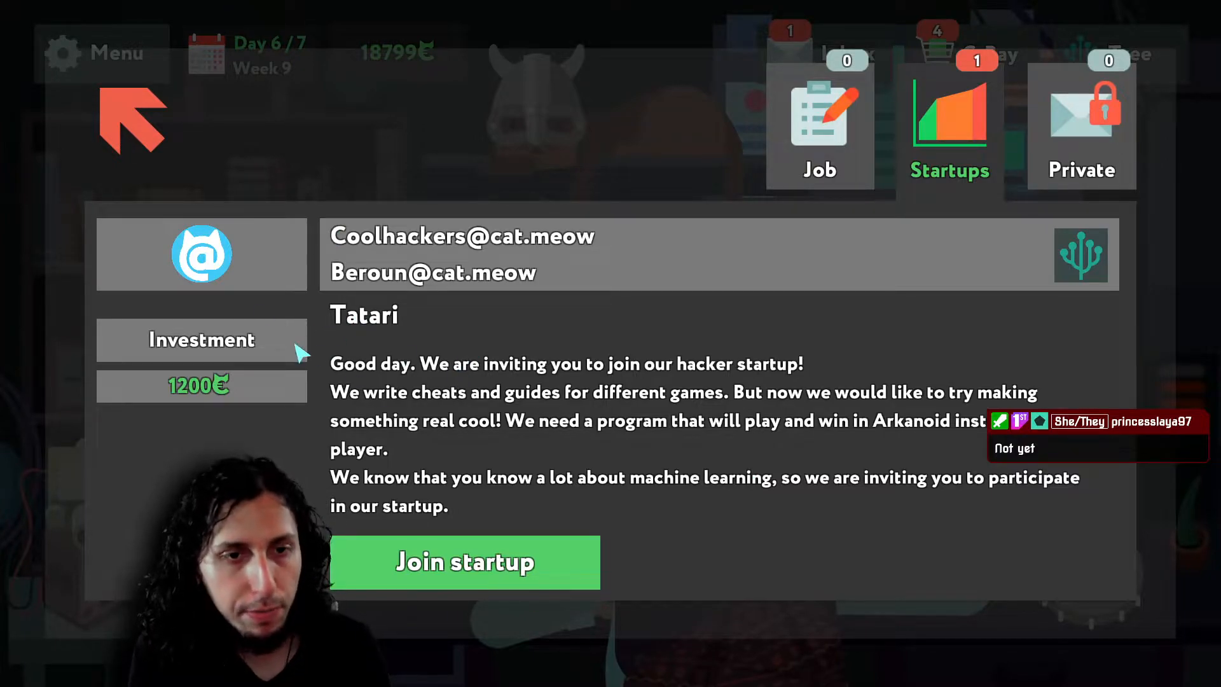
mouse_move(467, 303)
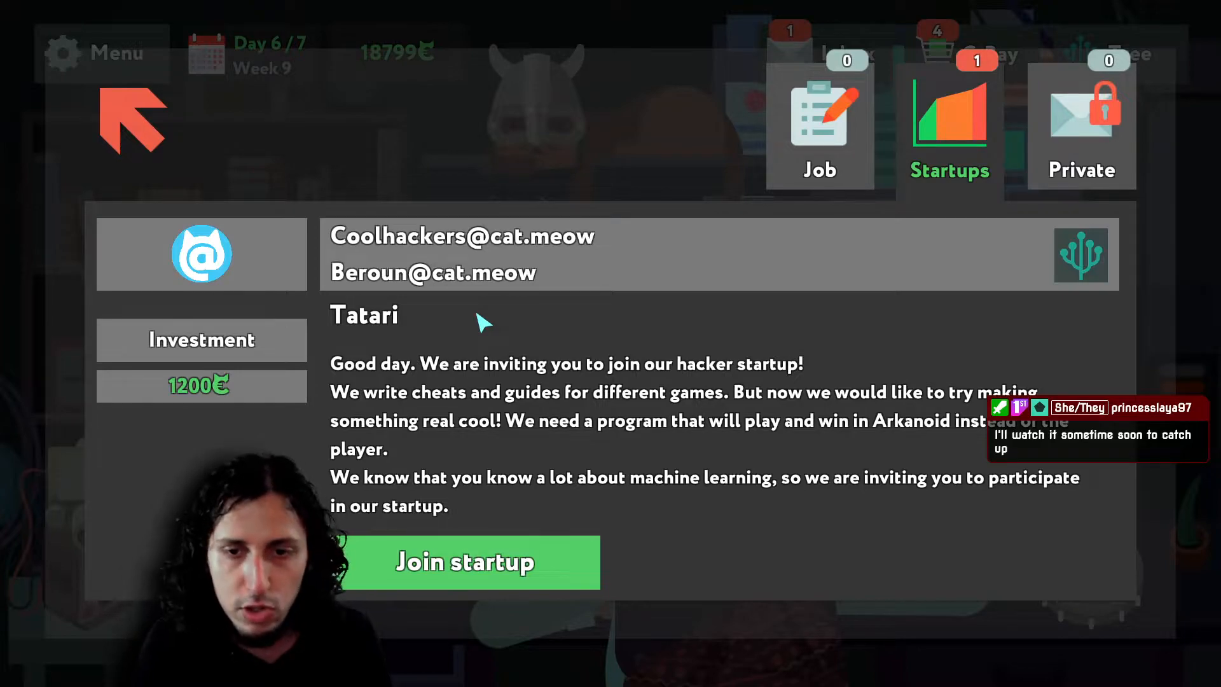
mouse_move(464, 298)
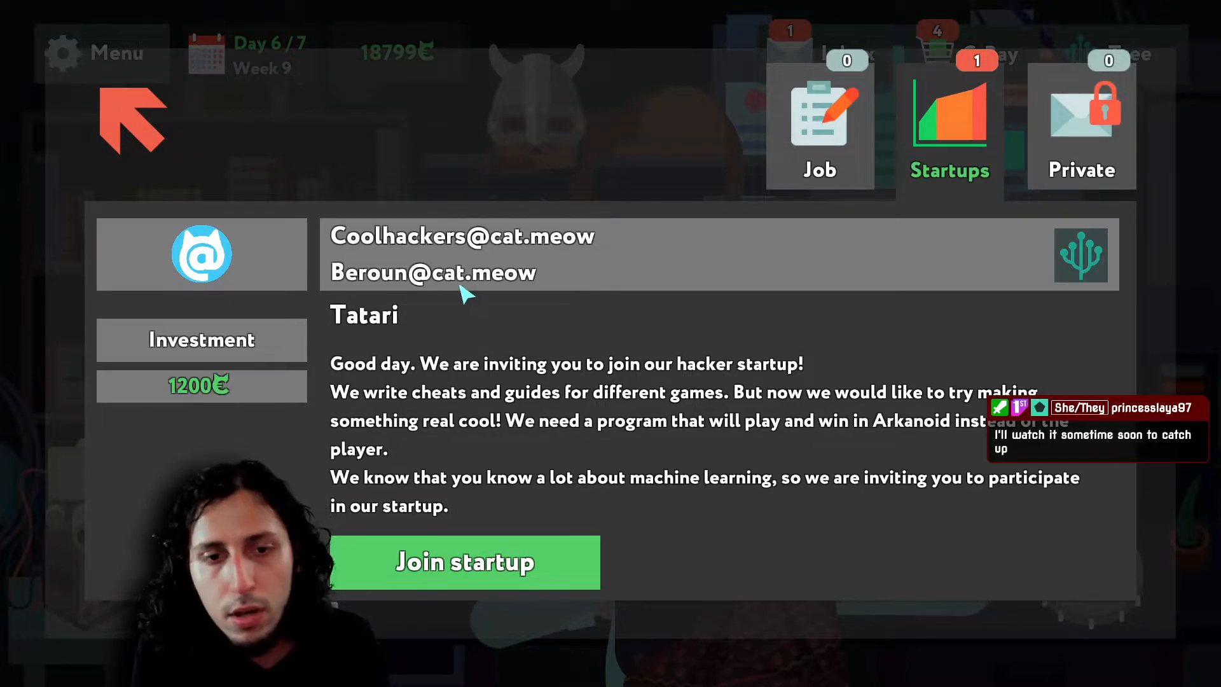
mouse_move(459, 349)
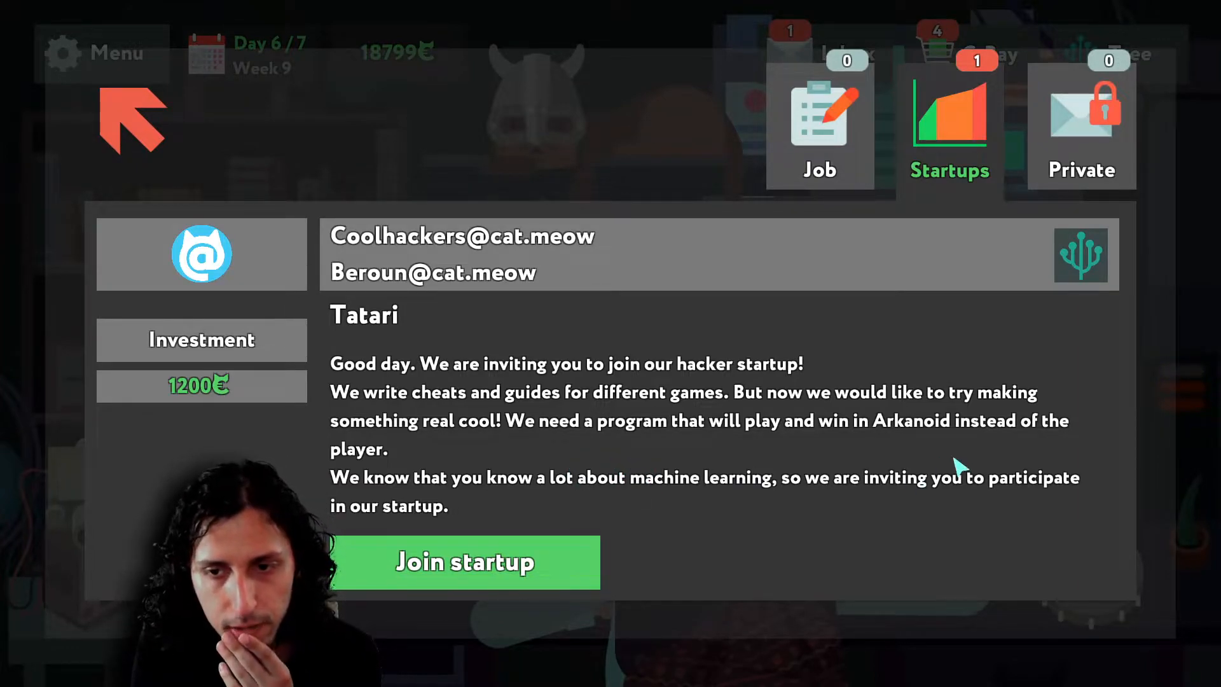
mouse_move(603, 393)
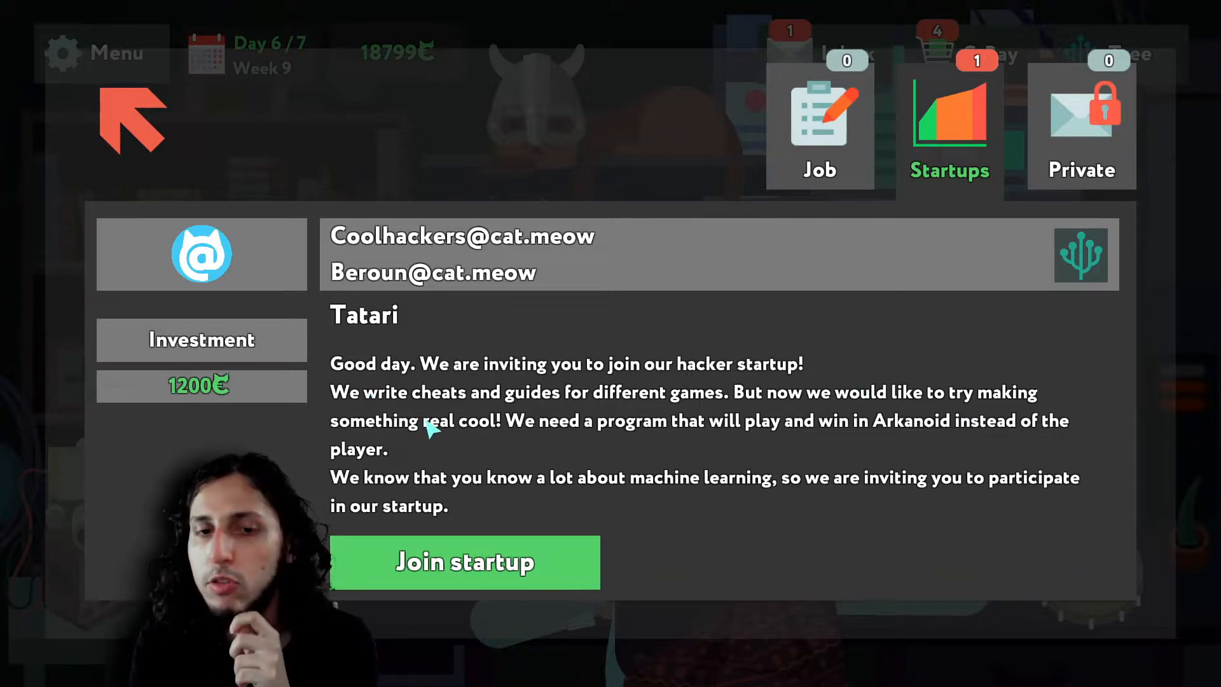
mouse_move(775, 440)
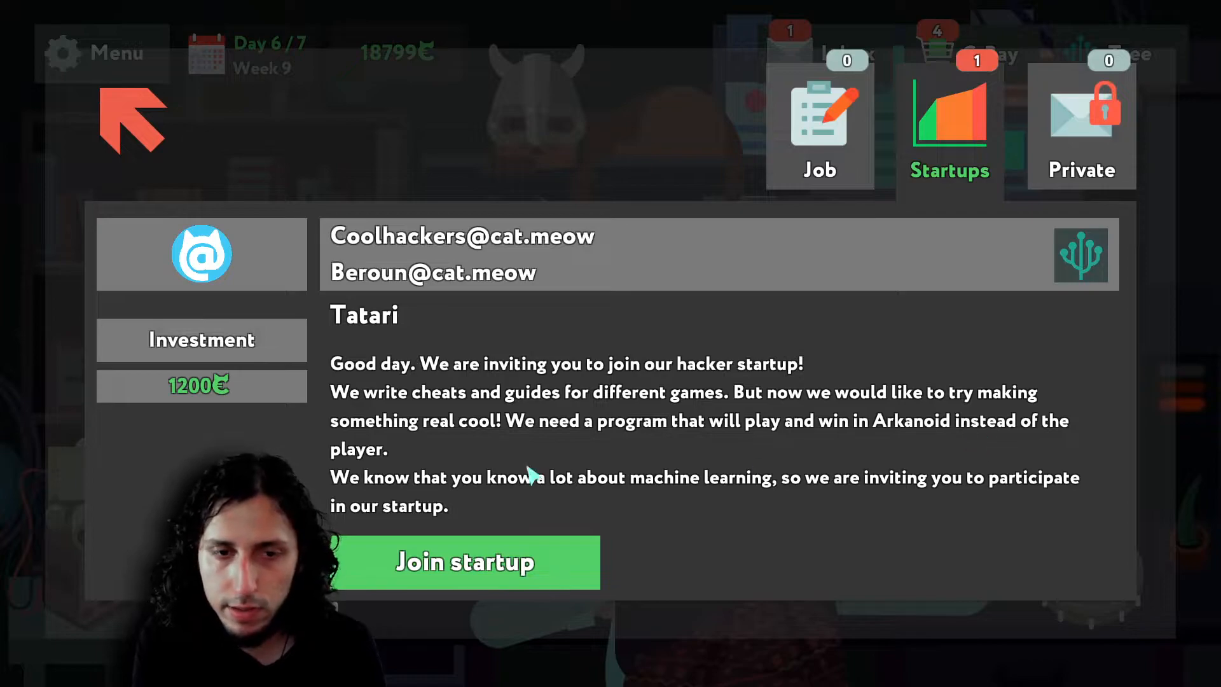
mouse_move(661, 510)
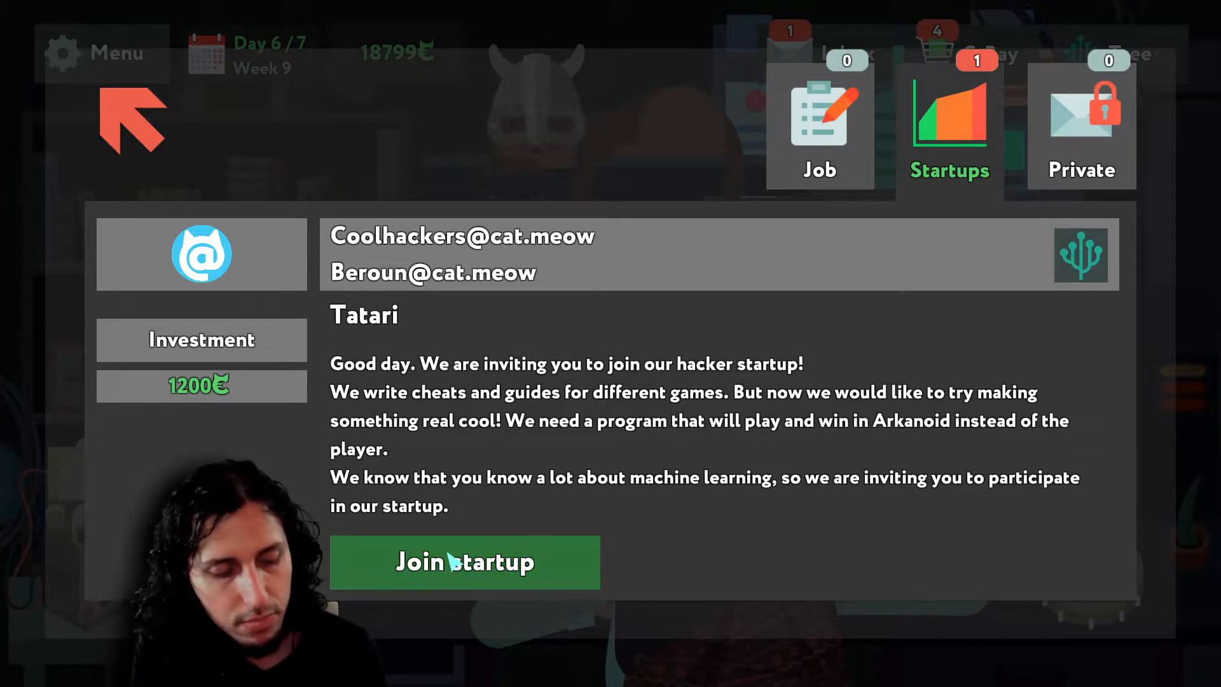
- Join the Tatari startup and confirm the 1200 investment
left_click(464, 561)
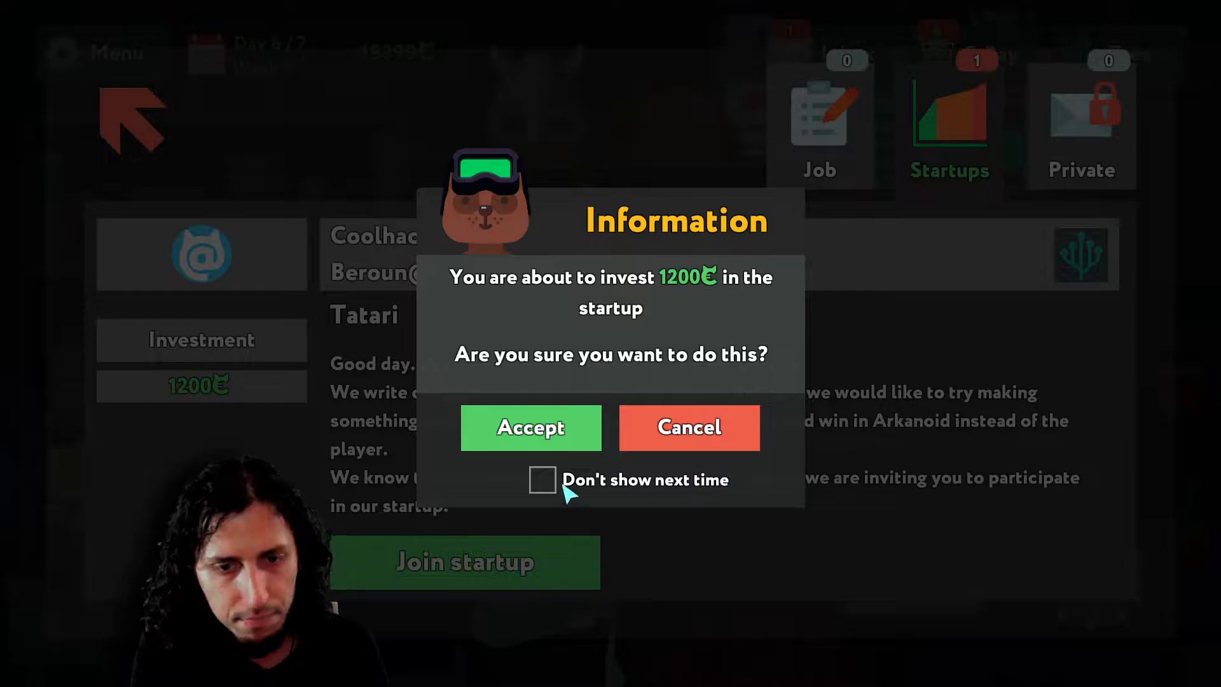
left_click(531, 428)
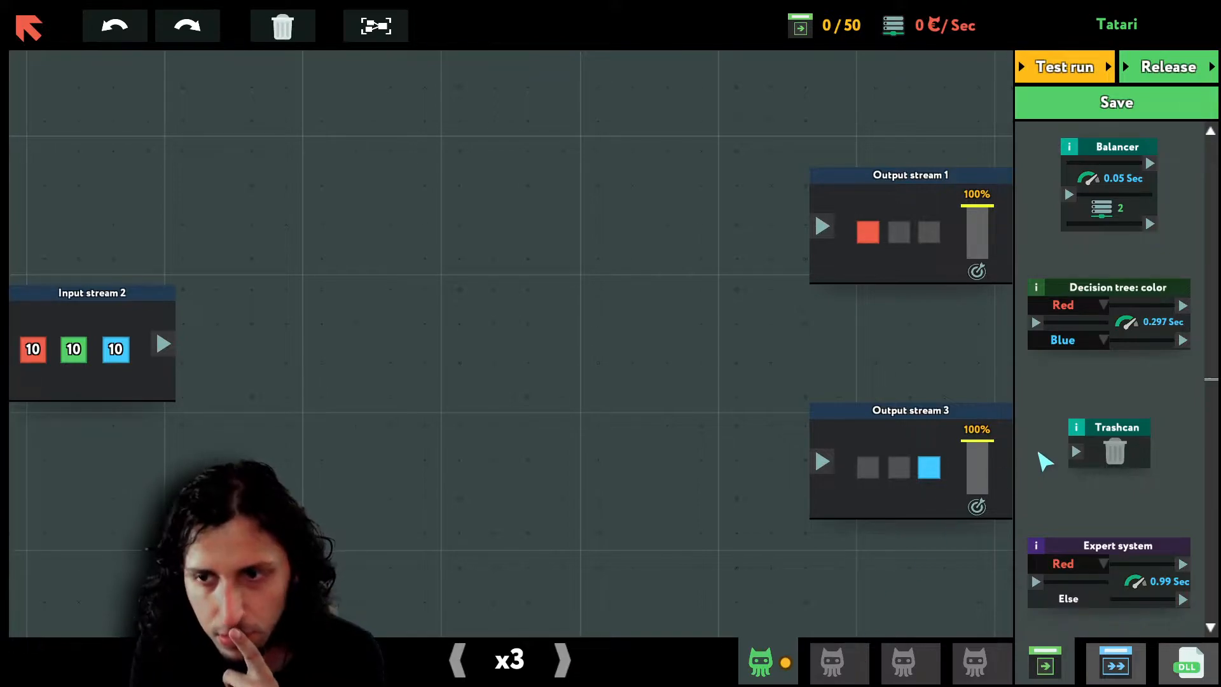
mouse_move(1114, 162)
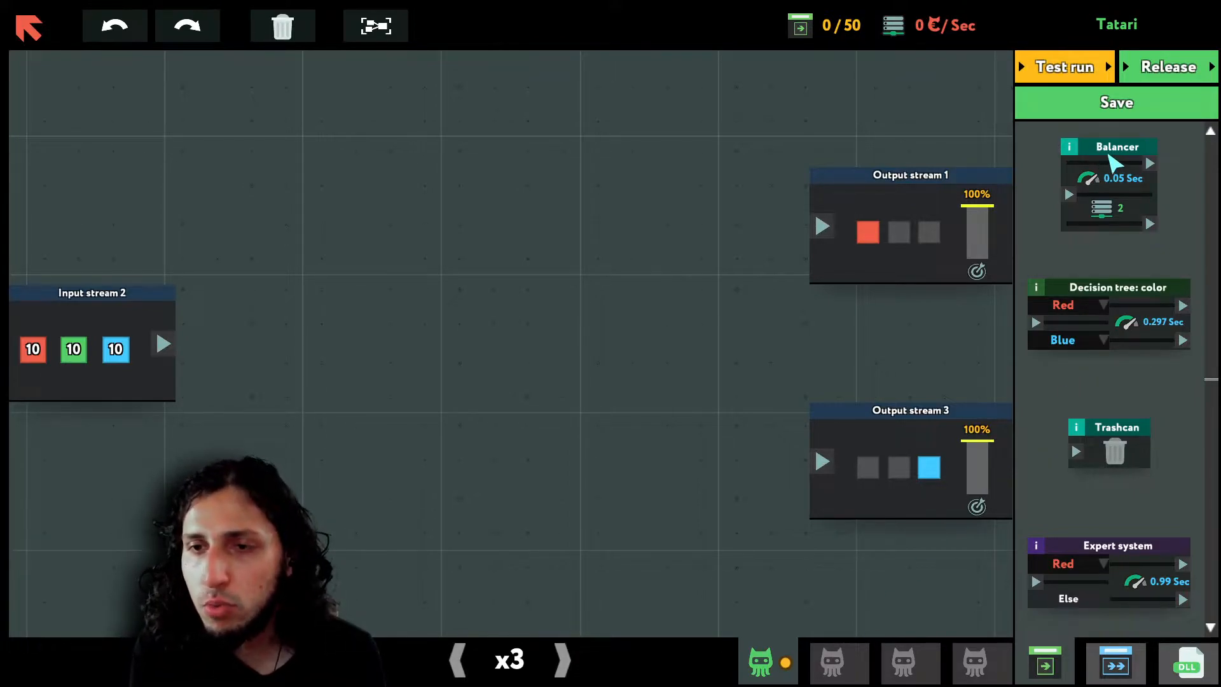
mouse_move(873, 362)
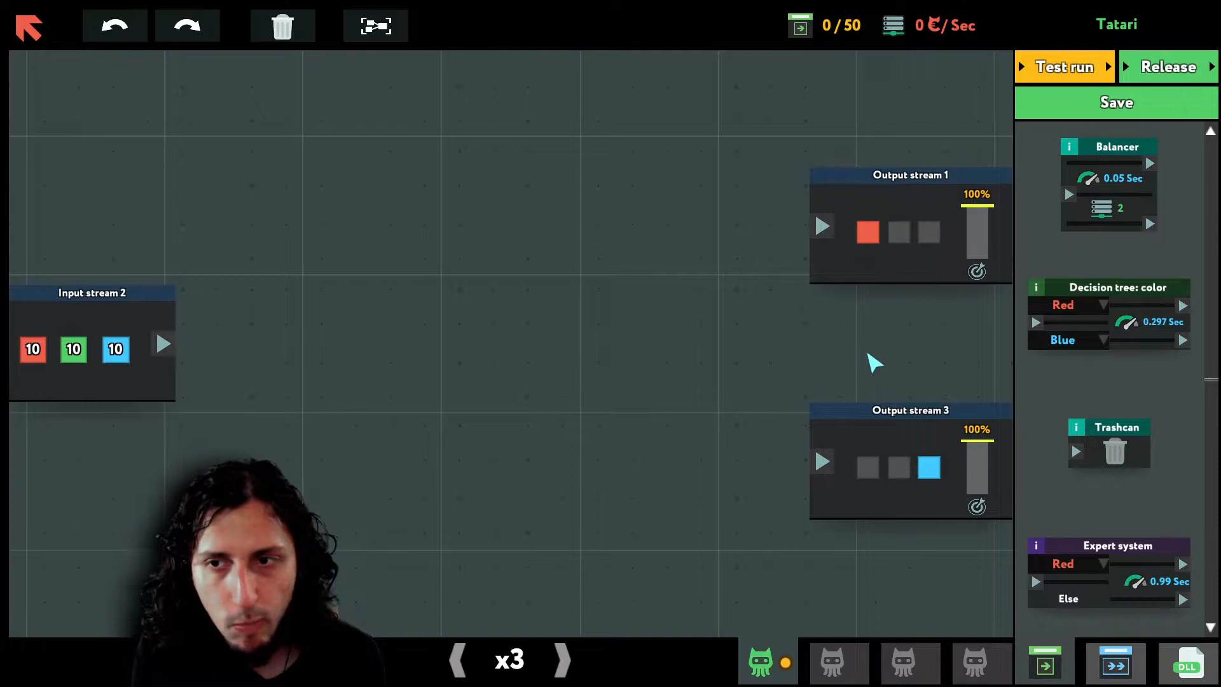
mouse_move(432, 370)
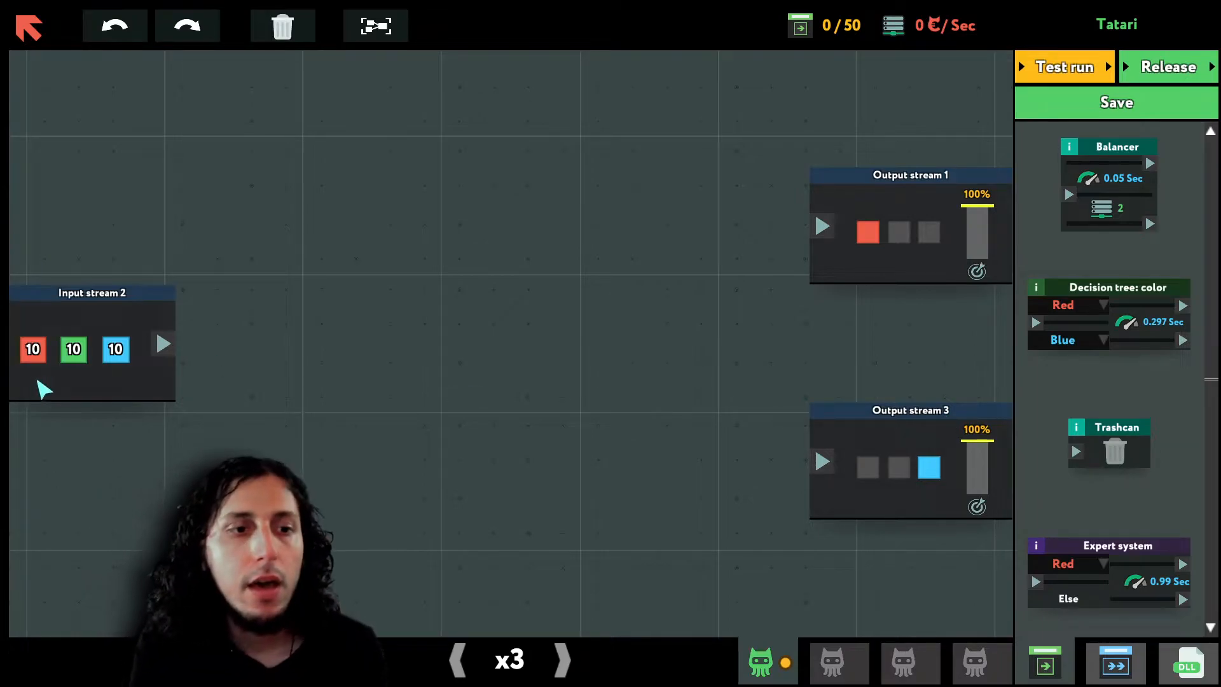
mouse_move(117, 358)
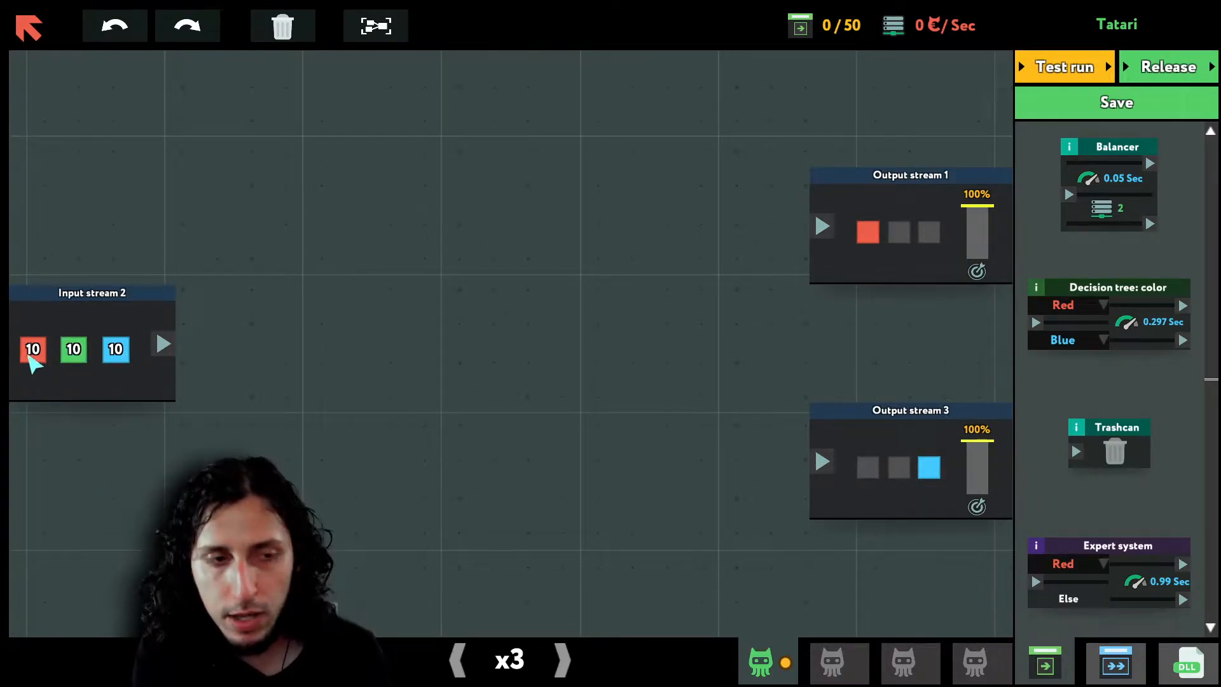
mouse_move(74, 370)
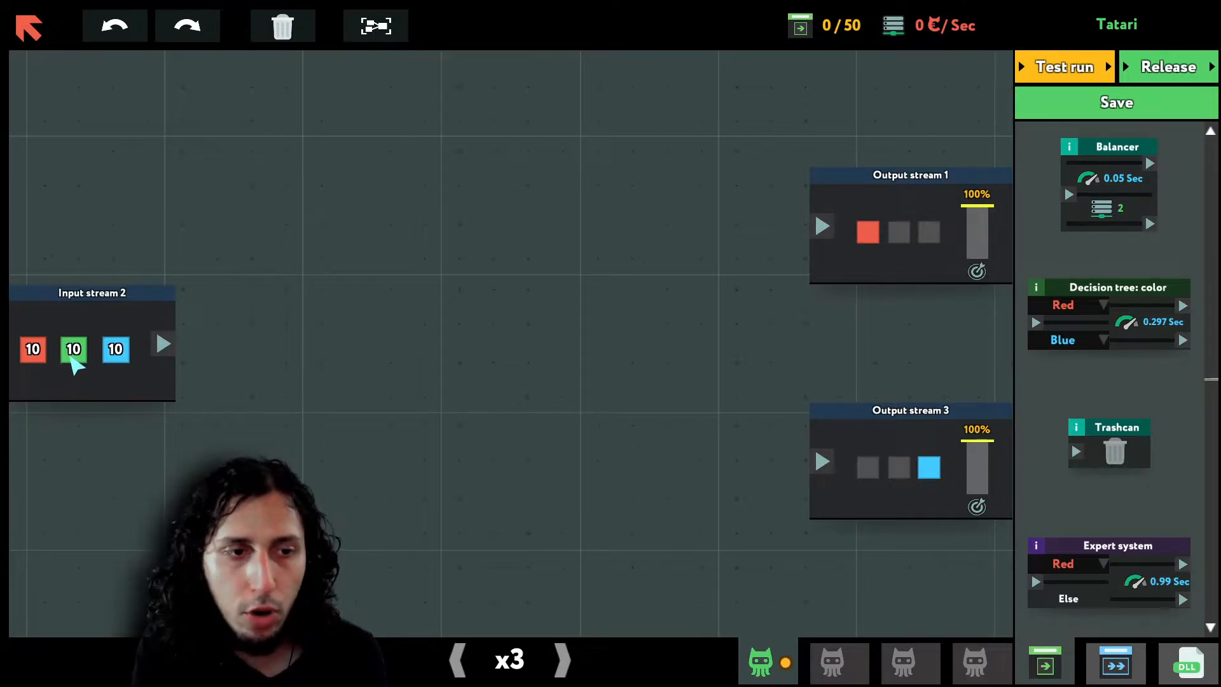
mouse_move(899, 327)
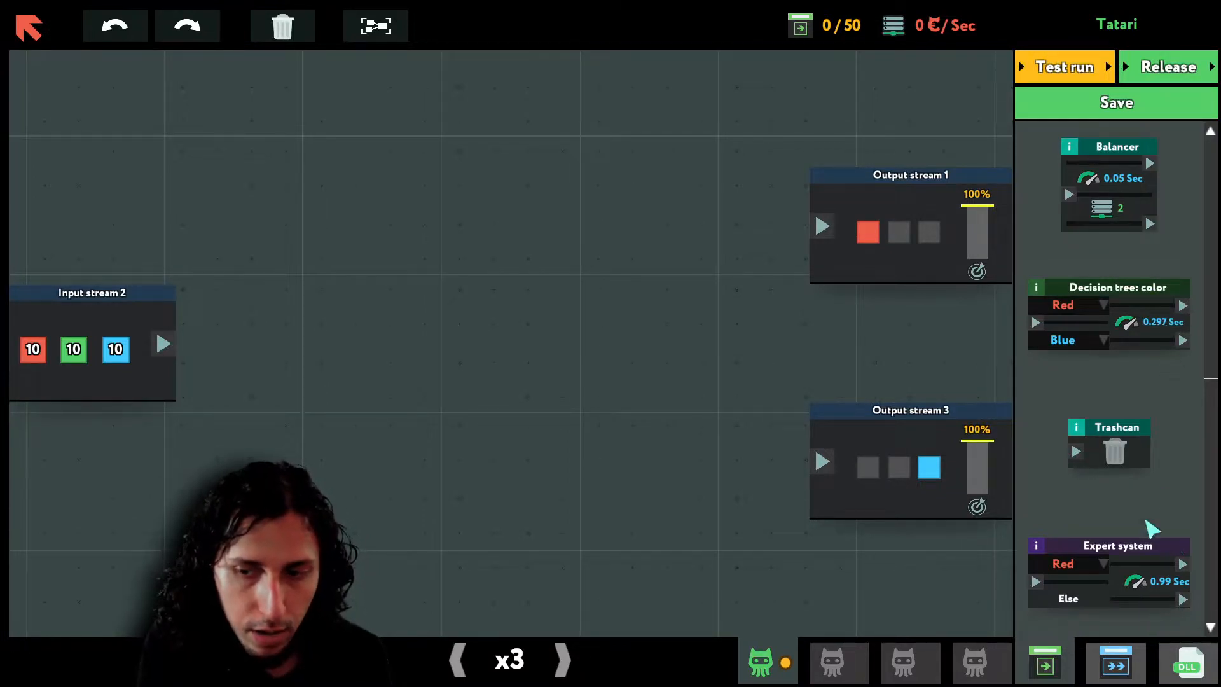
mouse_move(1133, 491)
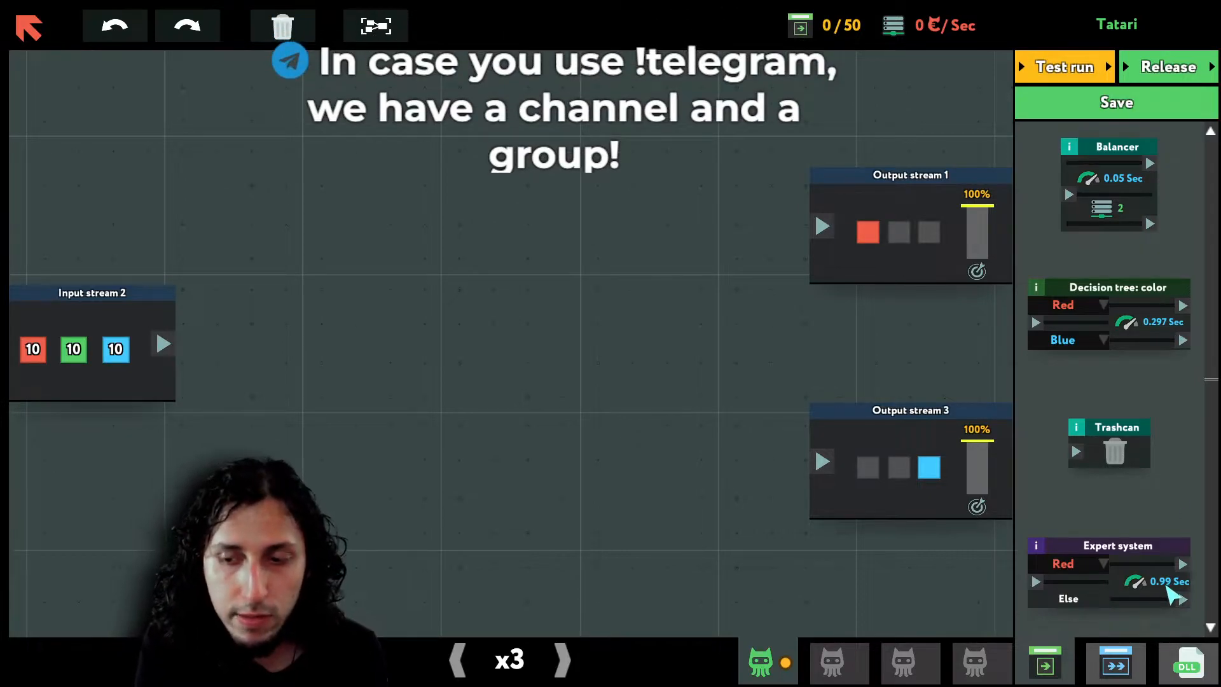
mouse_move(1175, 351)
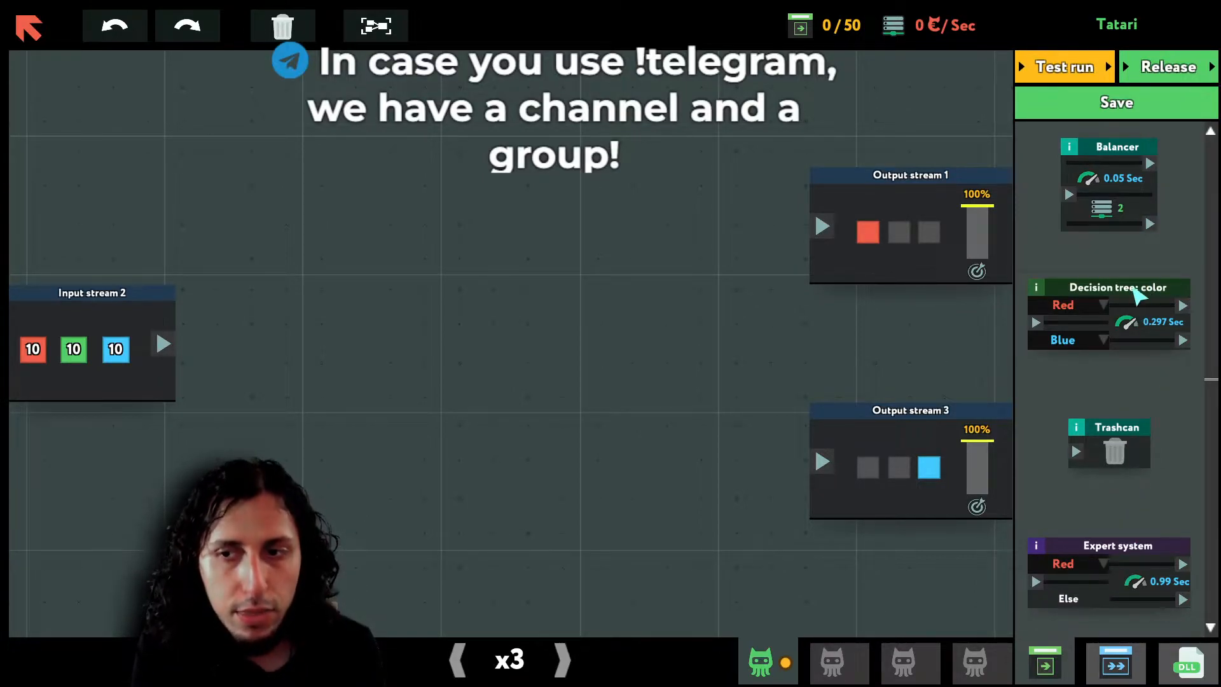
- Place colour decision trees and a trashcan on the canvas beside Input stream 2
left_click_drag(1116, 286, 474, 292)
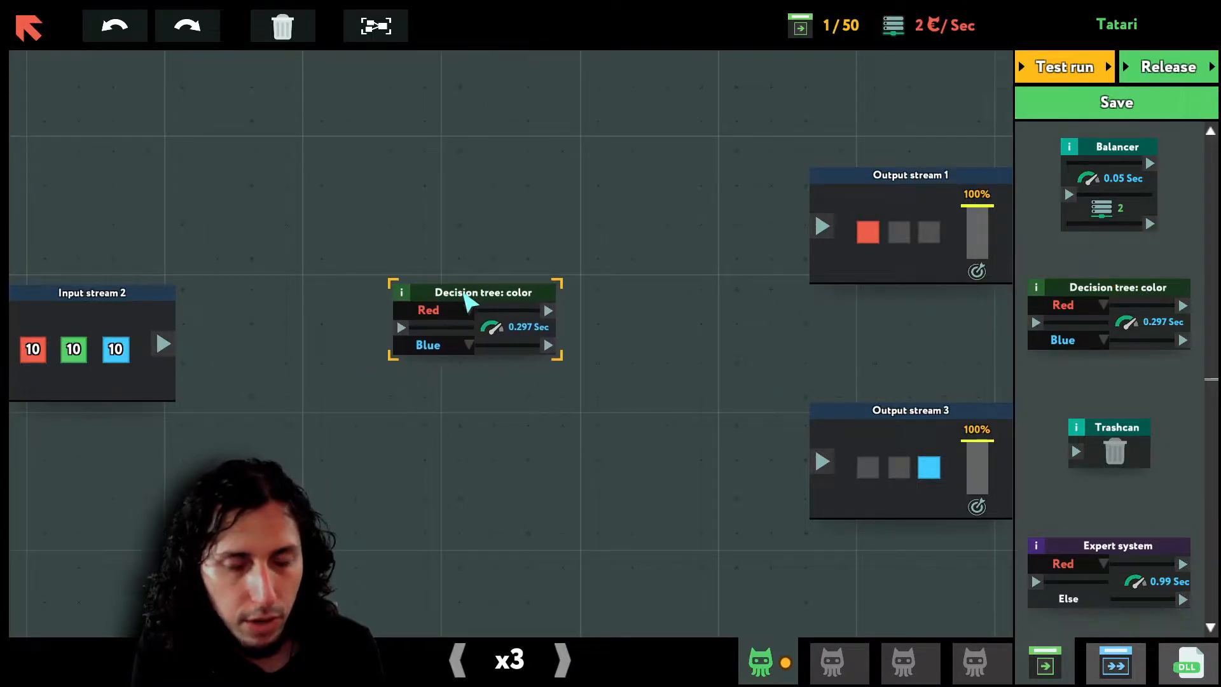
left_click_drag(475, 293, 1114, 276)
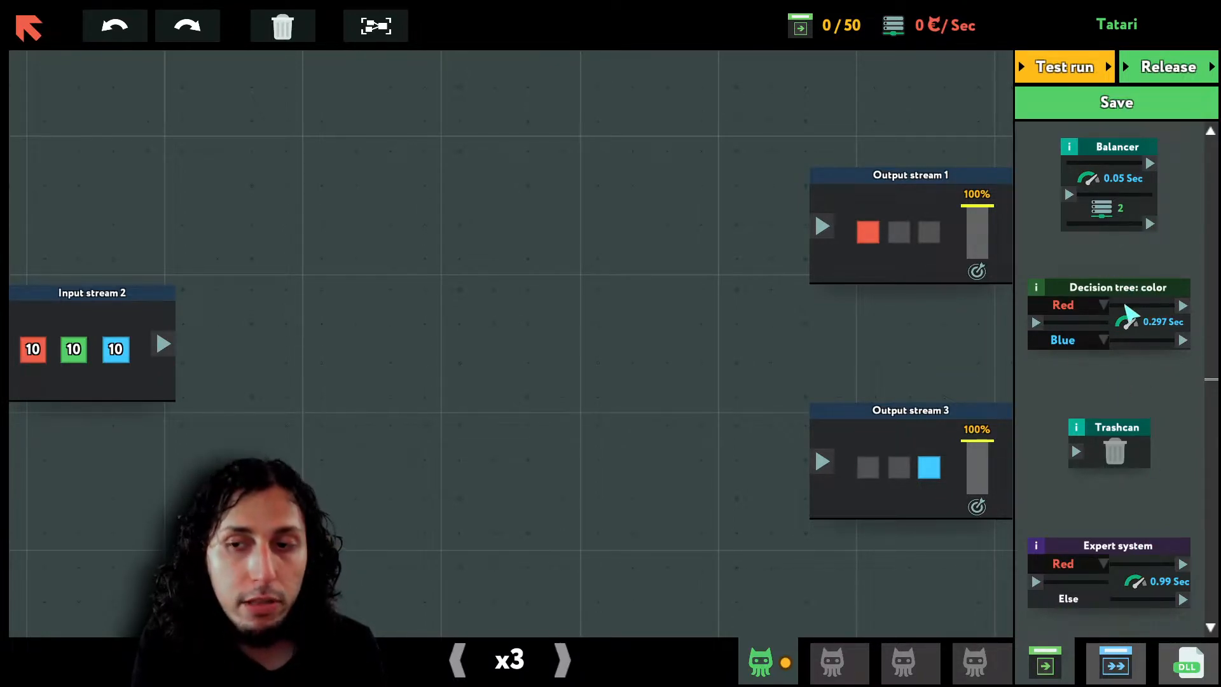
mouse_move(1075, 549)
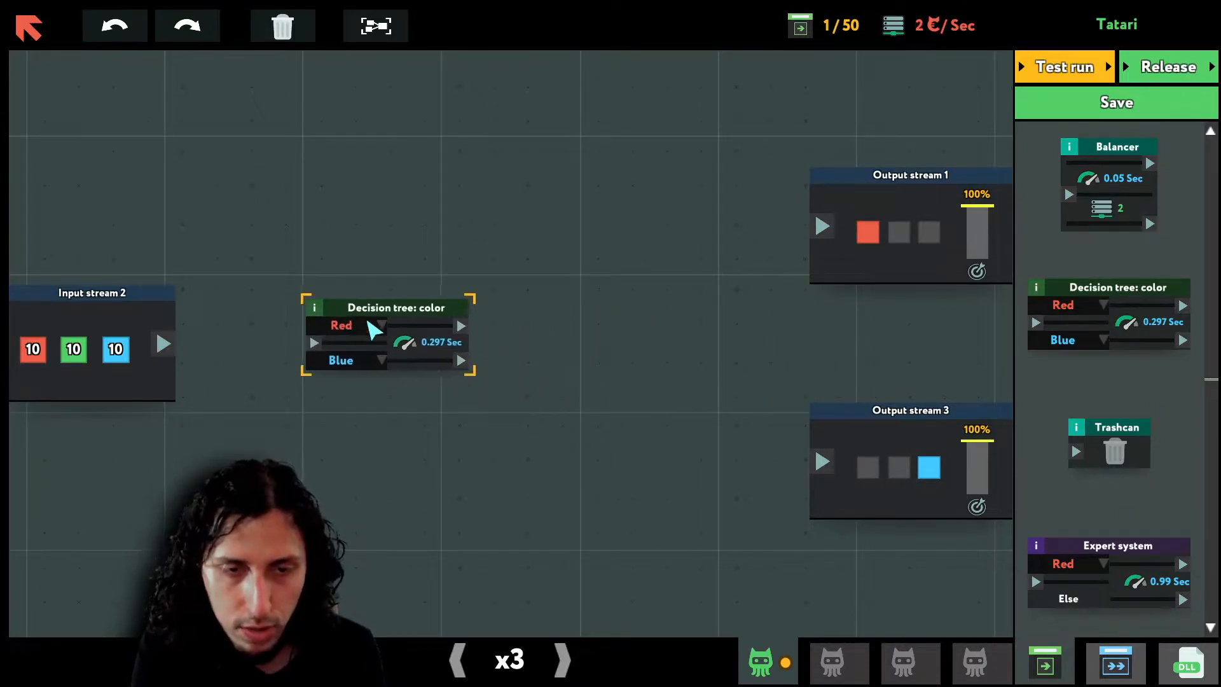
left_click_drag(394, 307, 434, 303)
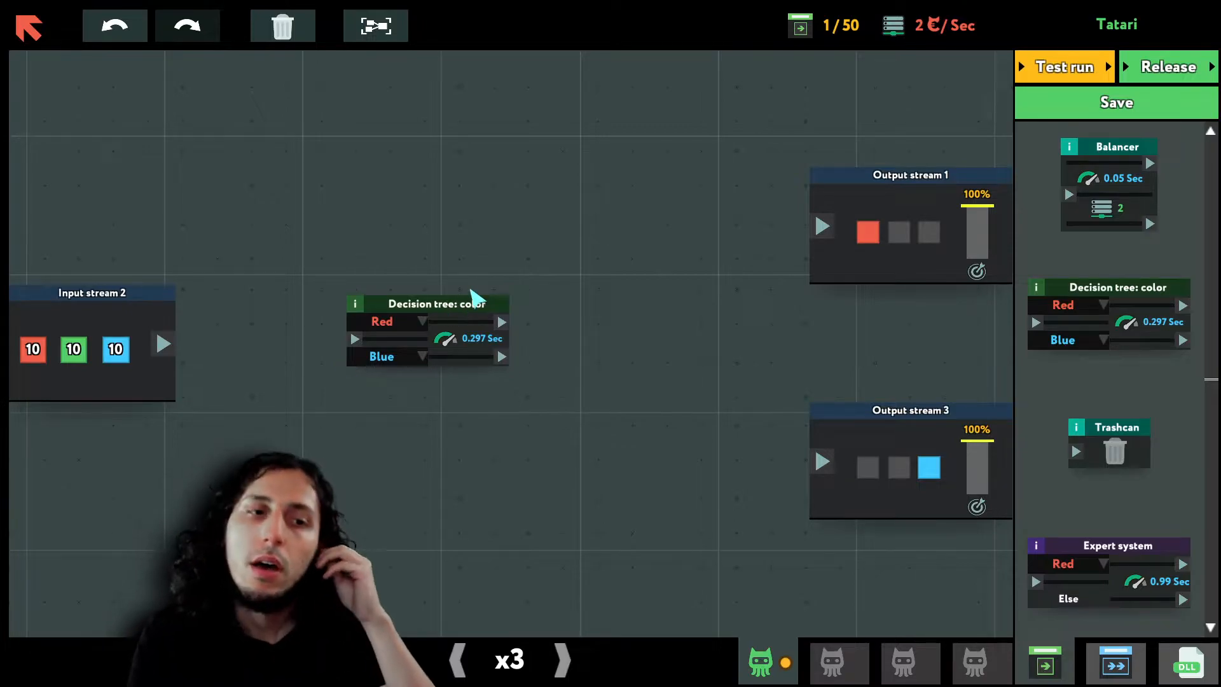
left_click_drag(428, 304, 369, 351)
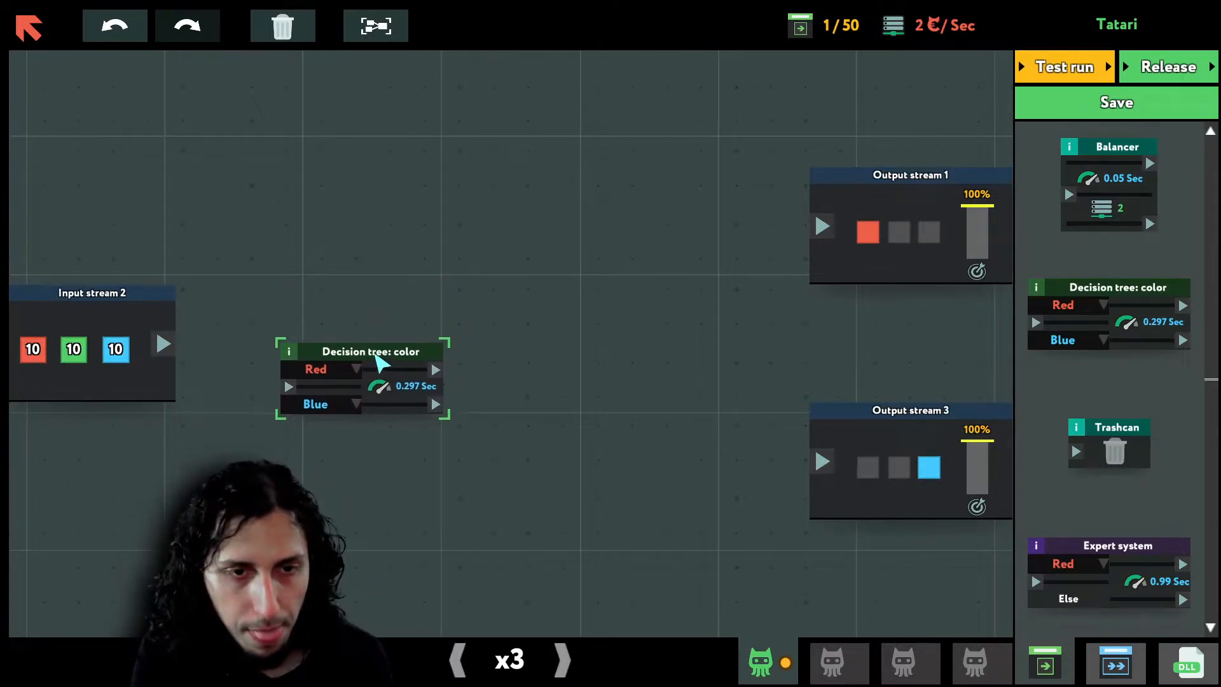
left_click_drag(369, 351, 386, 327)
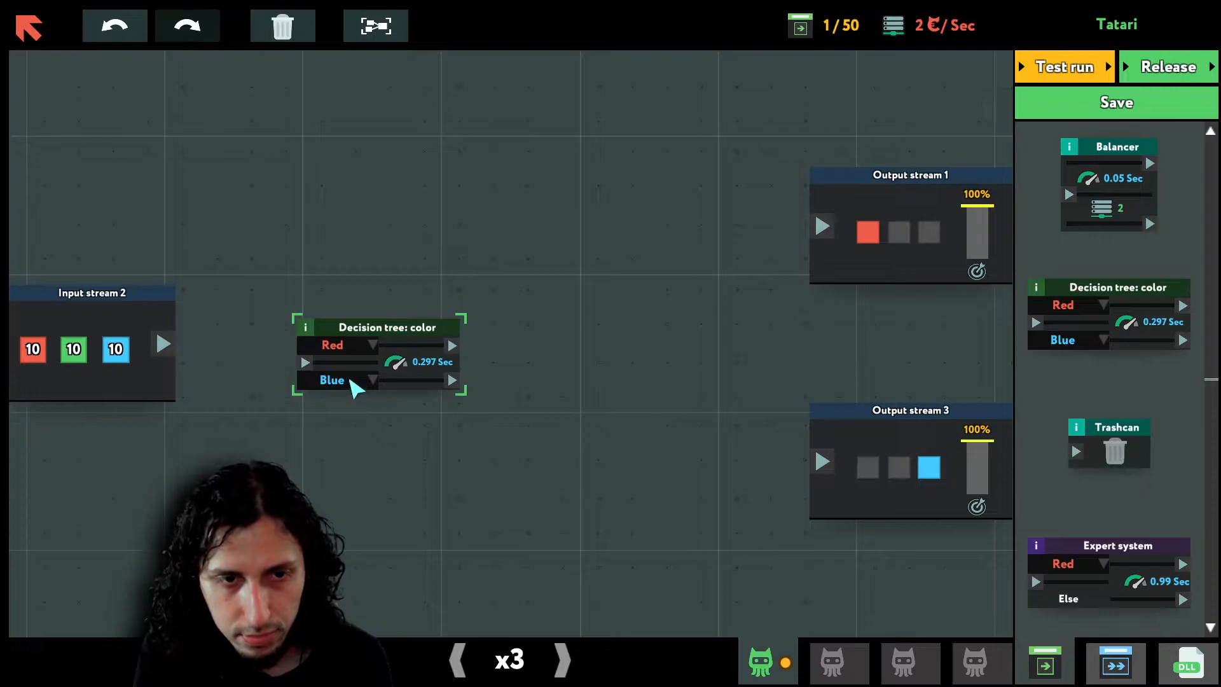
left_click_drag(382, 327, 370, 332)
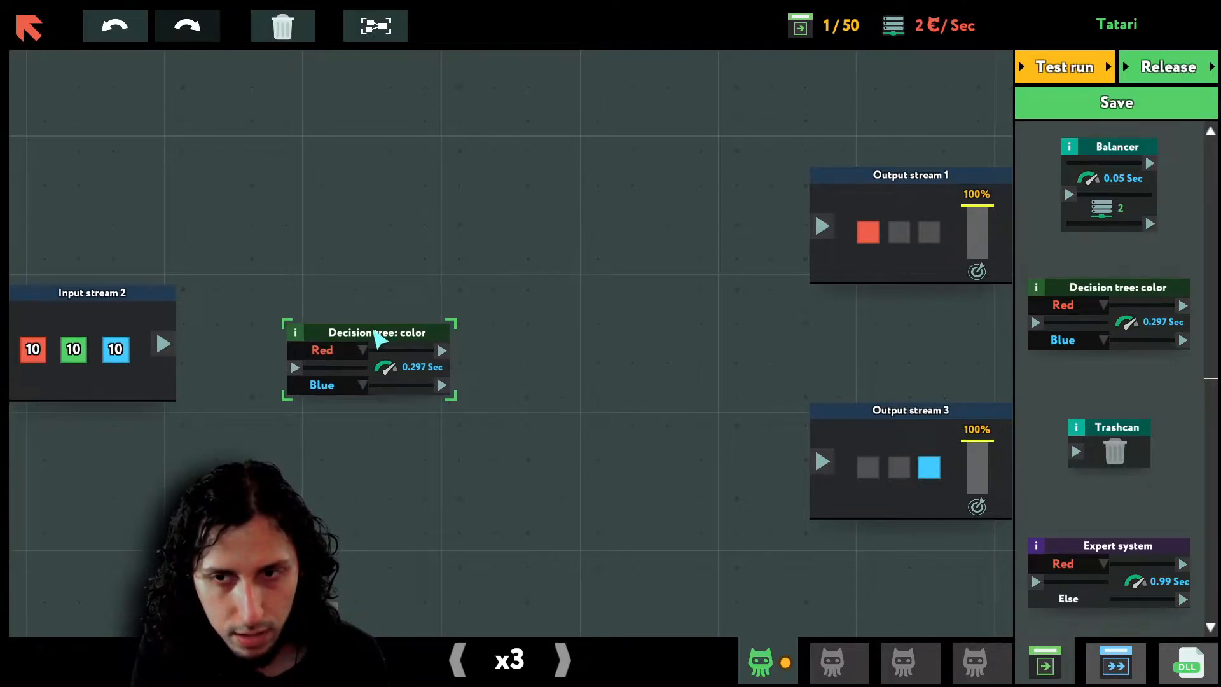
left_click_drag(374, 332, 387, 318)
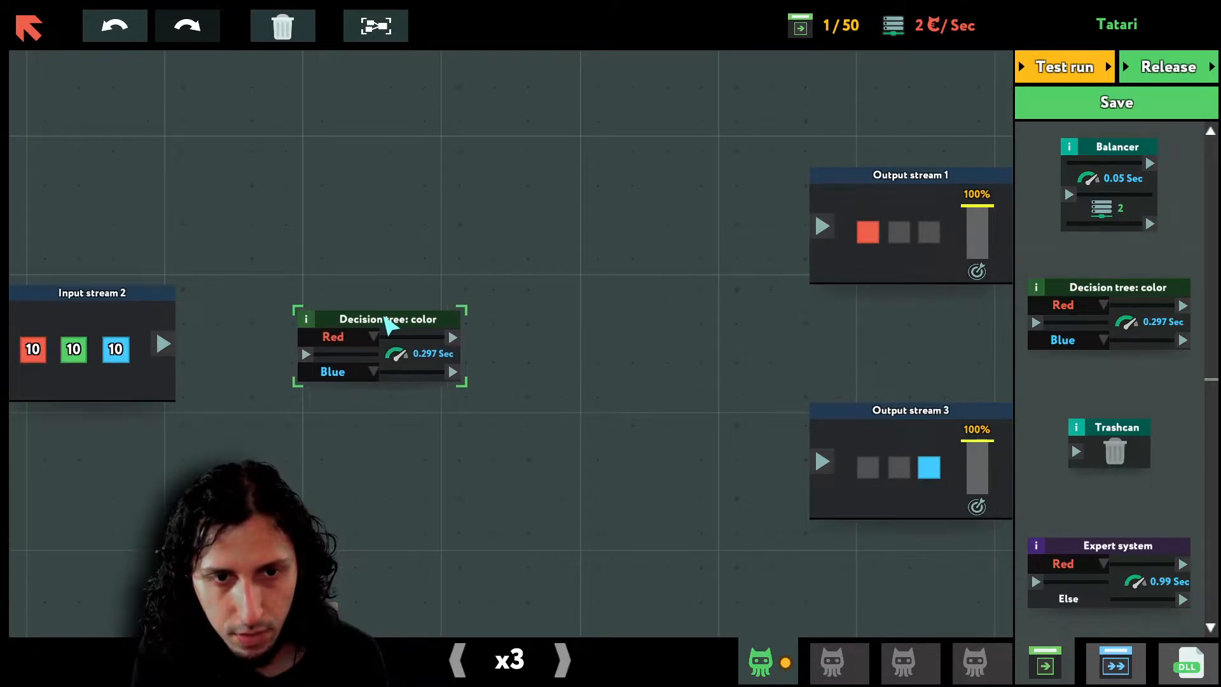
left_click_drag(382, 320, 612, 453)
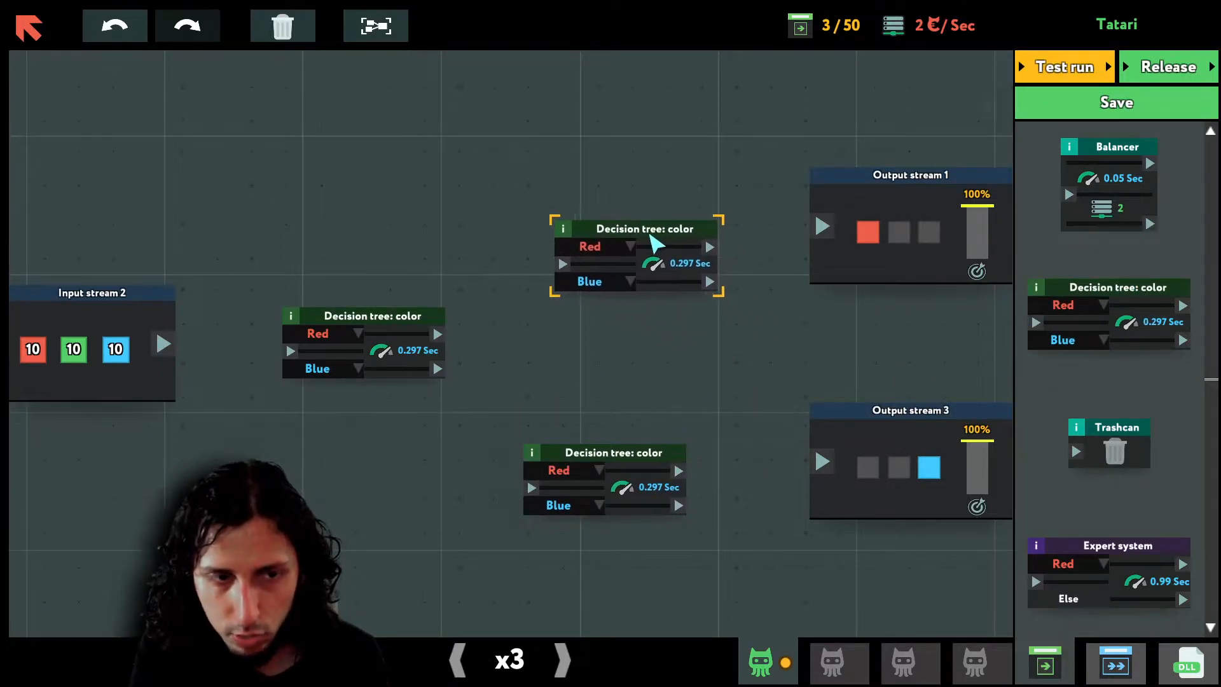
left_click(327, 333)
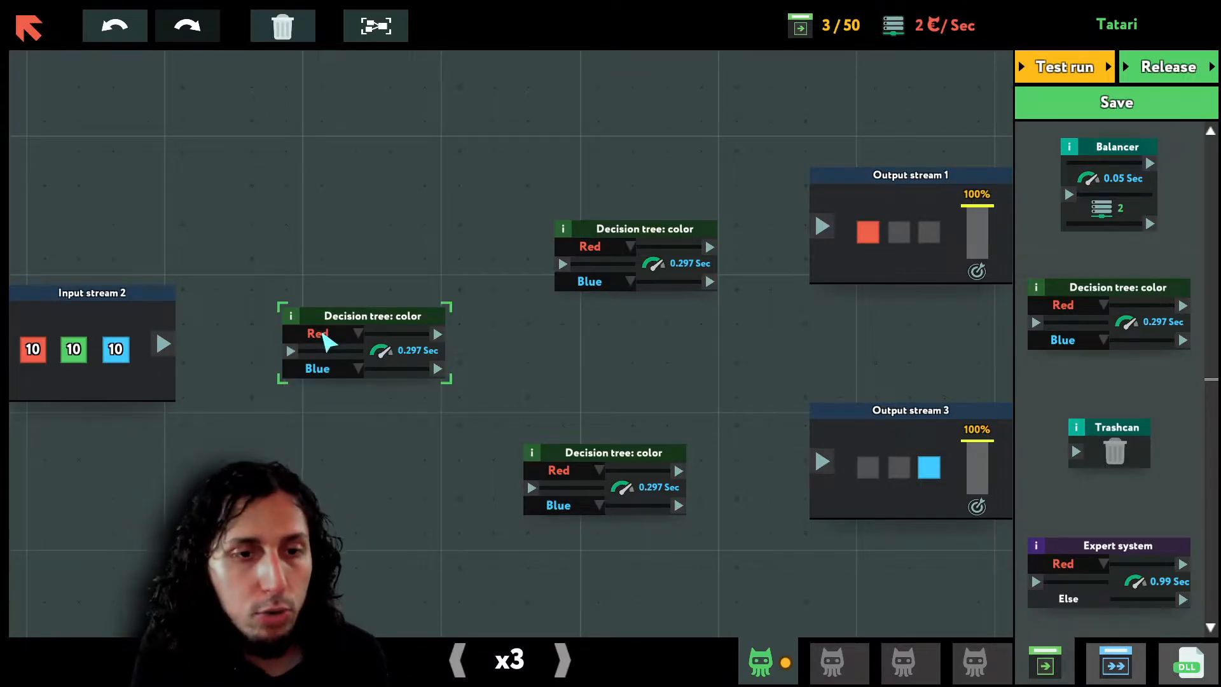
mouse_move(164, 358)
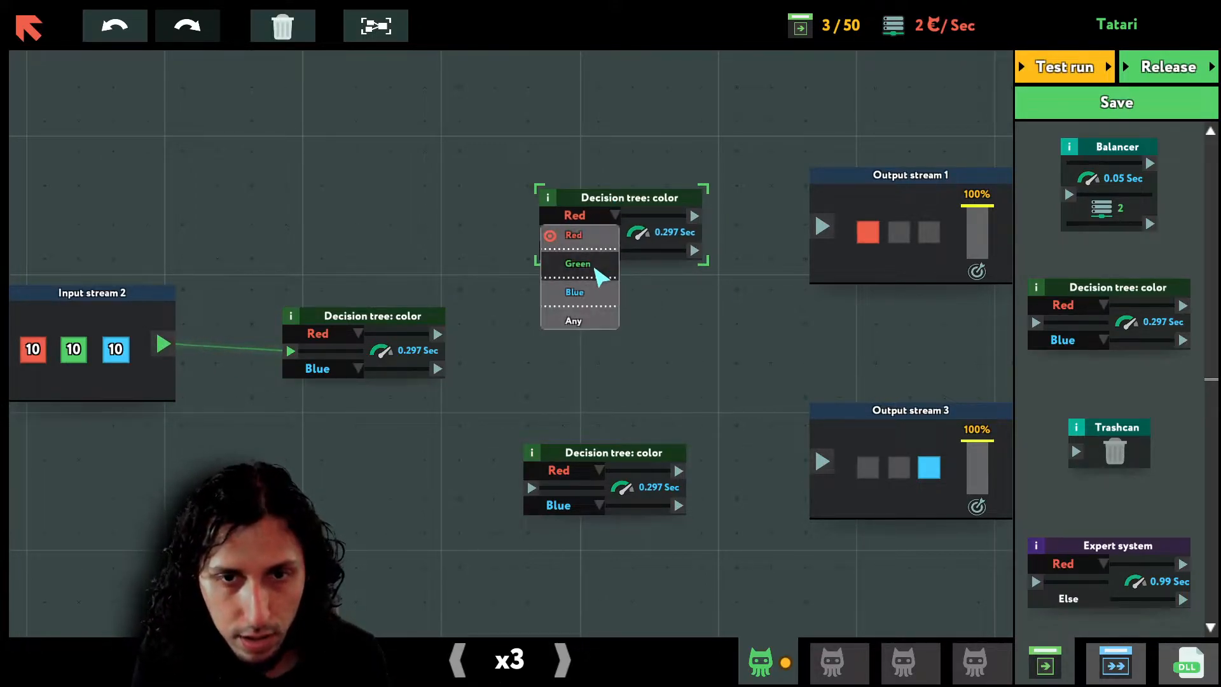
- Set the trees' branches to Green and Blue and connect the red branch to the upper tree
left_click(577, 263)
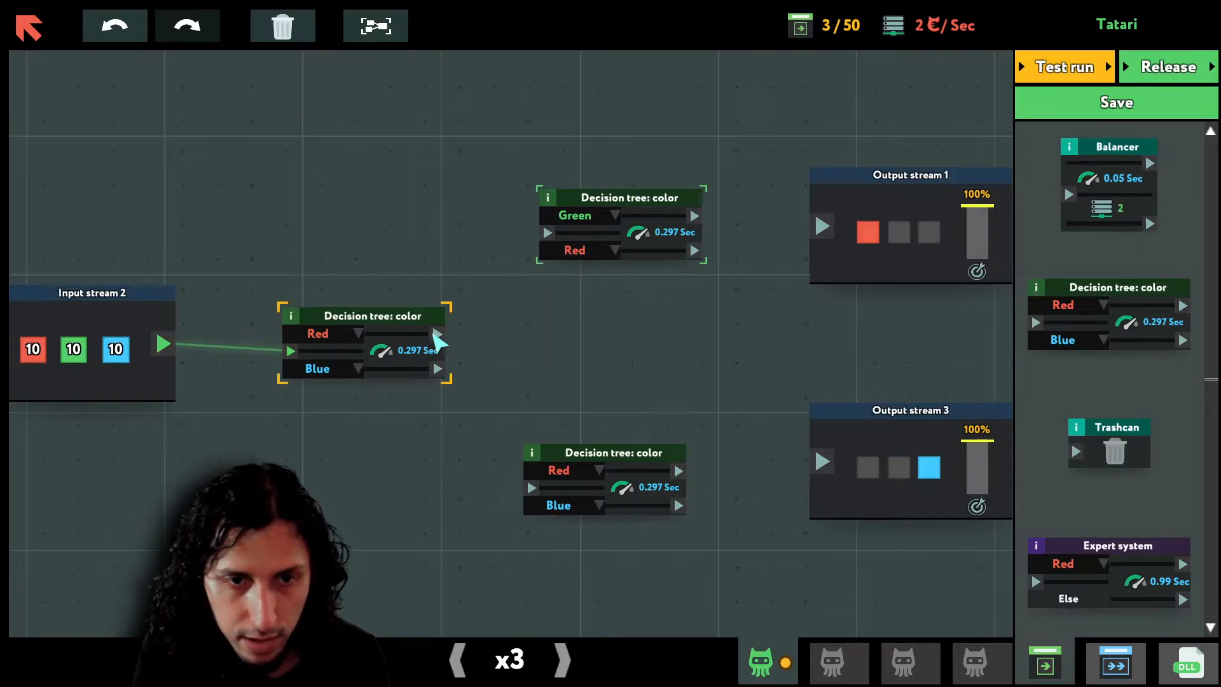
left_click_drag(439, 334, 547, 232)
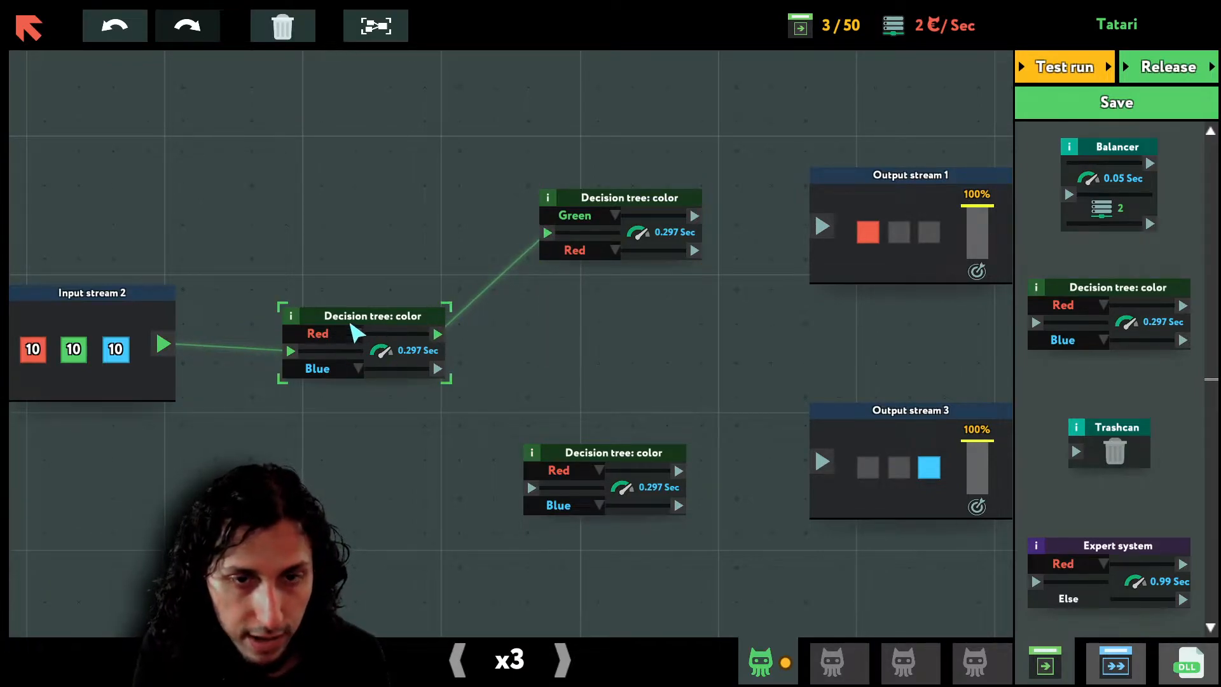
mouse_move(460, 385)
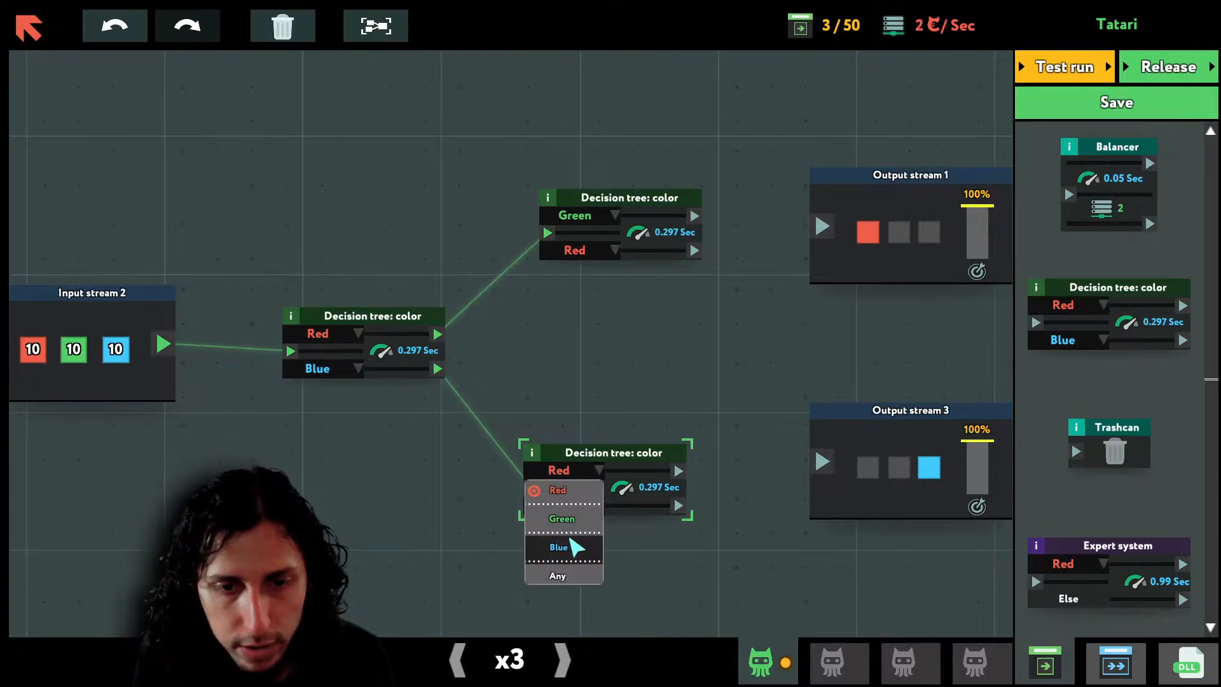
left_click(559, 547)
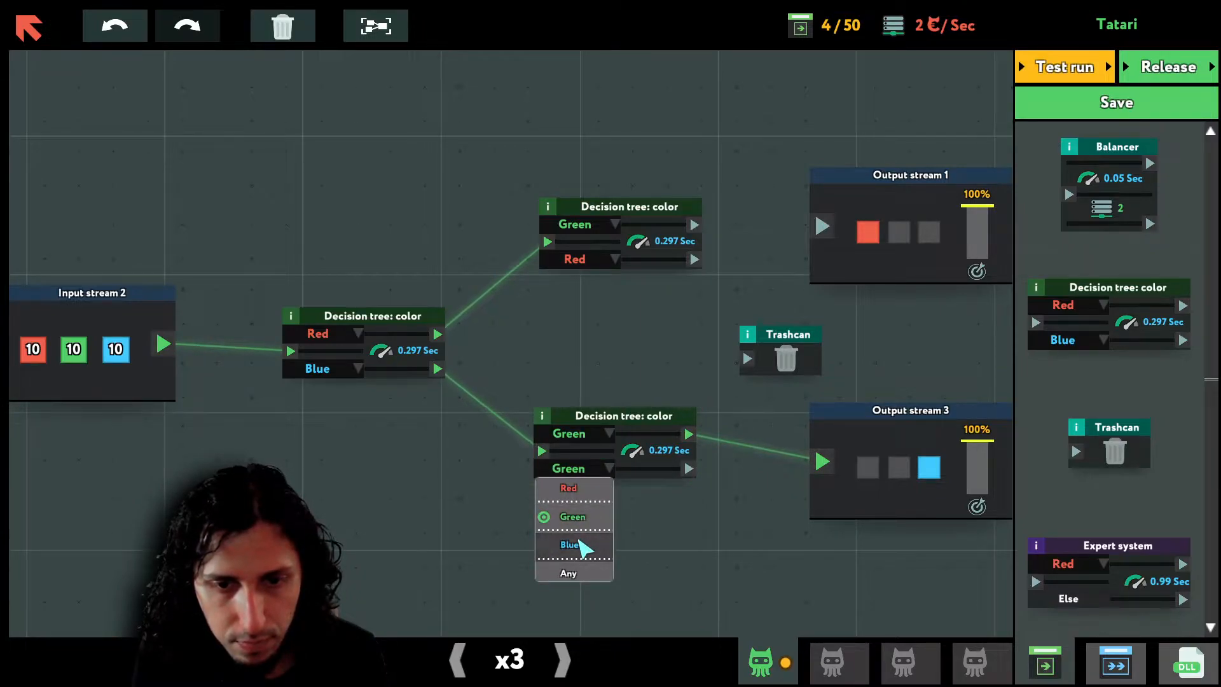
left_click(567, 544)
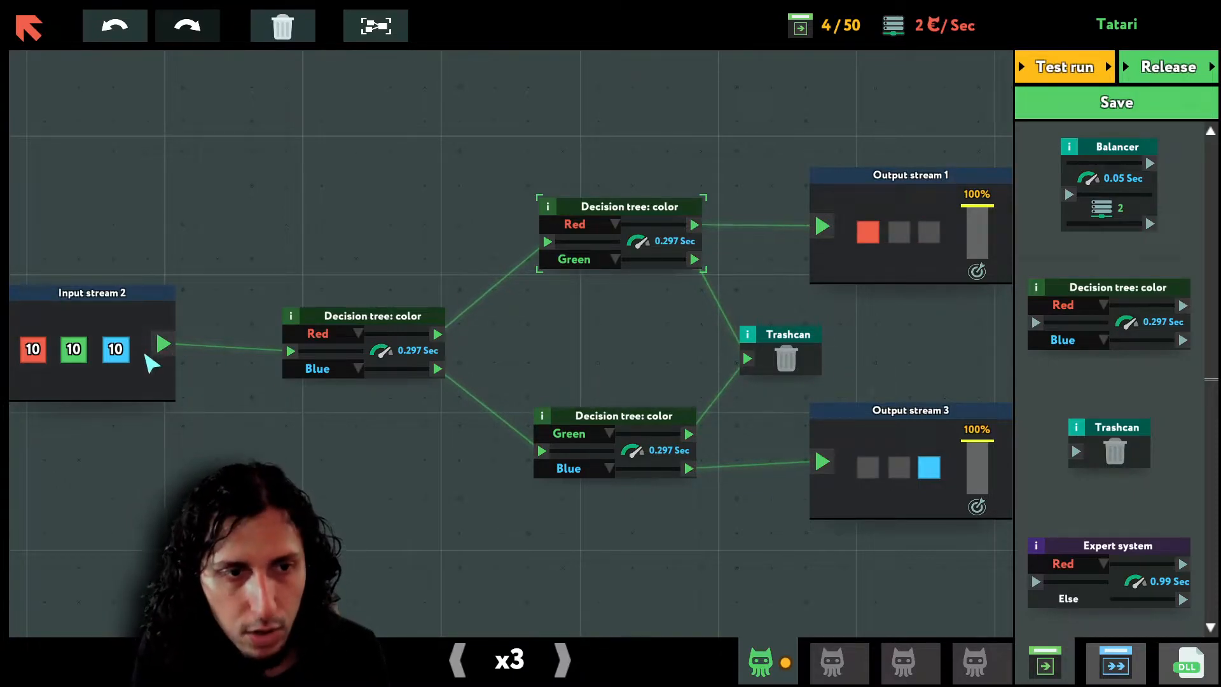
mouse_move(50, 356)
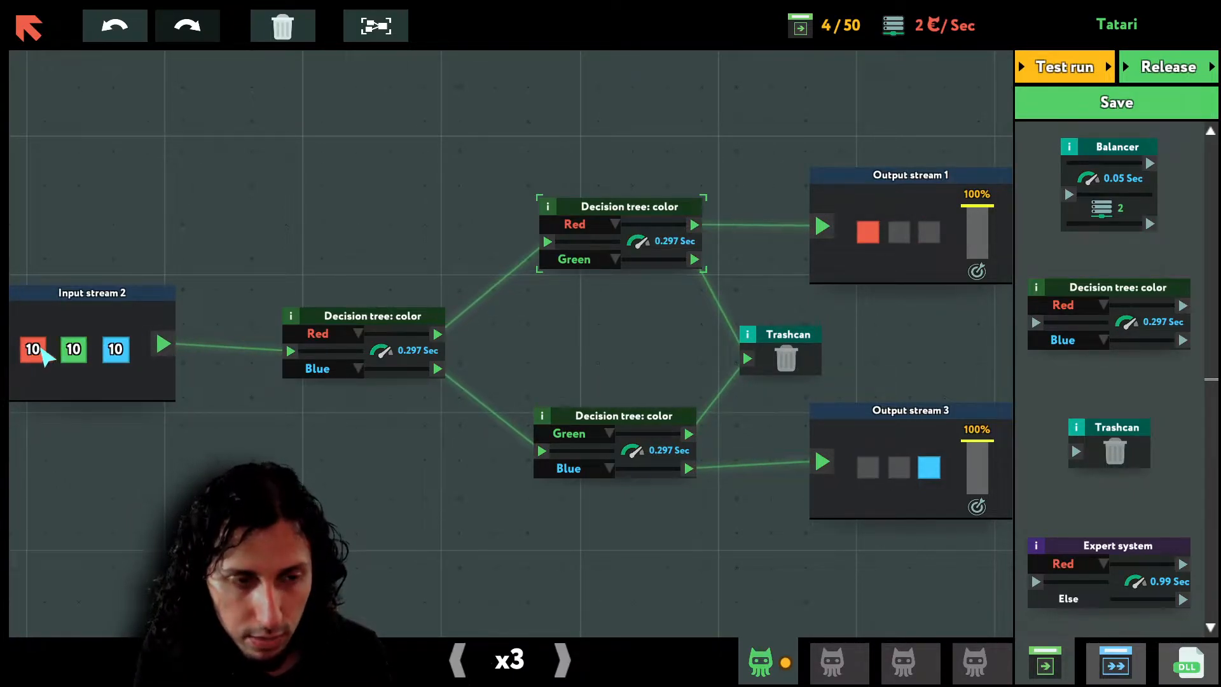
left_click(367, 315)
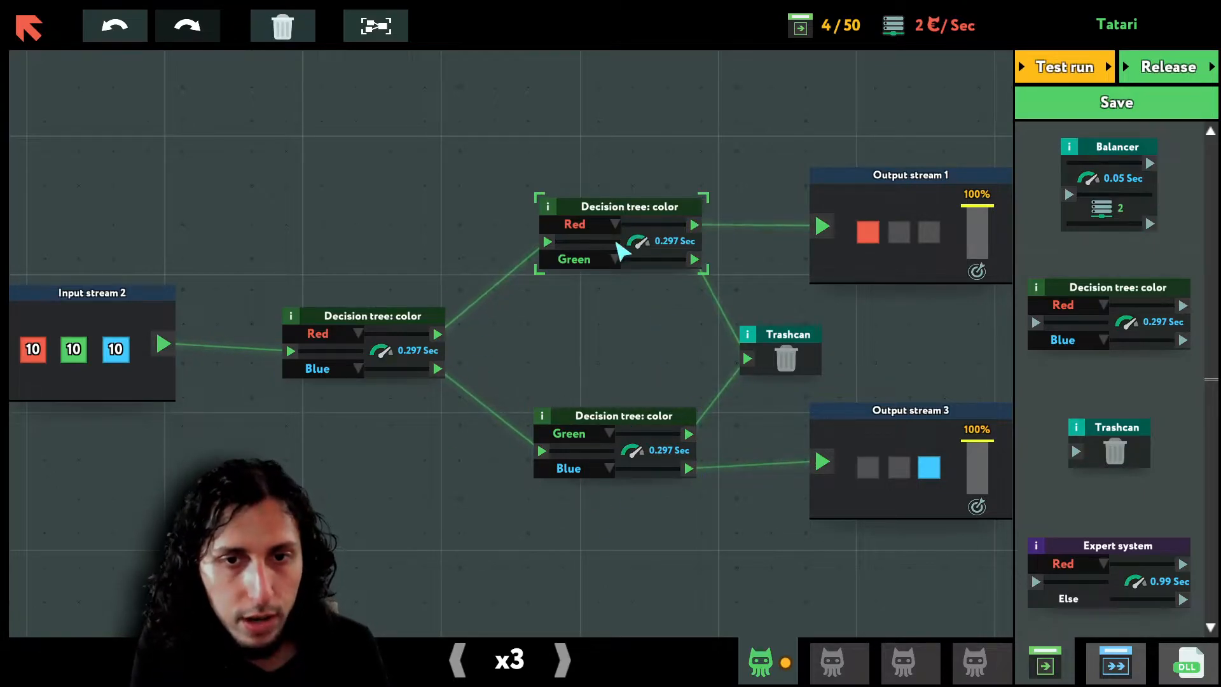
left_click(779, 351)
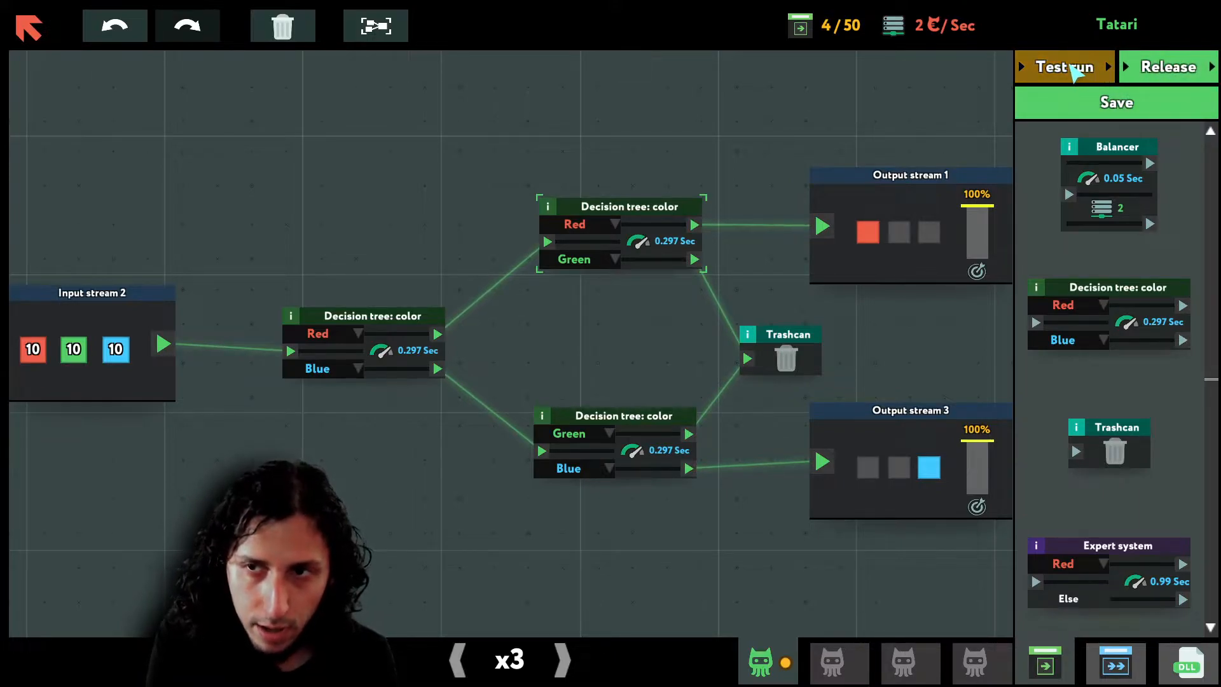
left_click(1063, 66)
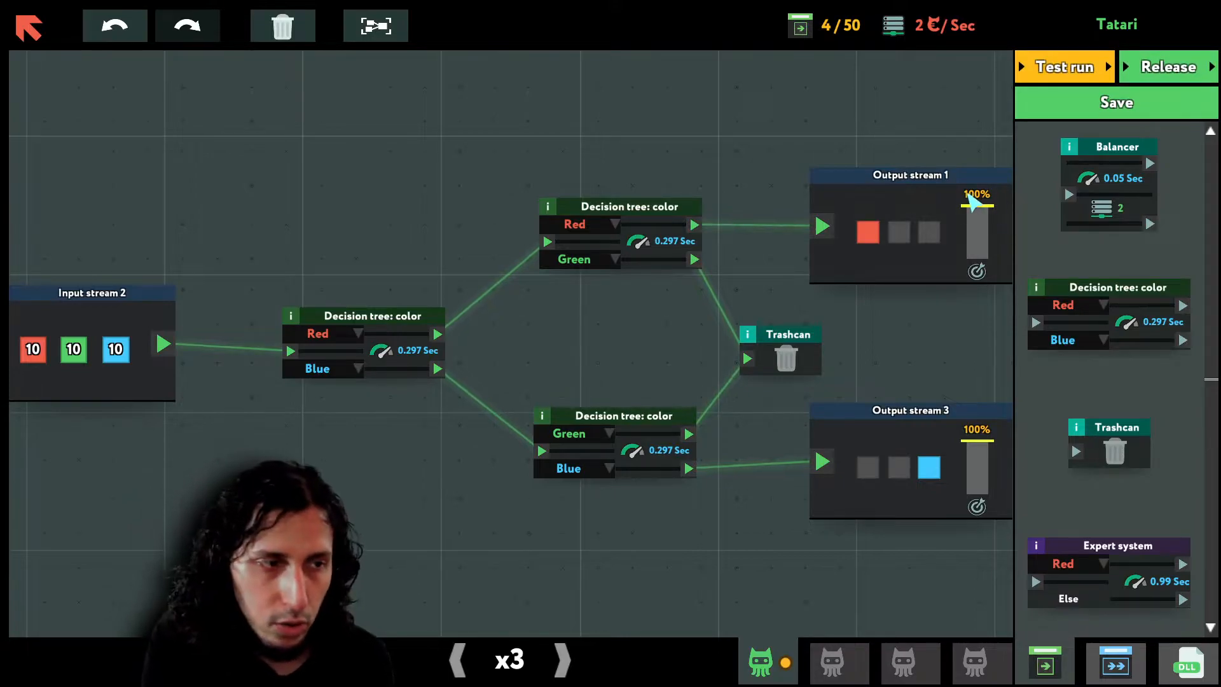
mouse_move(994, 452)
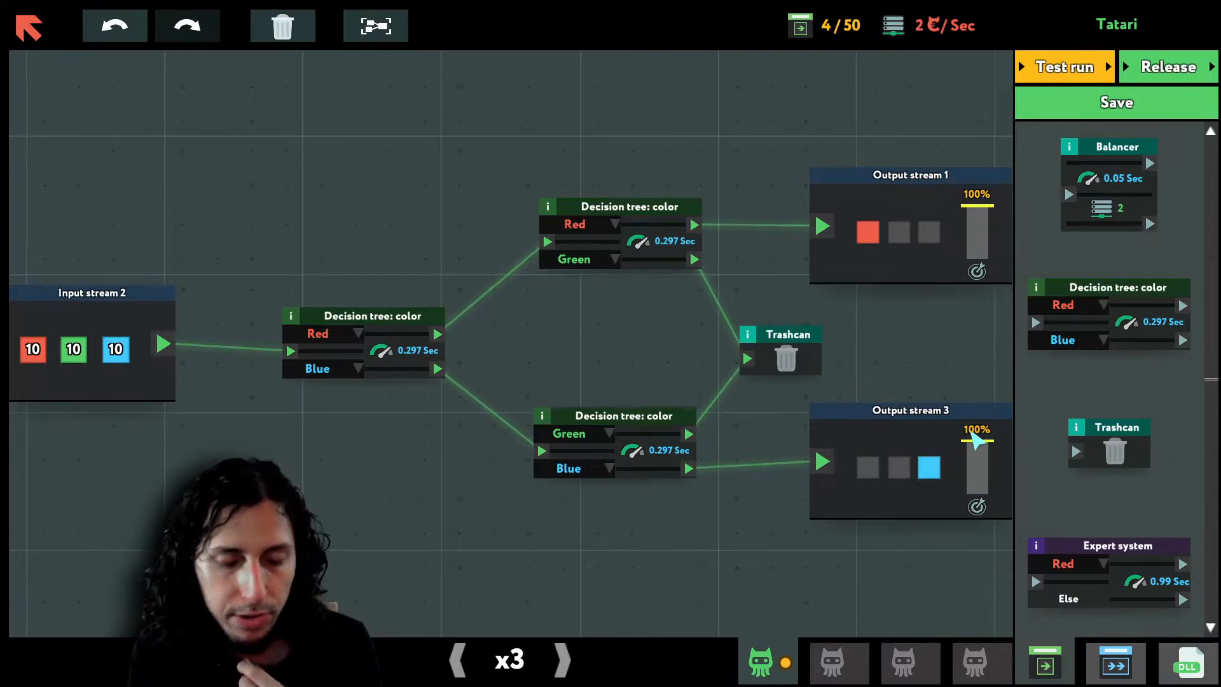
mouse_move(845, 491)
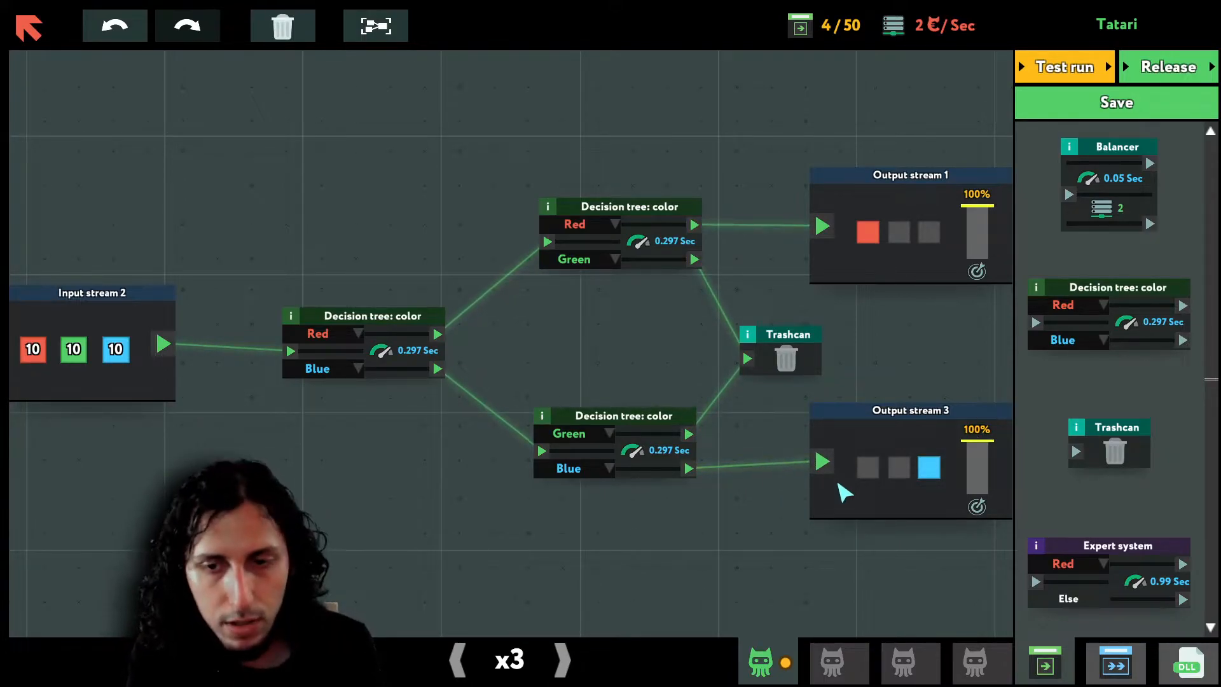
left_click(621, 206)
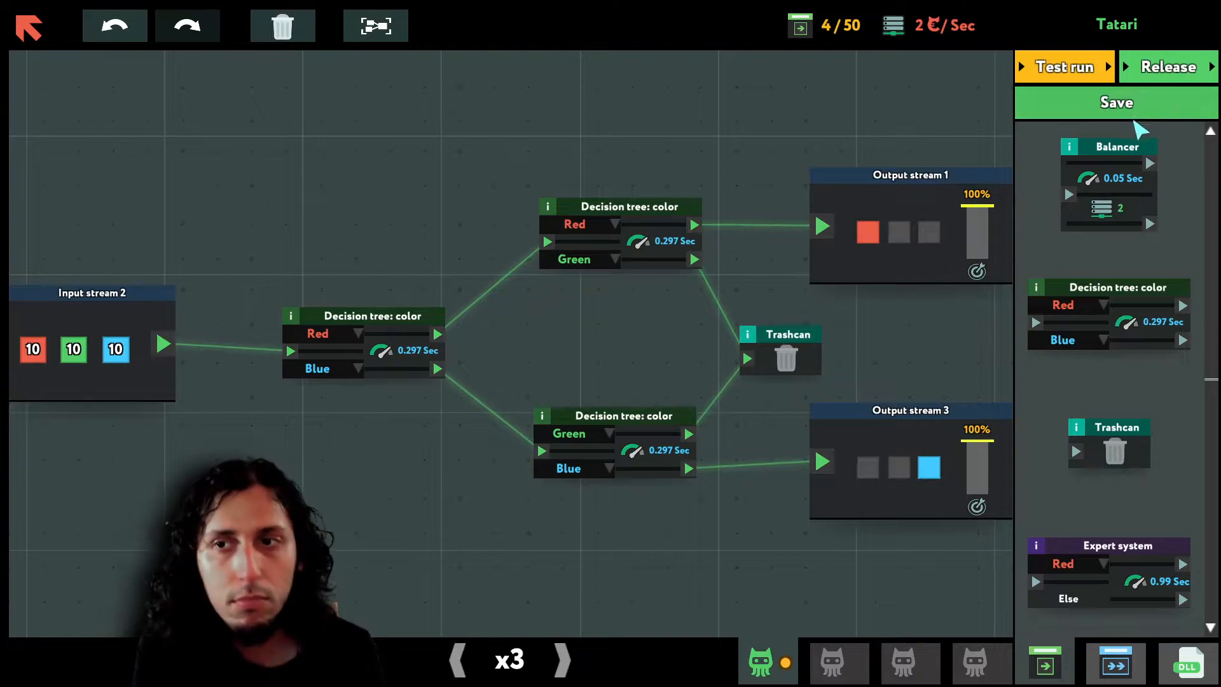
- Deploy the Tatari scheme to the servers and advance the startup to the next week
left_click(1166, 67)
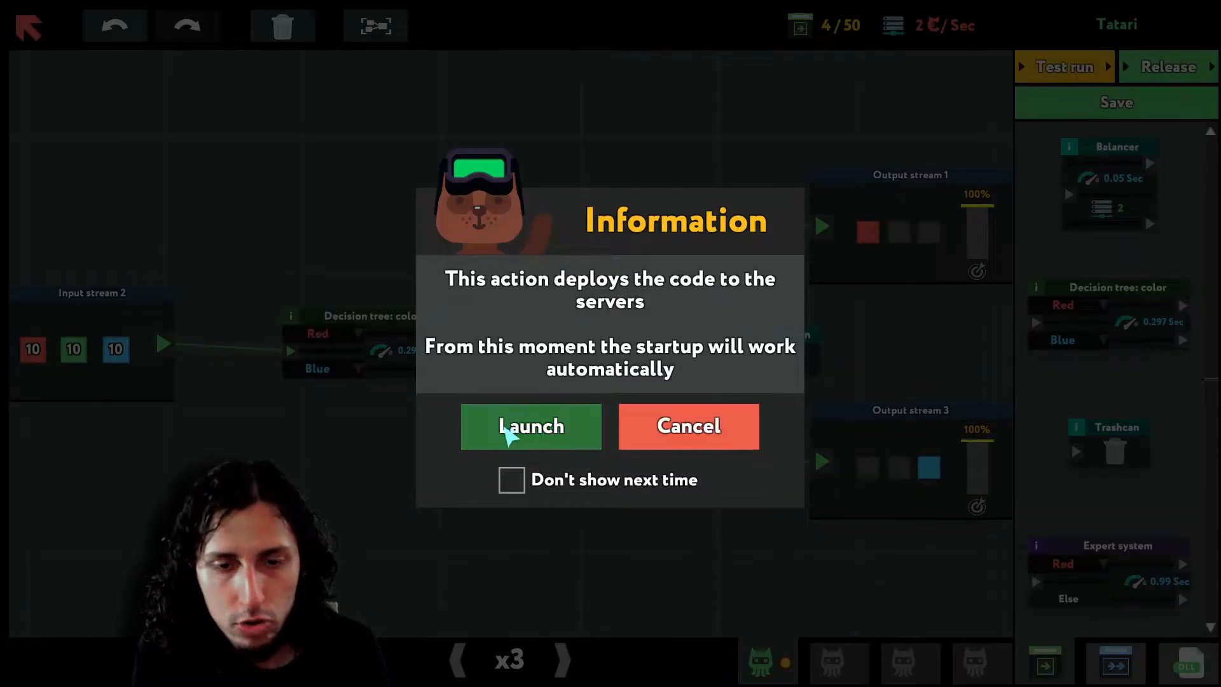
left_click(530, 426)
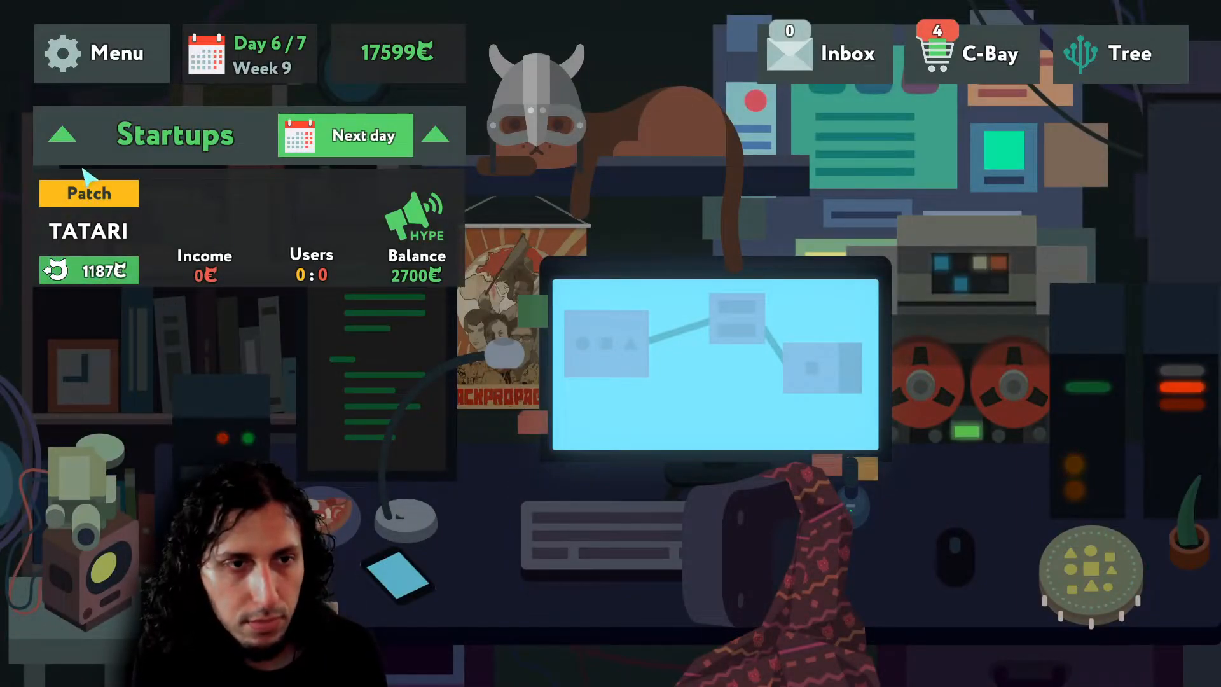
mouse_move(358, 151)
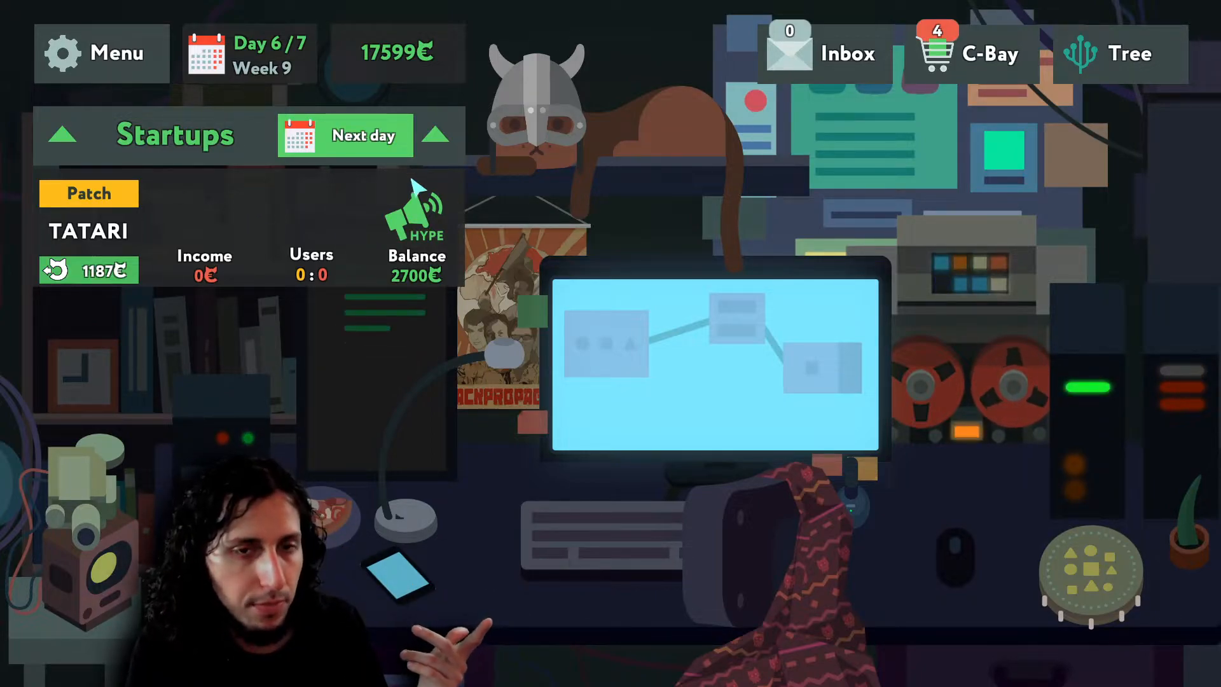
left_click(365, 135)
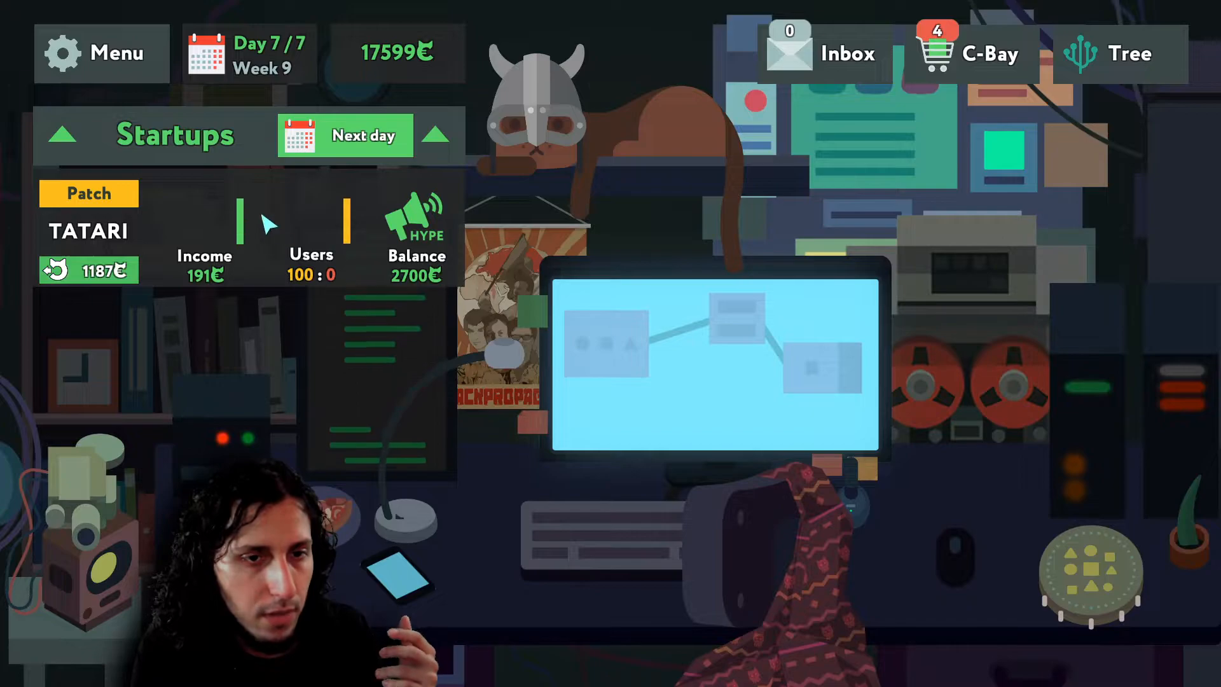
left_click(364, 135)
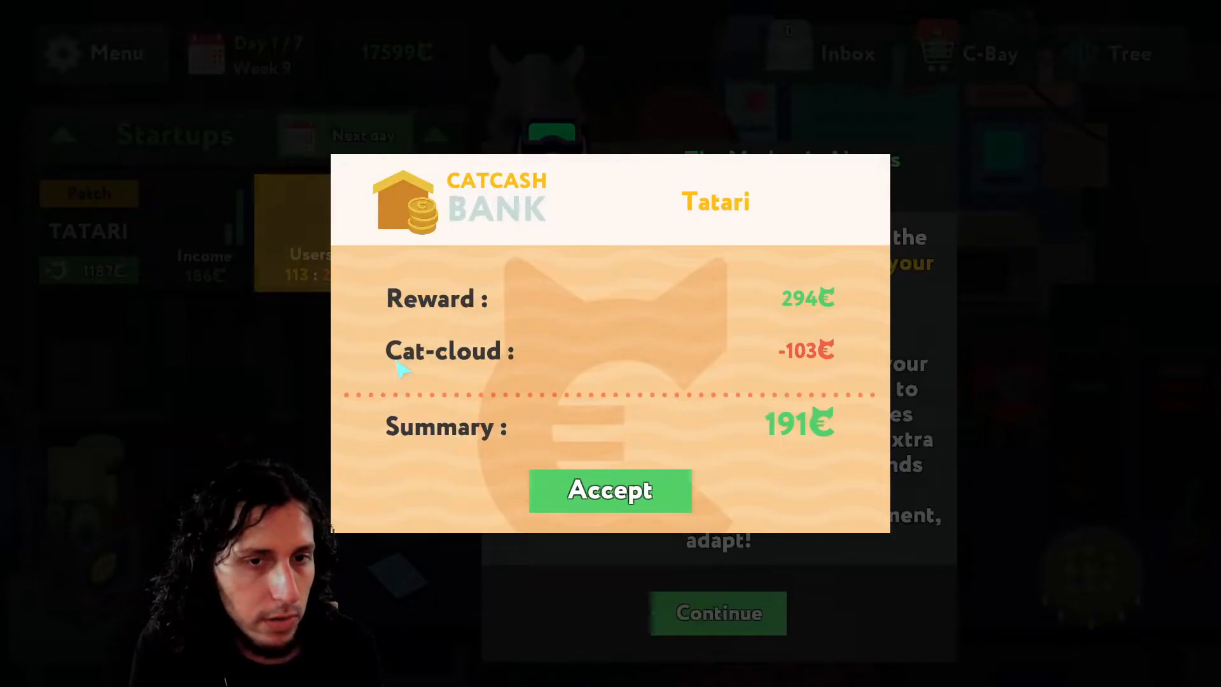
- Accept Tatari's 191 bank payout and dismiss the market tip about parallelizing
left_click(610, 490)
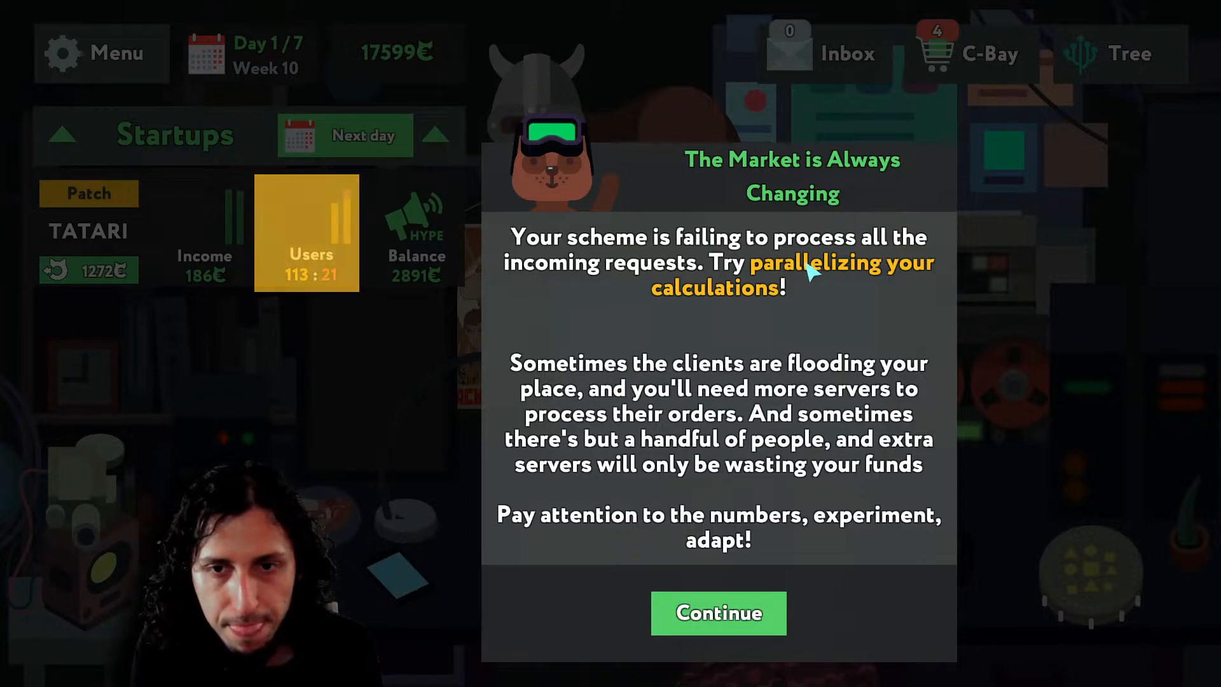
mouse_move(759, 304)
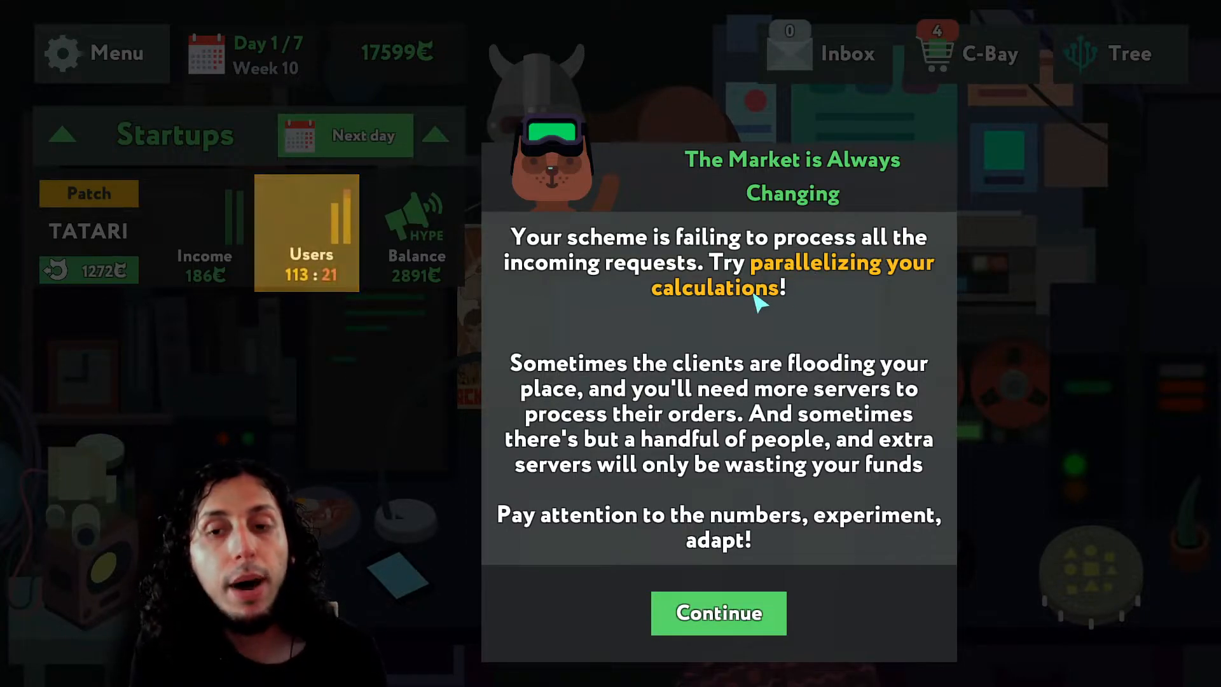
mouse_move(680, 411)
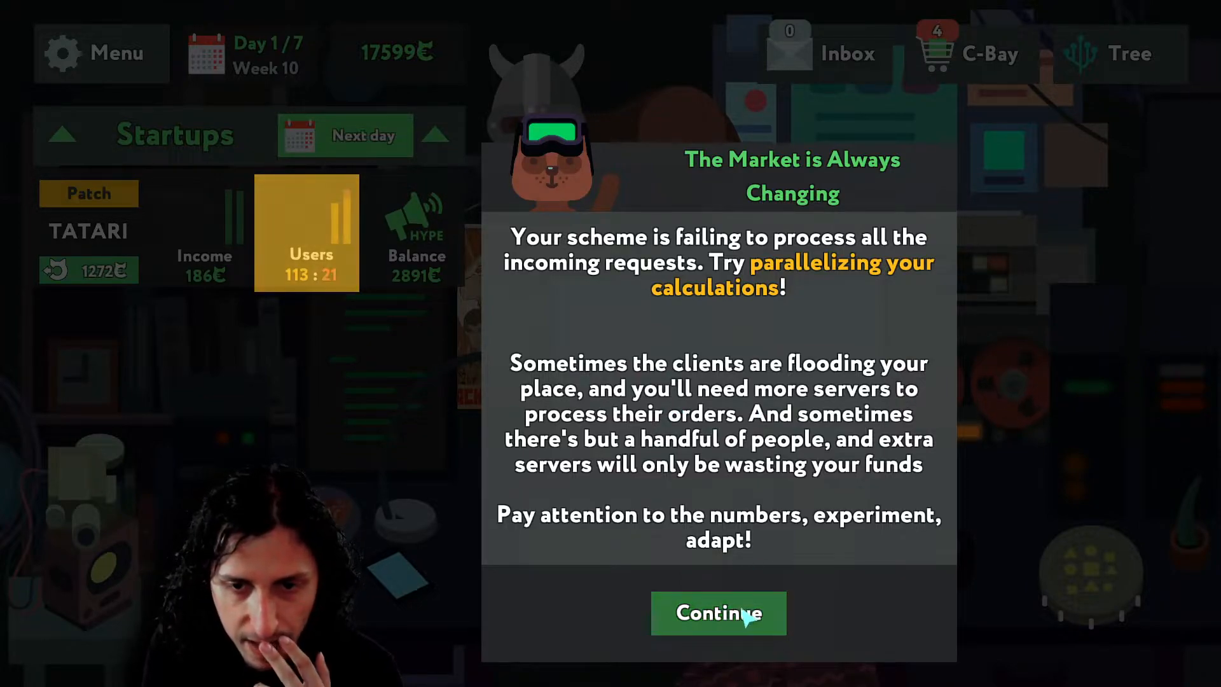
left_click(717, 613)
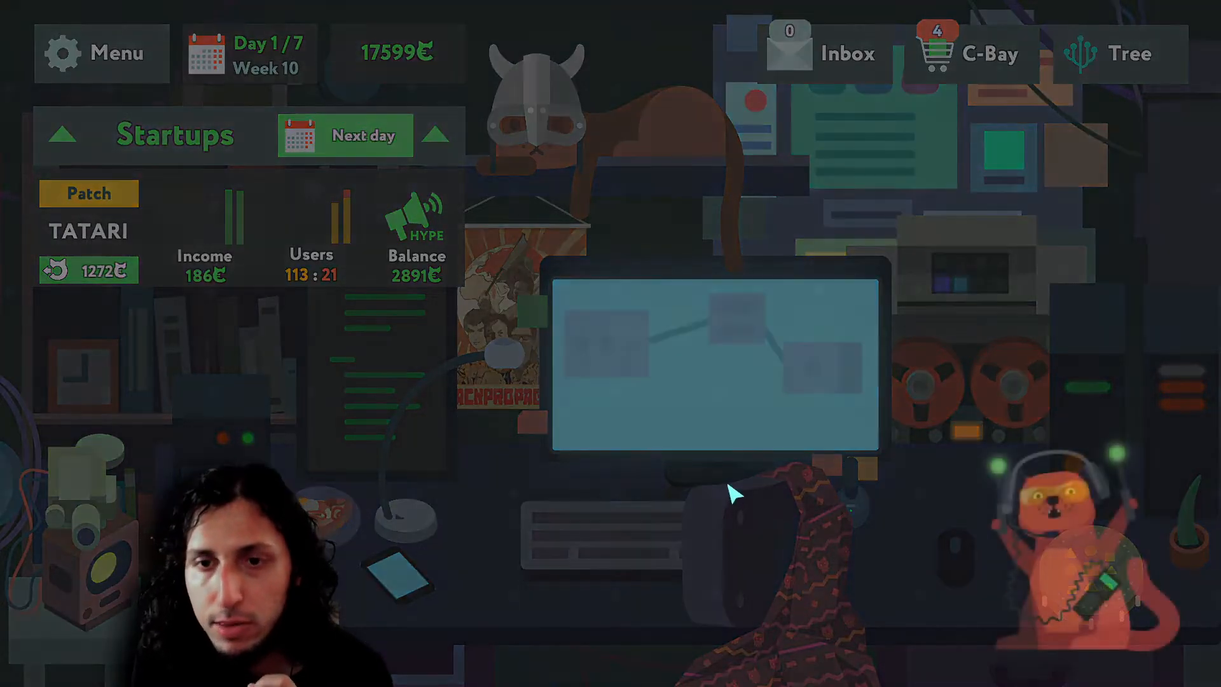
- Add a balancer to Tatari's scheme and move the first colour decision tree aside for it
left_click(89, 193)
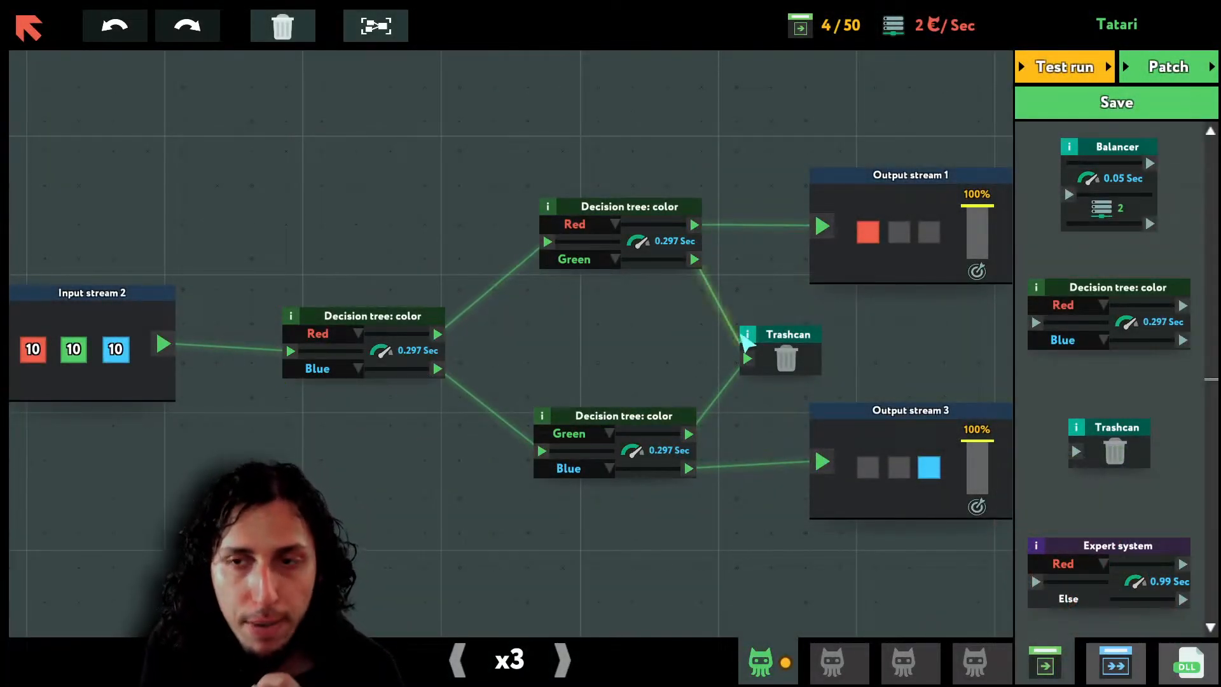
mouse_move(545, 341)
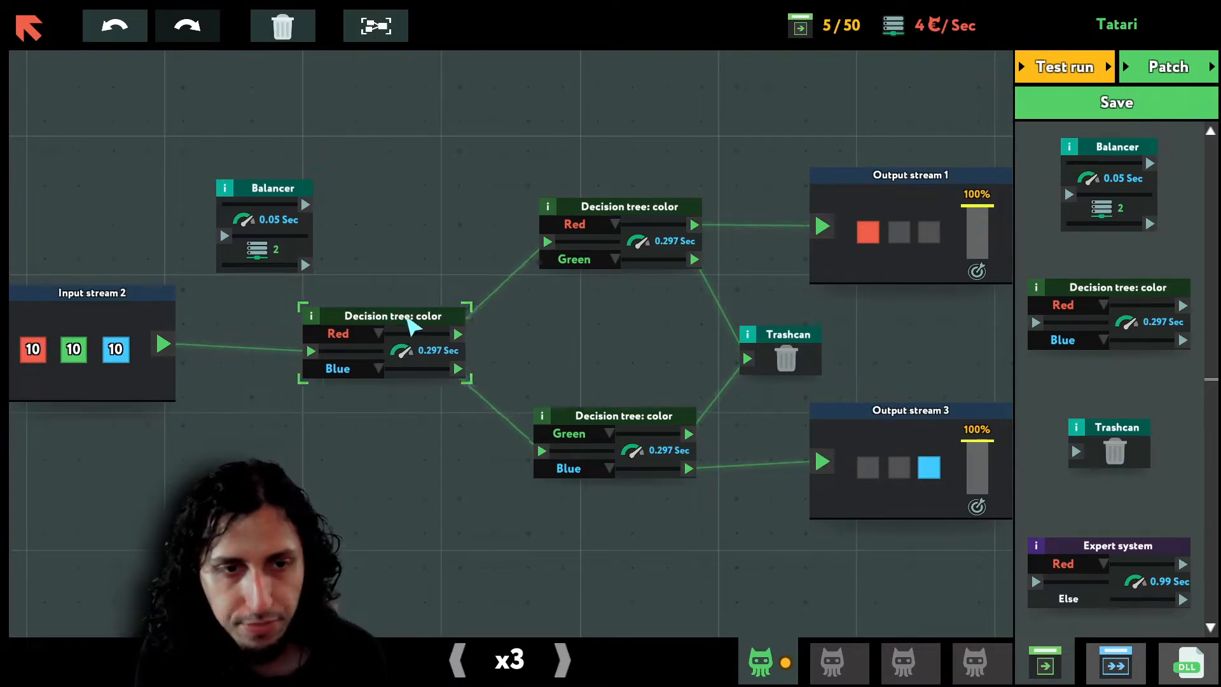
left_click_drag(385, 316, 436, 327)
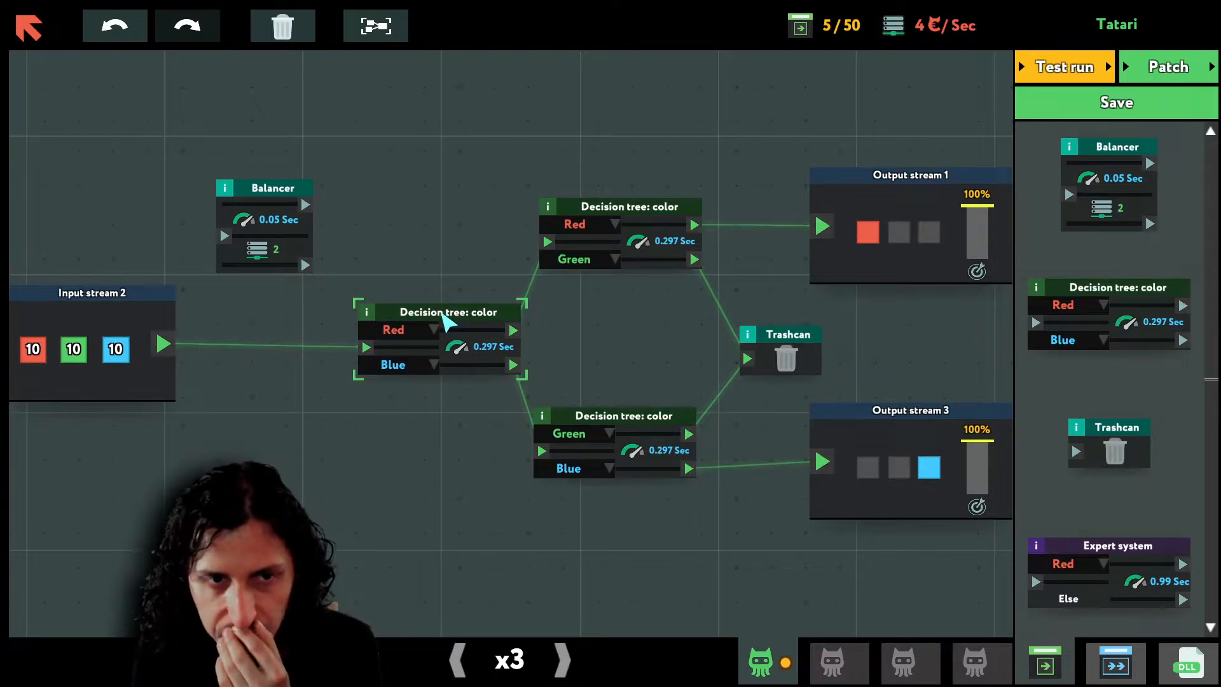
left_click(622, 415)
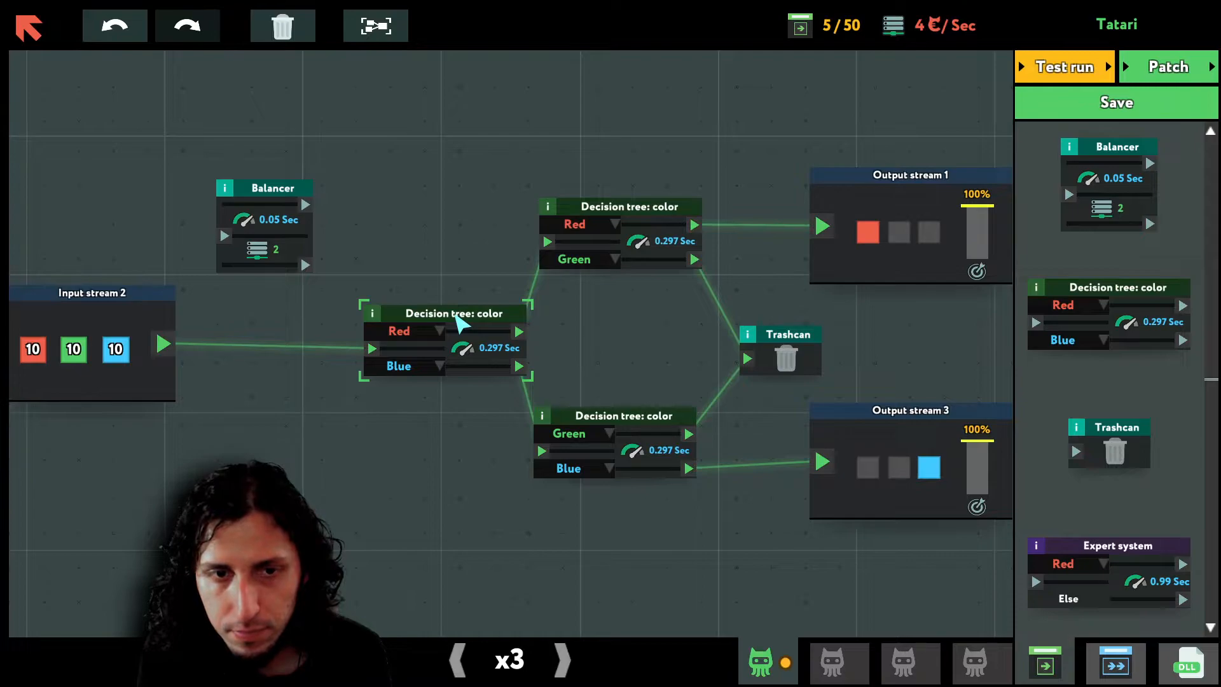
left_click_drag(445, 312, 438, 276)
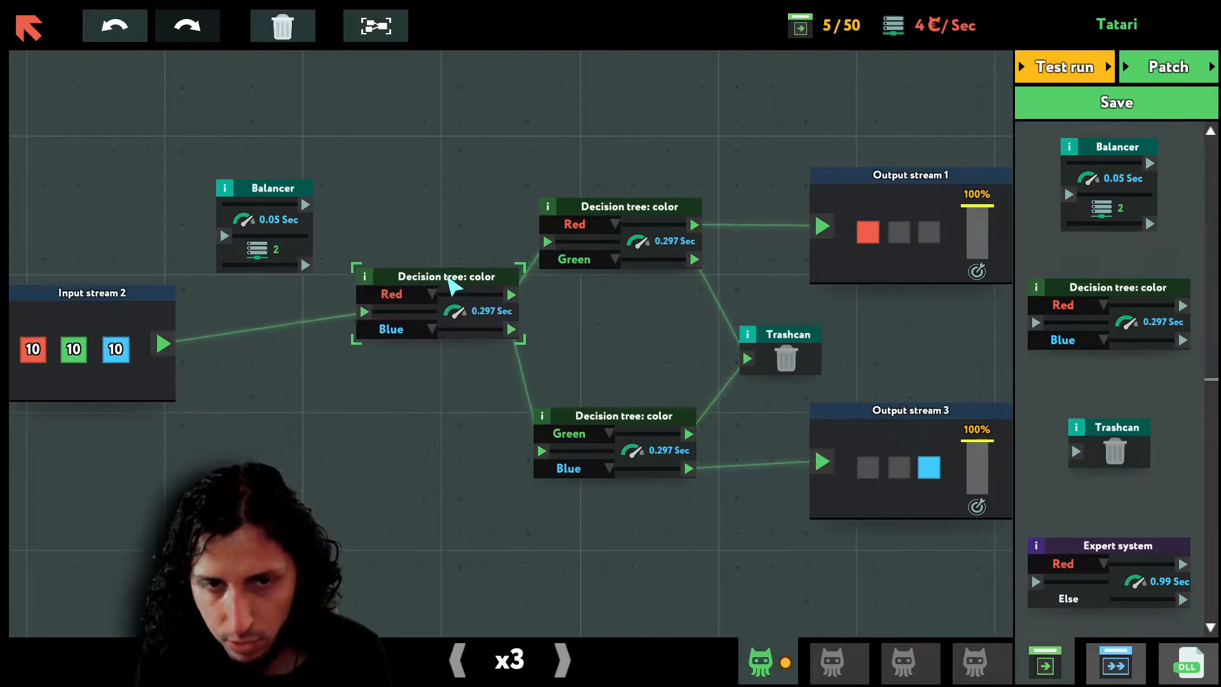
left_click_drag(437, 276, 401, 418)
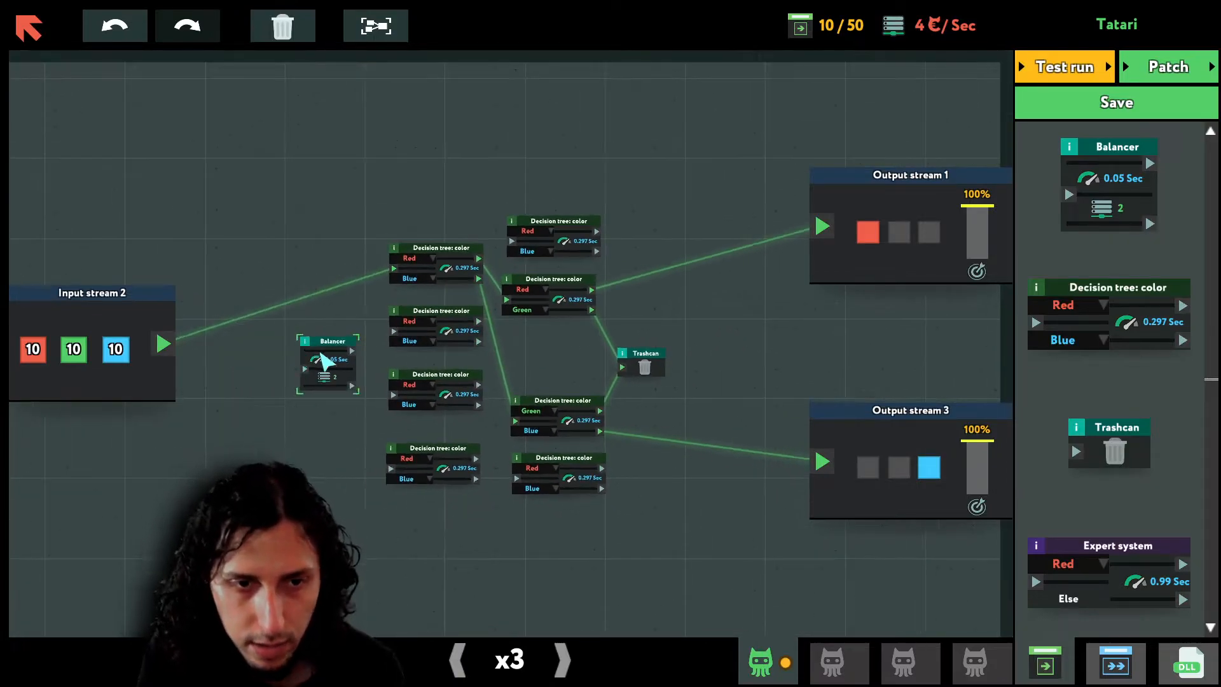
- Route Input stream 2 into the balancer and set the second-level trees to Red/Green and Green/Blue
left_click_drag(327, 362, 253, 342)
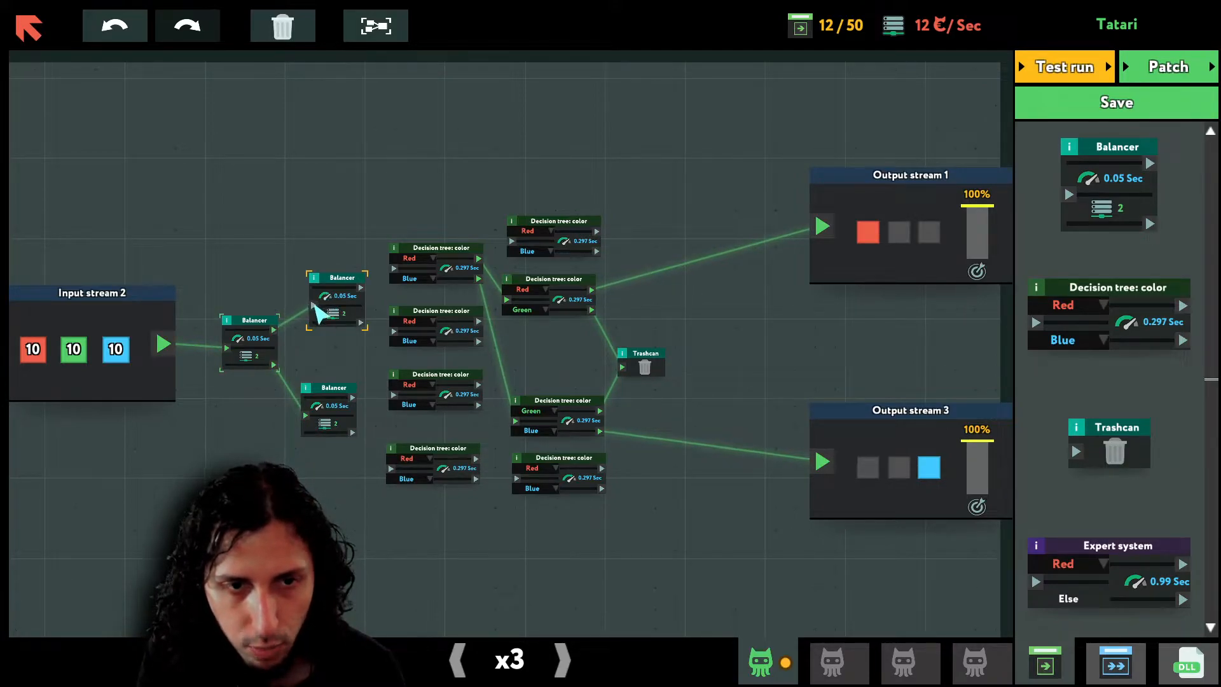
mouse_move(387, 286)
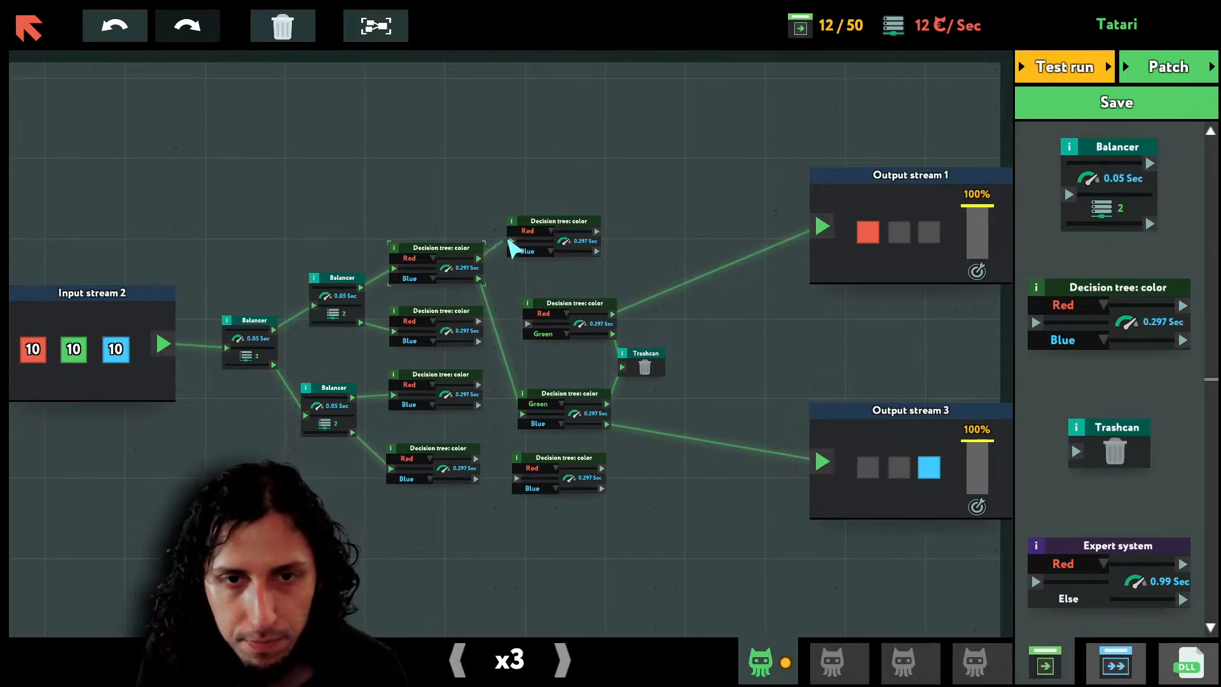
left_click(555, 220)
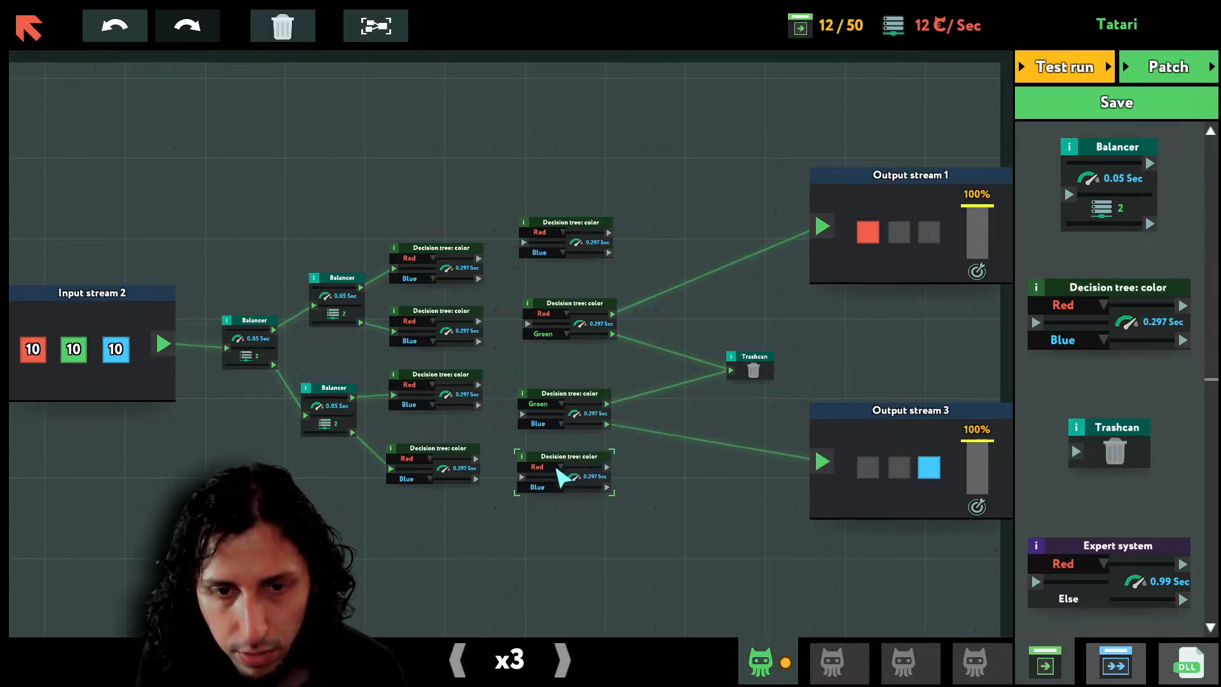
left_click(537, 467)
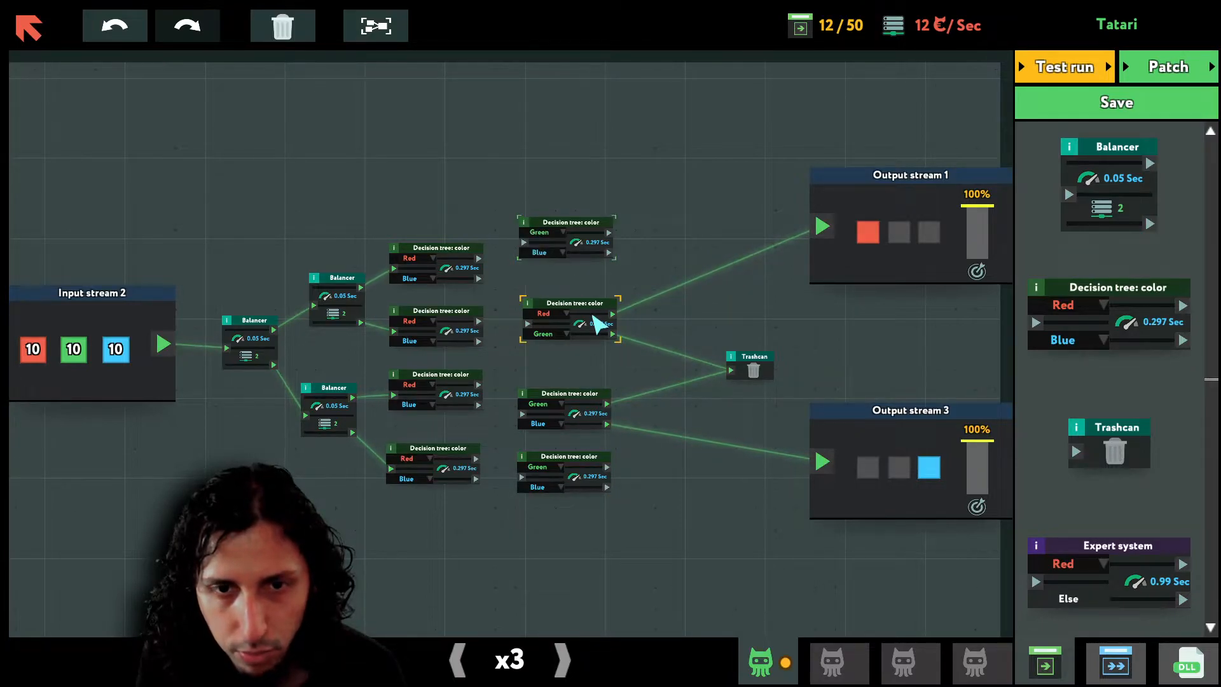
left_click(540, 231)
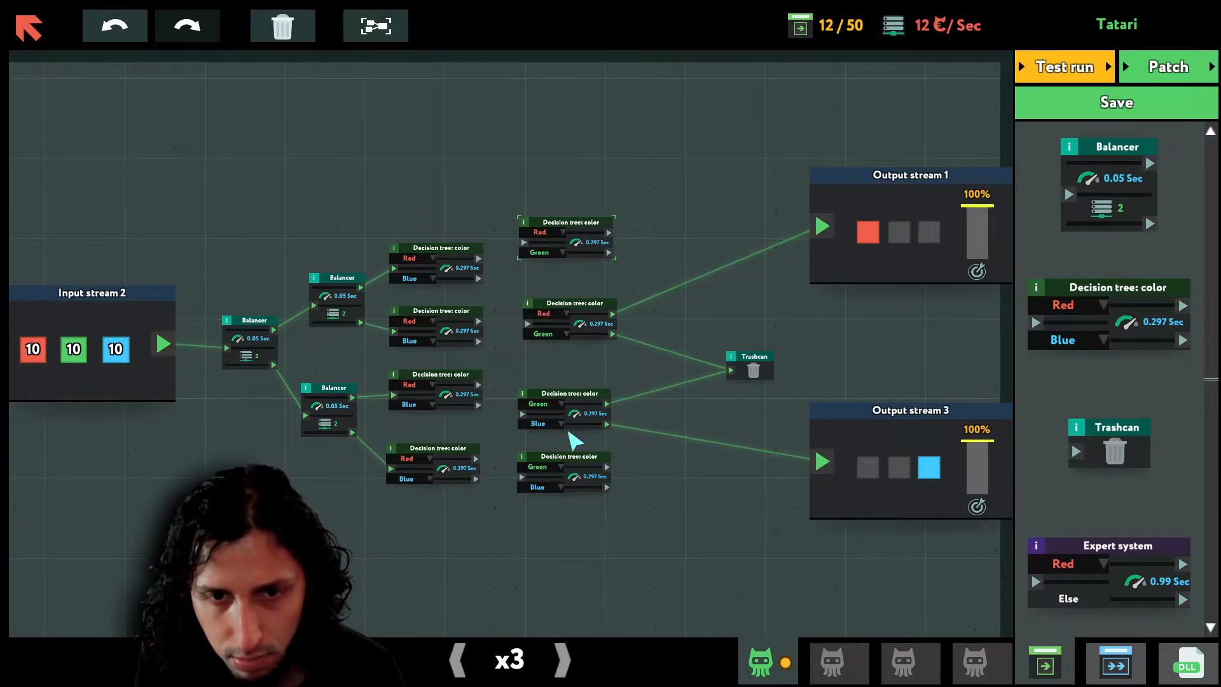
left_click(564, 408)
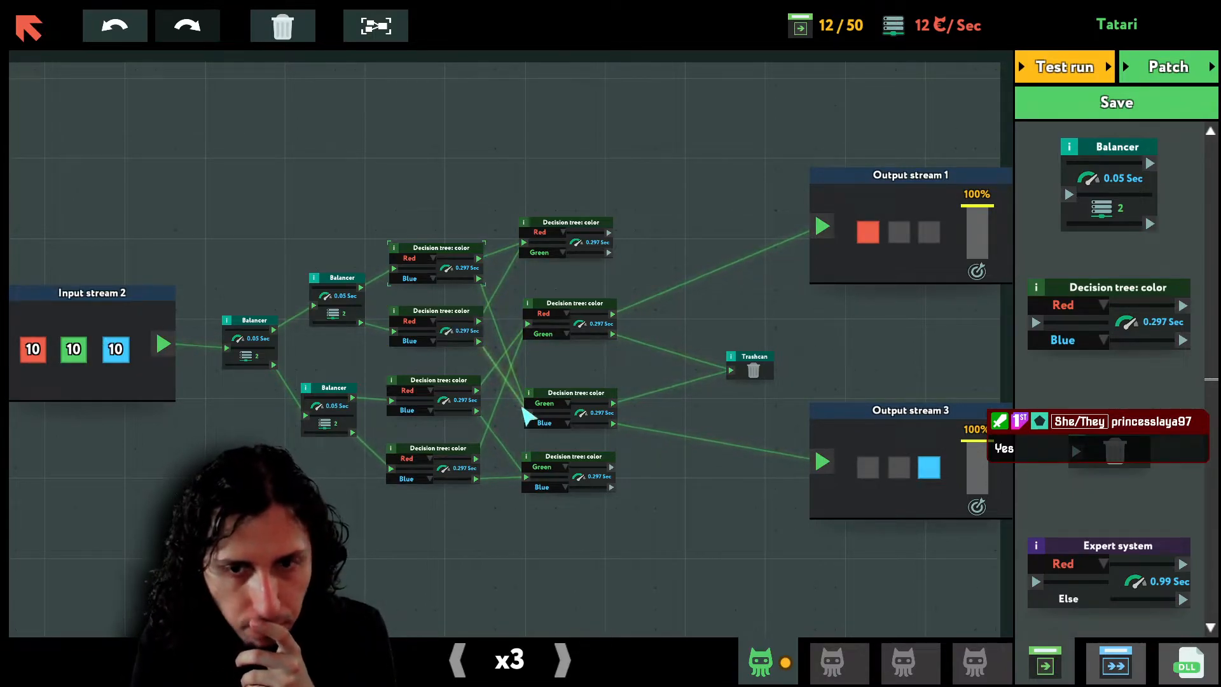
- Start a test run after wiring the first-level colour trees into both second-level trees
left_click(1063, 66)
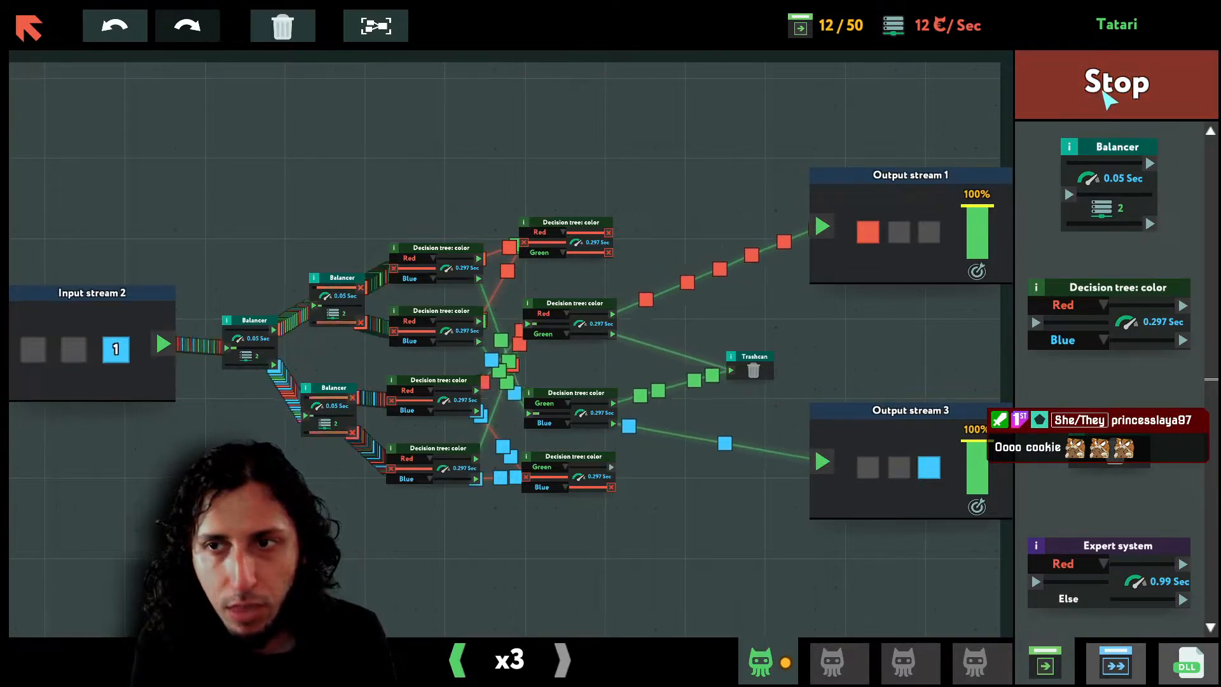
- Stop the running test of the parallelized Tatari scheme
left_click(1116, 84)
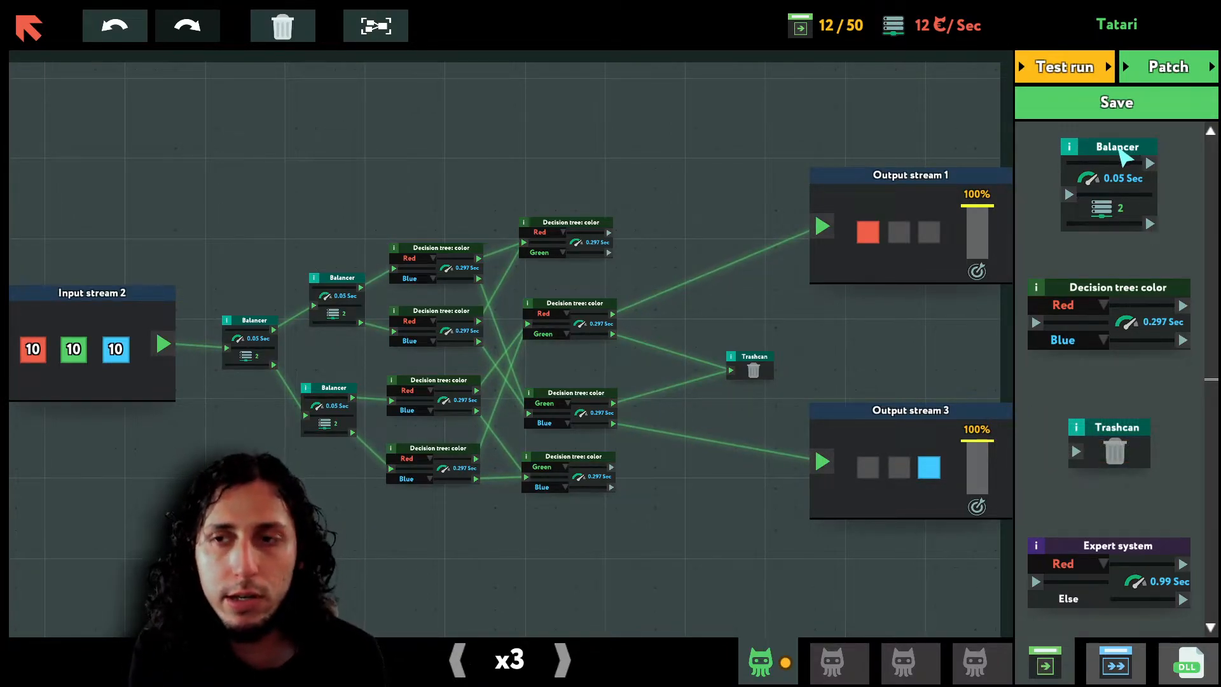
mouse_move(1137, 518)
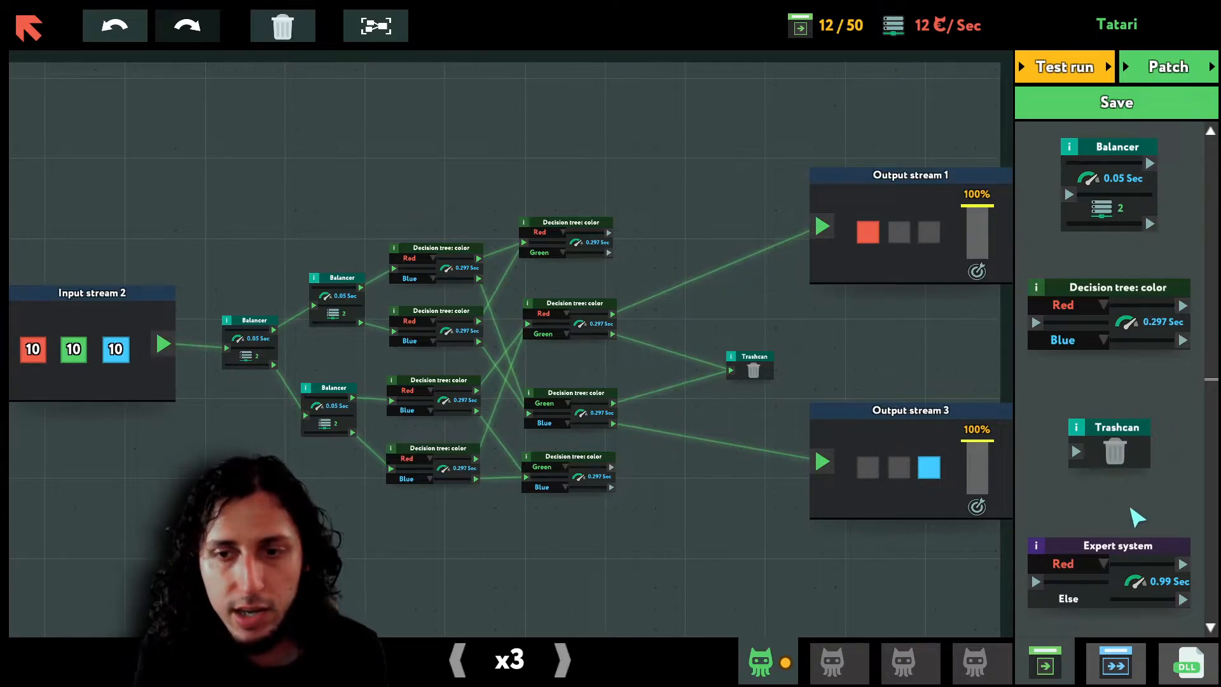
mouse_move(1141, 448)
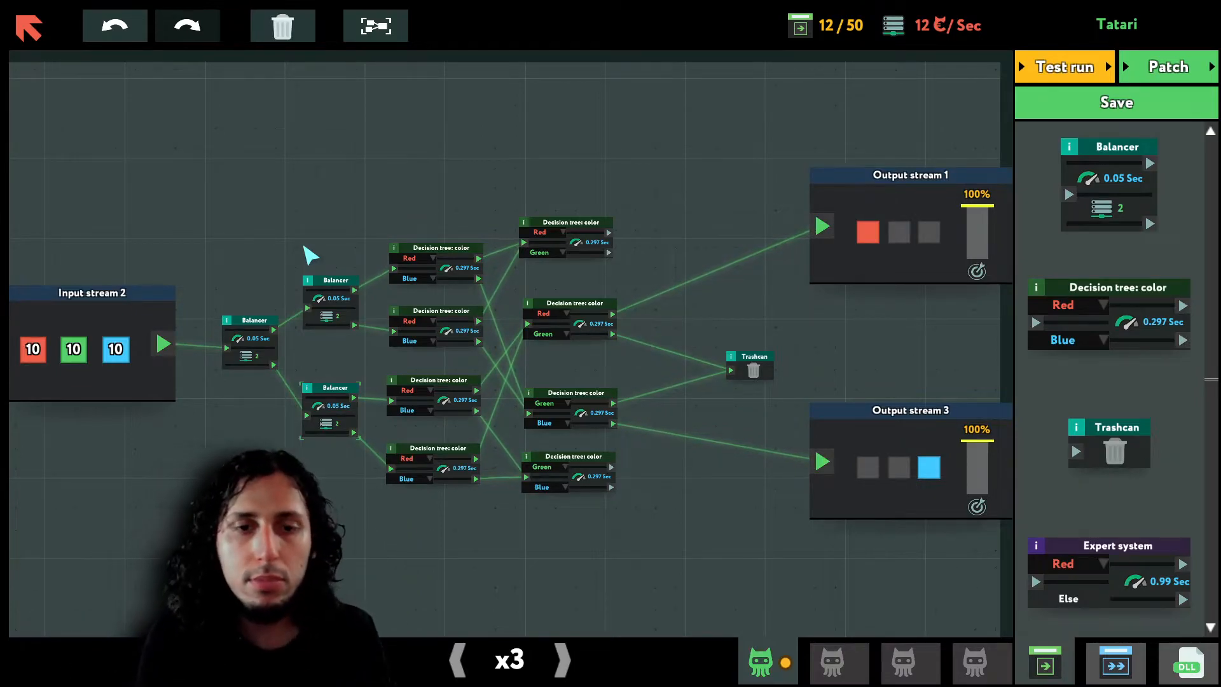
mouse_move(583, 522)
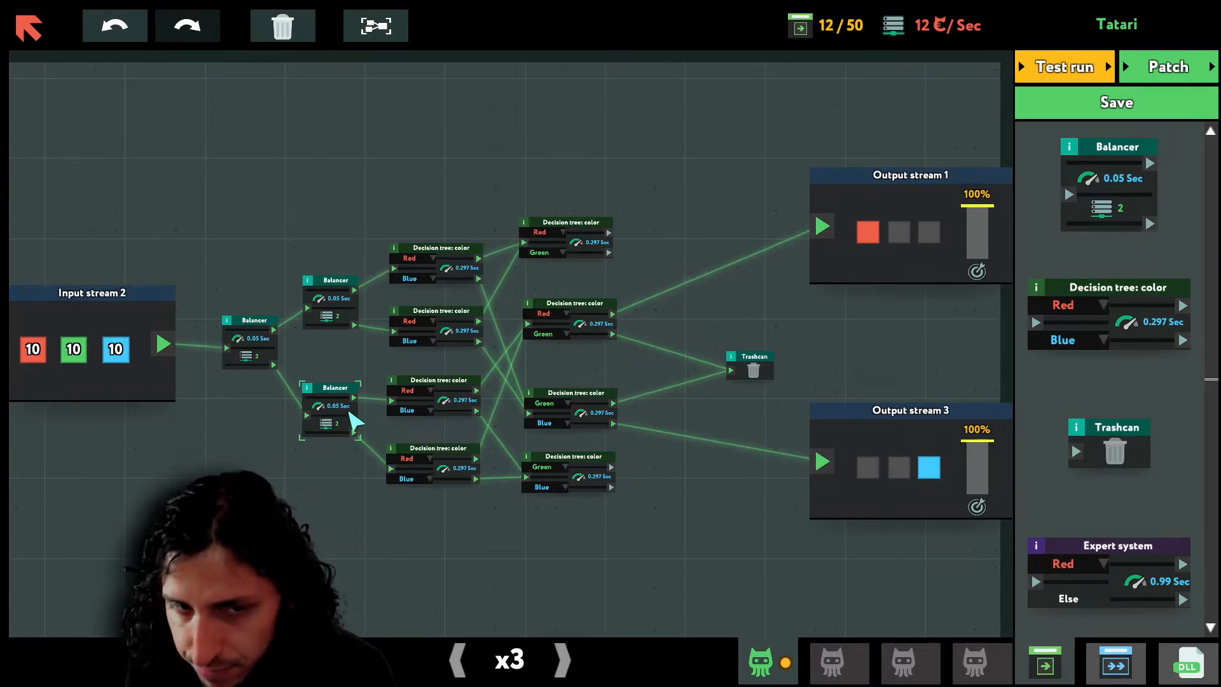
- Inspect the first balancer, then start another test run sorting red and blue items to their outputs
left_click(249, 338)
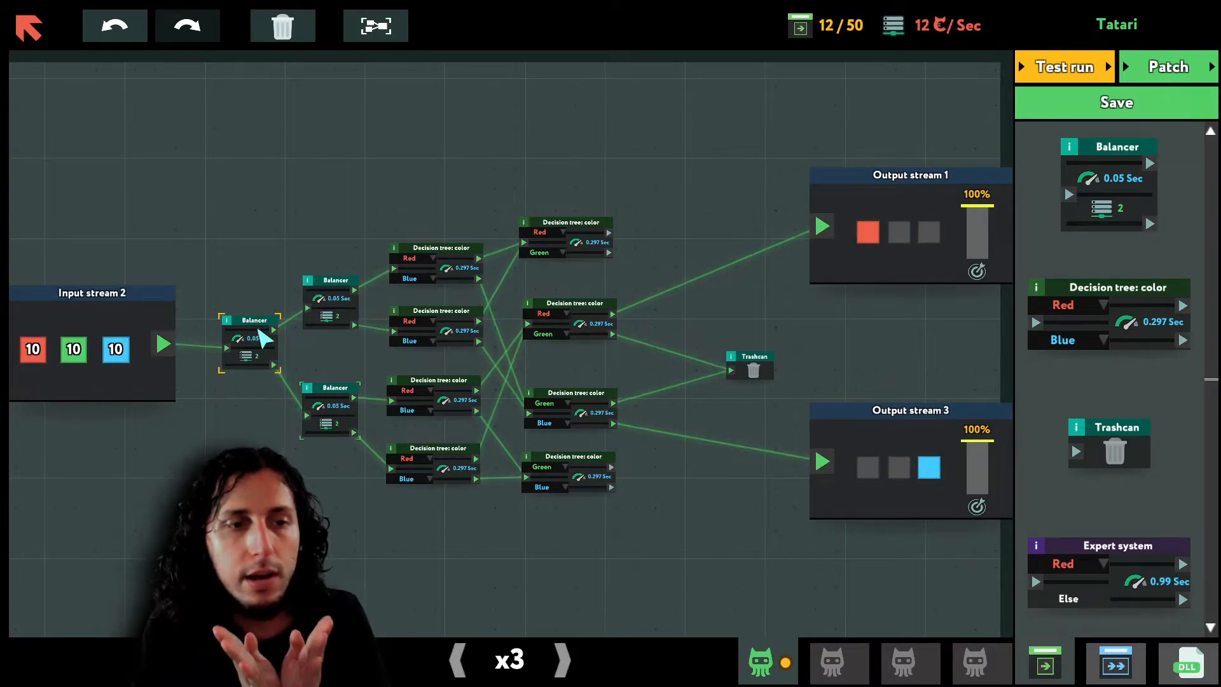
mouse_move(115, 341)
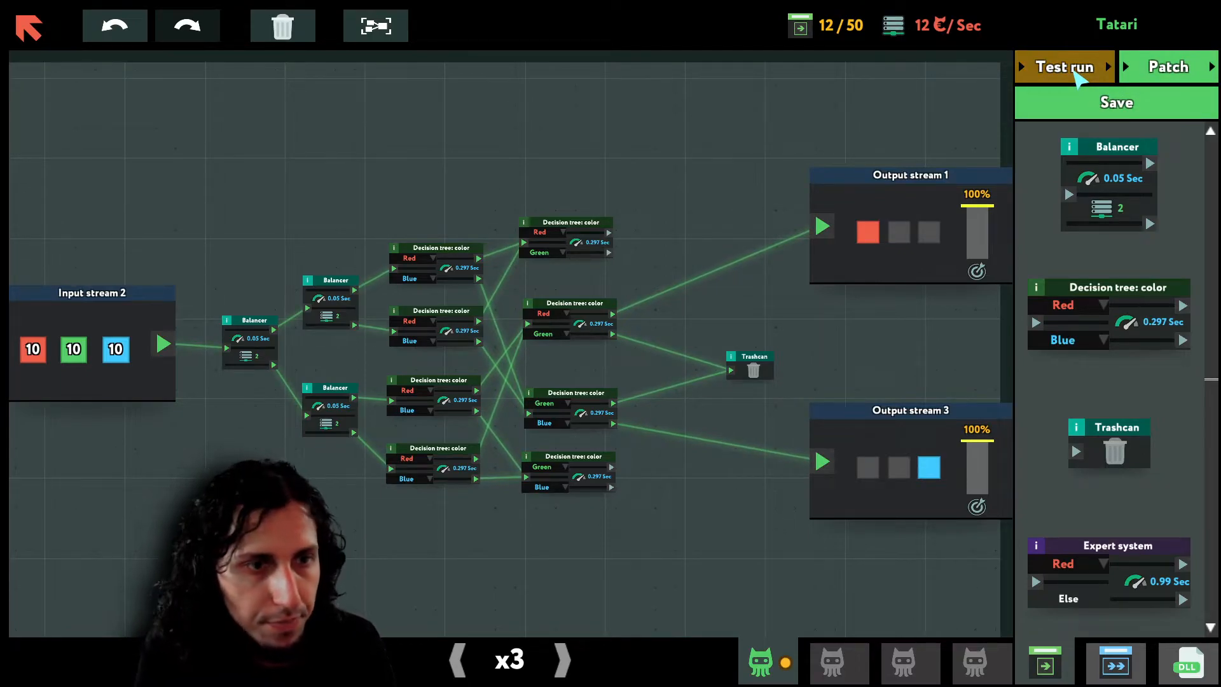
left_click(1063, 66)
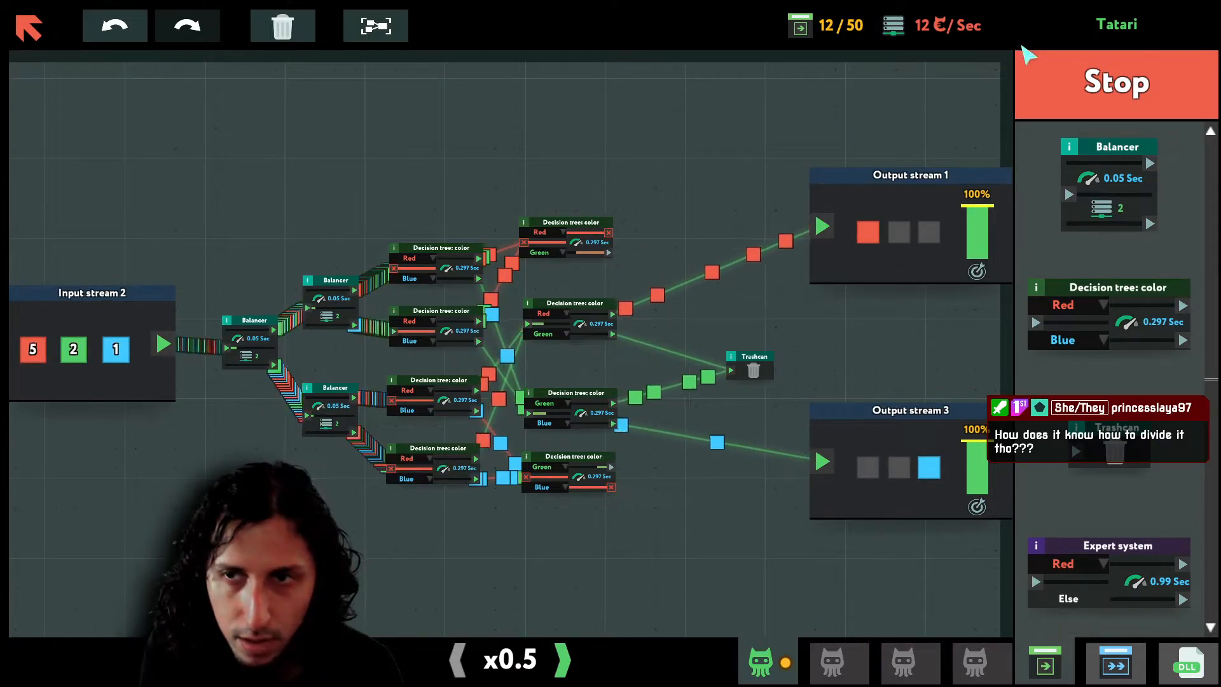
- Stop the running test to return to editing the balancers and colour decision trees
left_click(1116, 83)
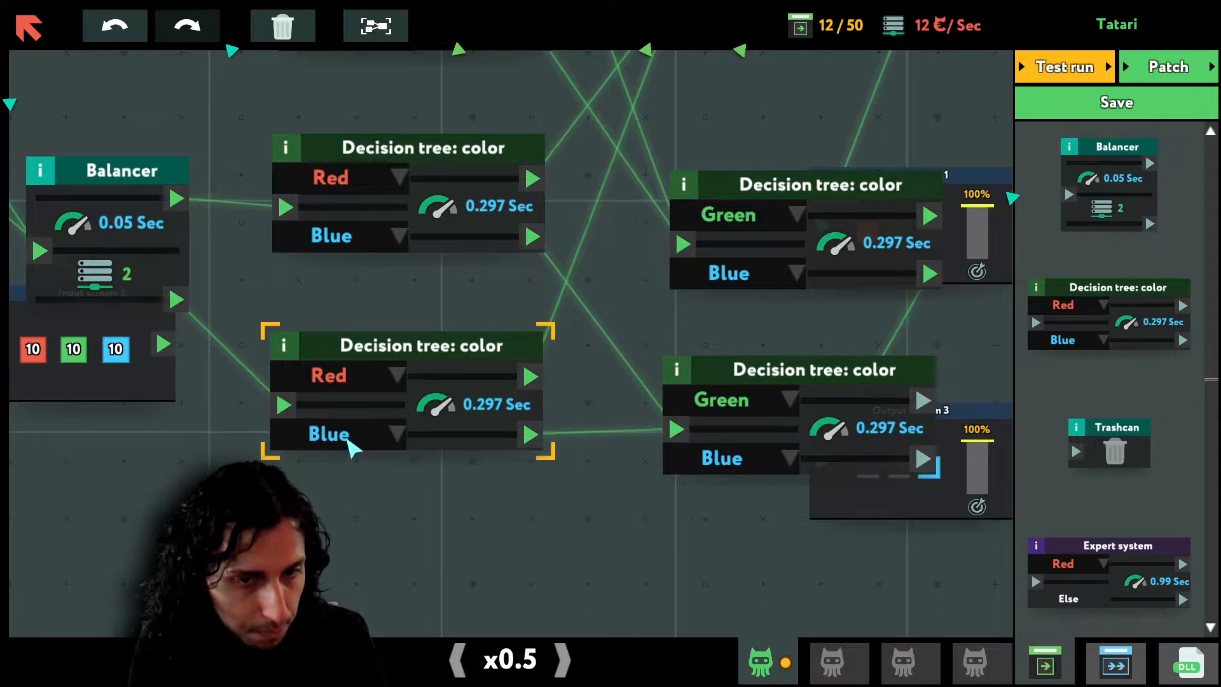
mouse_move(518, 380)
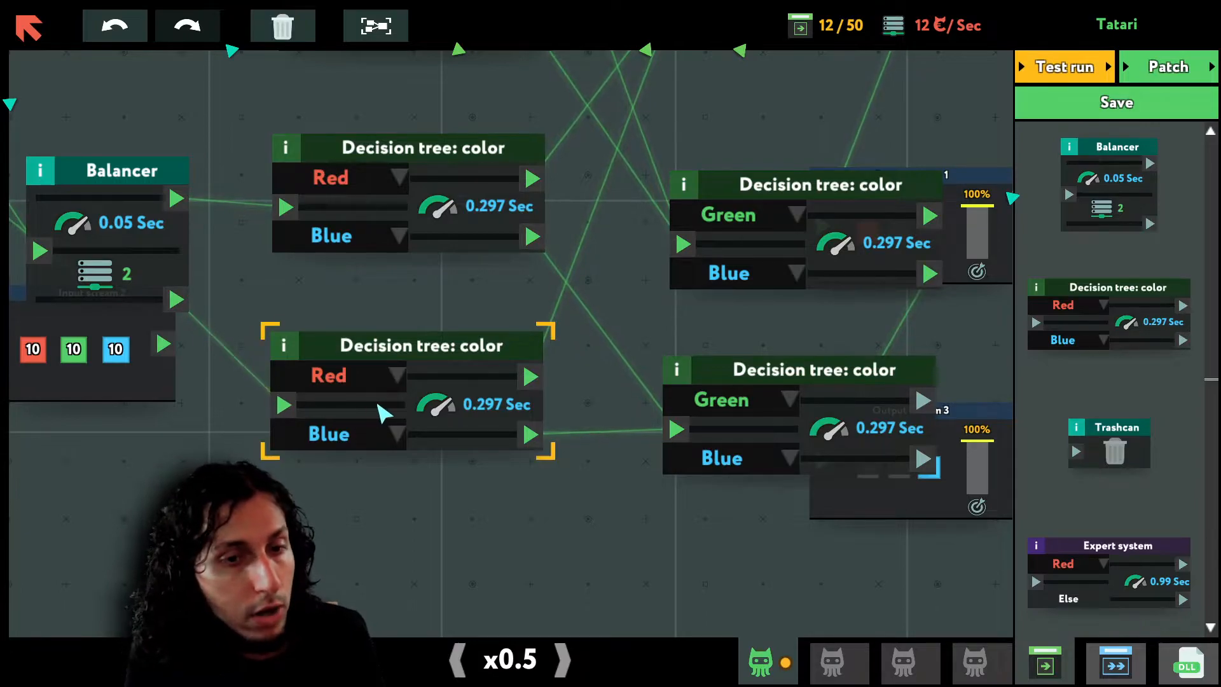
mouse_move(389, 373)
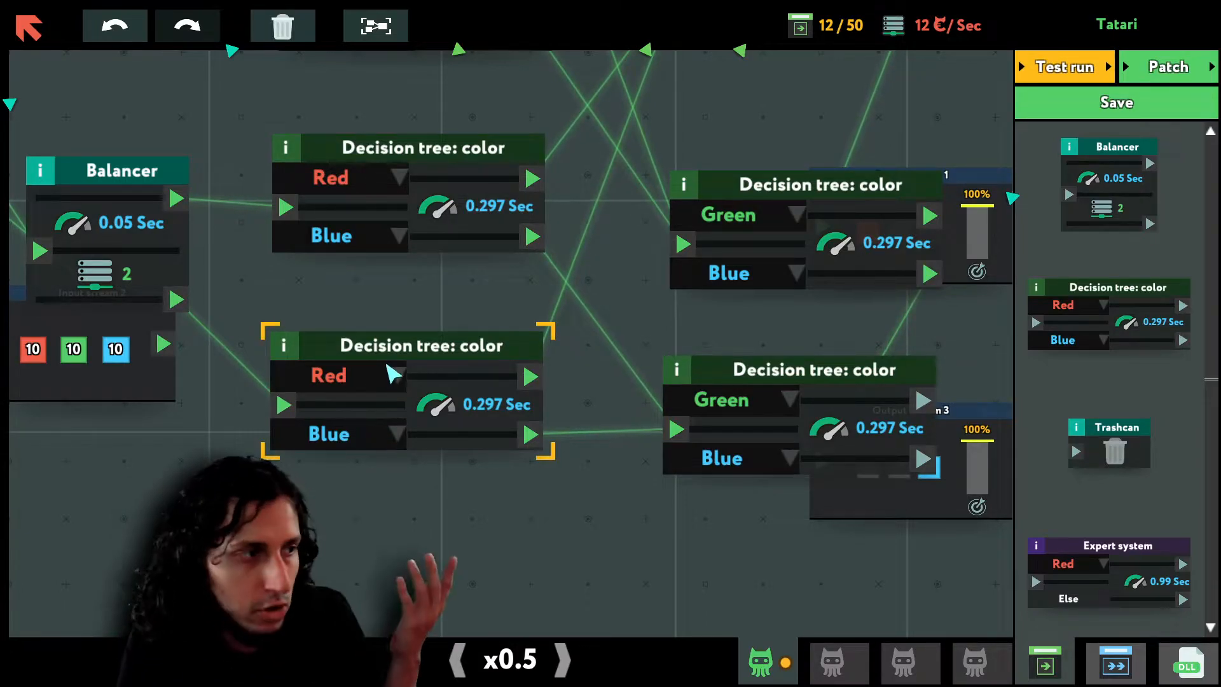
mouse_move(408, 408)
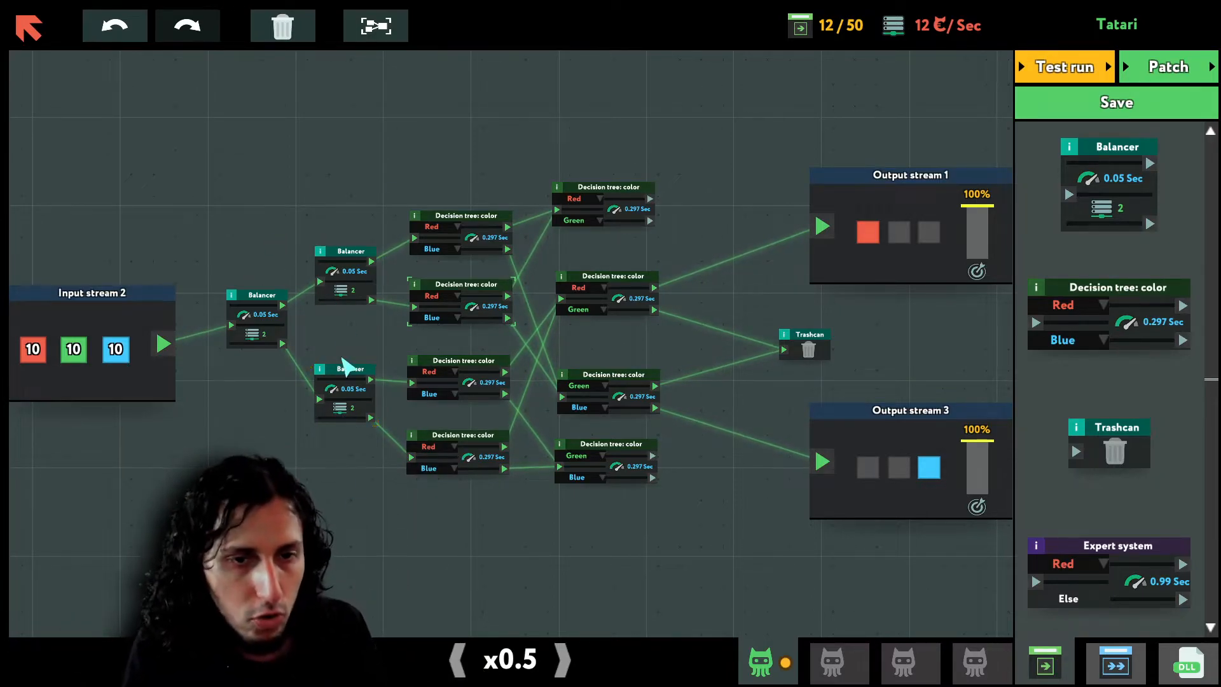
left_click(455, 378)
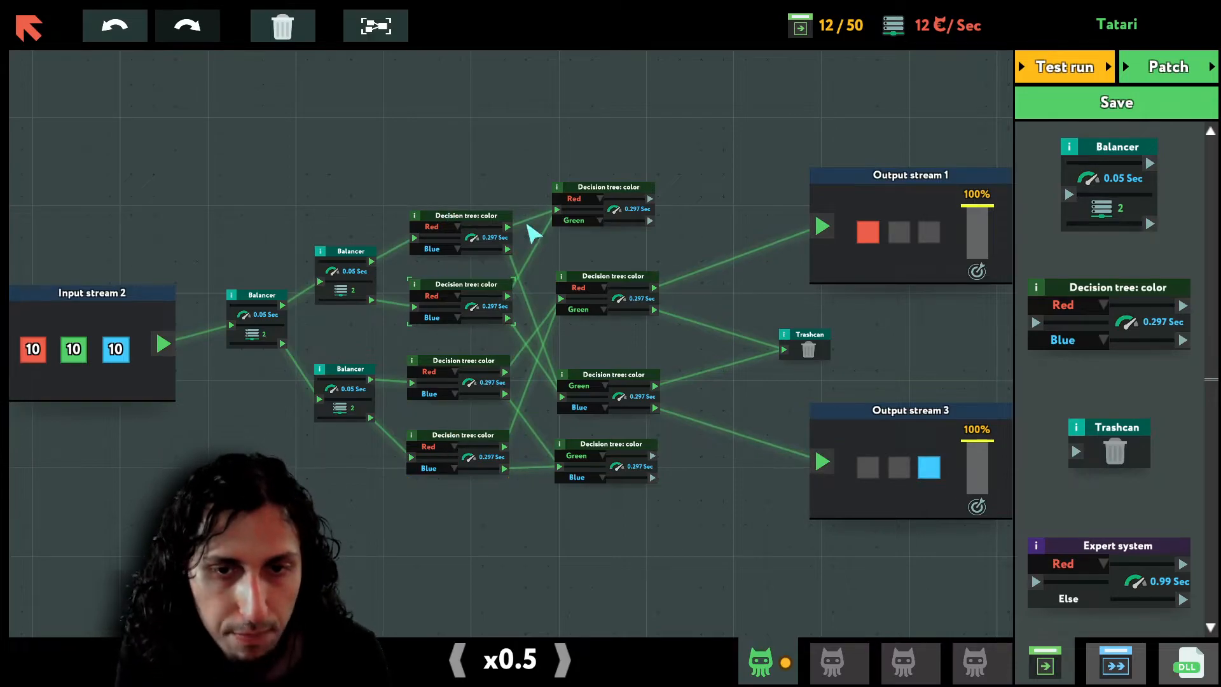
mouse_move(623, 147)
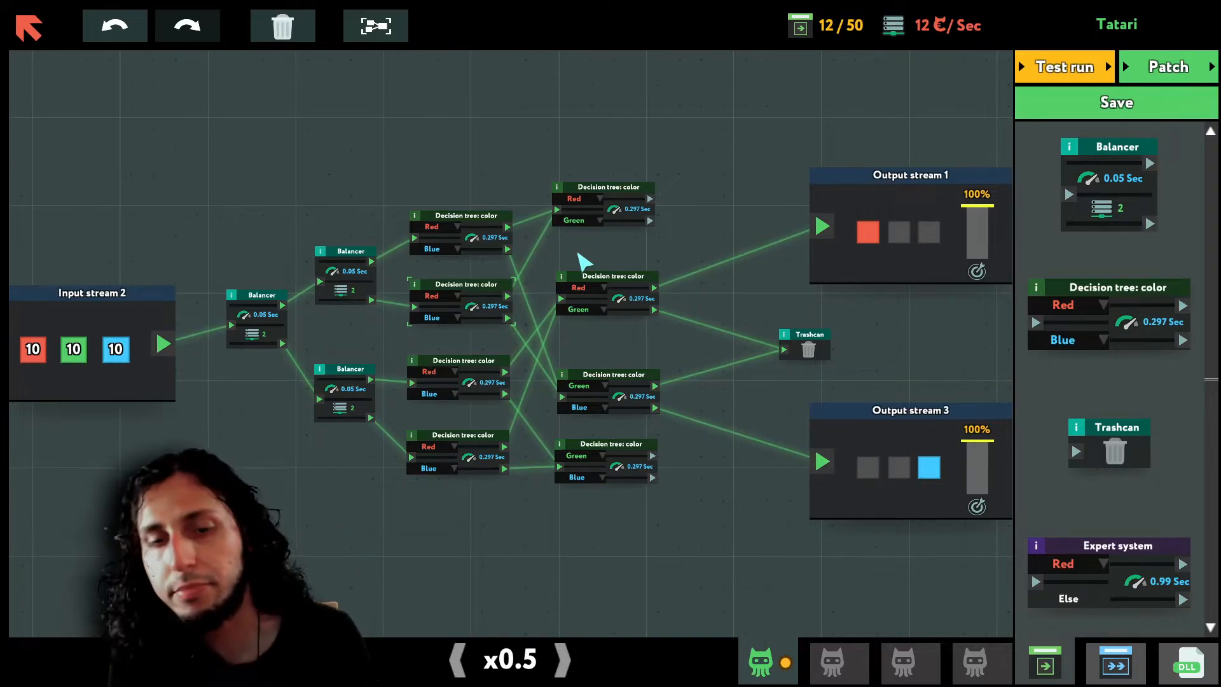
left_click(616, 293)
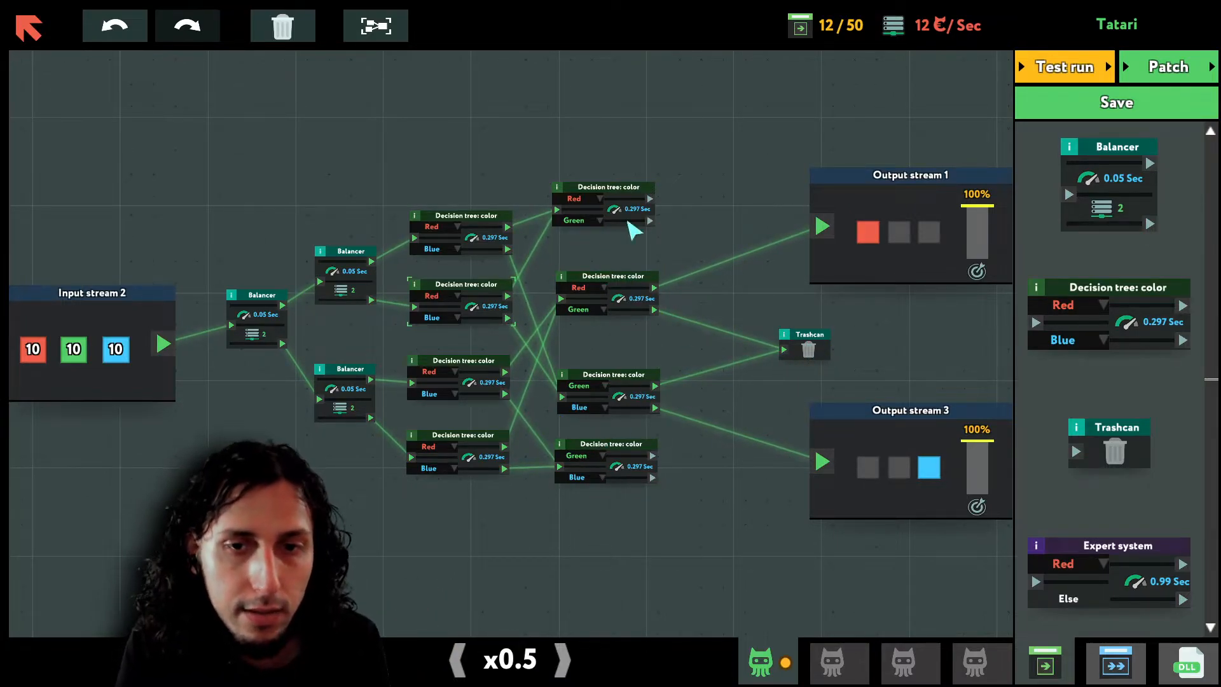
left_click(603, 202)
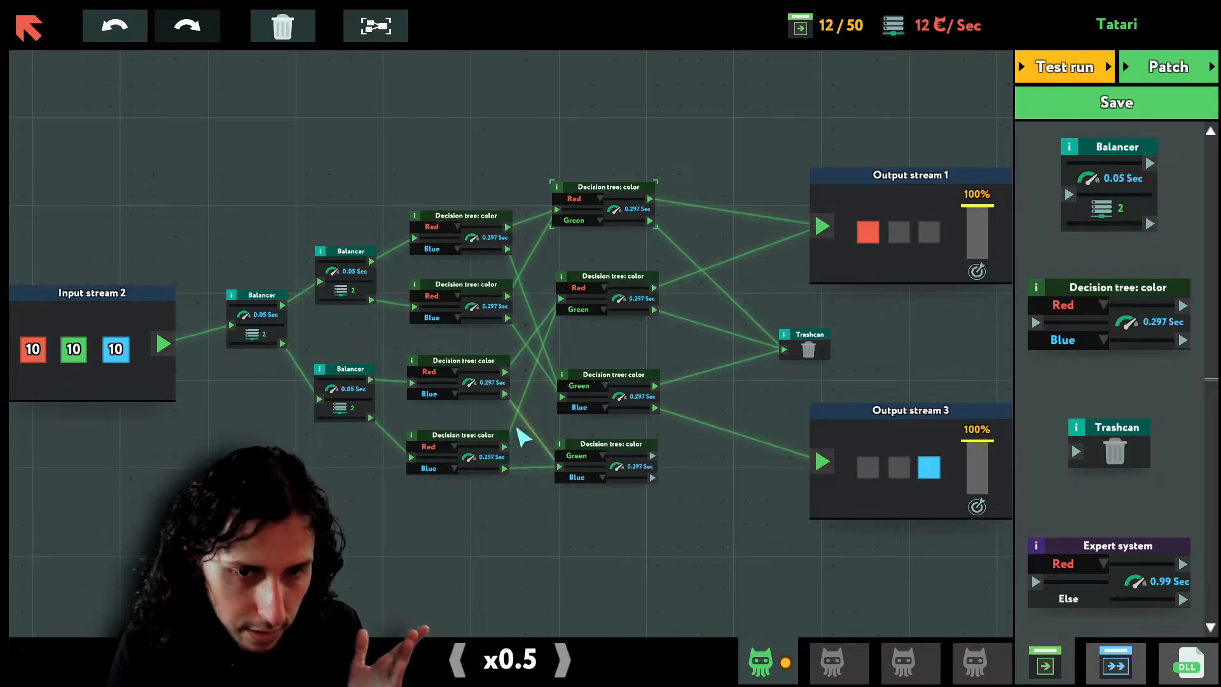
left_click(608, 374)
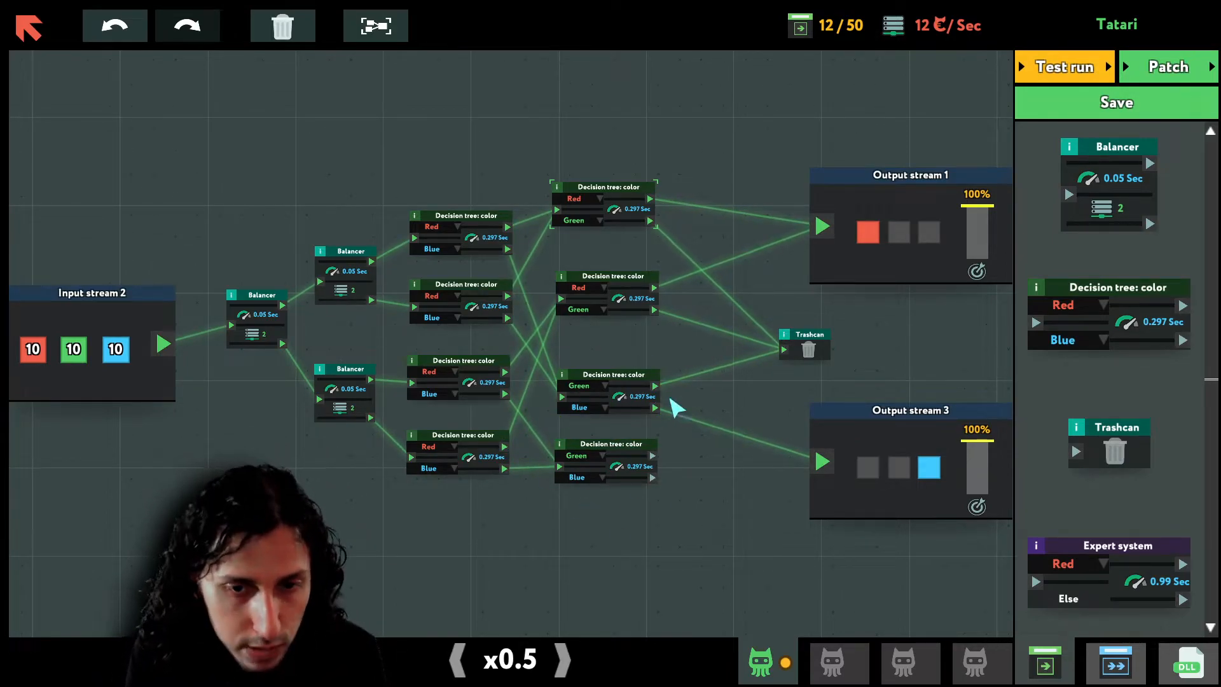
mouse_move(657, 155)
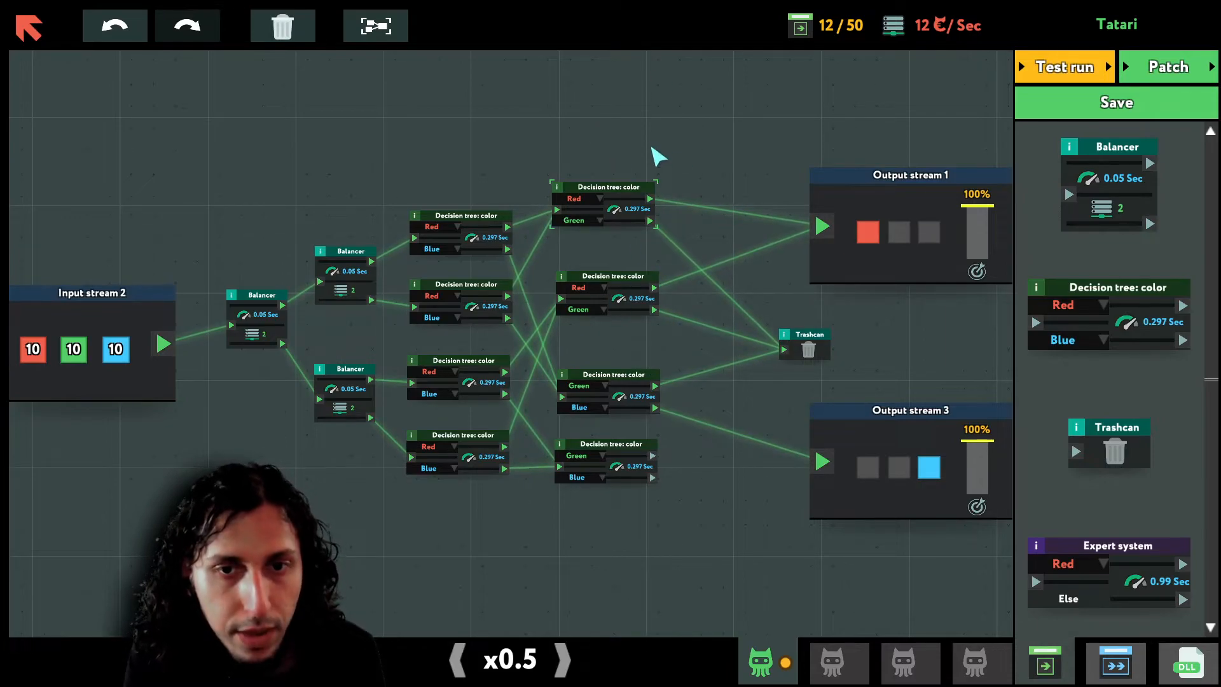
mouse_move(623, 117)
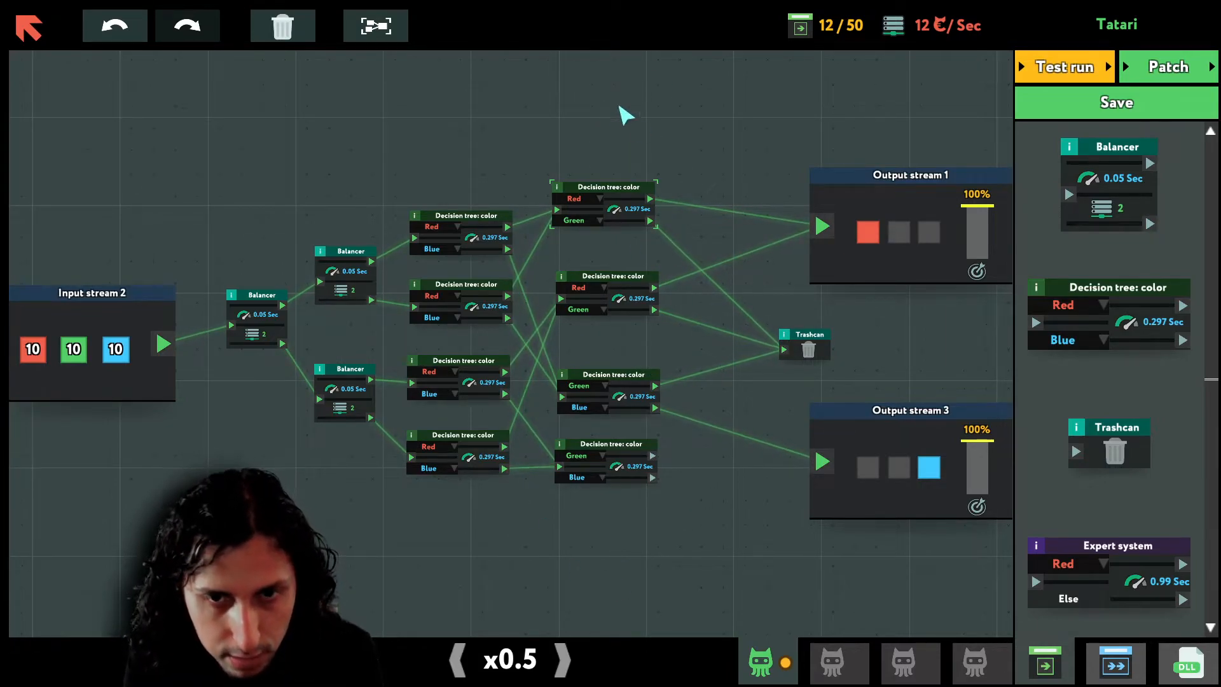
mouse_move(790, 345)
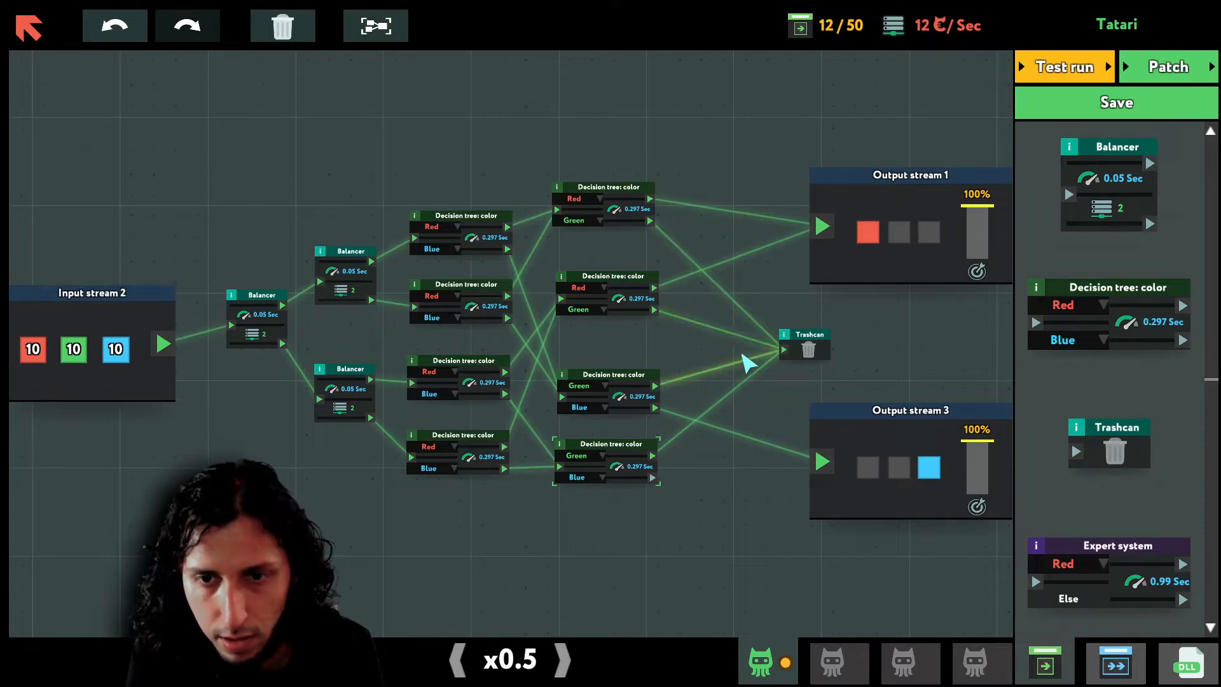
mouse_move(769, 256)
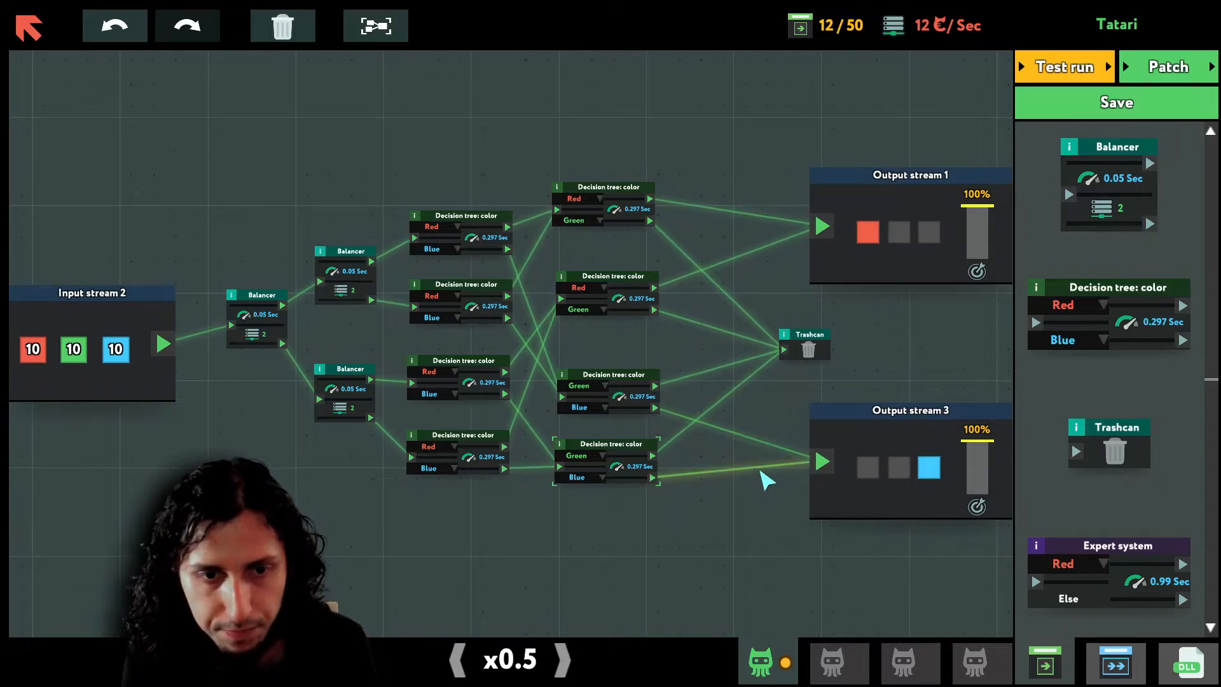
left_click(1064, 66)
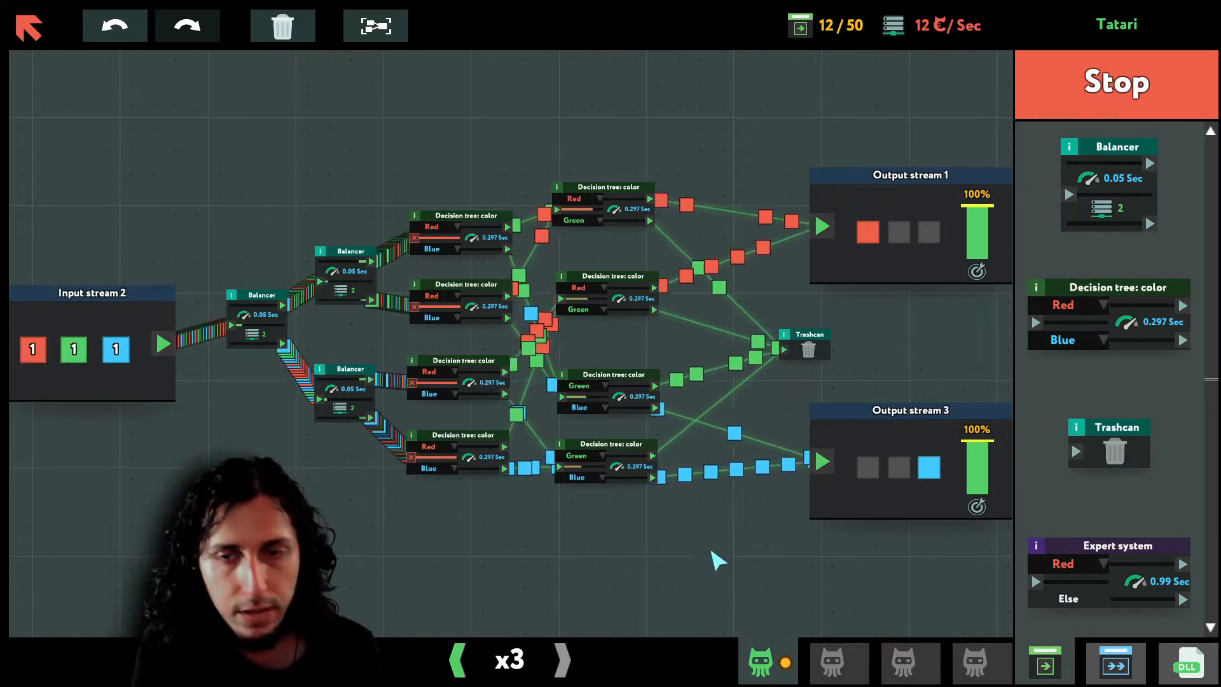
- Release the tested scheme toward the servers, bringing up the deploy confirmation
left_click(1115, 81)
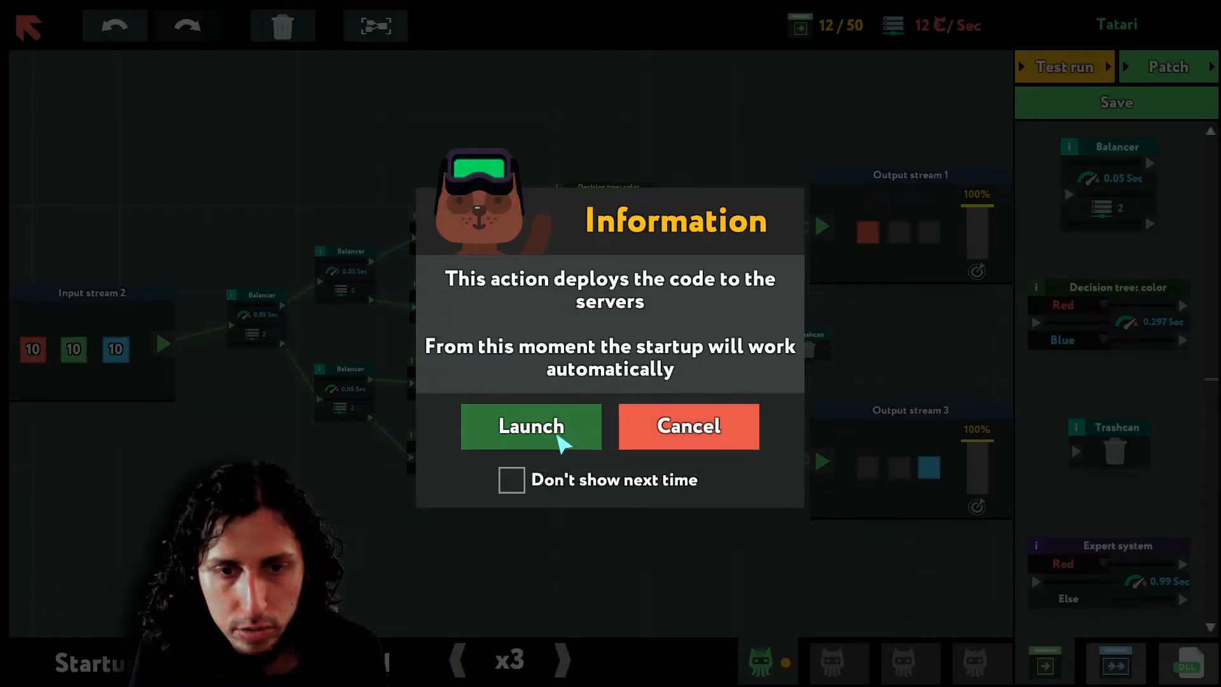
- Confirm launching Tatari's updated code to the servers, returning to the office on week 10
left_click(532, 426)
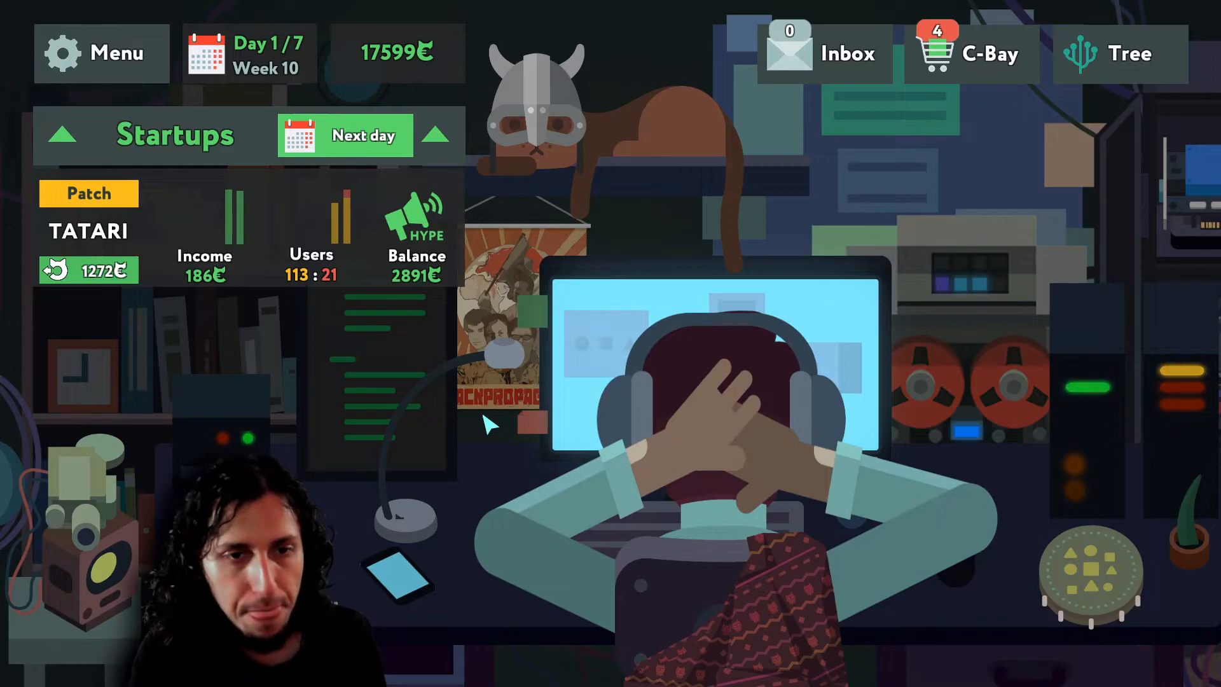
mouse_move(370, 210)
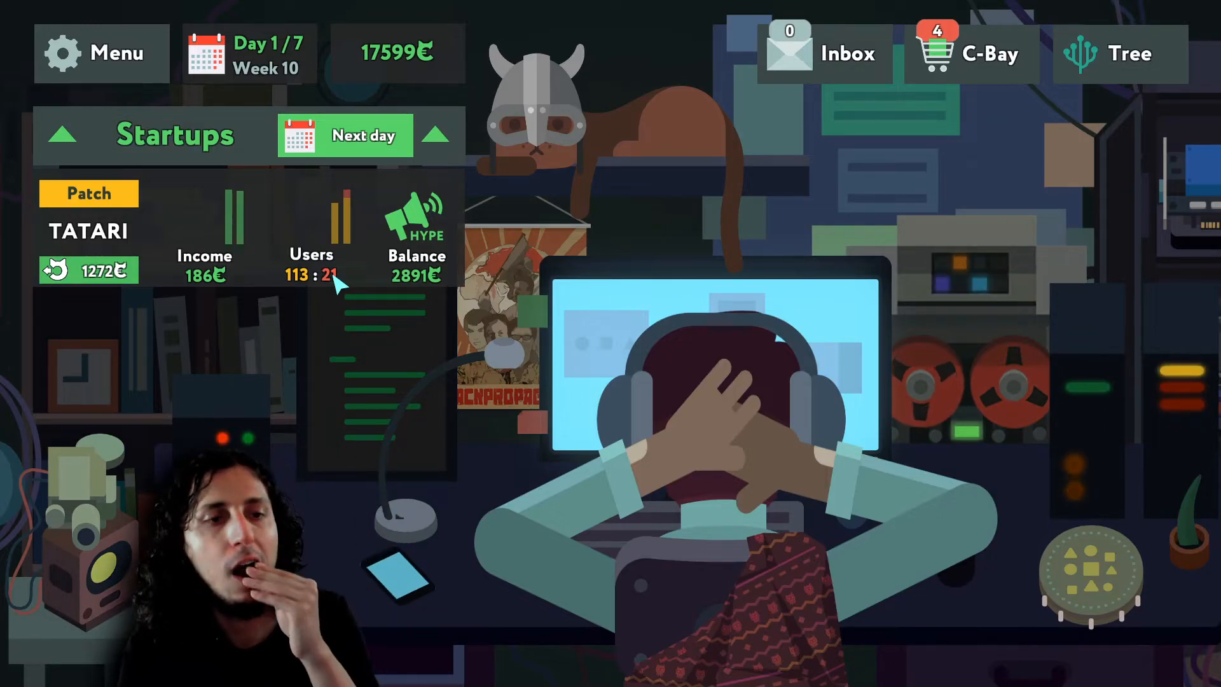
- Advance day by day through week 10 until the Catcash Bank summary shows a 1683 payout
left_click(365, 135)
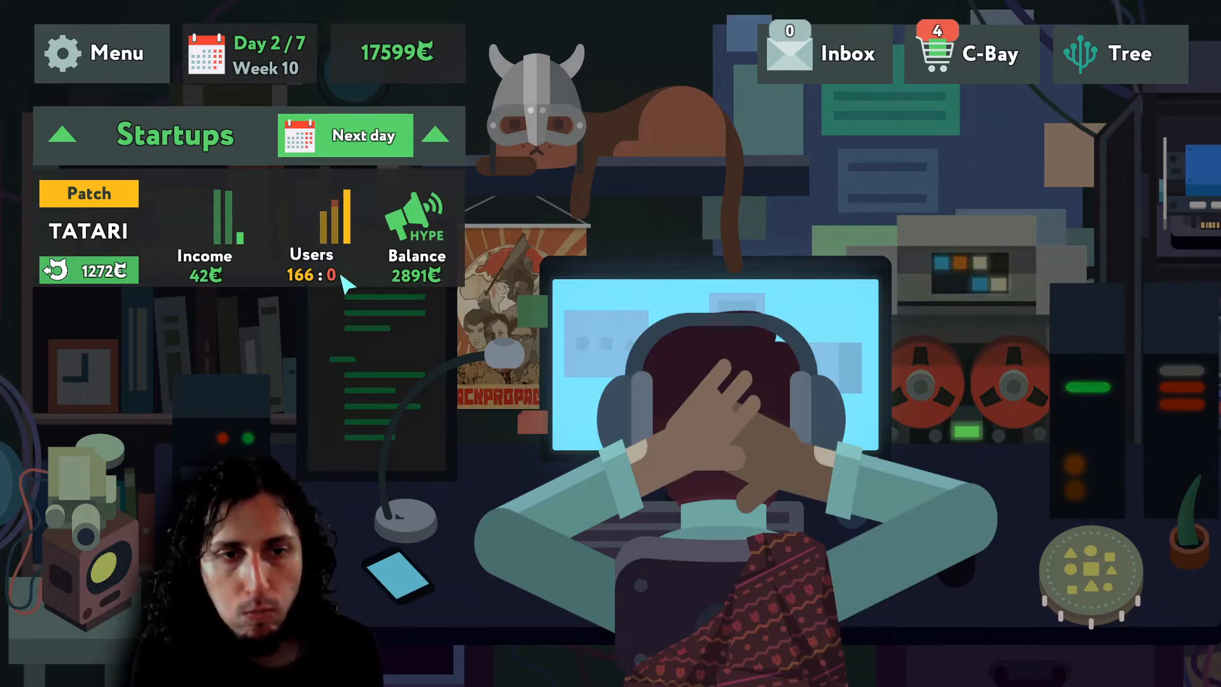
left_click(364, 135)
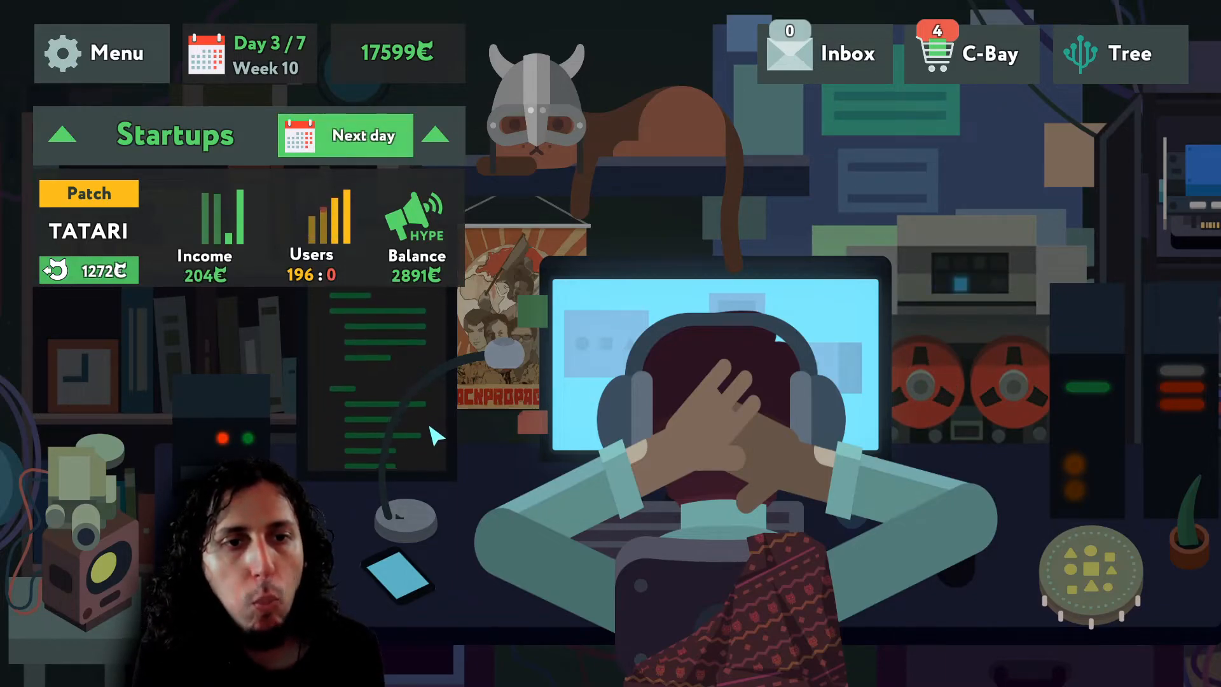
left_click(344, 135)
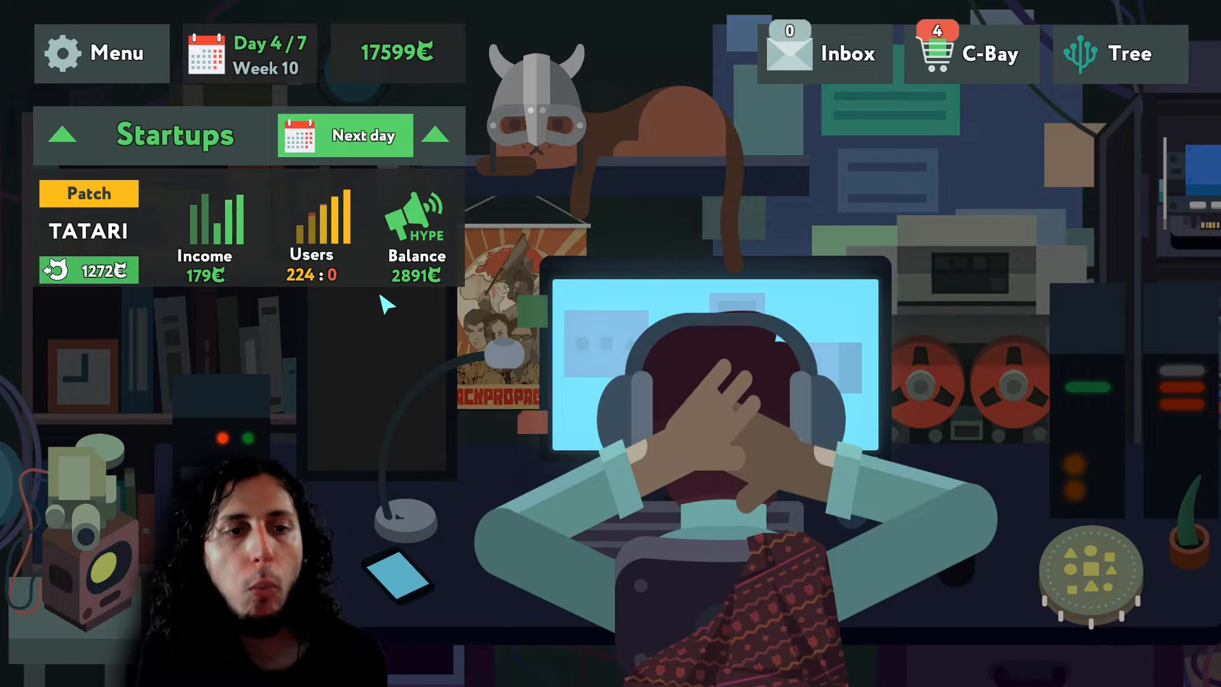
left_click(364, 136)
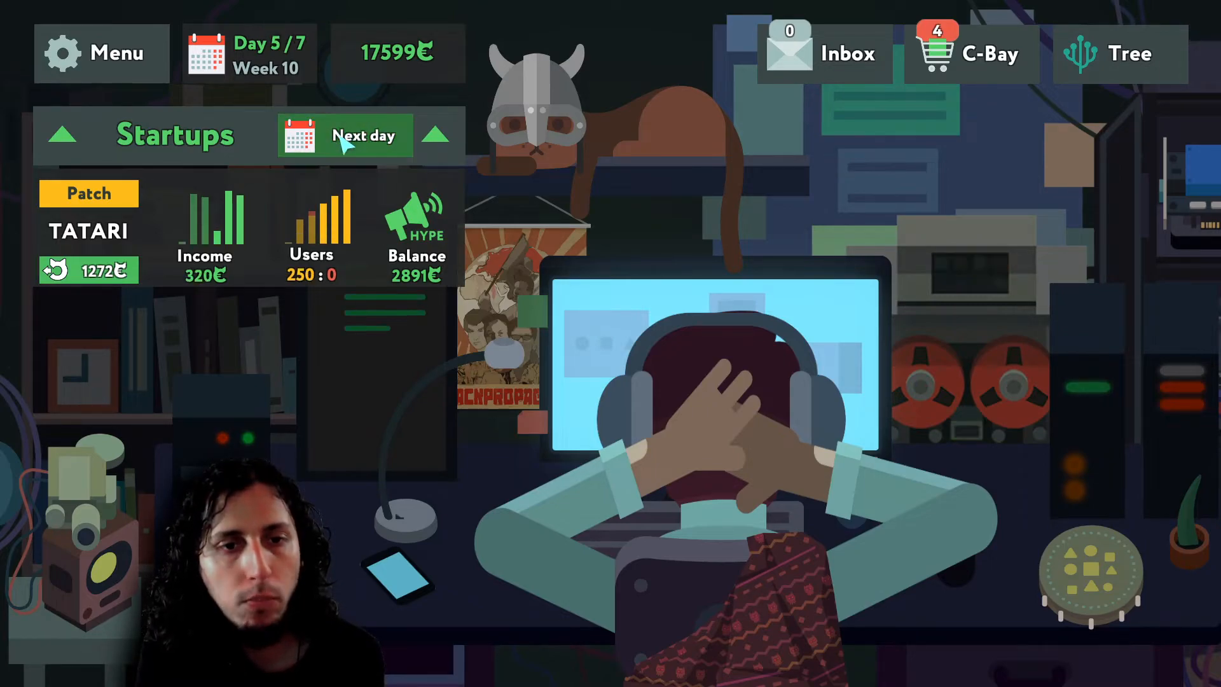
left_click(363, 135)
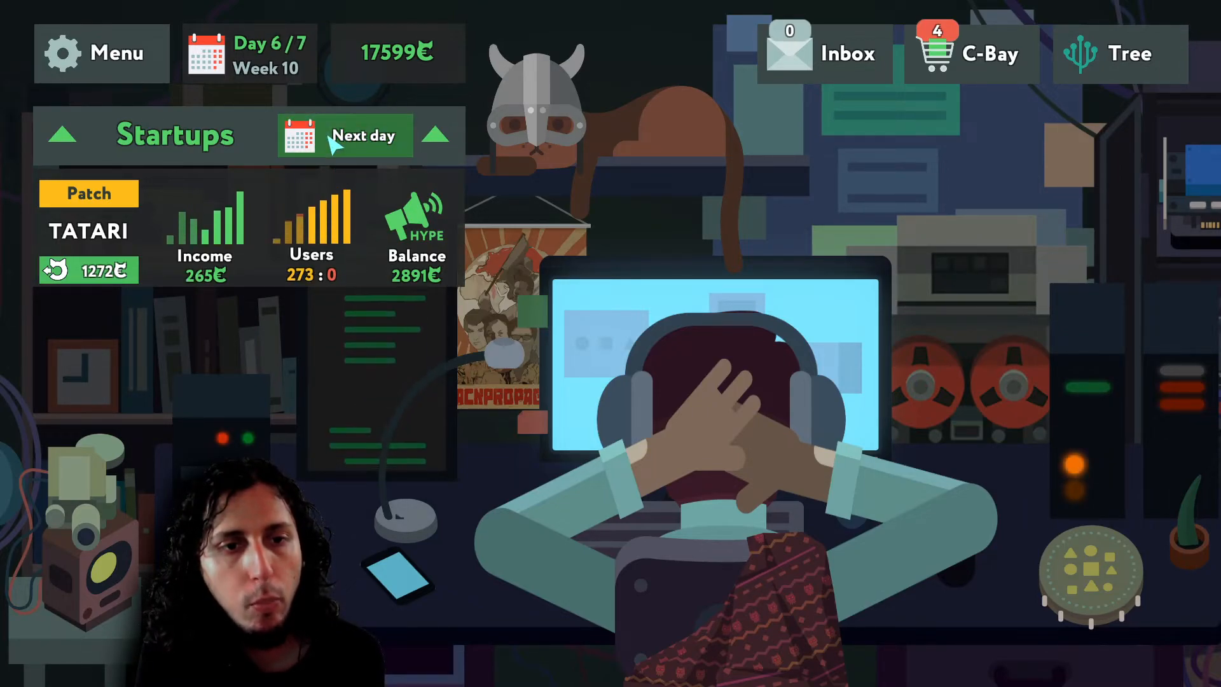
left_click(345, 135)
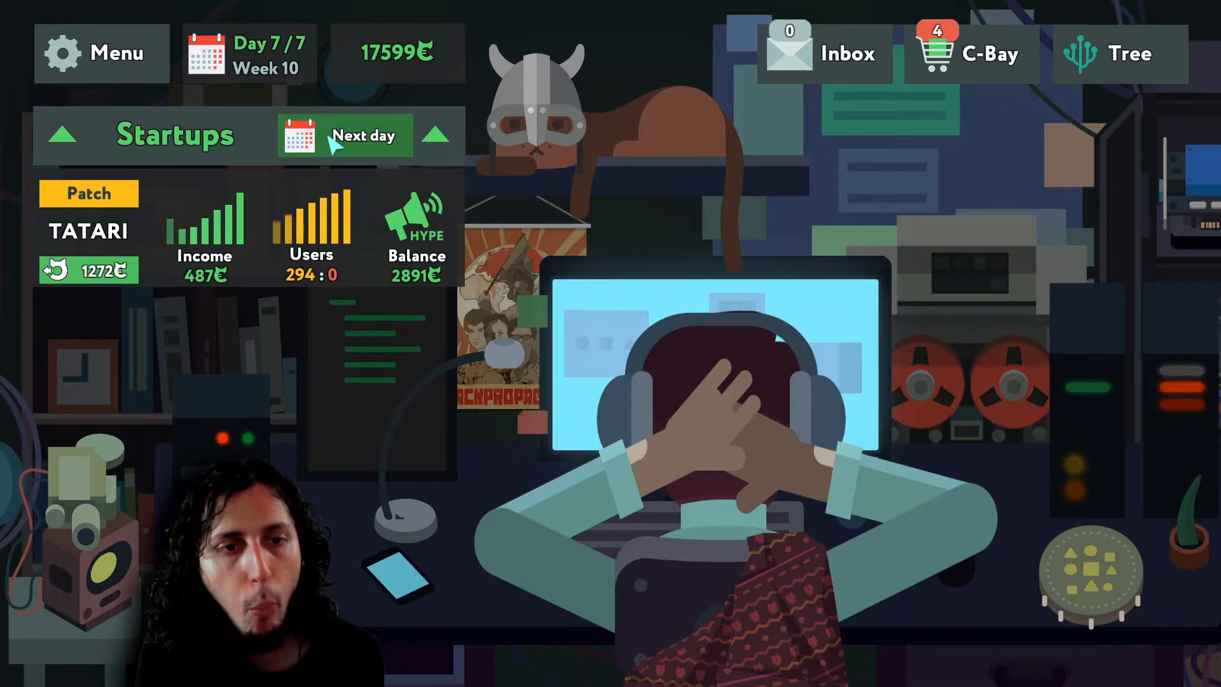
left_click(363, 136)
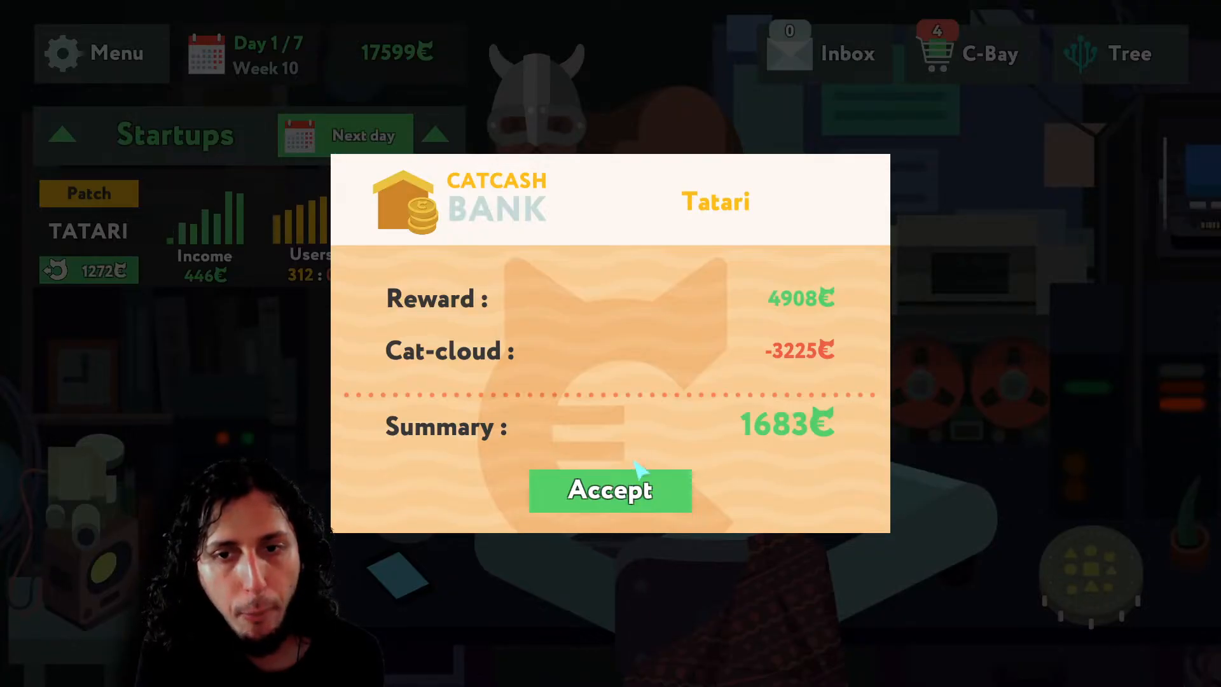
mouse_move(800, 390)
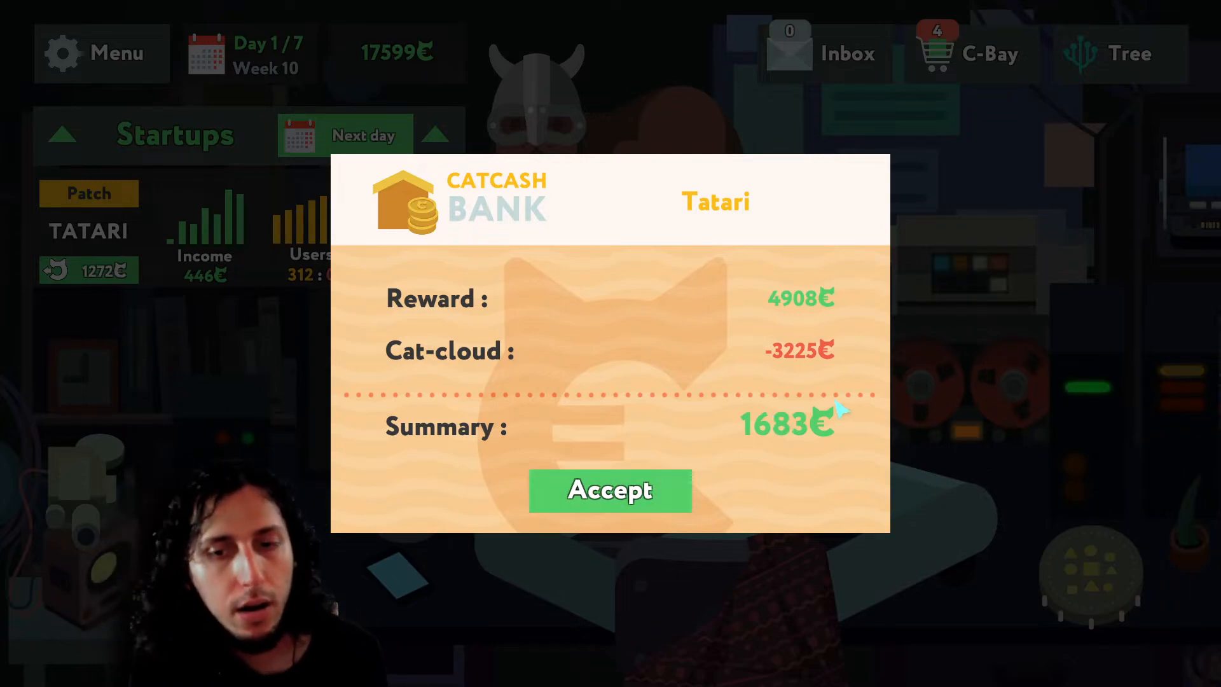
mouse_move(775, 448)
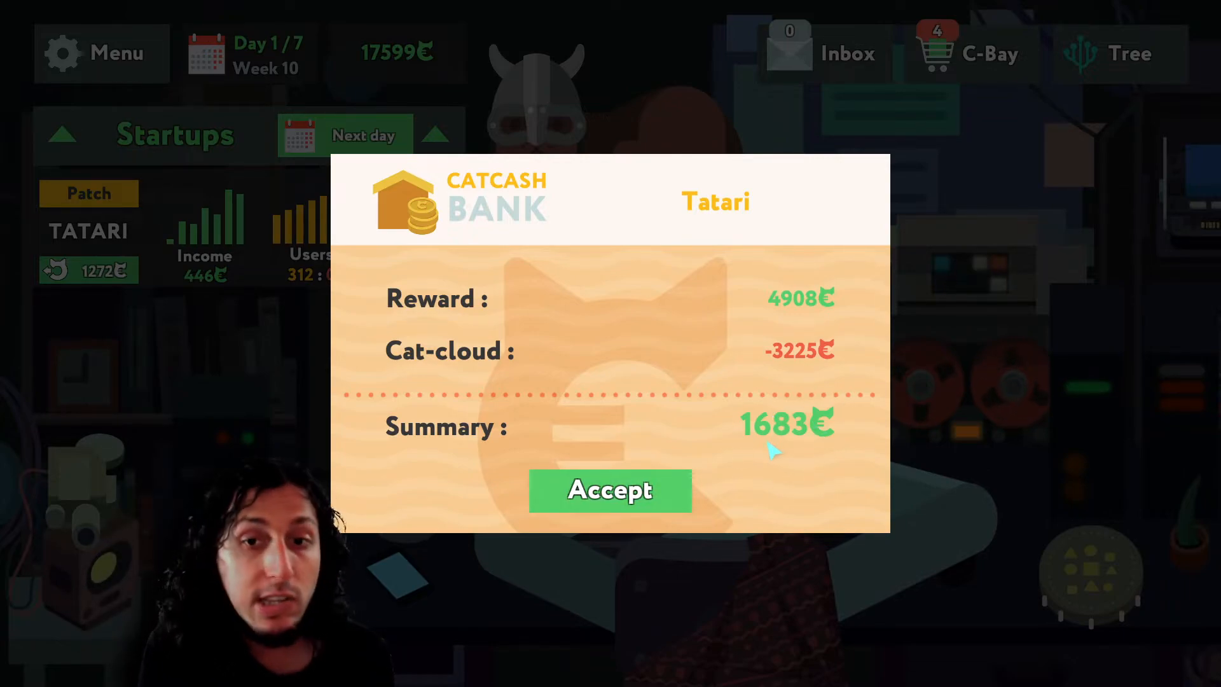
- Accept the 1683 payout and advance Tatari through the following week
left_click(610, 491)
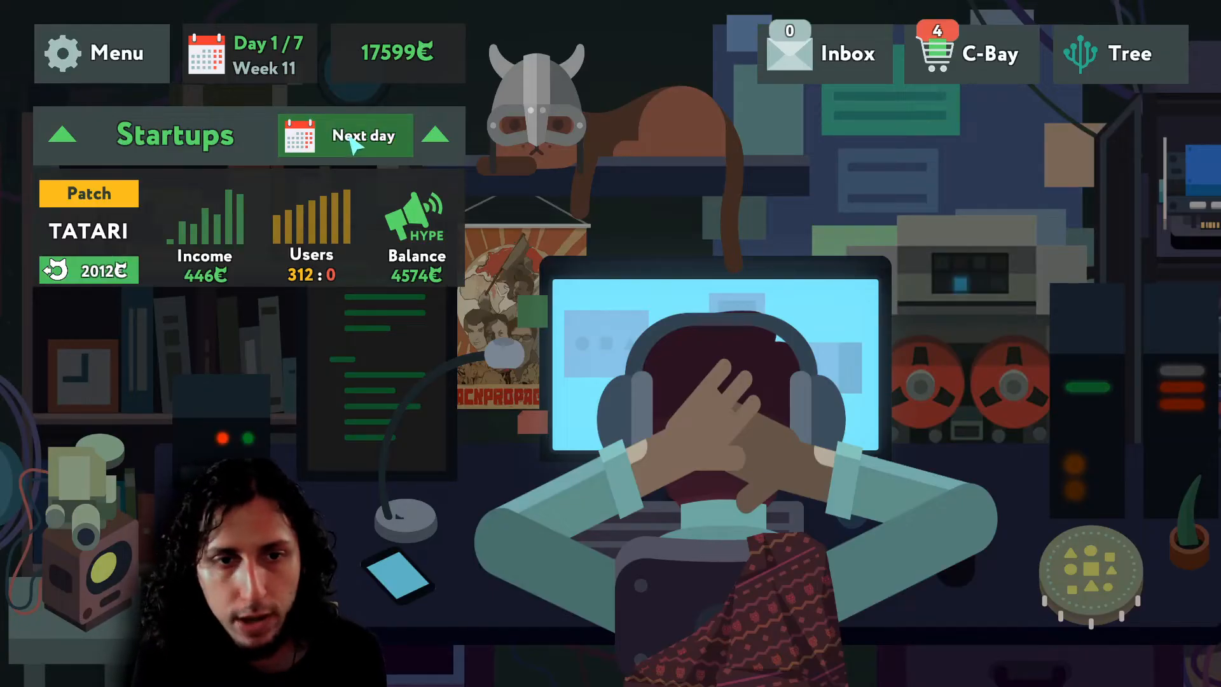
left_click(362, 135)
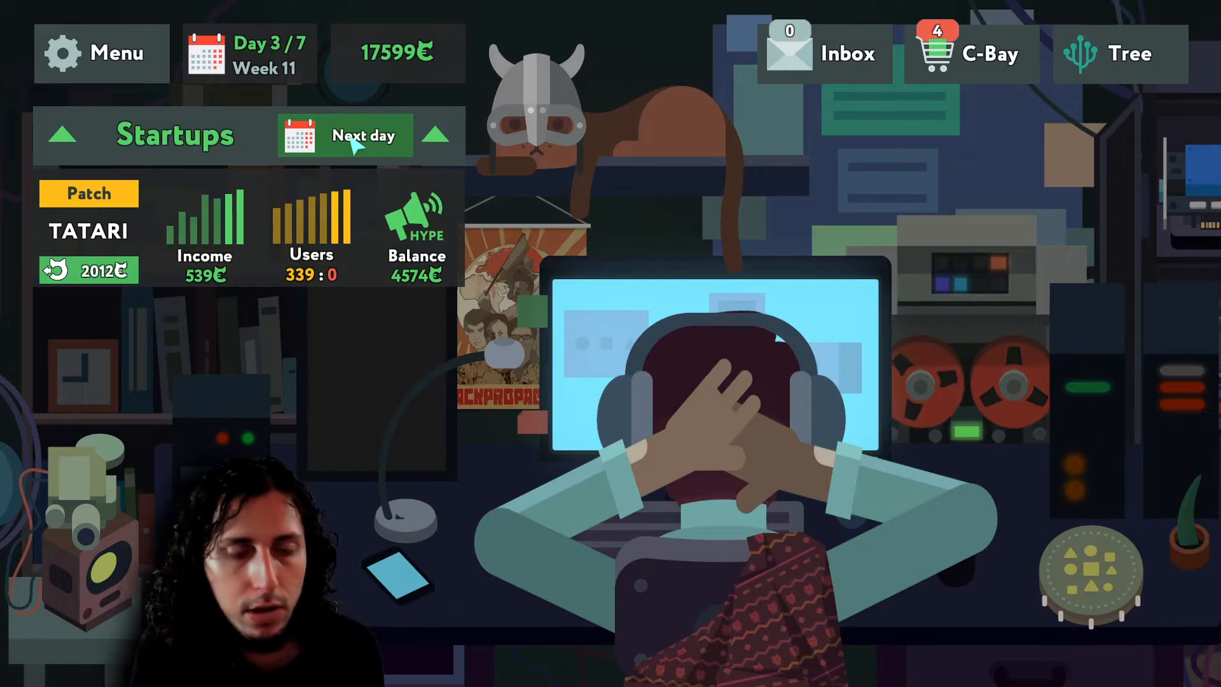
left_click(363, 135)
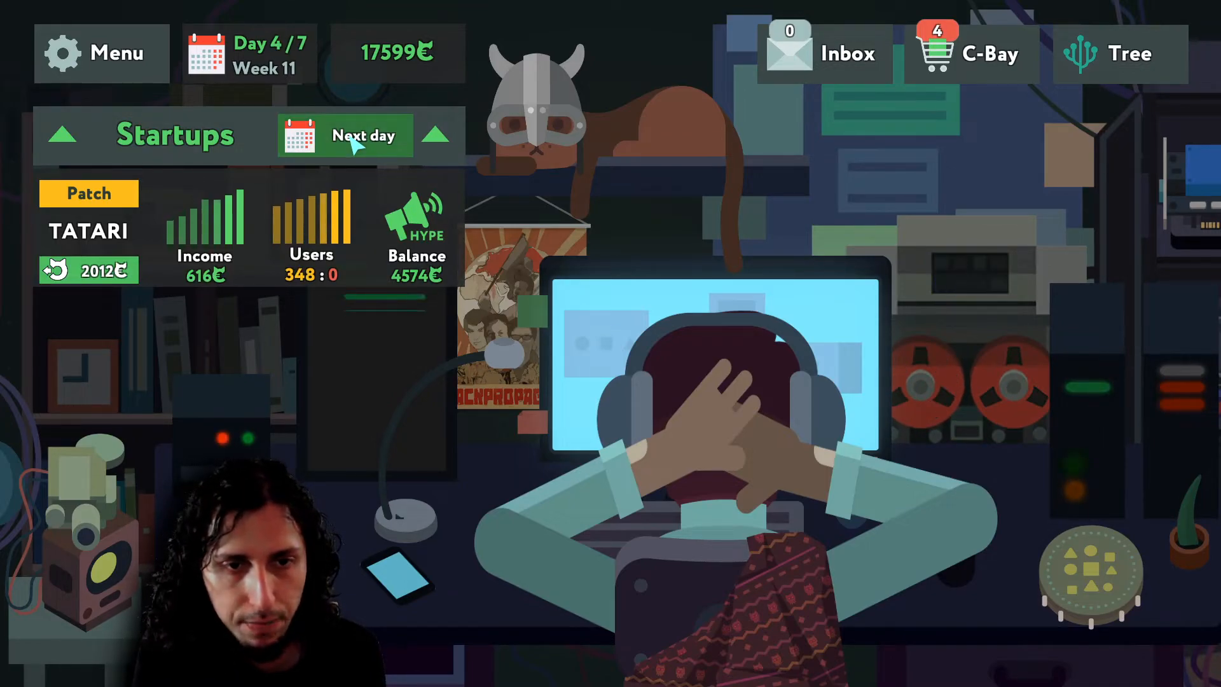
left_click(363, 134)
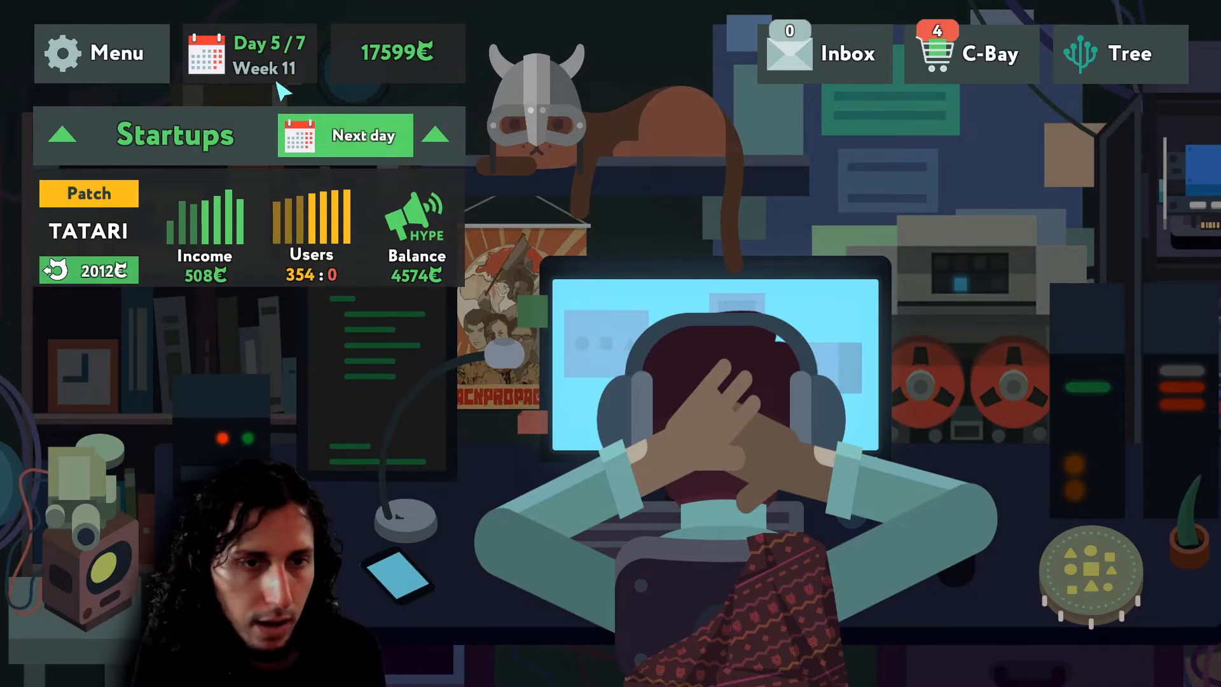
left_click(364, 135)
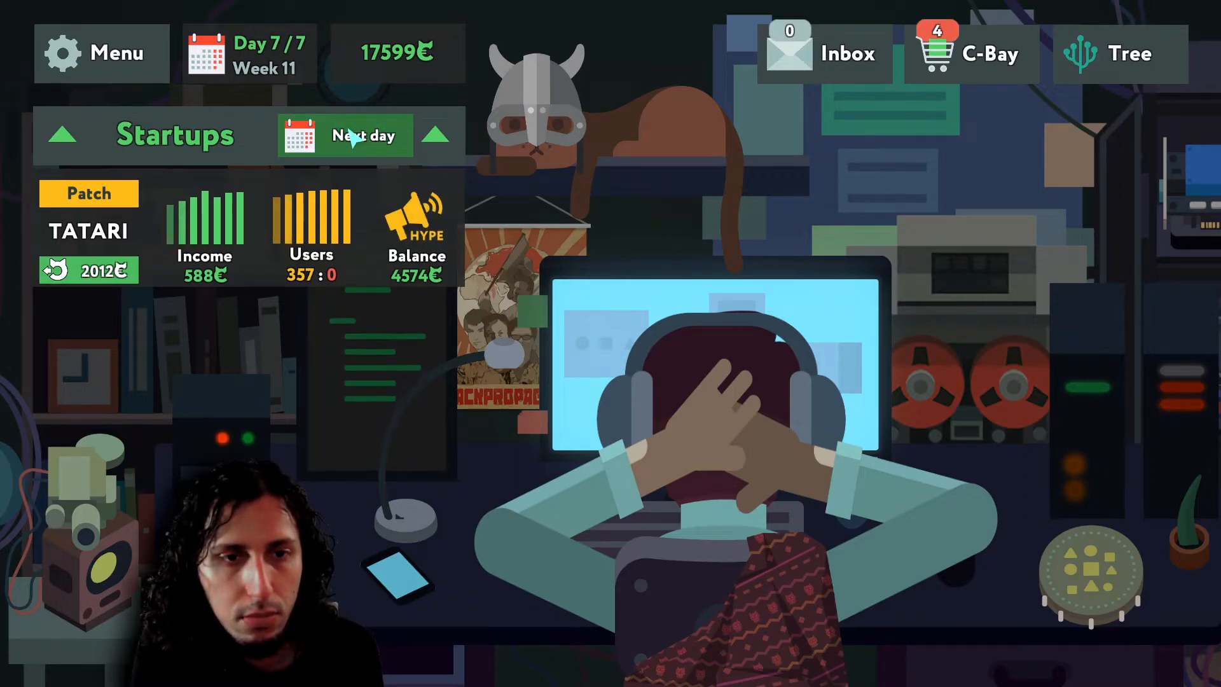
left_click(363, 134)
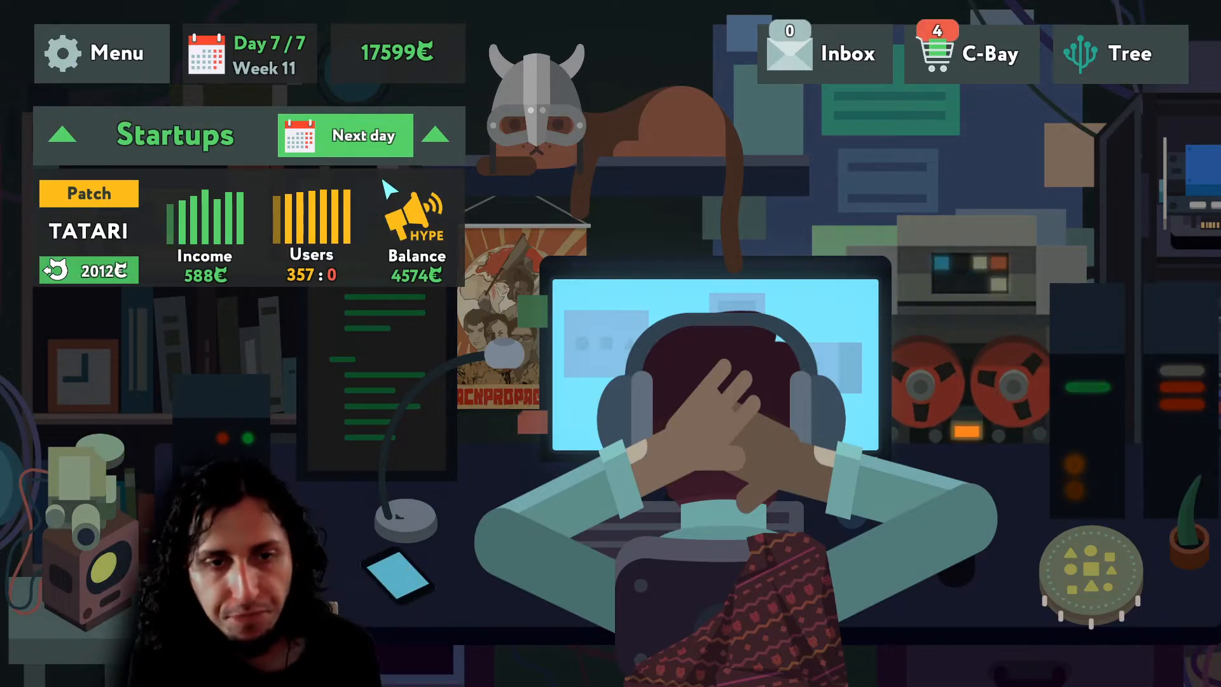
mouse_move(350, 147)
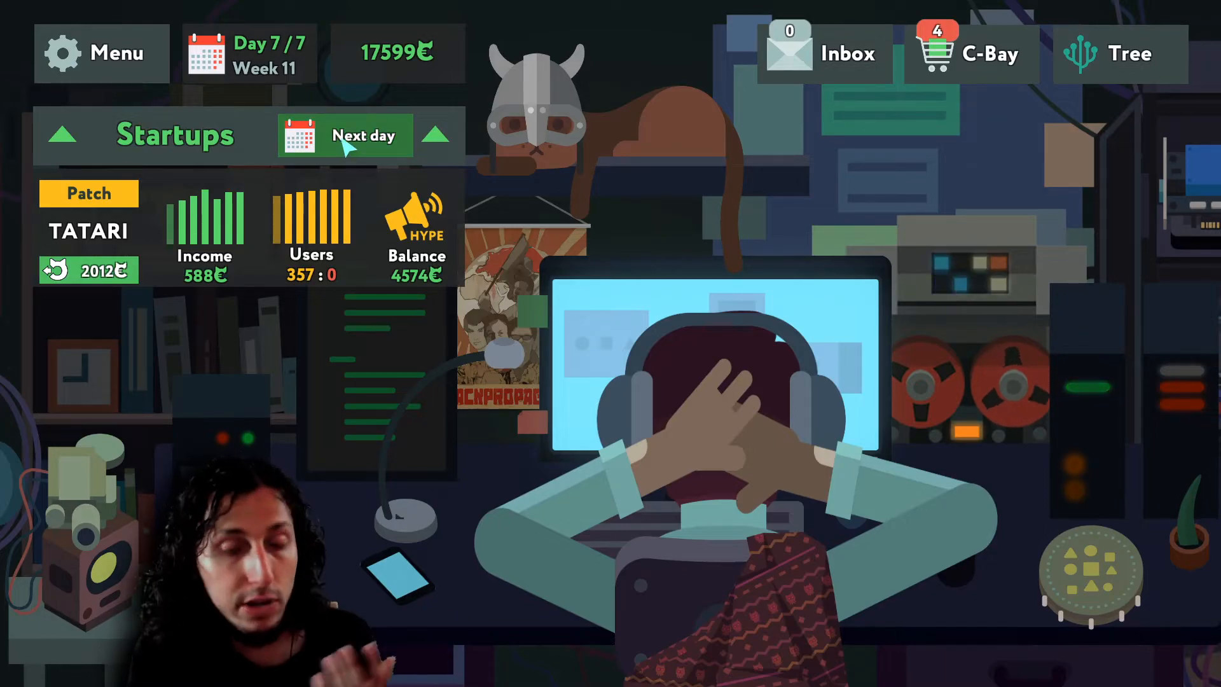
left_click(363, 135)
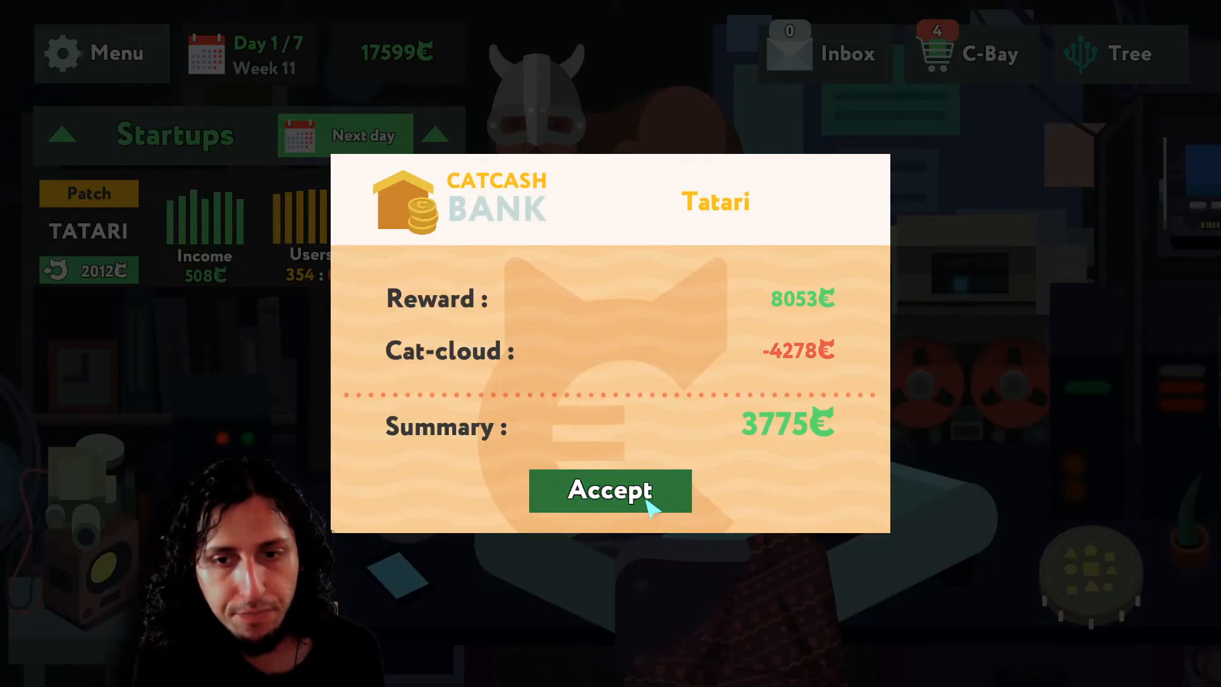
- Collect the 3775 and 3006 payouts, advance into week 13, and reopen the Tatari scheme for patching
left_click(610, 491)
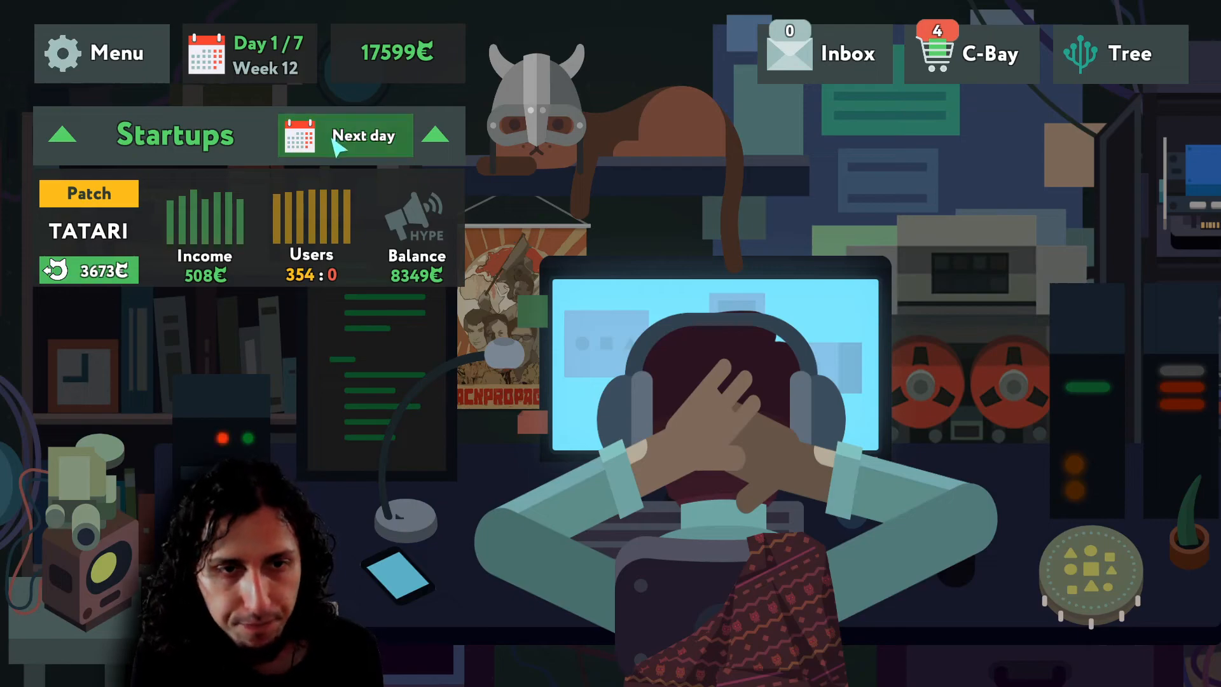
left_click(364, 136)
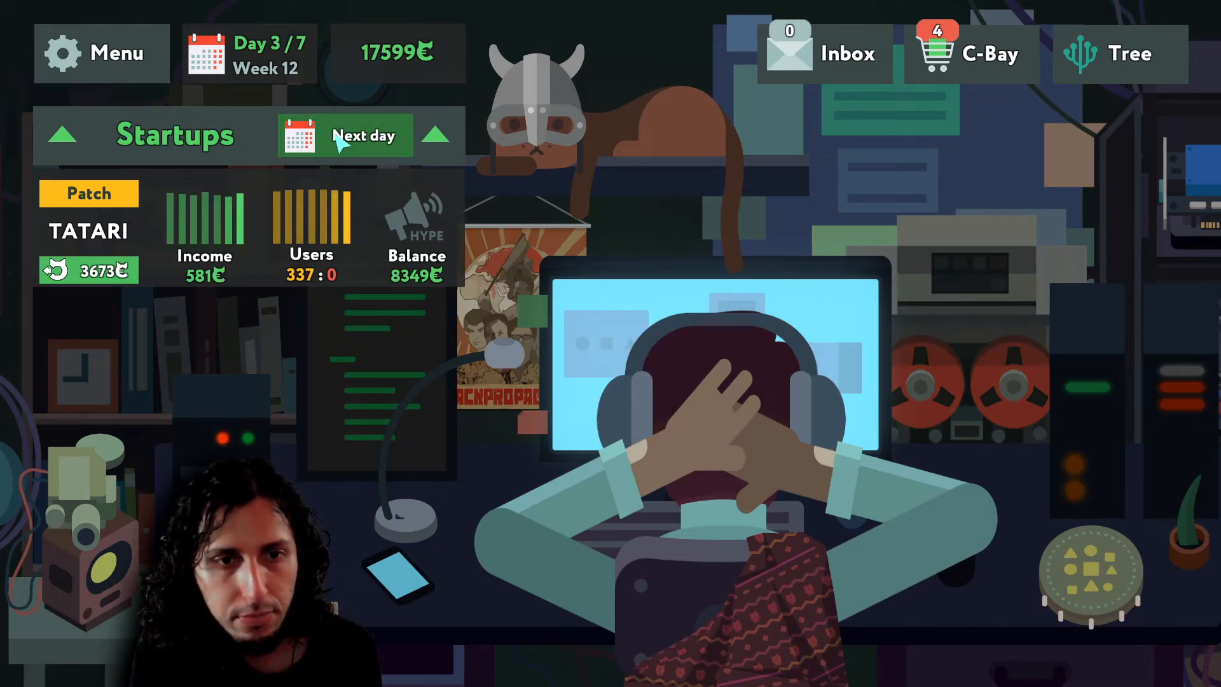
left_click(363, 135)
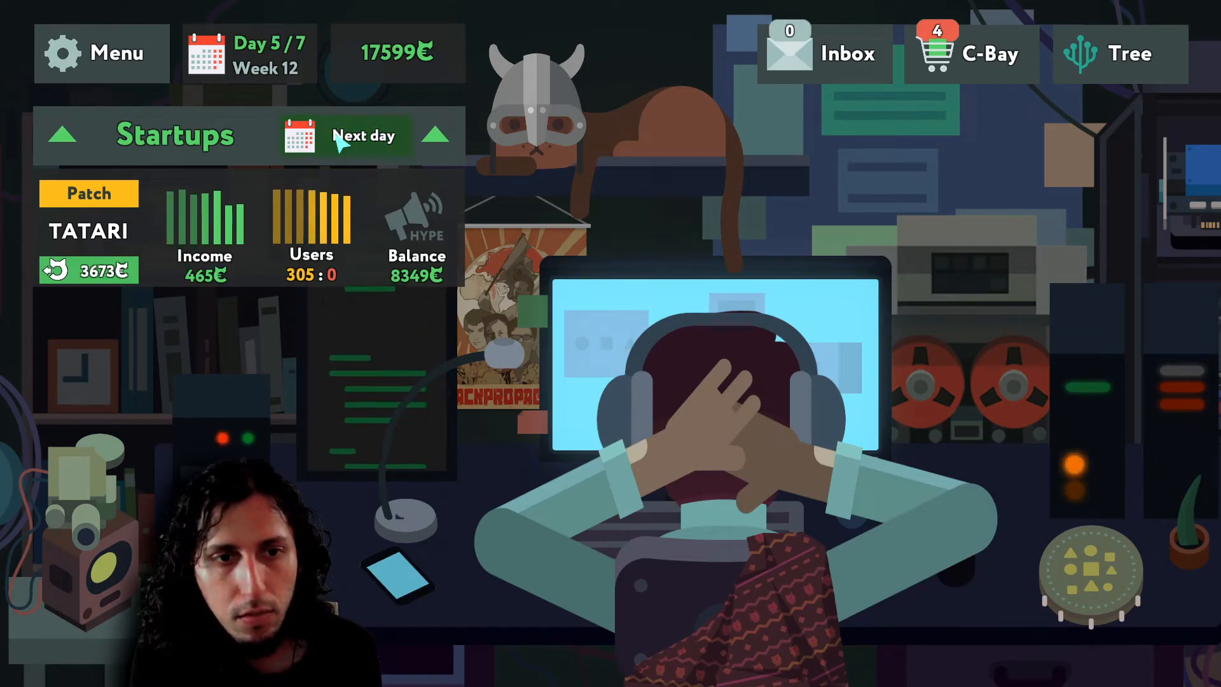
left_click(363, 135)
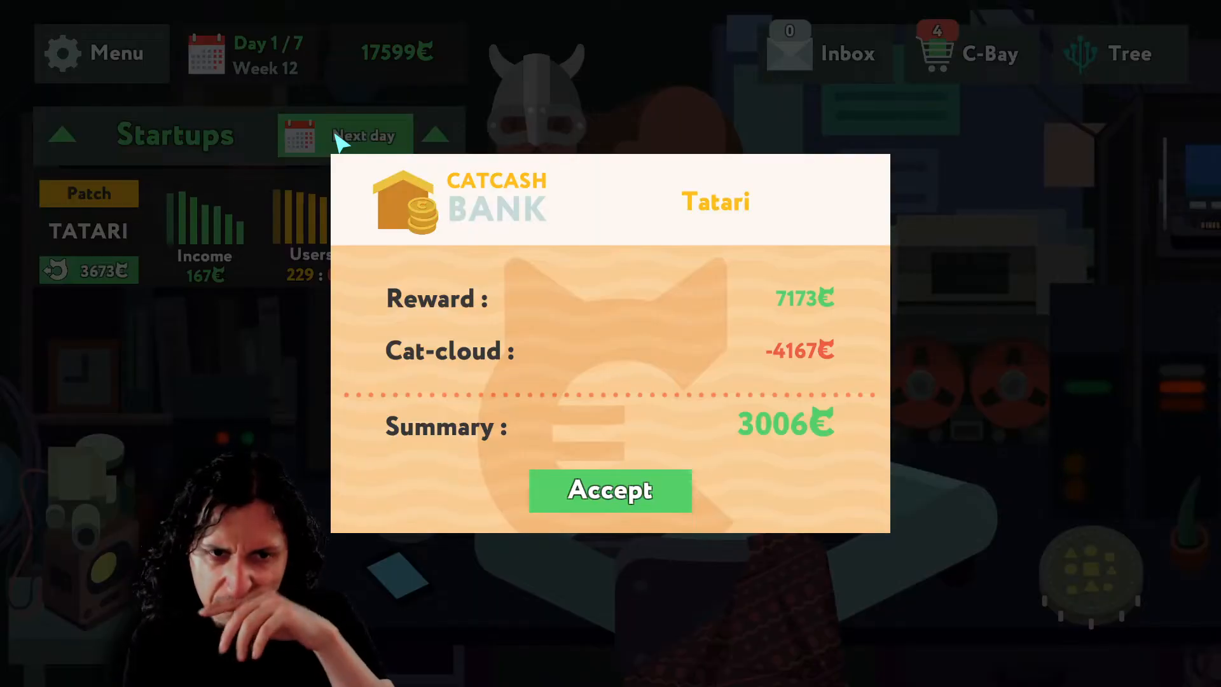
left_click(609, 491)
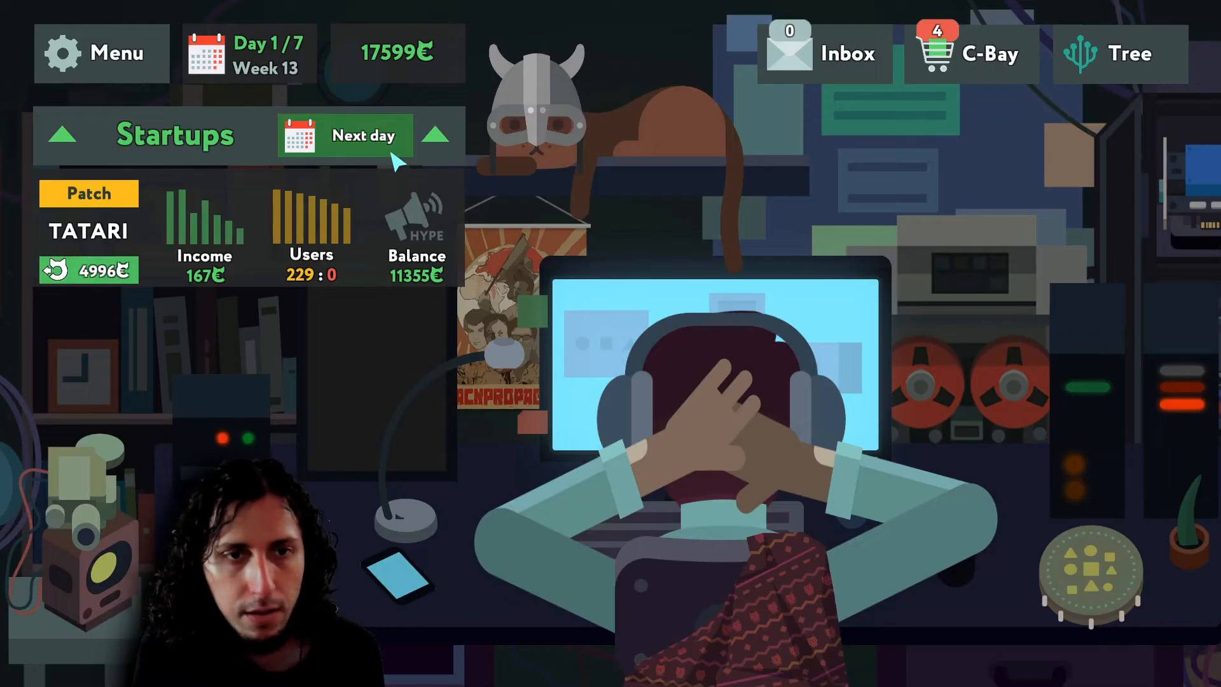
left_click(362, 135)
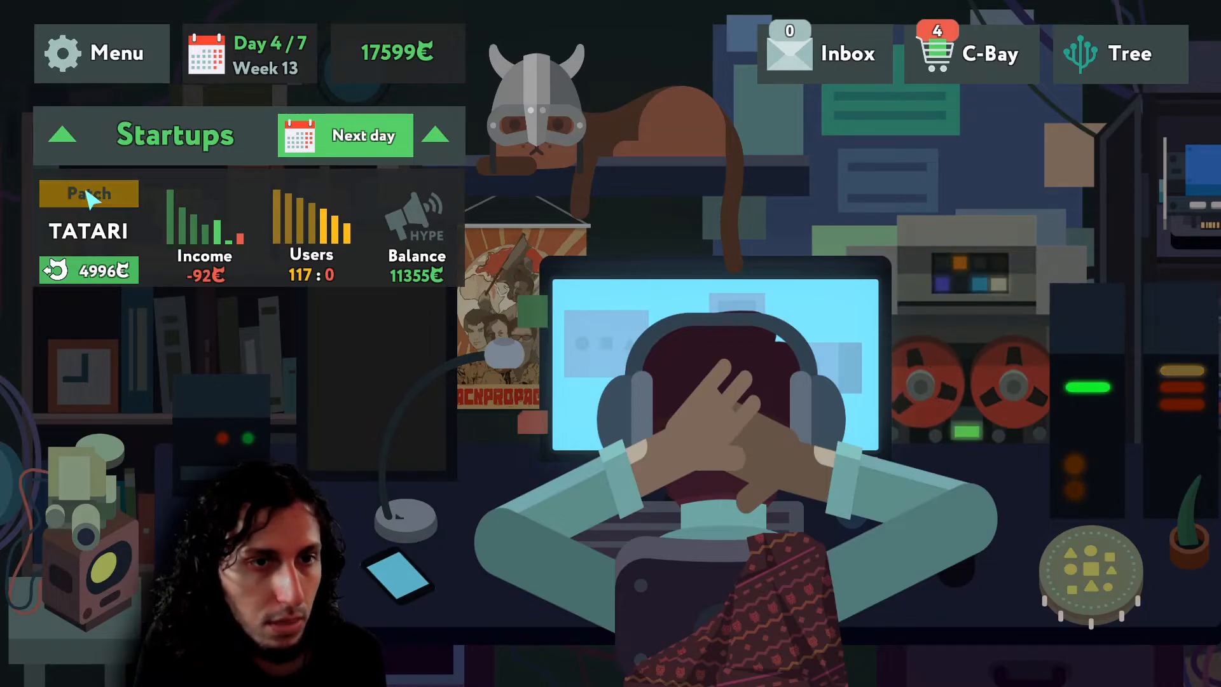
left_click(87, 194)
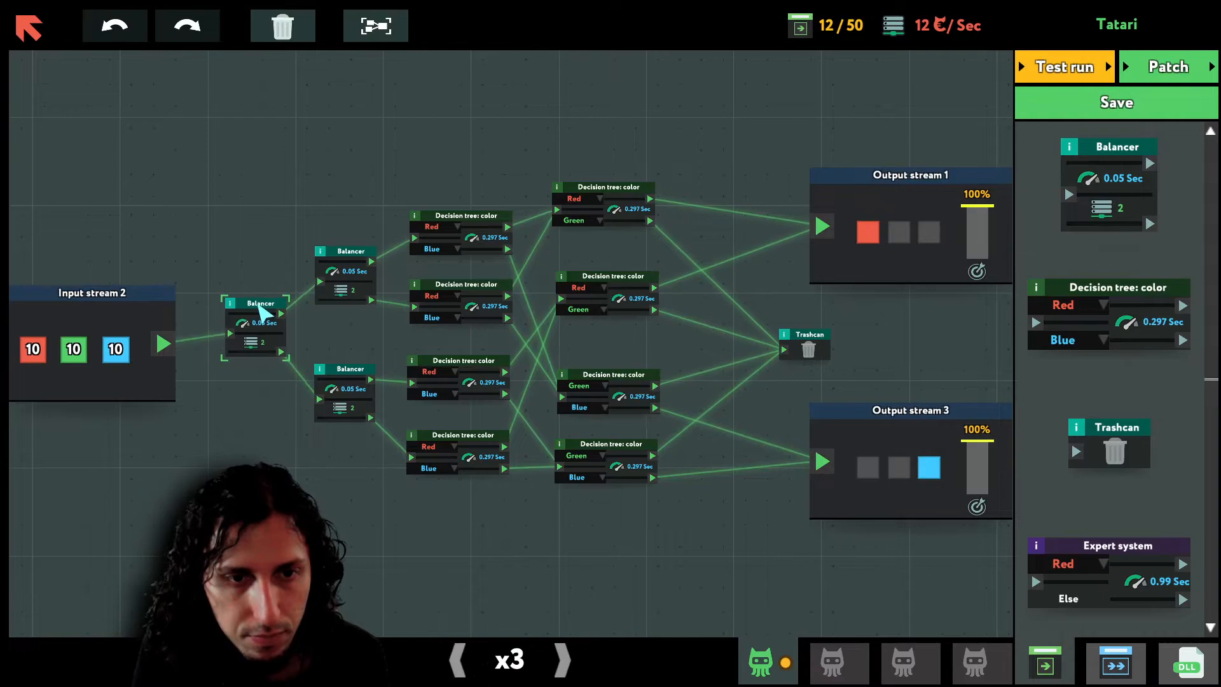
- Trash the extra balancer, reposition a decision tree into the second layer, and briefly test-run the trimmed scheme
left_click_drag(256, 322, 501, 603)
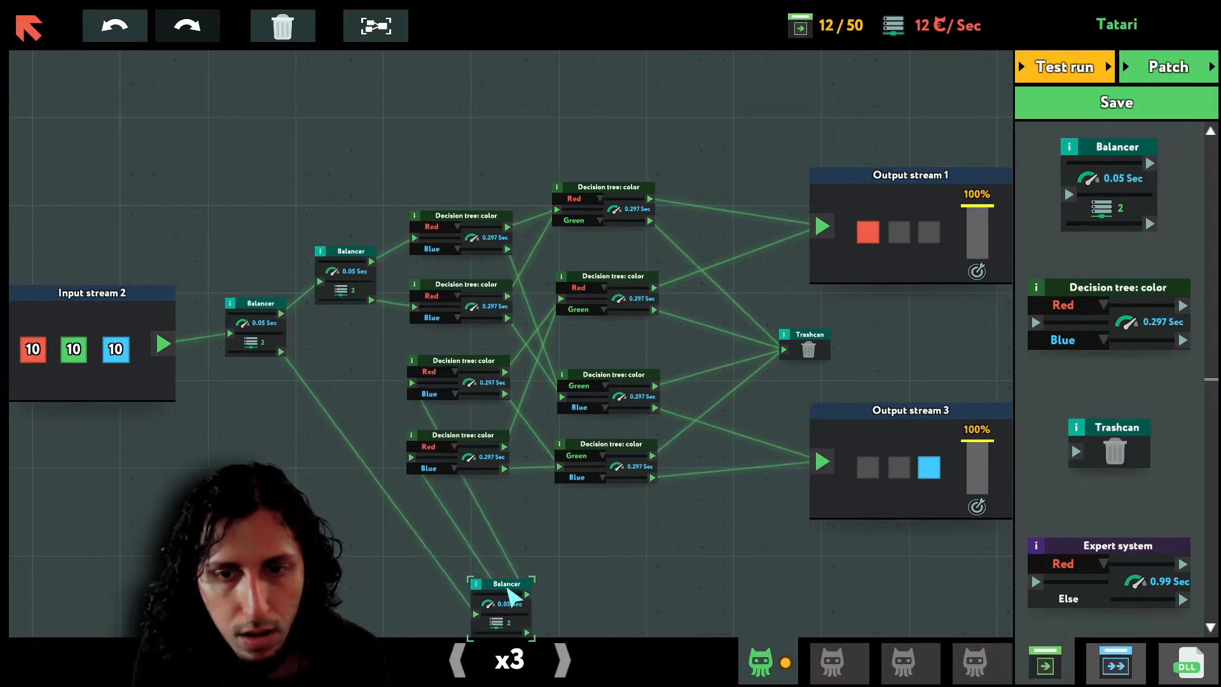
left_click_drag(502, 603, 1137, 436)
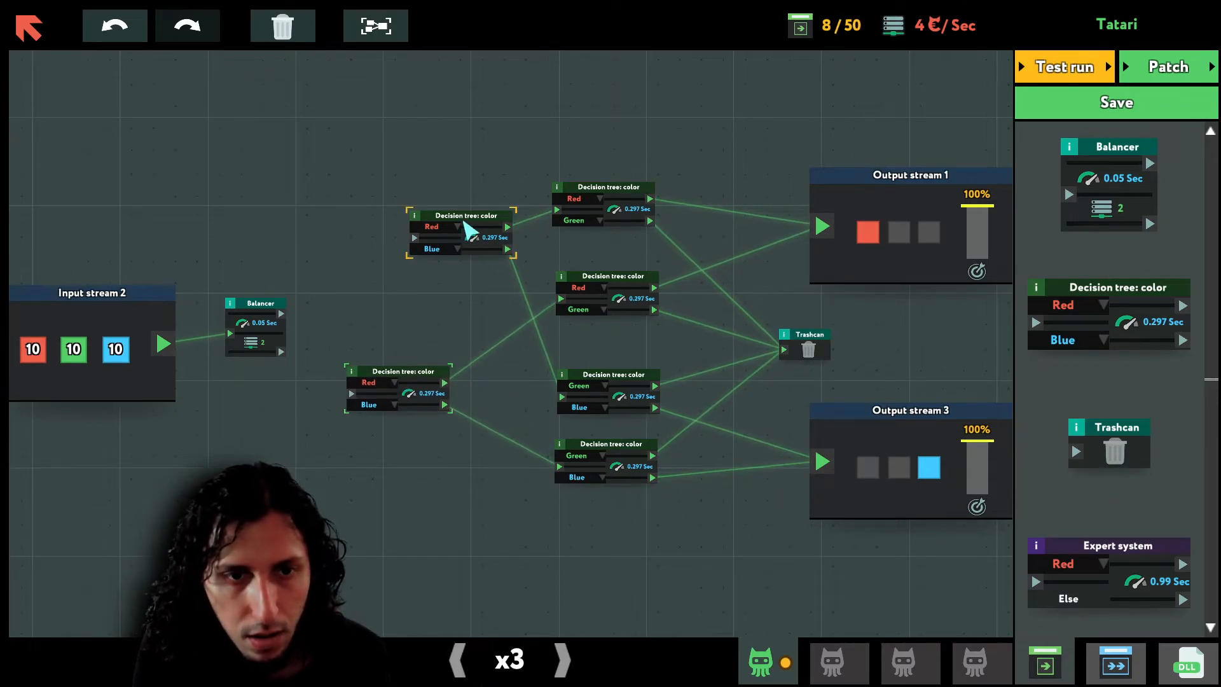
left_click_drag(463, 231, 404, 270)
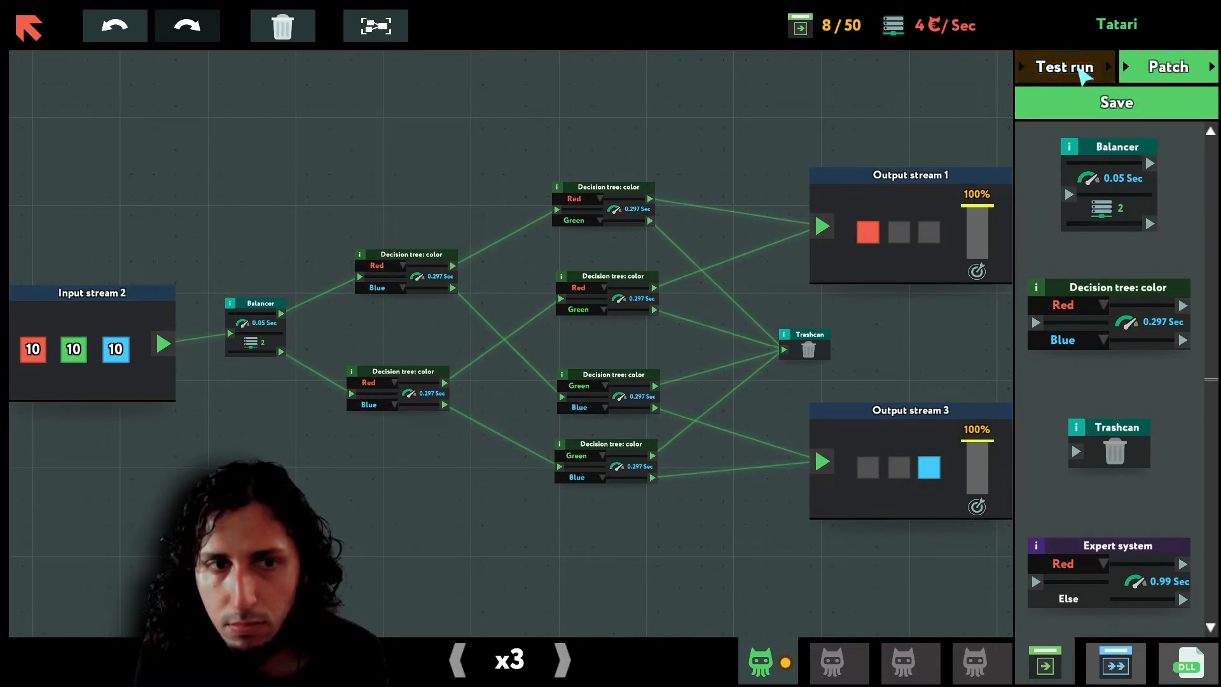
left_click(1063, 66)
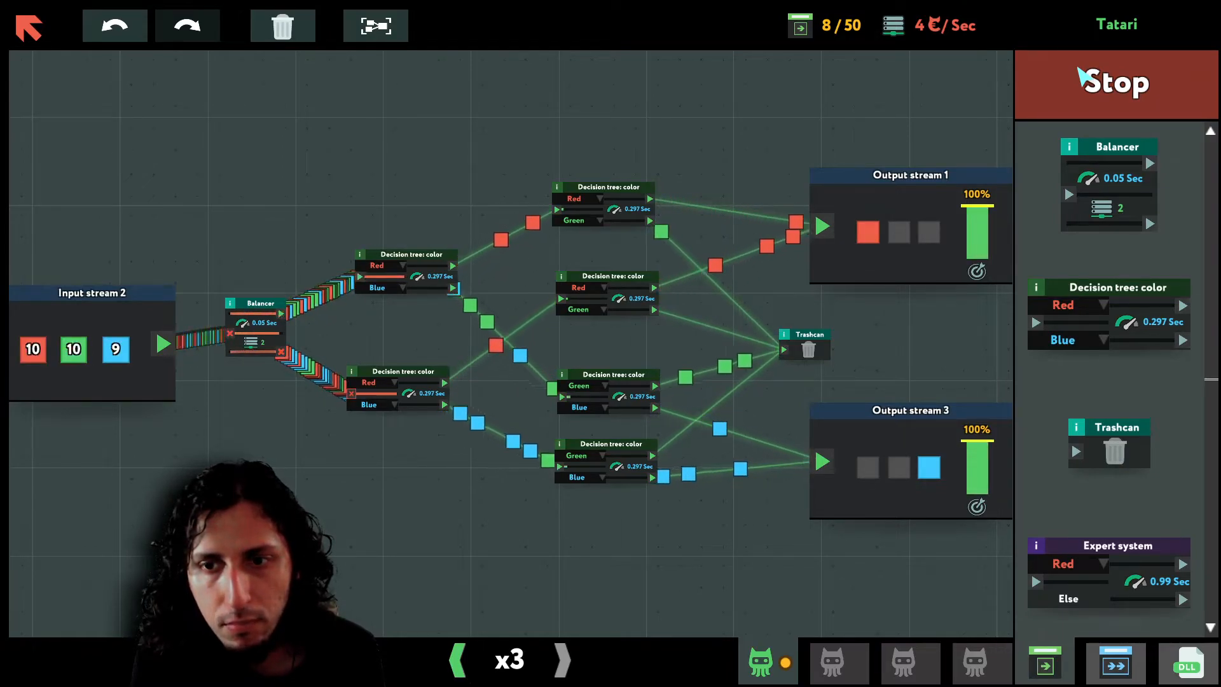
left_click(1114, 83)
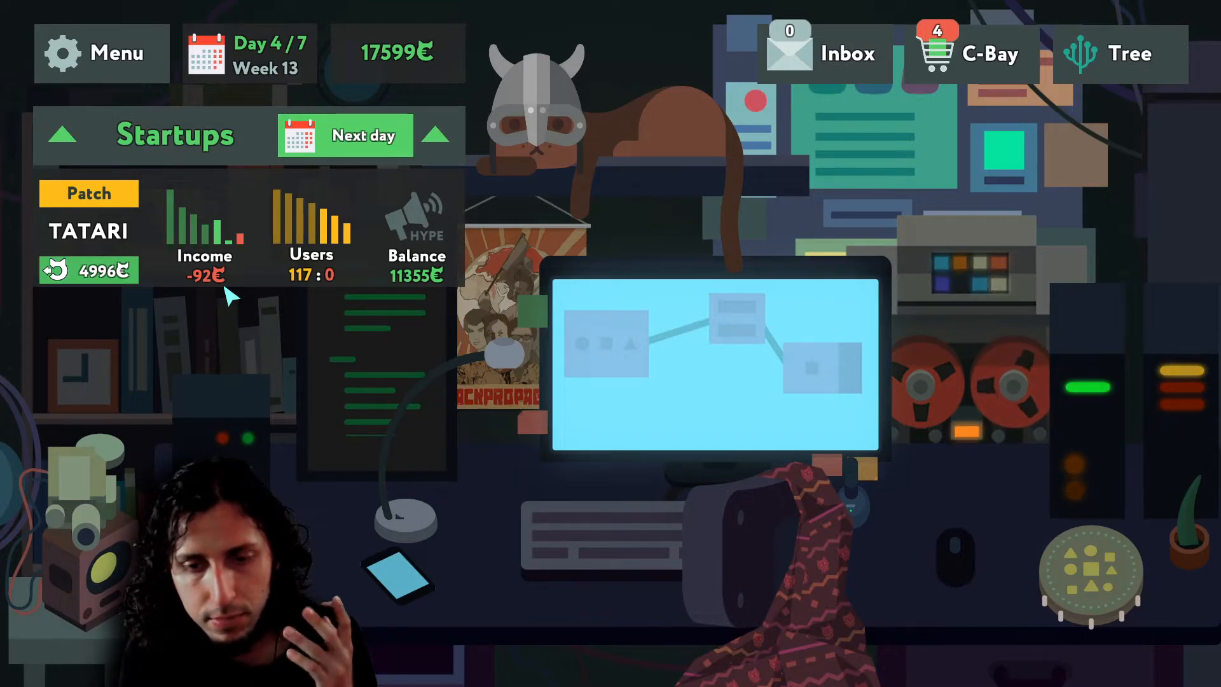
- Advance Tatari two days on the patched scheme, bringing income back to a positive 78
left_click(363, 135)
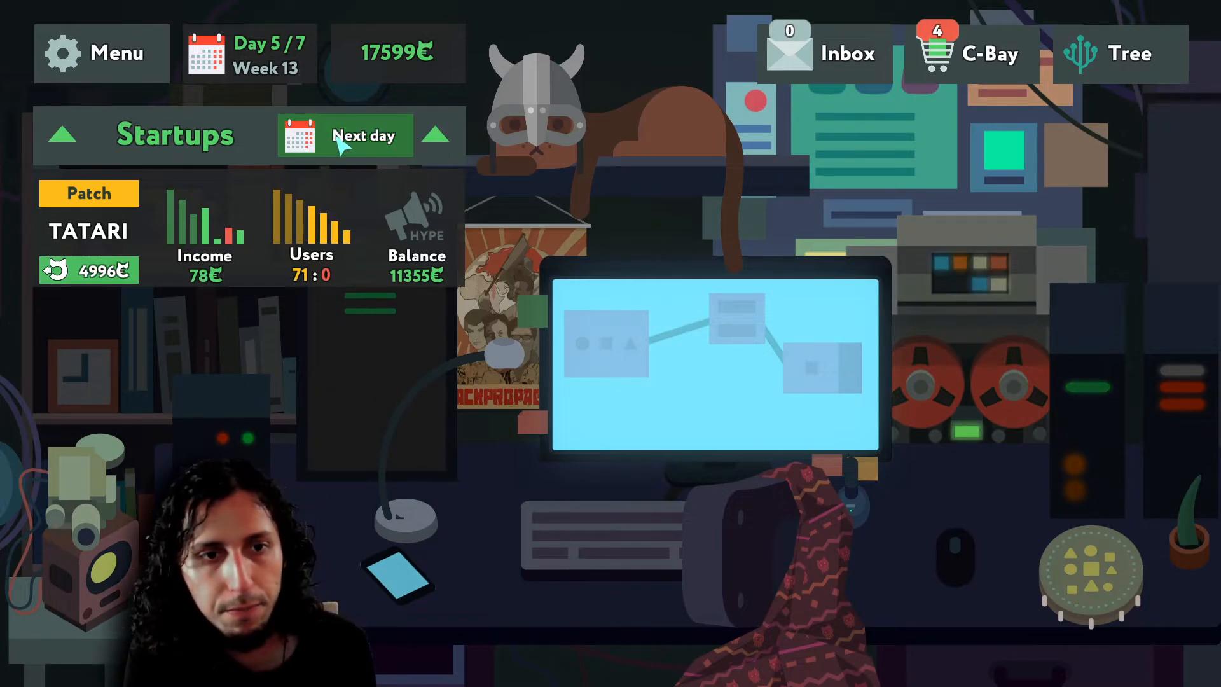
left_click(346, 136)
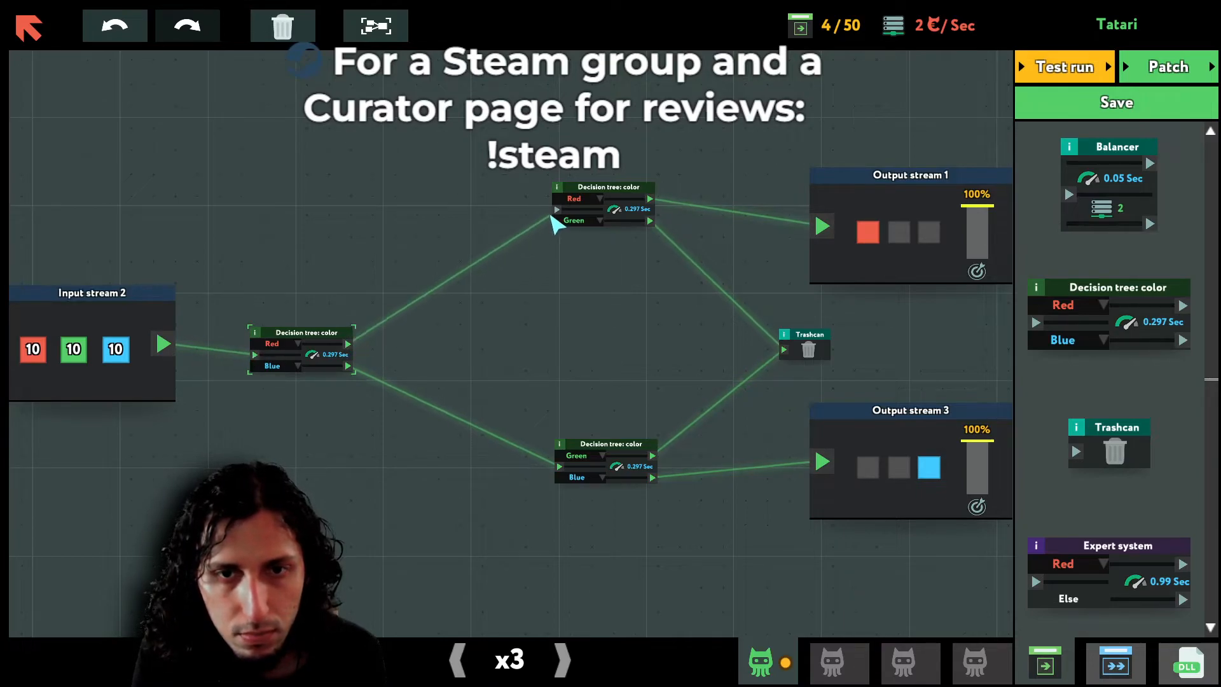
- Reposition the red/green decision tree and briefly test-run the three-tree scheme
left_click_drag(603, 198, 559, 271)
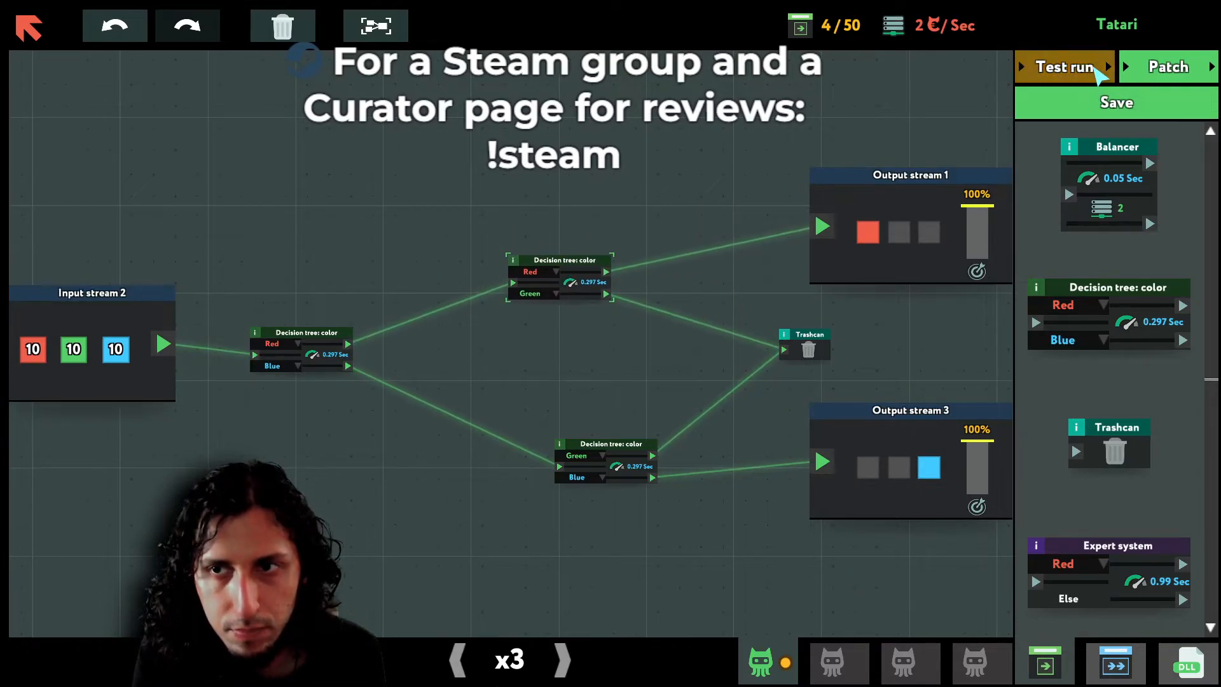
left_click(1064, 66)
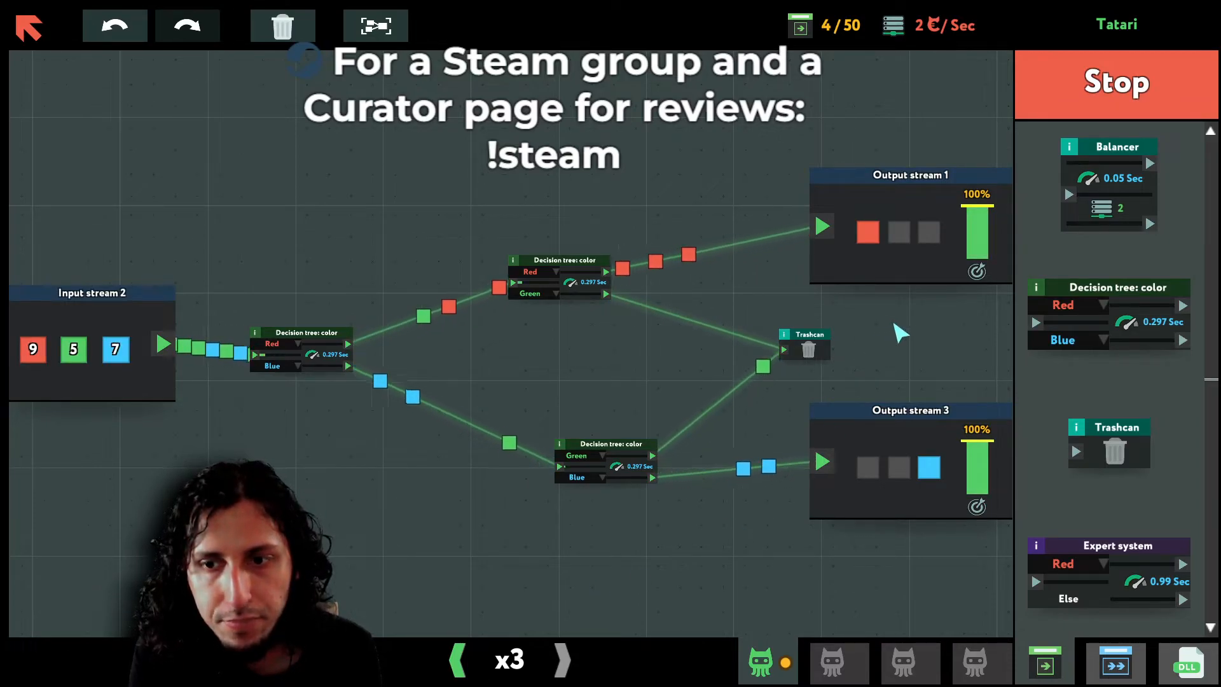
left_click(1114, 83)
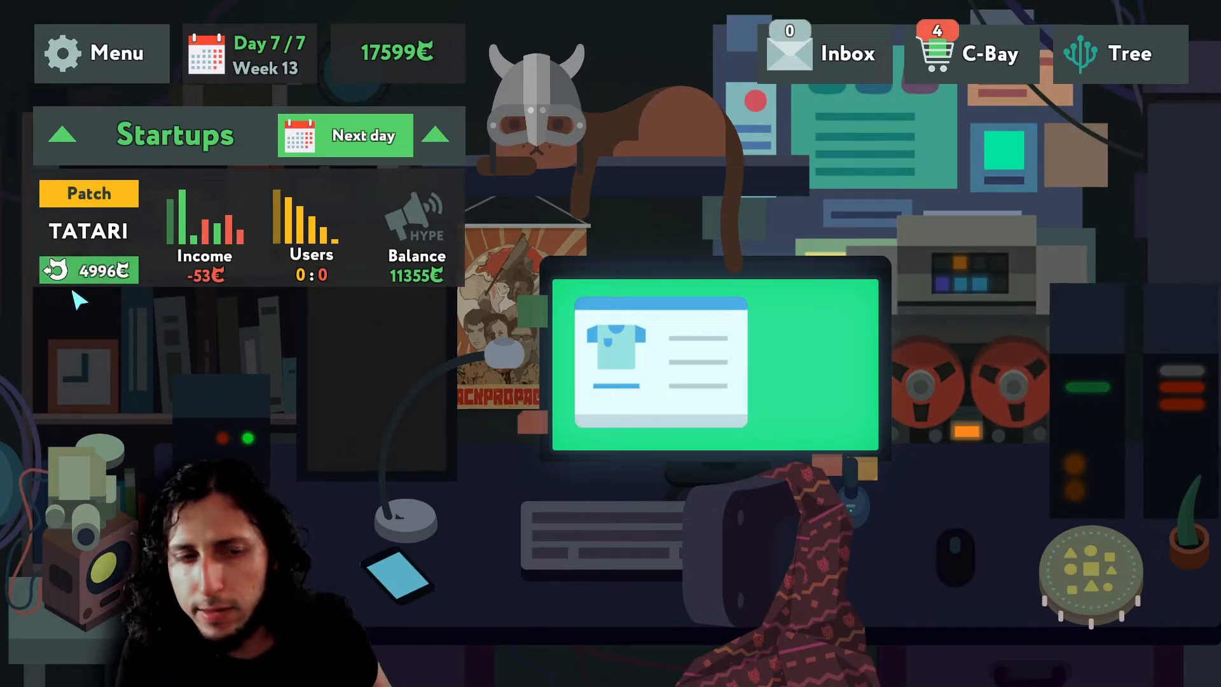
- Sell the Tatari shares for 4996, raising the balance to 22595, and return to the task tree
left_click(88, 270)
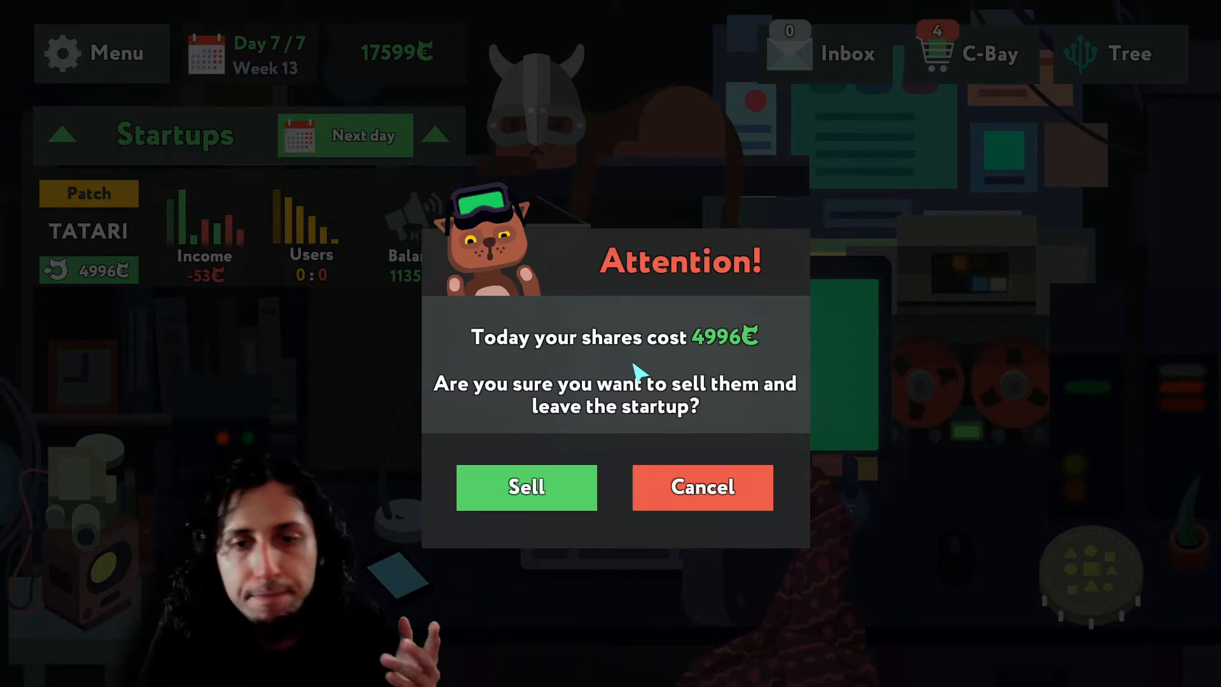
mouse_move(539, 471)
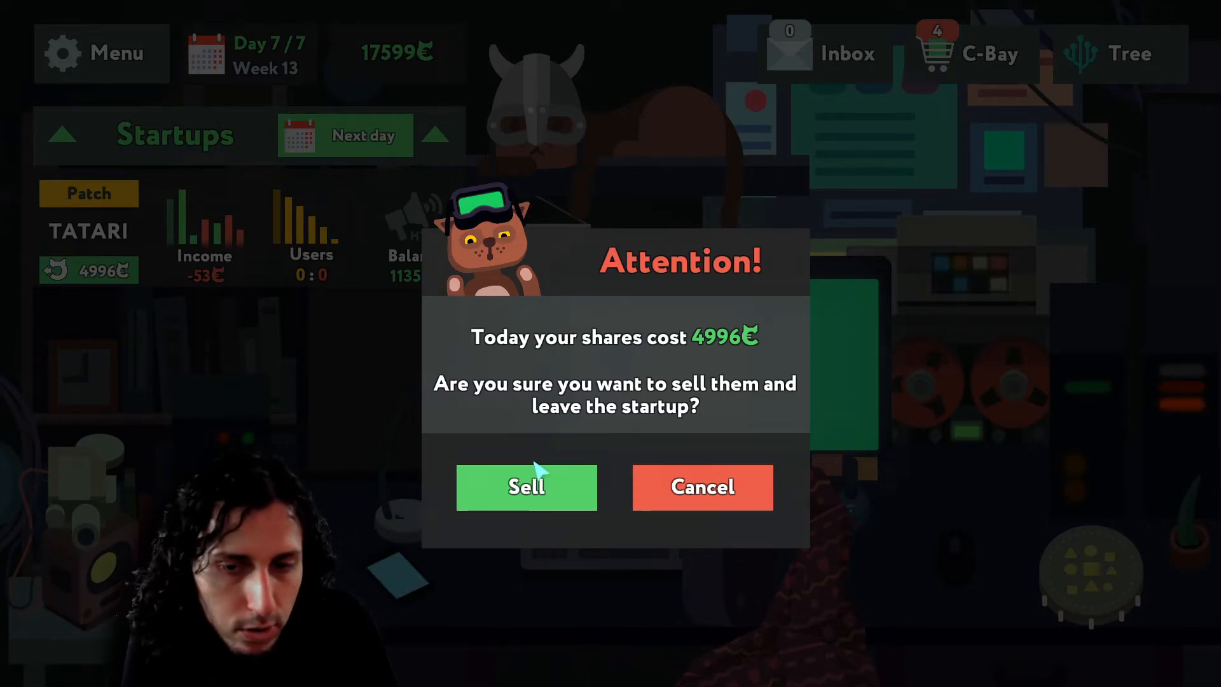
left_click(526, 487)
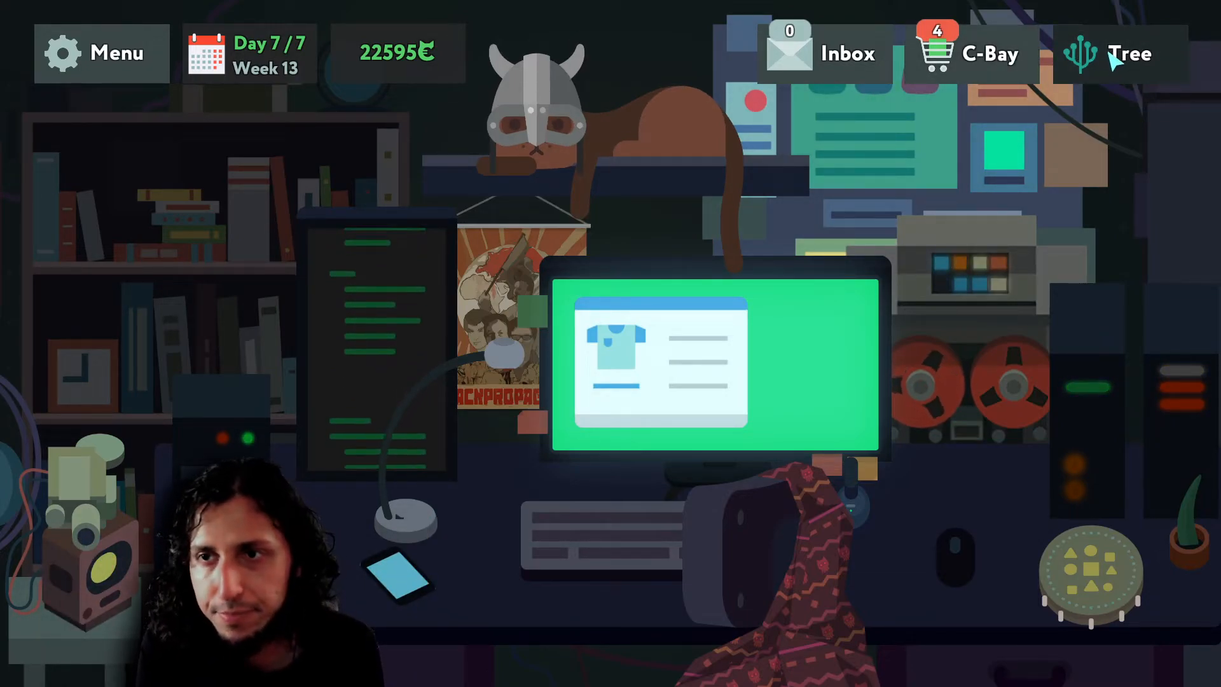
left_click(1126, 54)
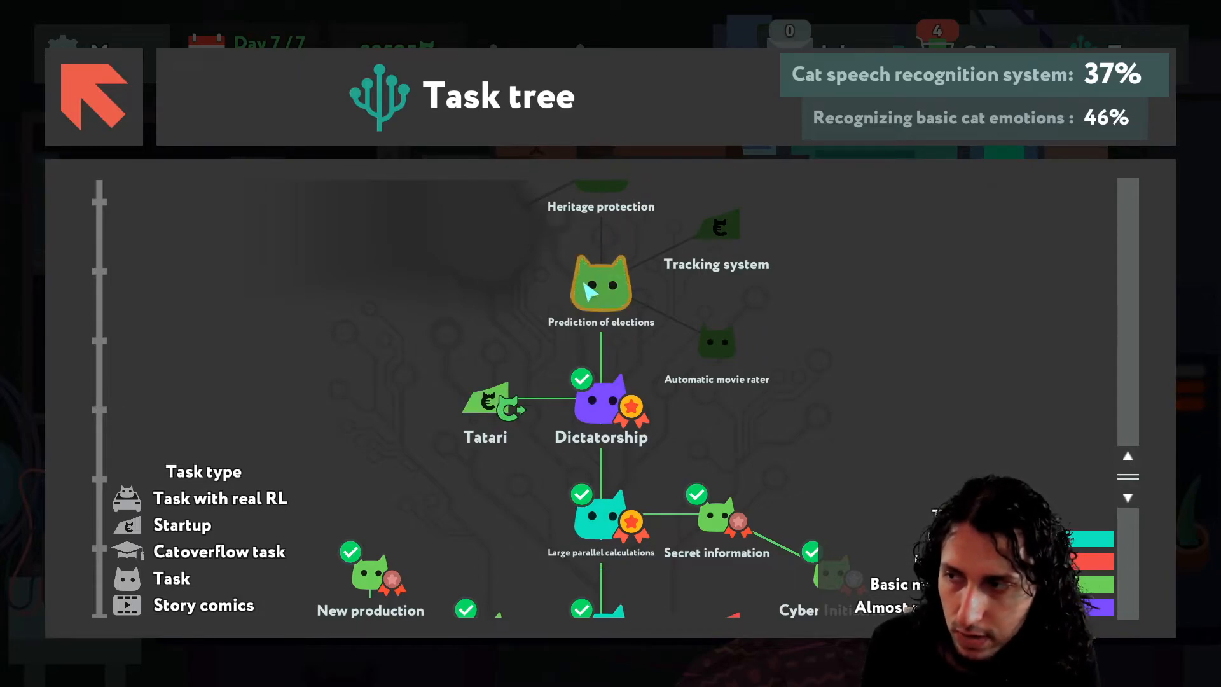
- Scroll the task tree down to the perceptron branches near Tatari and Dictatorship
scroll("down", 3)
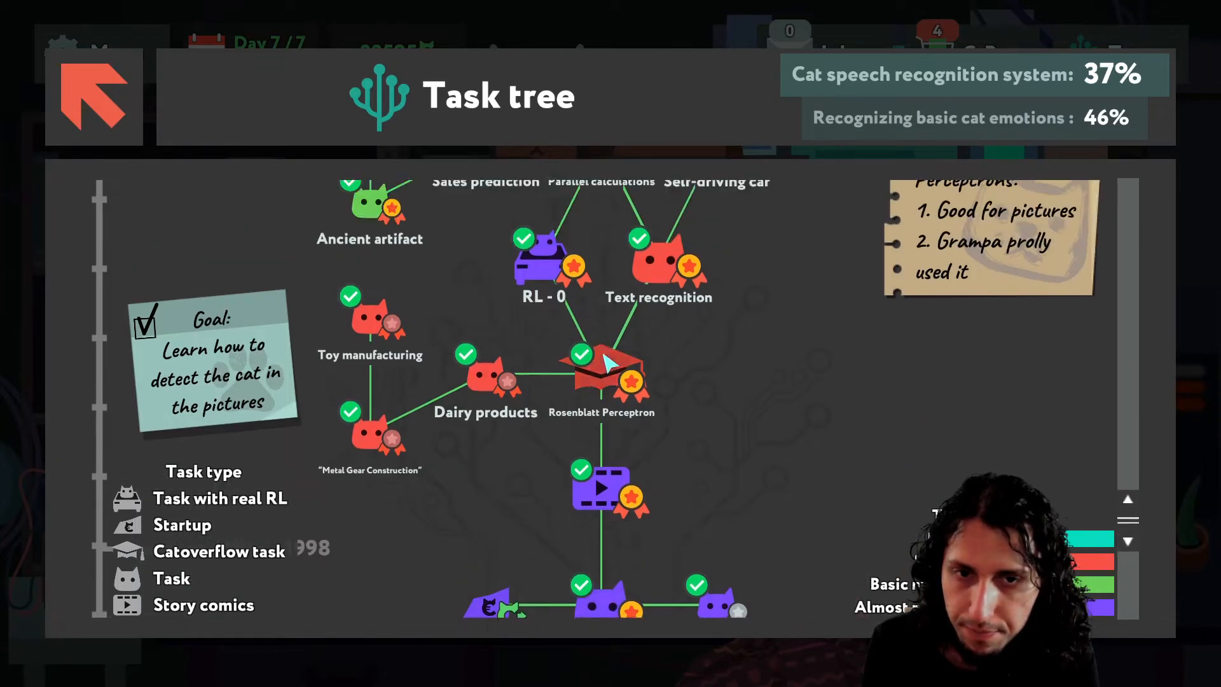
scroll("down", 3)
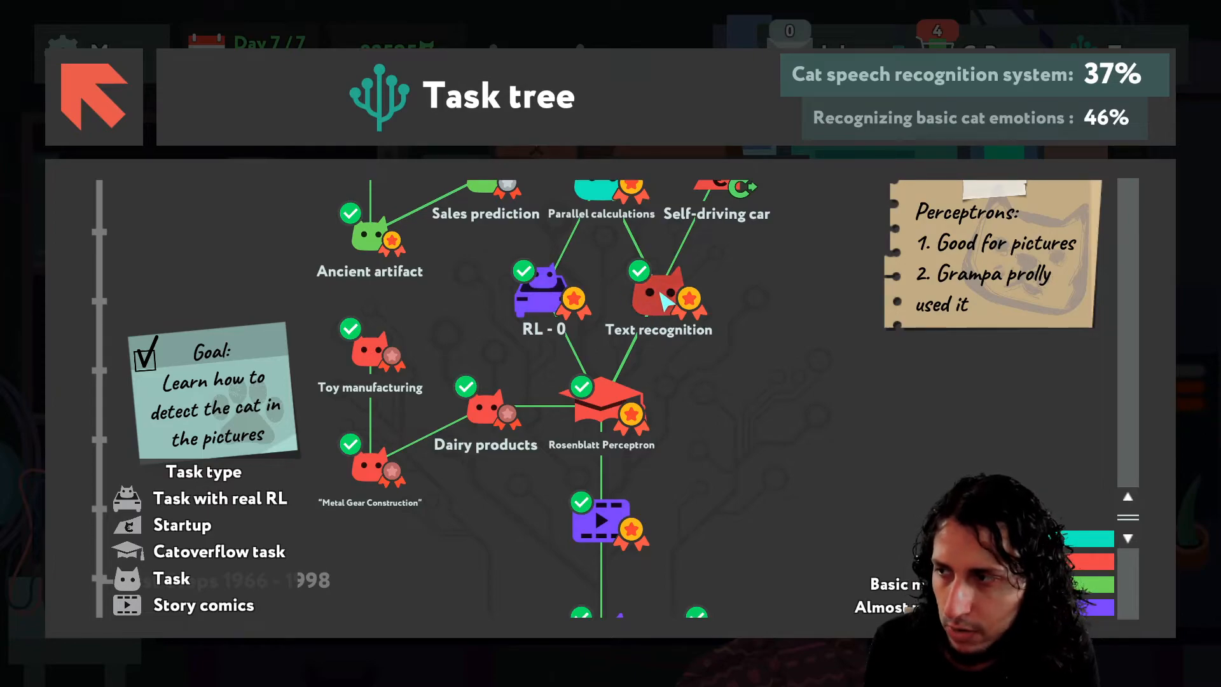
mouse_move(775, 594)
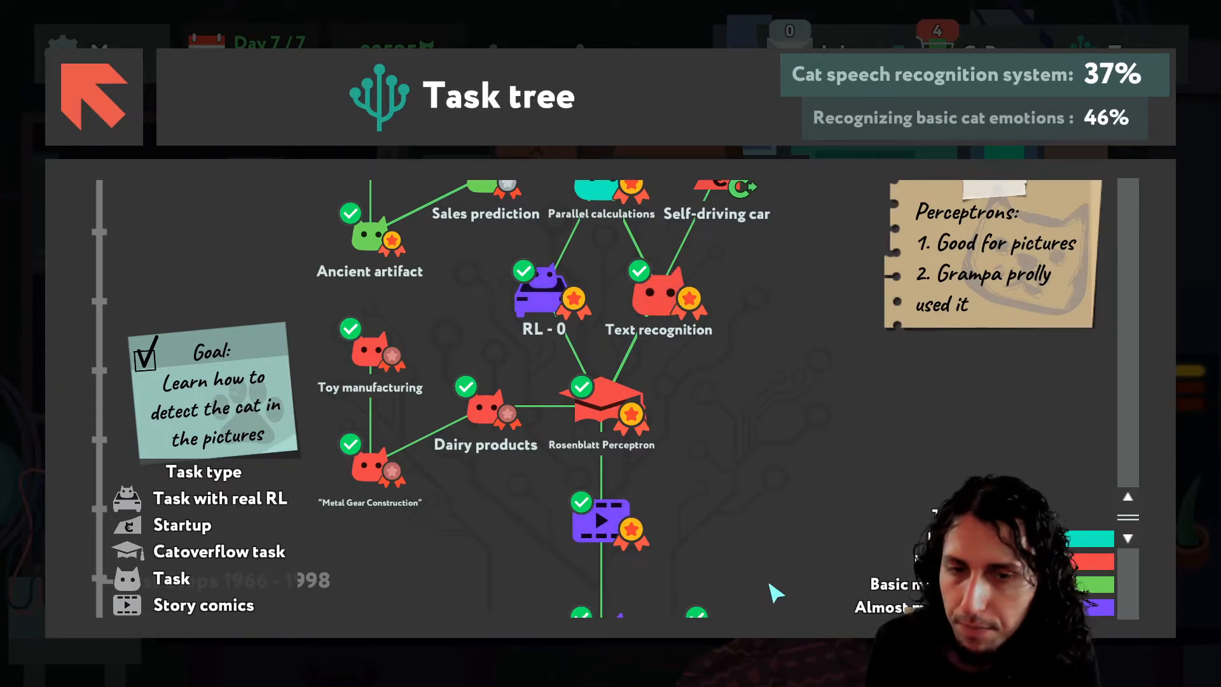
scroll("down", 3)
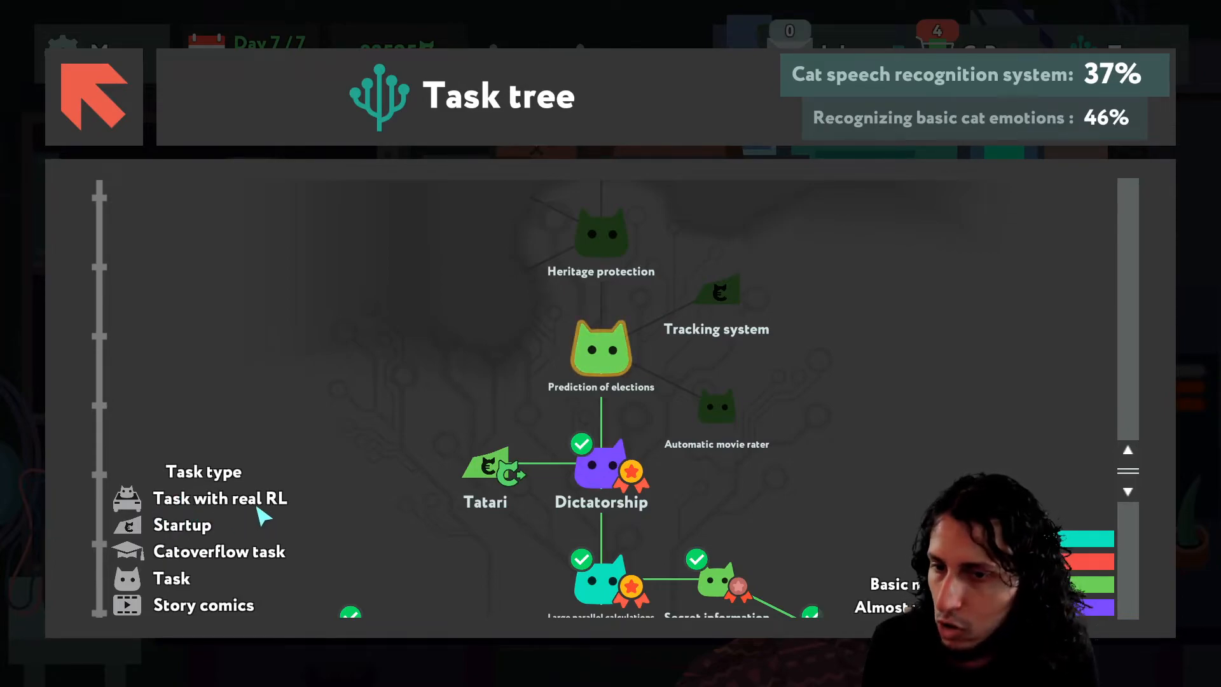
mouse_move(283, 510)
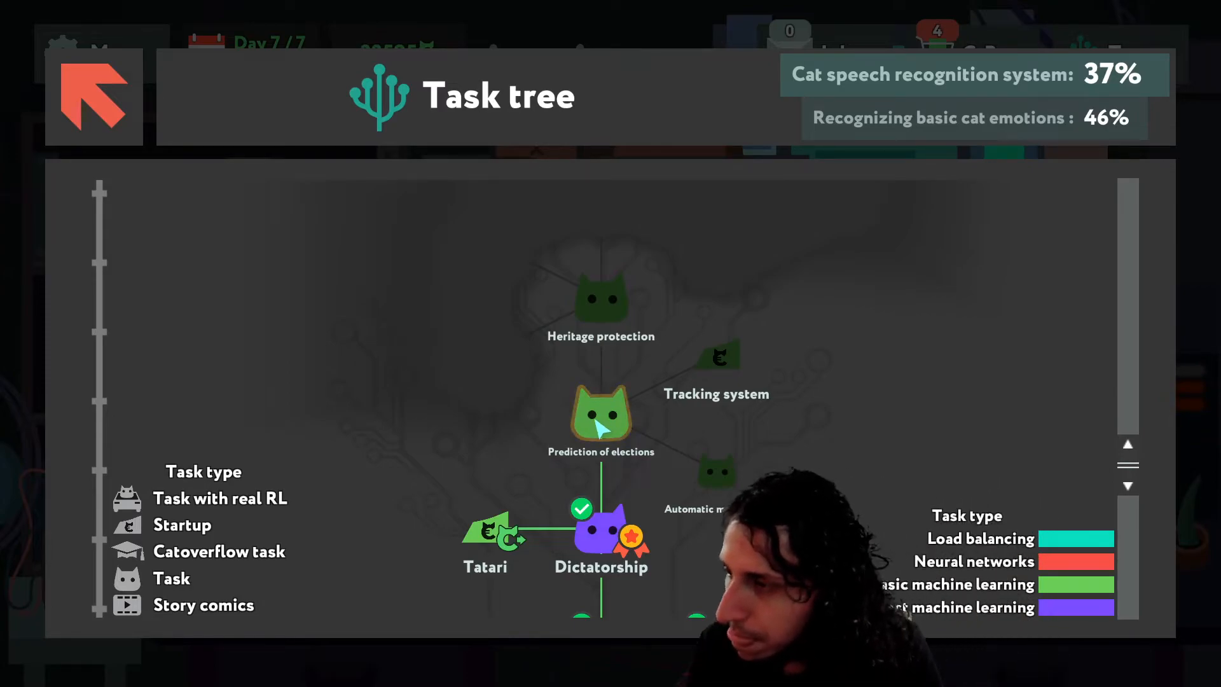
- Accept the Prediction of presidential elections job worth 1000 and proceed to its board
left_click(600, 415)
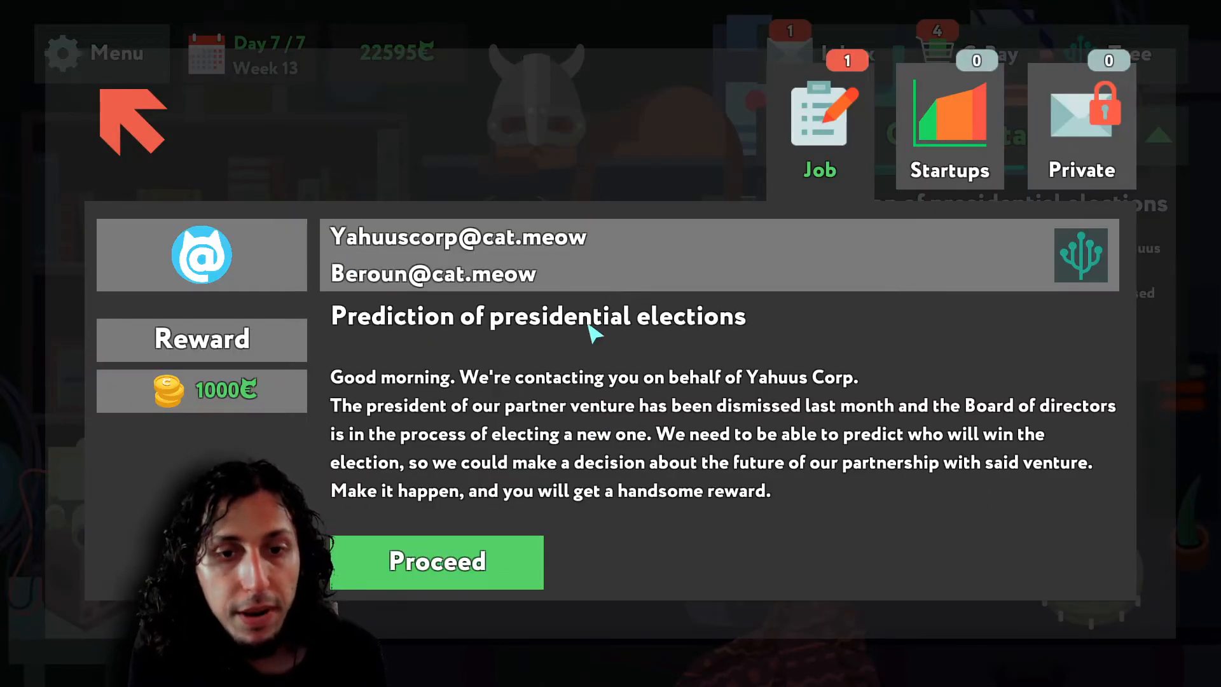
mouse_move(674, 301)
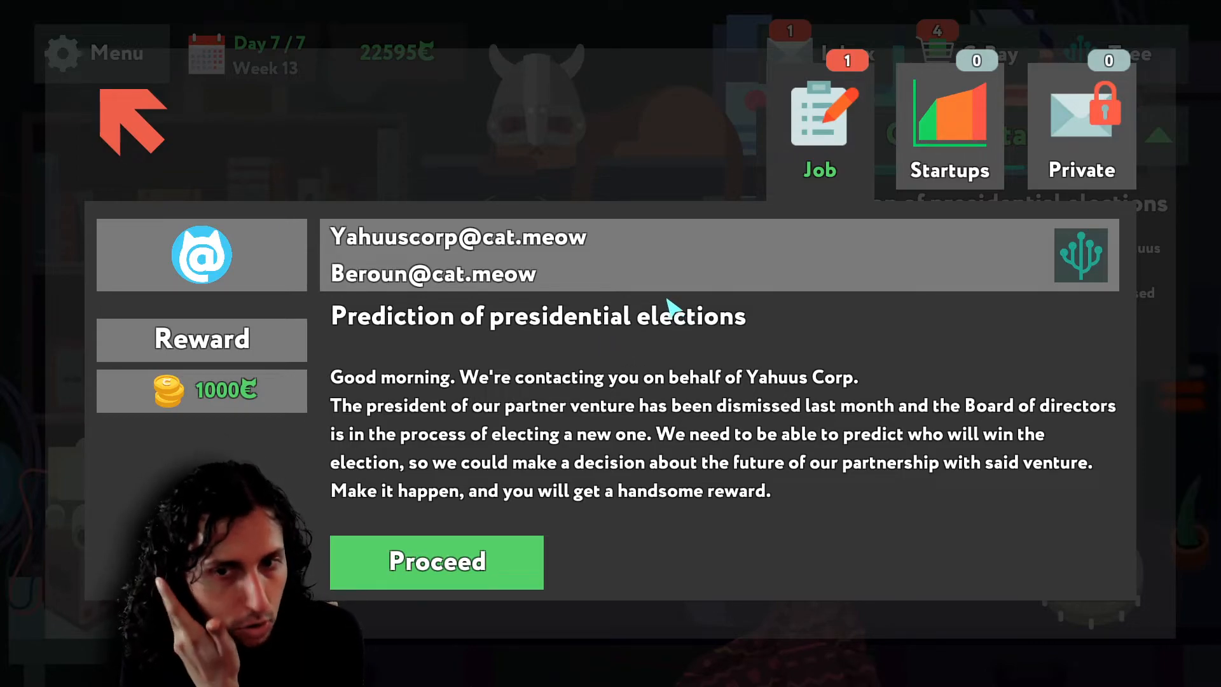
mouse_move(506, 429)
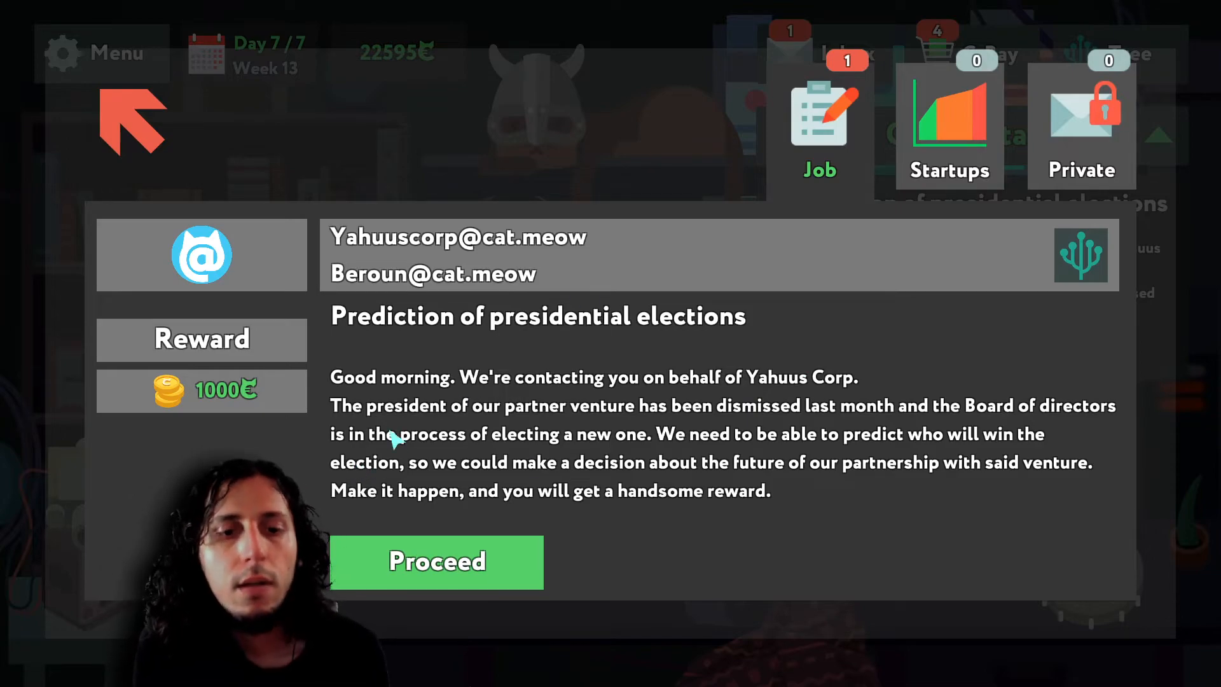
mouse_move(771, 424)
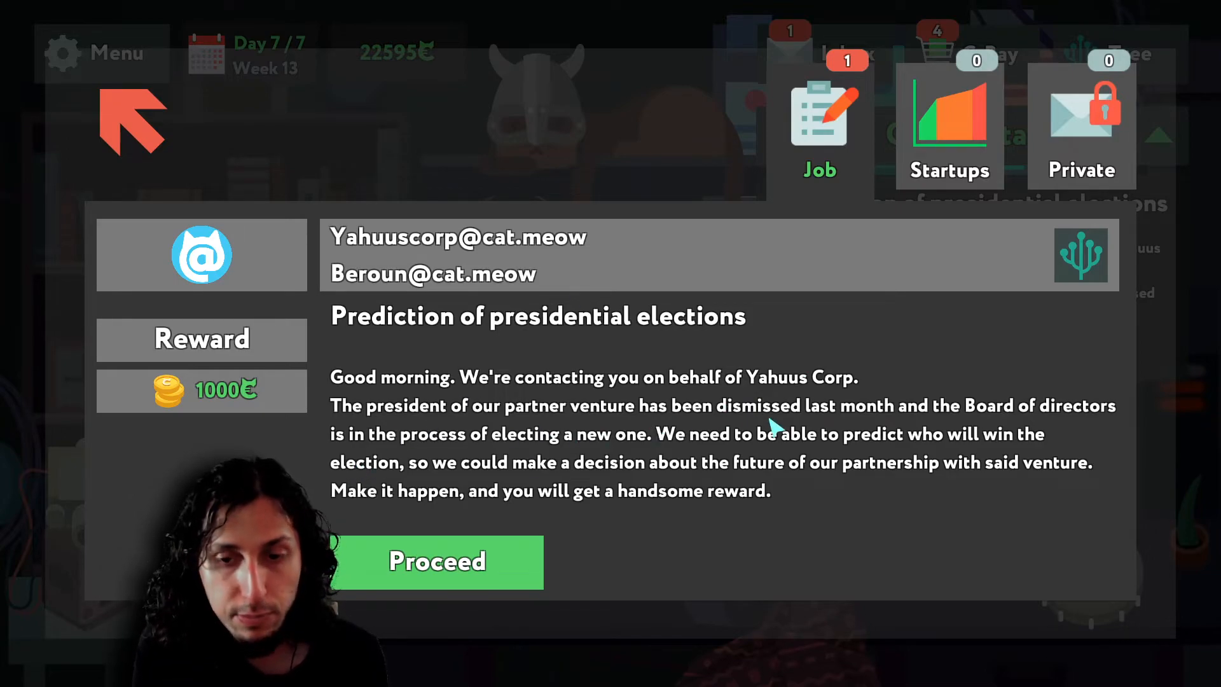
mouse_move(947, 424)
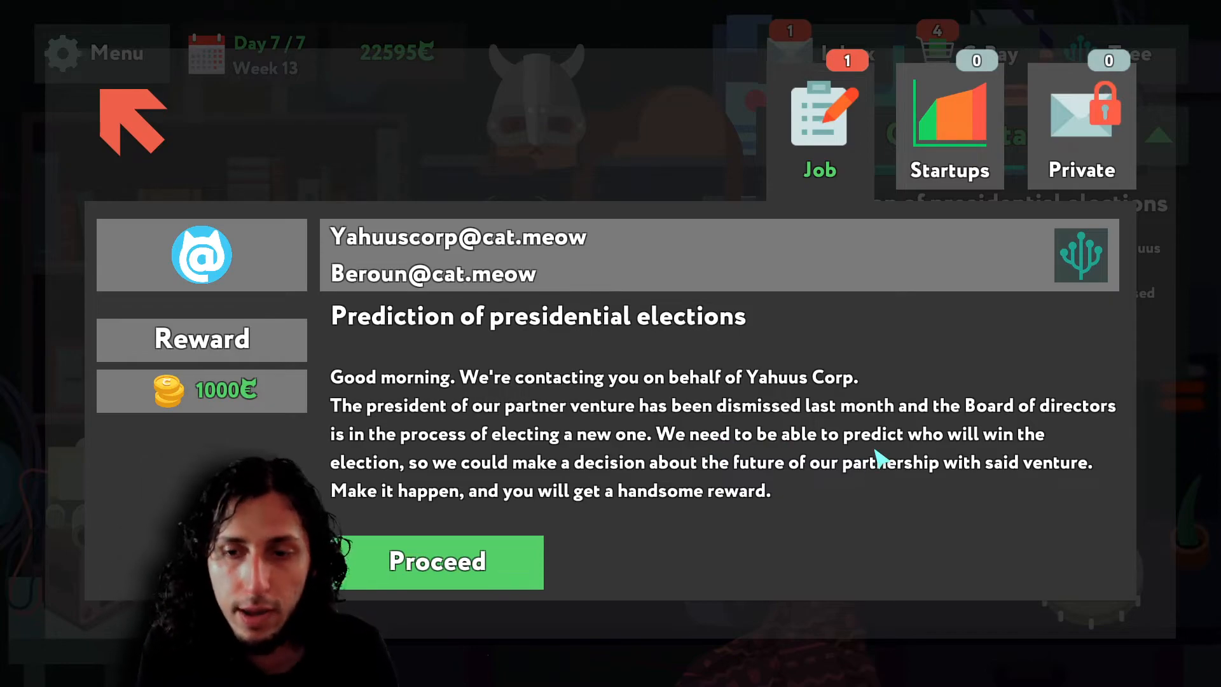
mouse_move(463, 463)
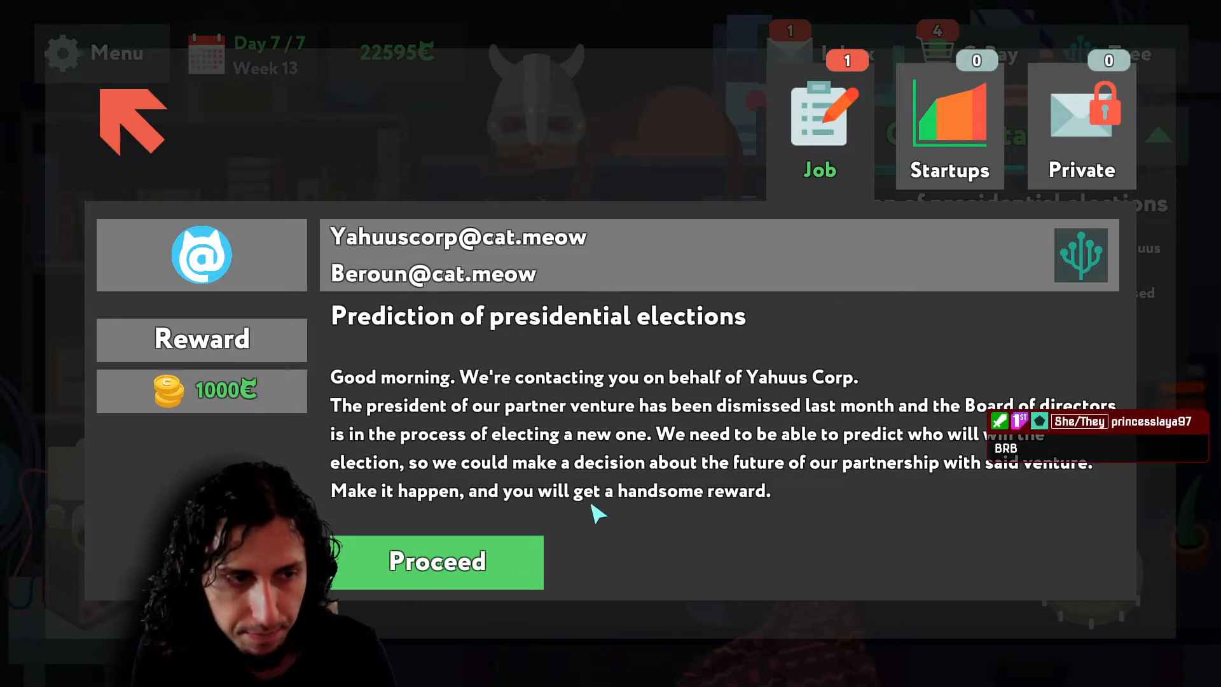
mouse_move(619, 525)
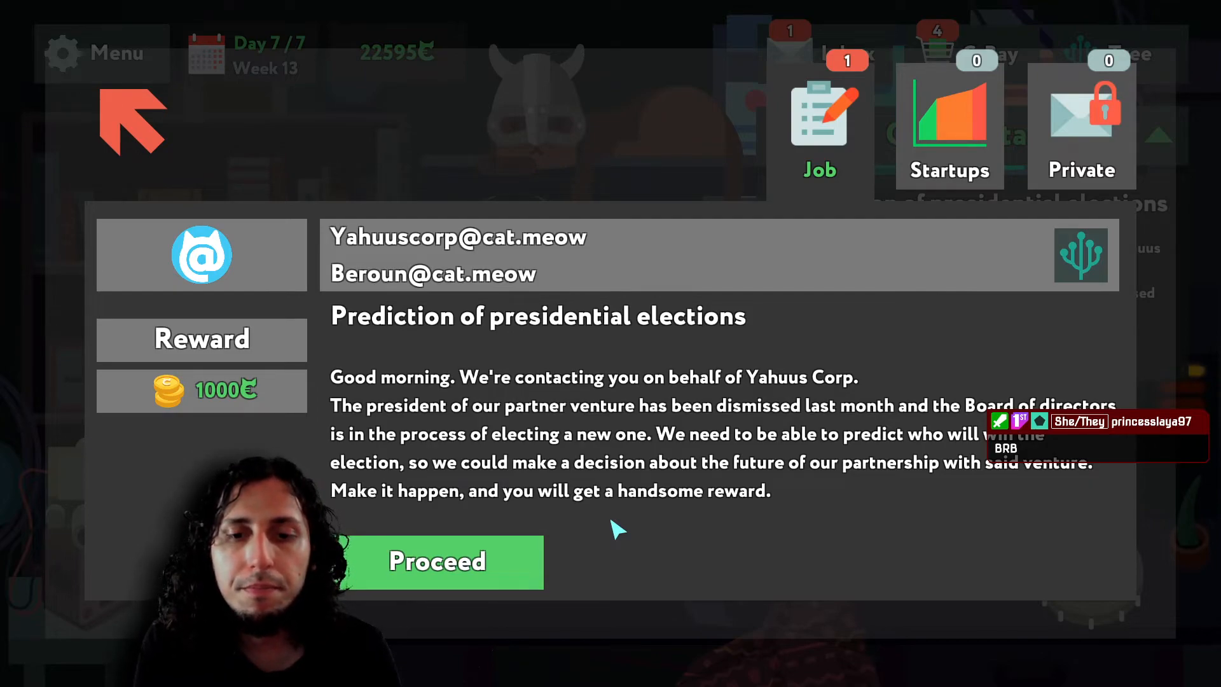
mouse_move(692, 531)
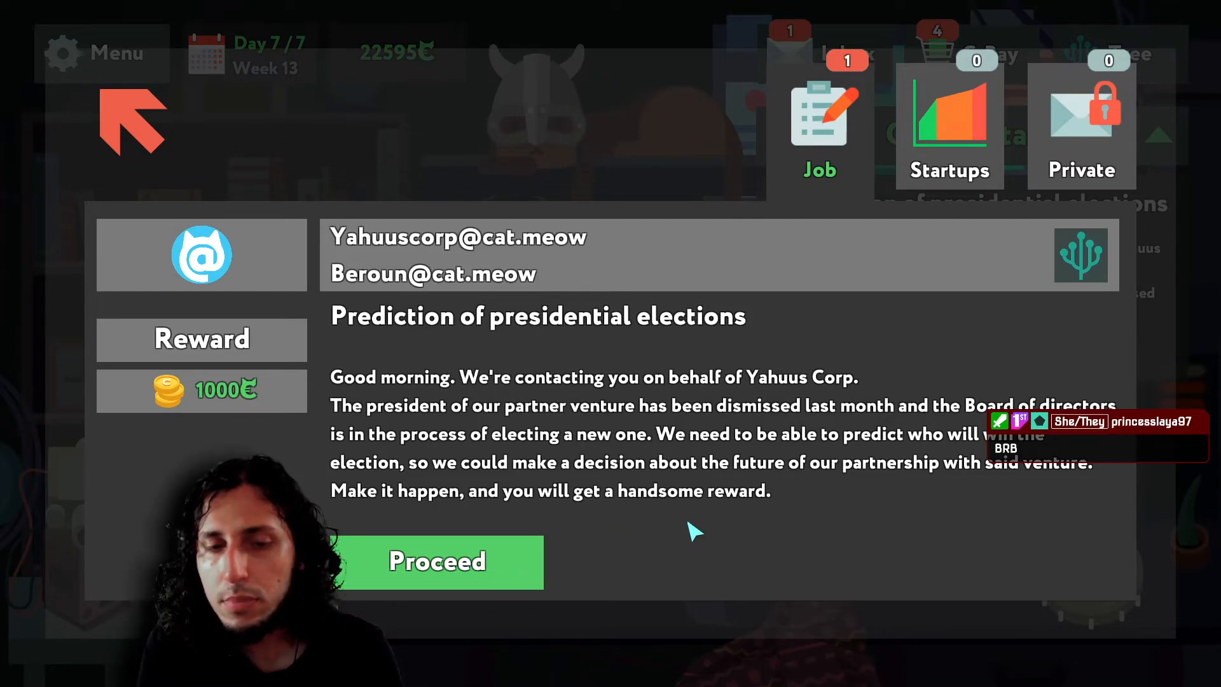
mouse_move(635, 543)
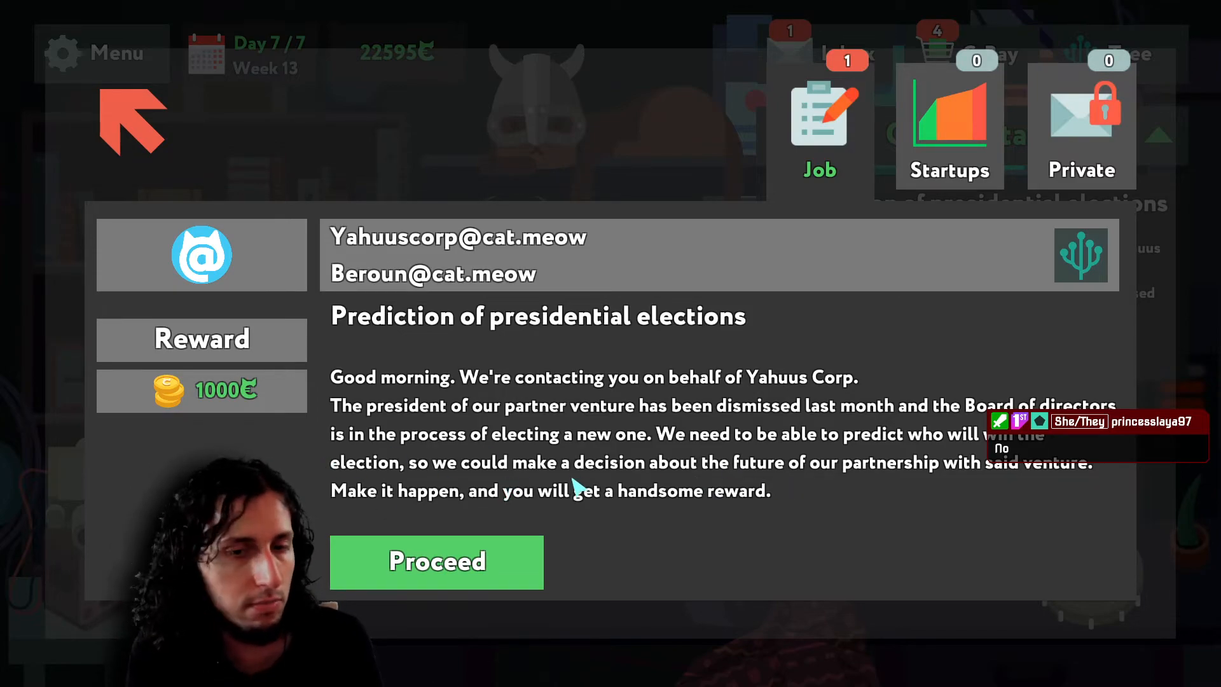
left_click(437, 561)
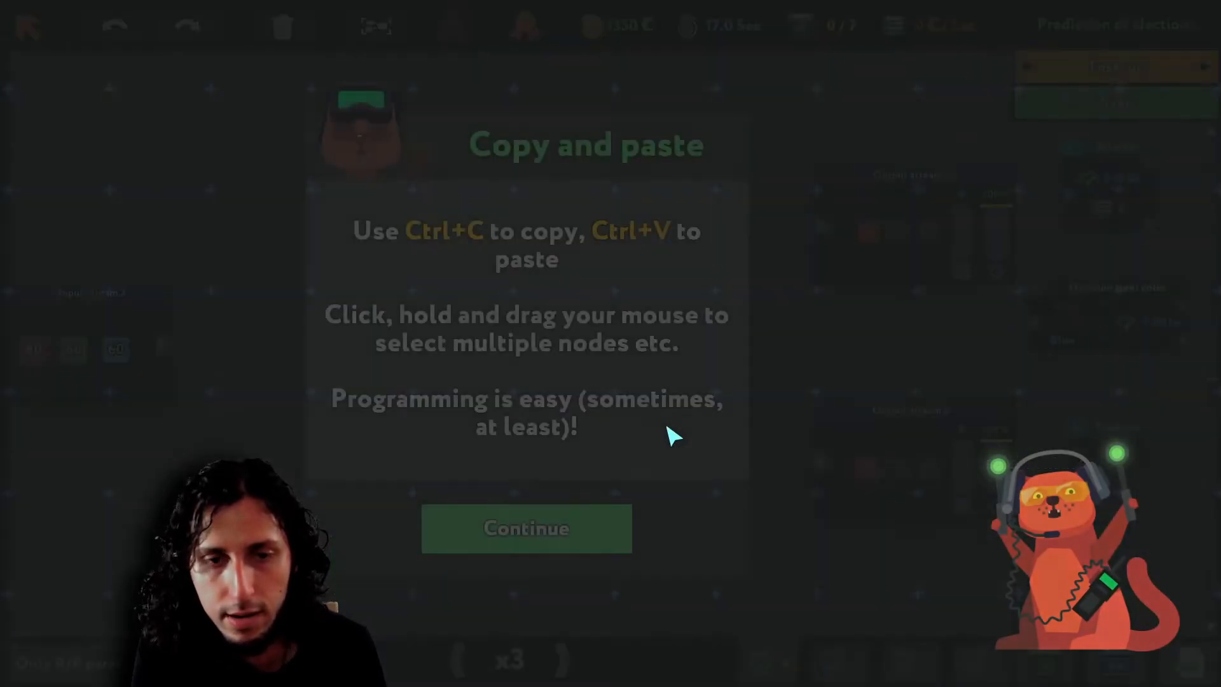
- Place a balancer after Input stream 2, set the decision trees' colours (Green/Red on the bottom-right) and wire the chain
left_click(526, 528)
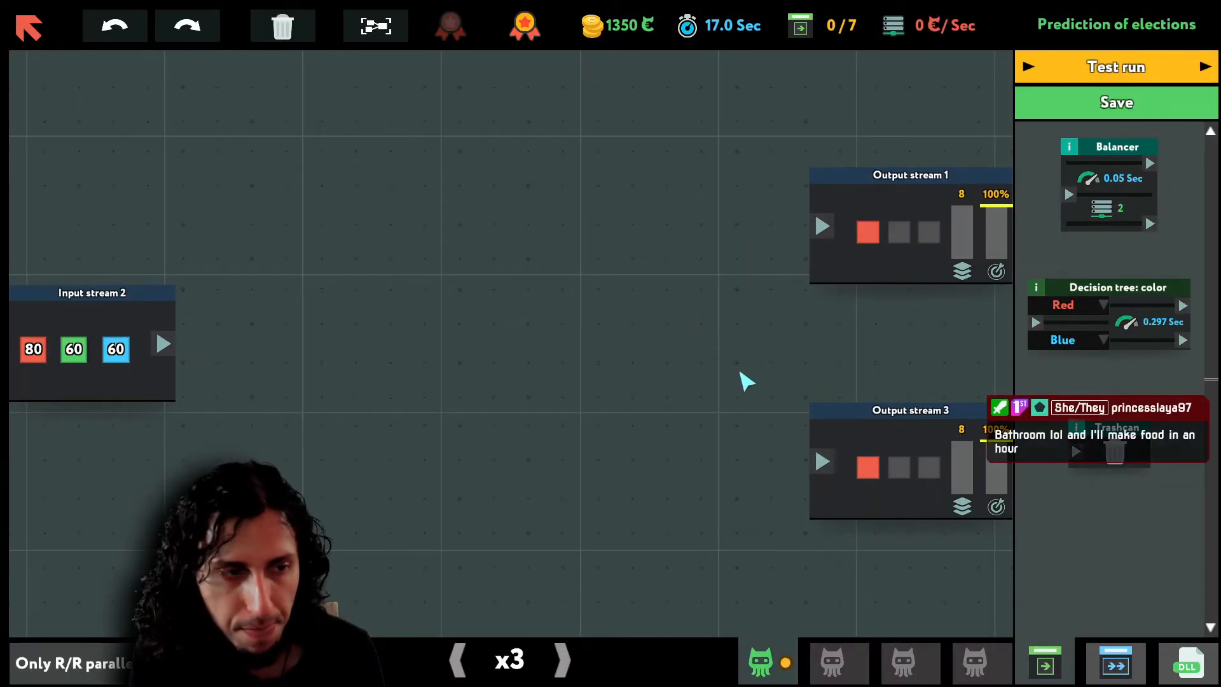
mouse_move(1106, 357)
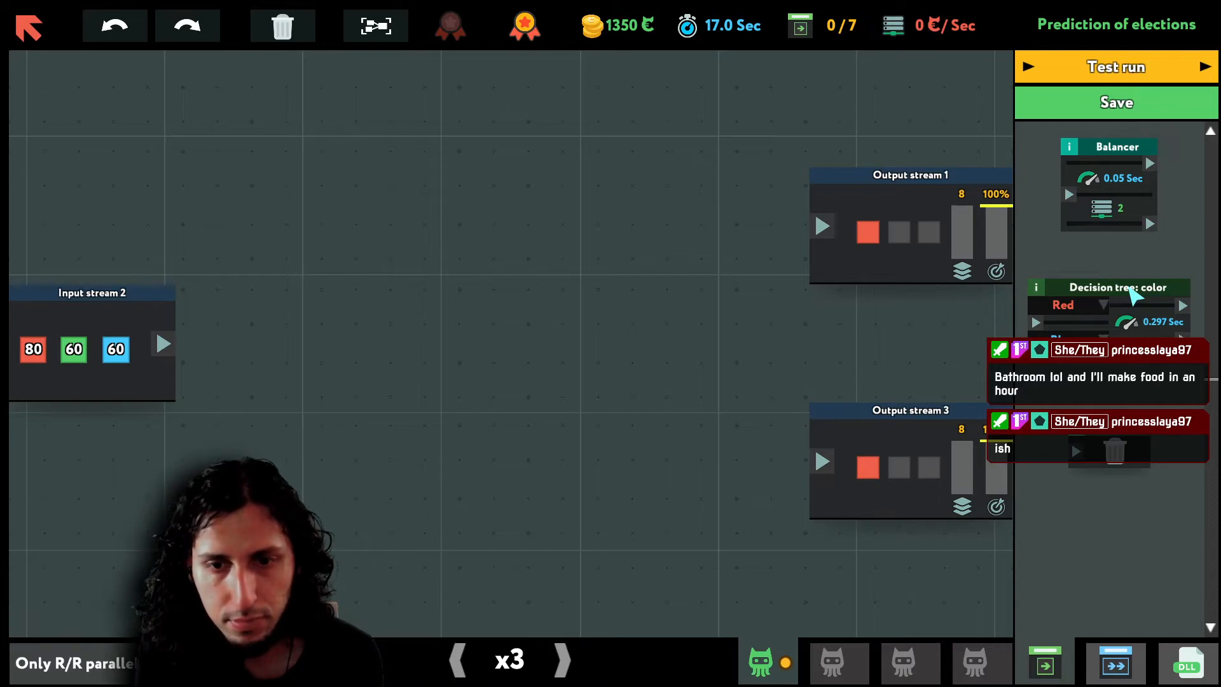
mouse_move(872, 480)
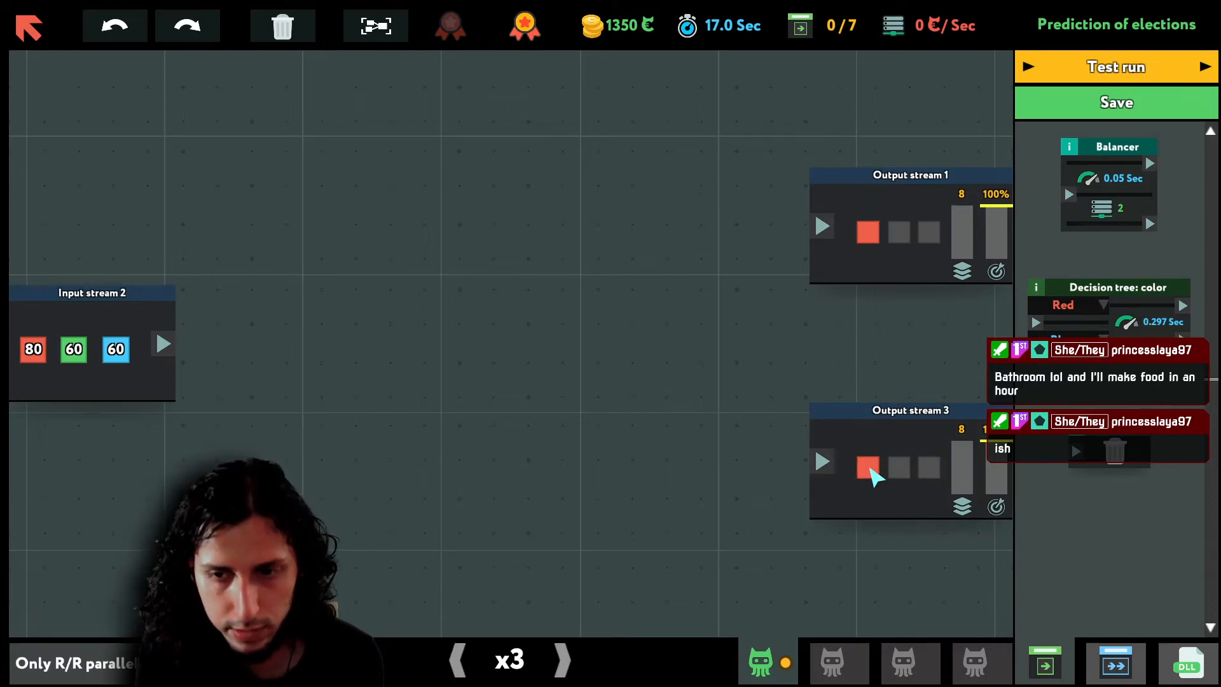
mouse_move(866, 487)
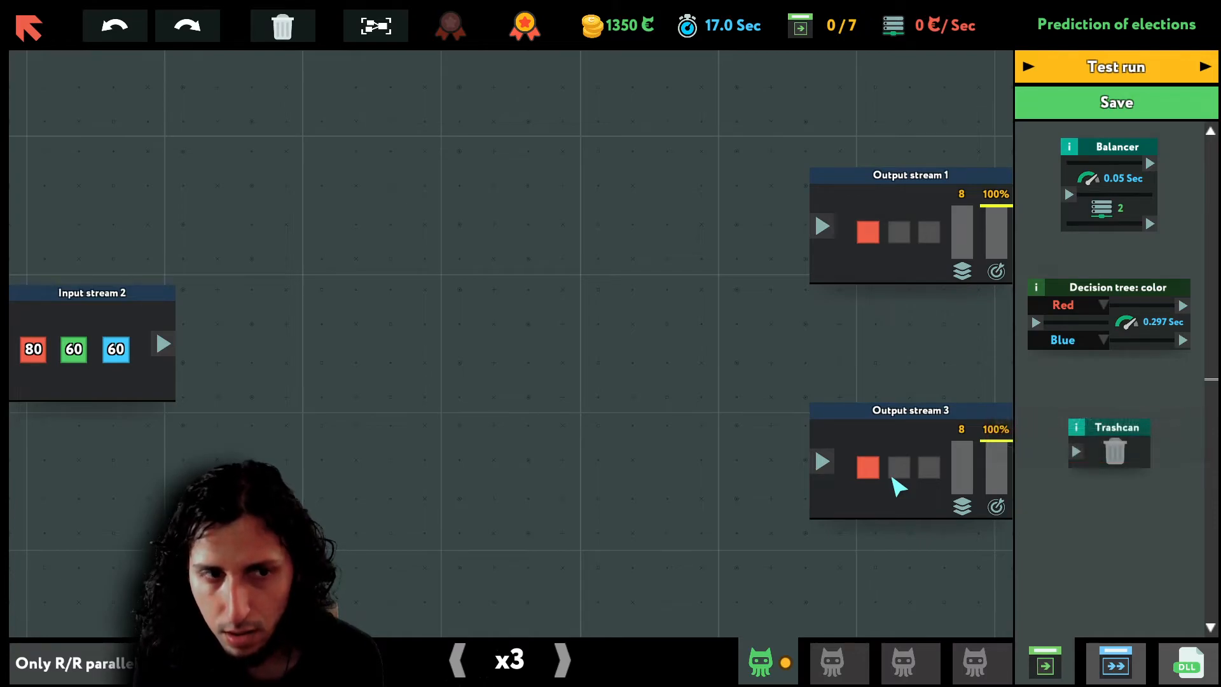
mouse_move(710, 294)
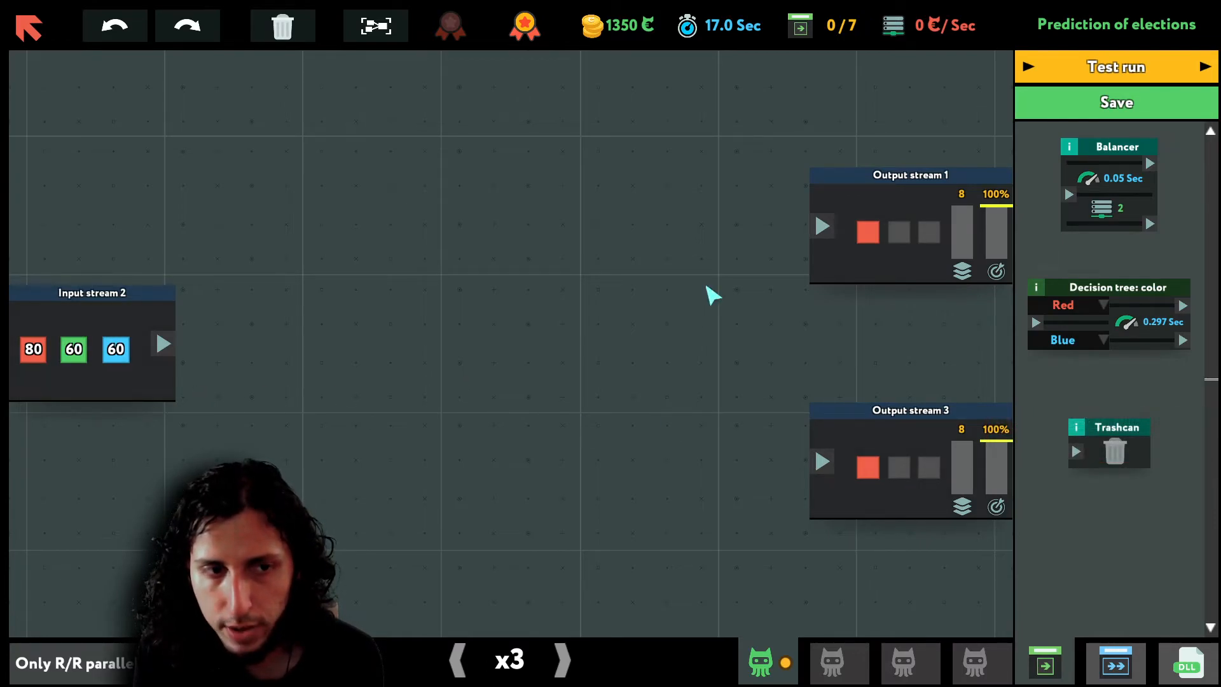
mouse_move(1090, 155)
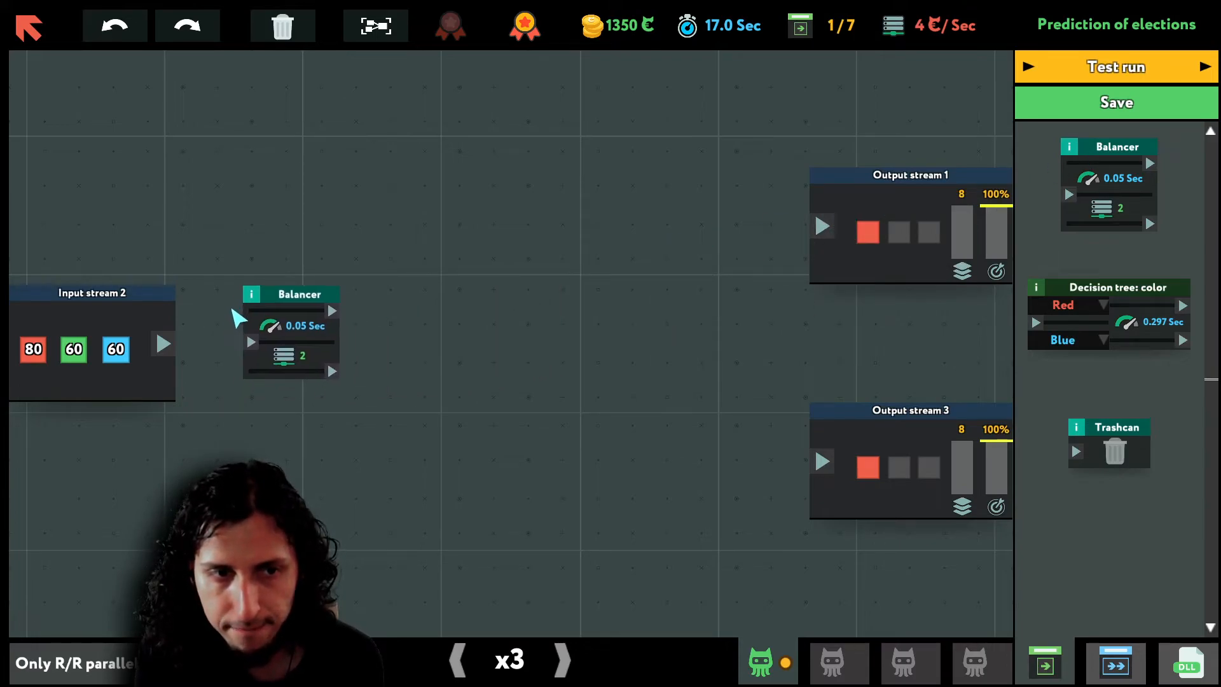
left_click_drag(163, 343, 252, 341)
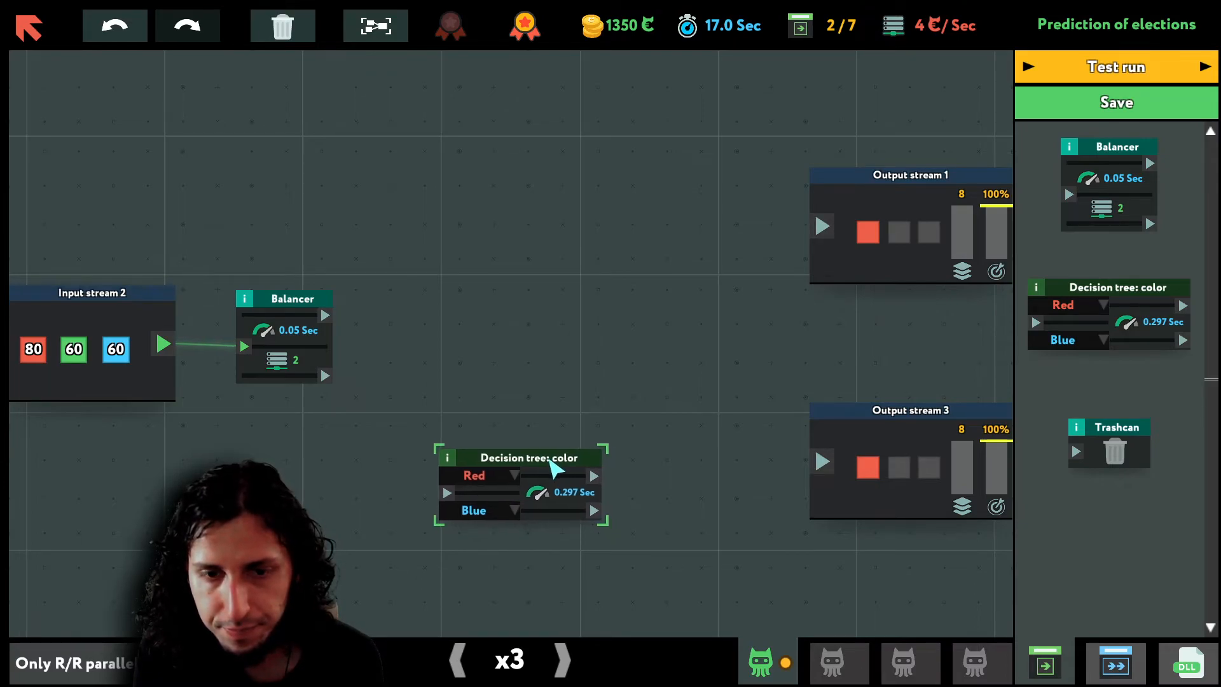
left_click(473, 511)
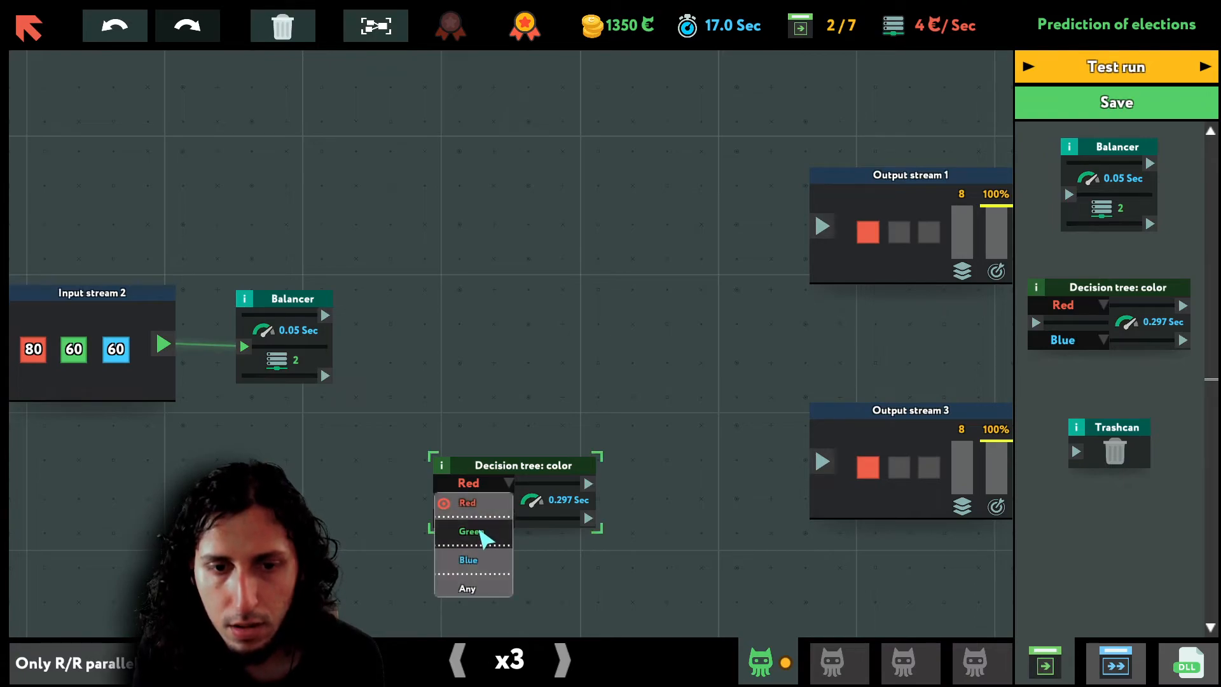
left_click(472, 531)
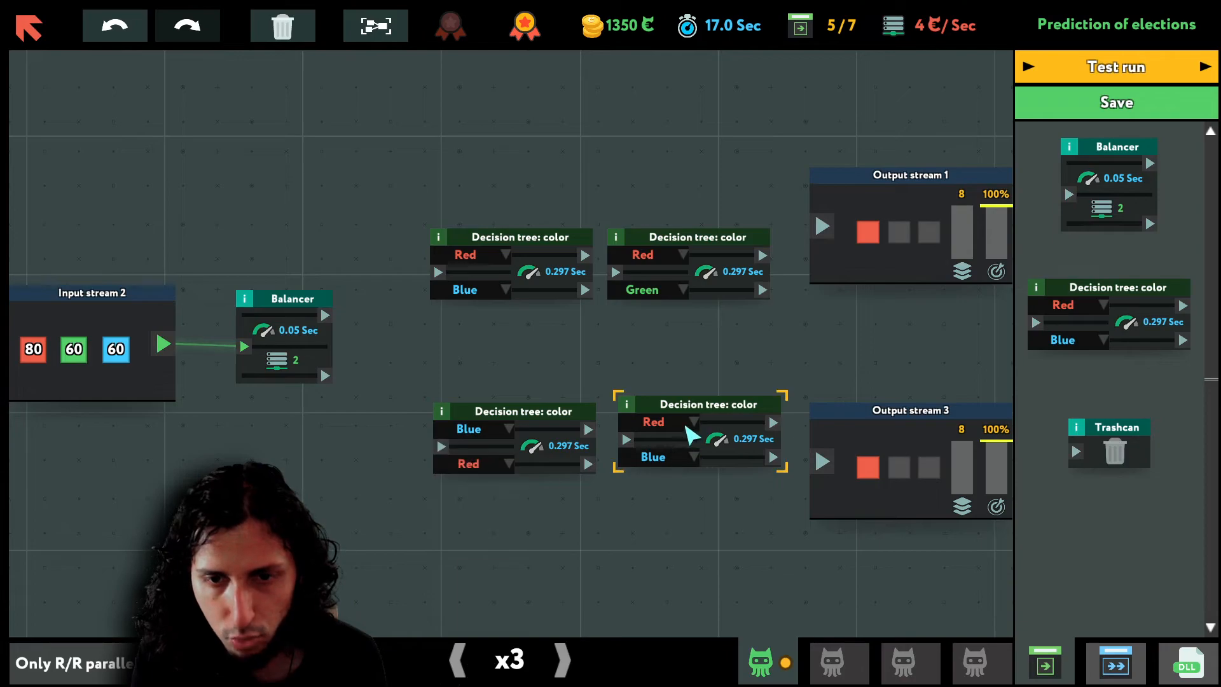
left_click(653, 422)
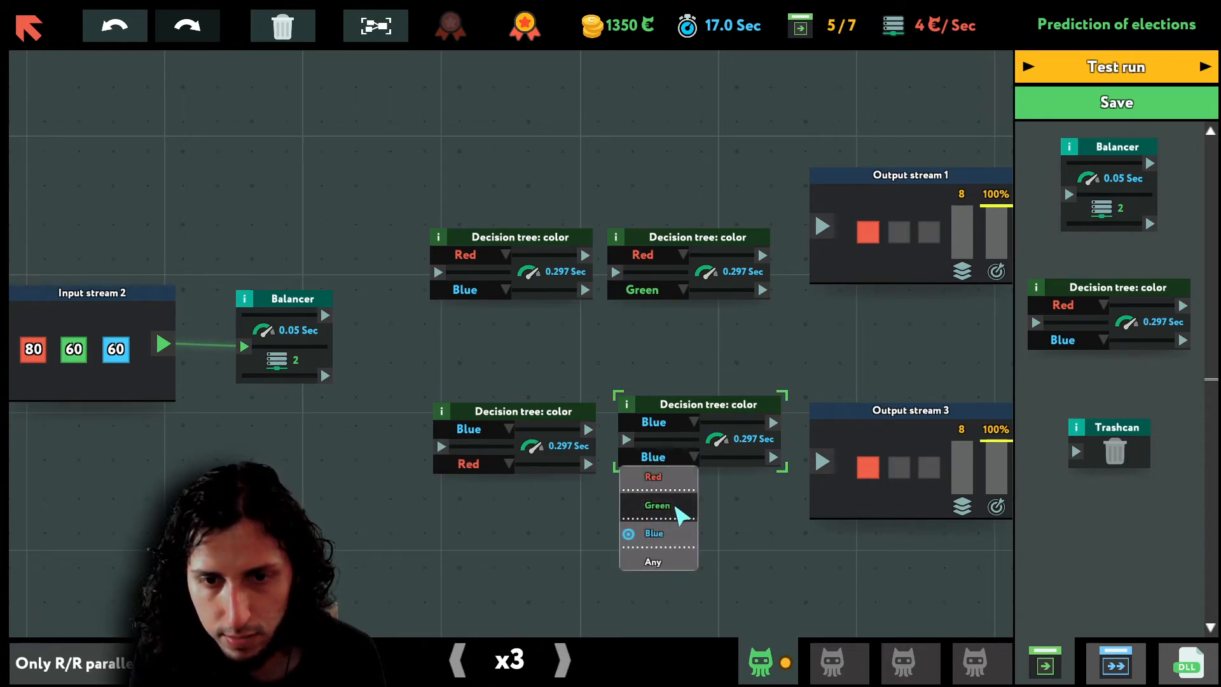
left_click(652, 476)
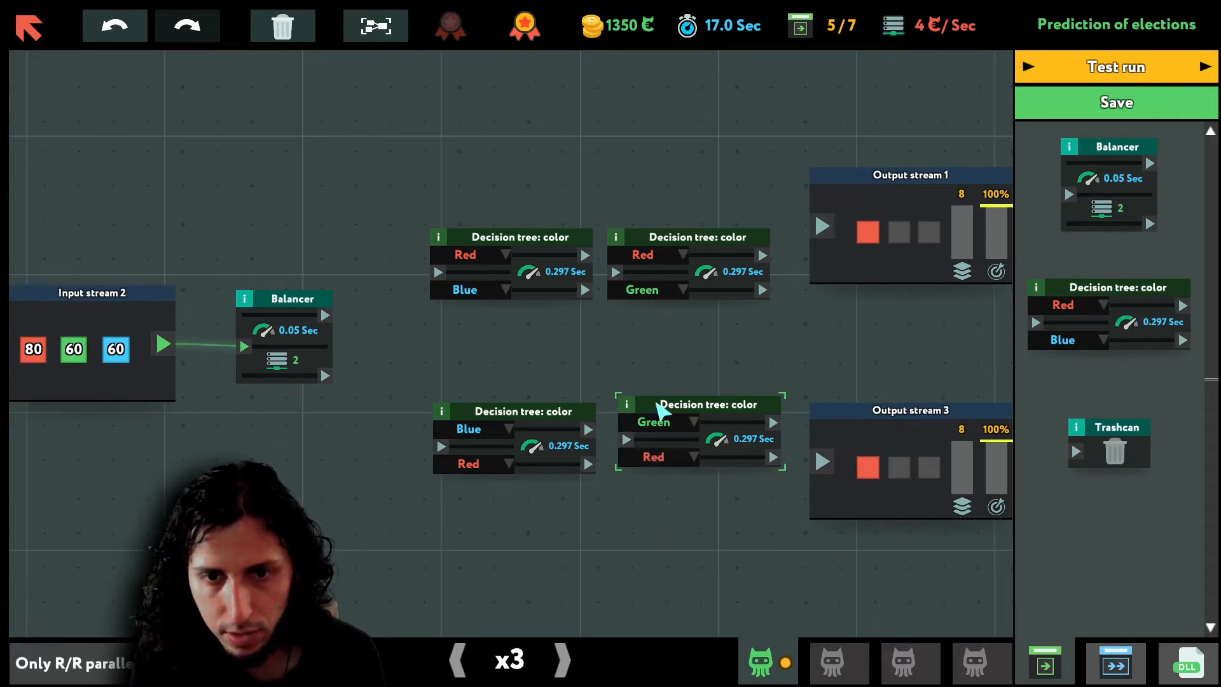
mouse_move(616, 338)
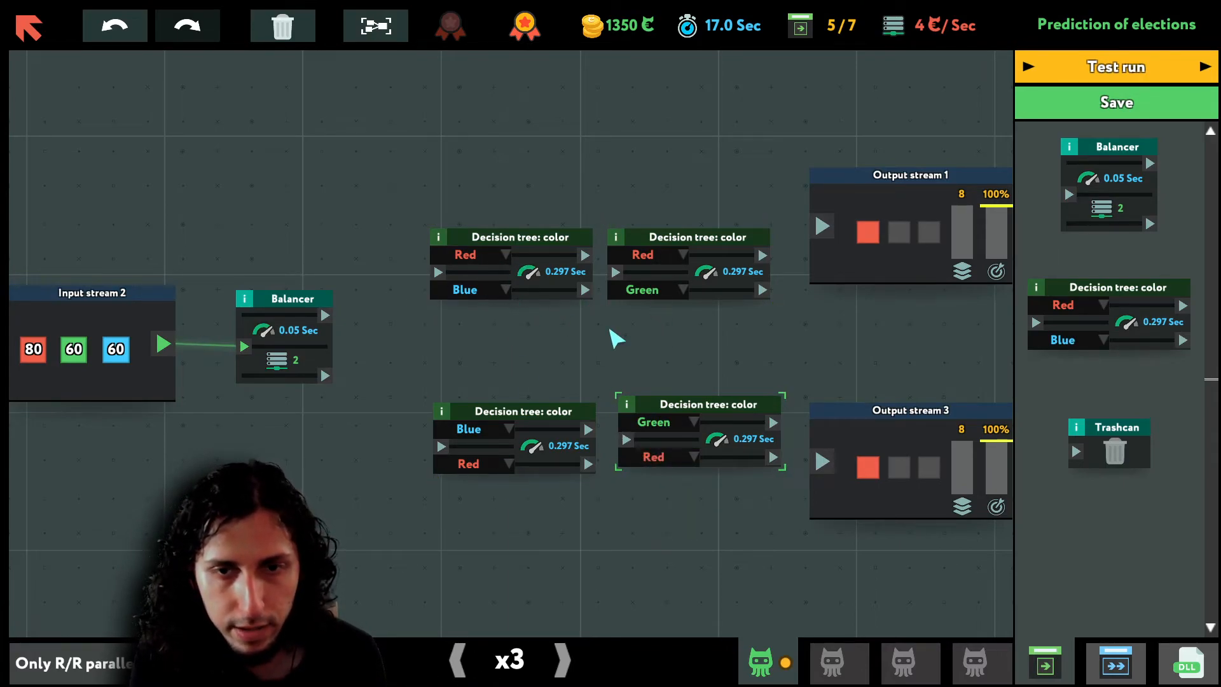
left_click_drag(1107, 440, 829, 338)
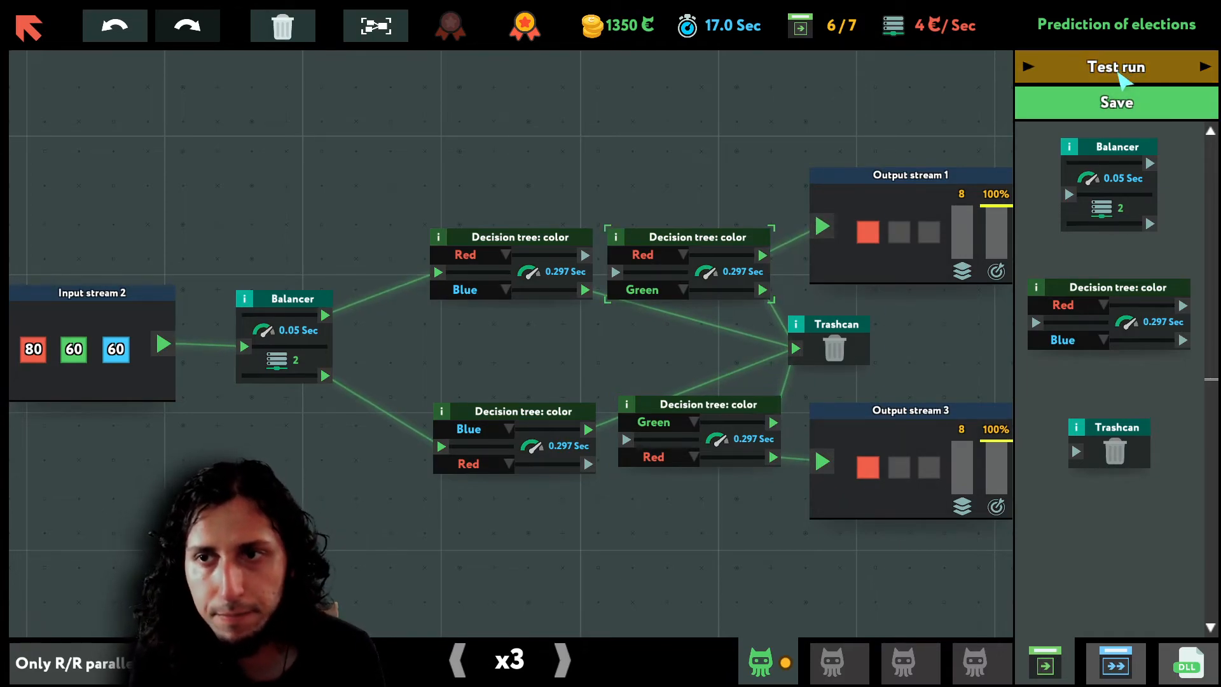
- Run the test to 100% accuracy and release the elections project for 1287₵
left_click(1115, 67)
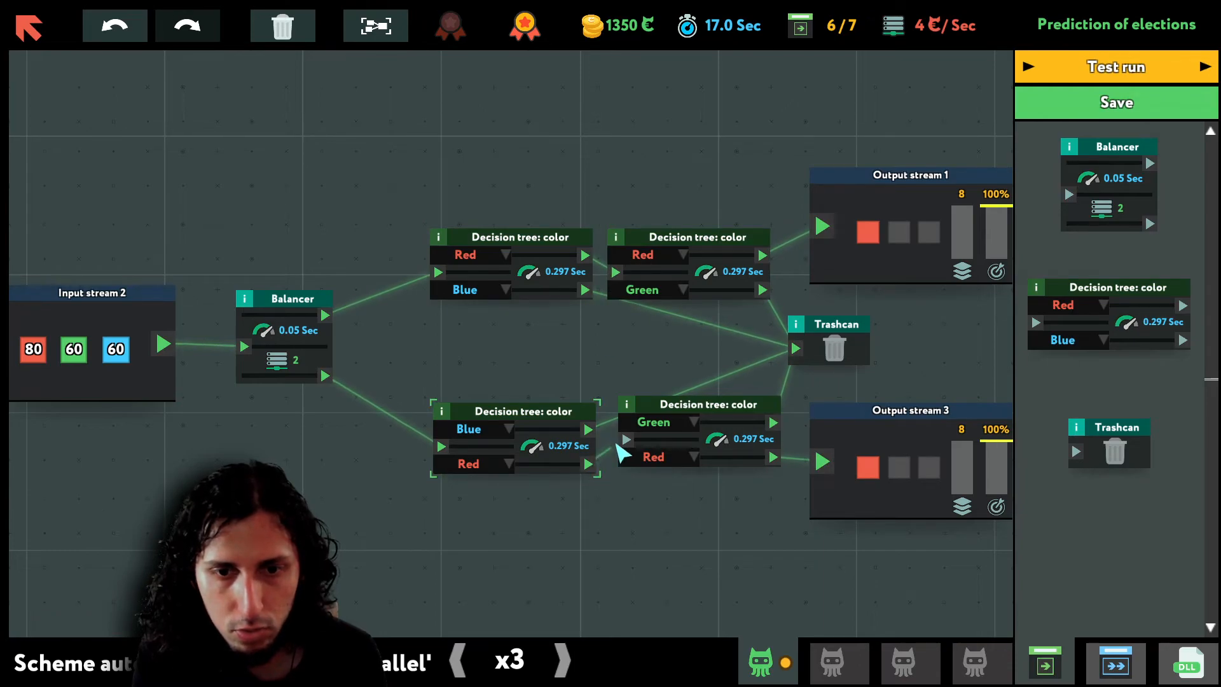
mouse_move(1071, 202)
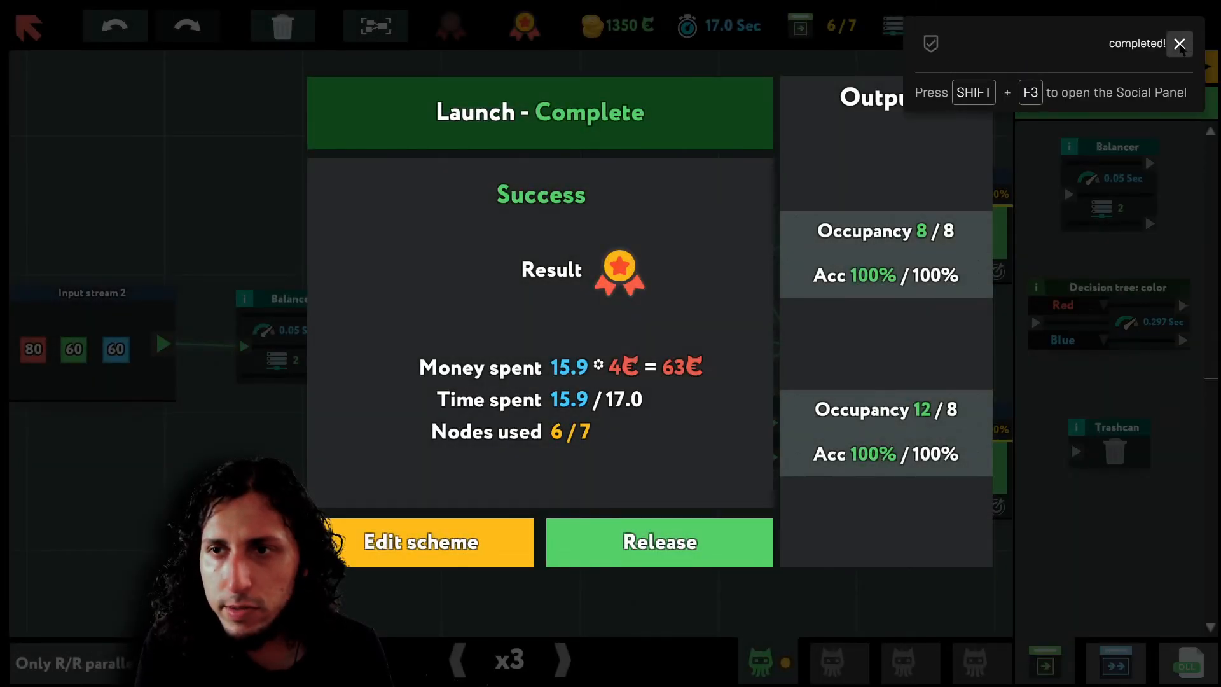
left_click(1179, 43)
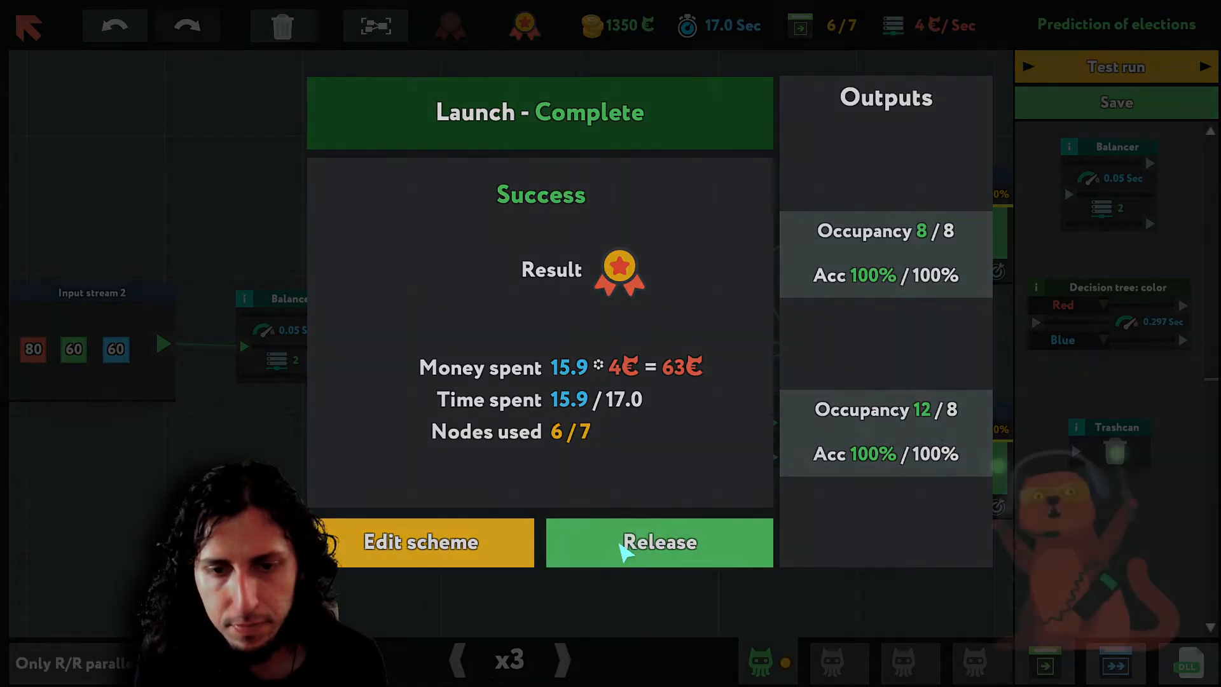
left_click(658, 542)
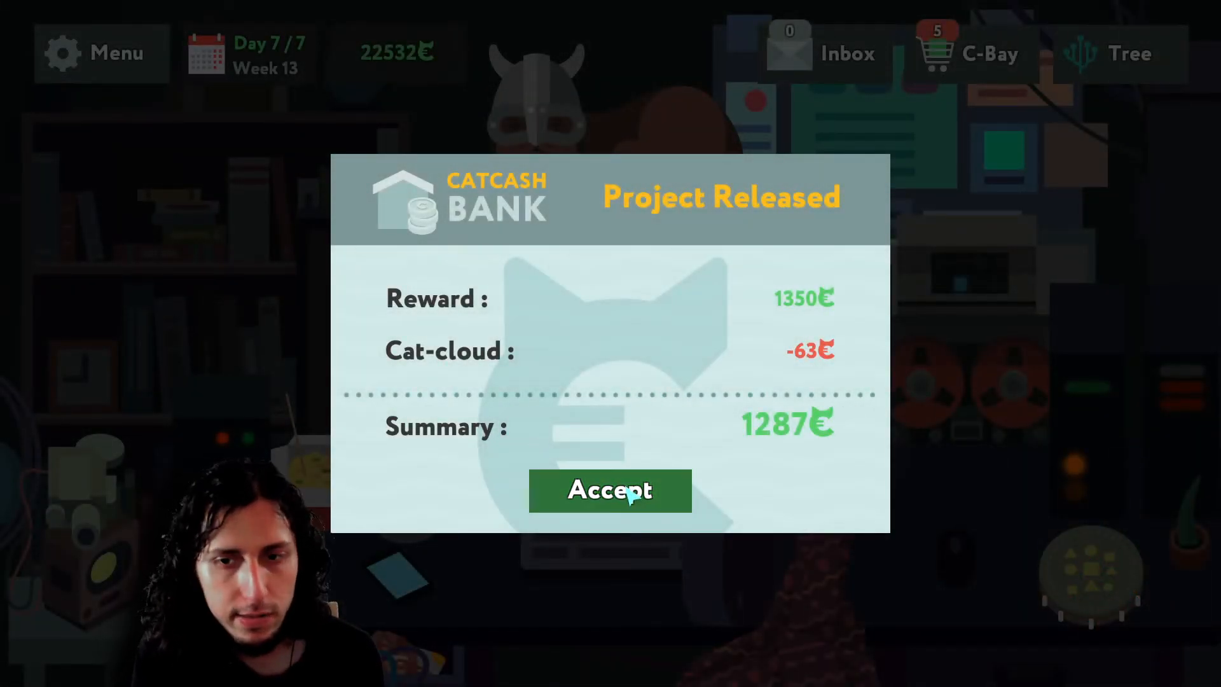
- Accept the payout and take on the 1450 National heritage protection job
left_click(610, 491)
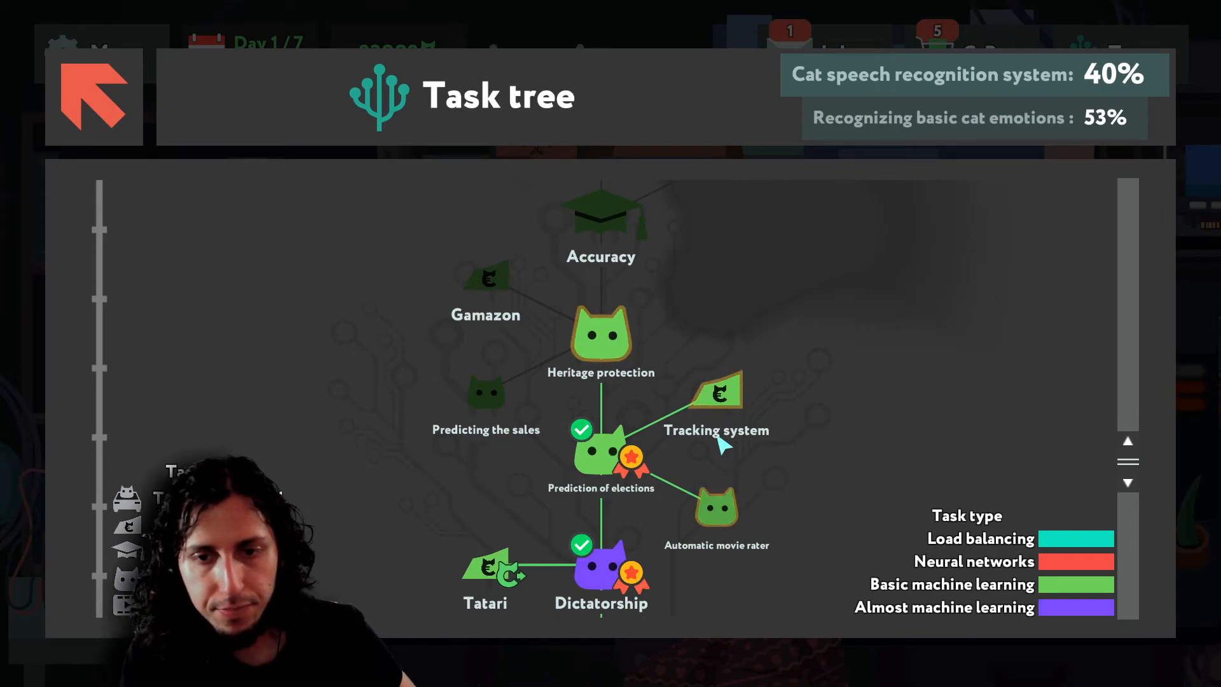
mouse_move(723, 510)
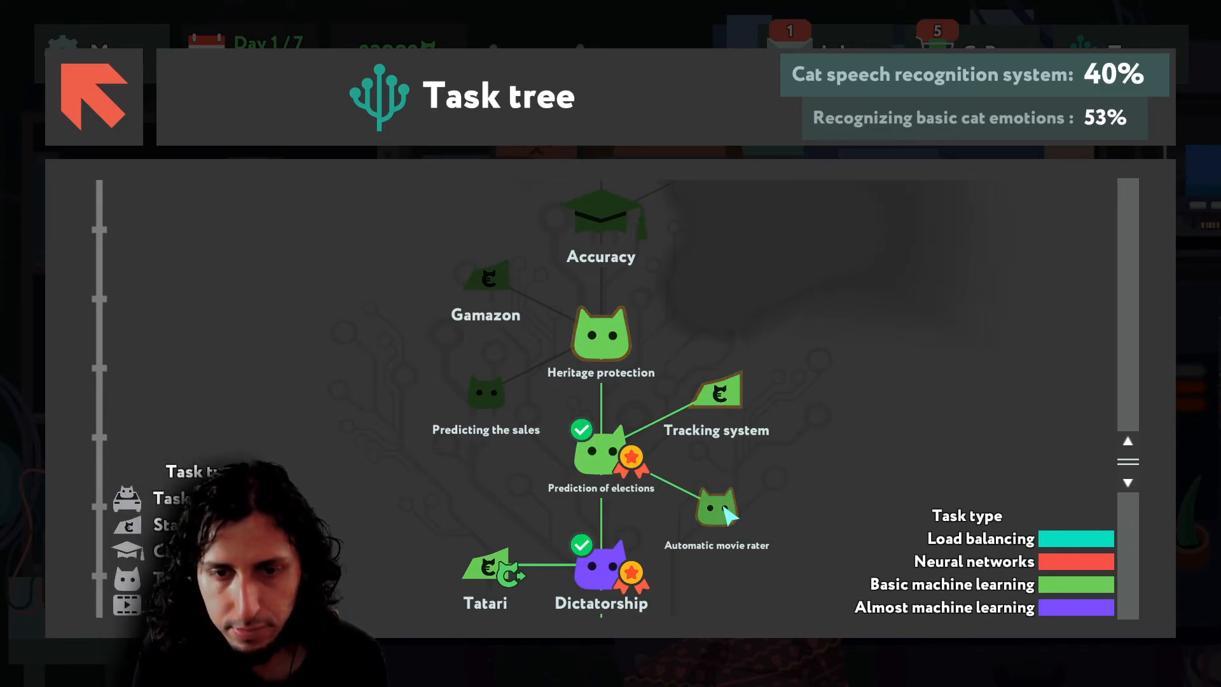
mouse_move(612, 342)
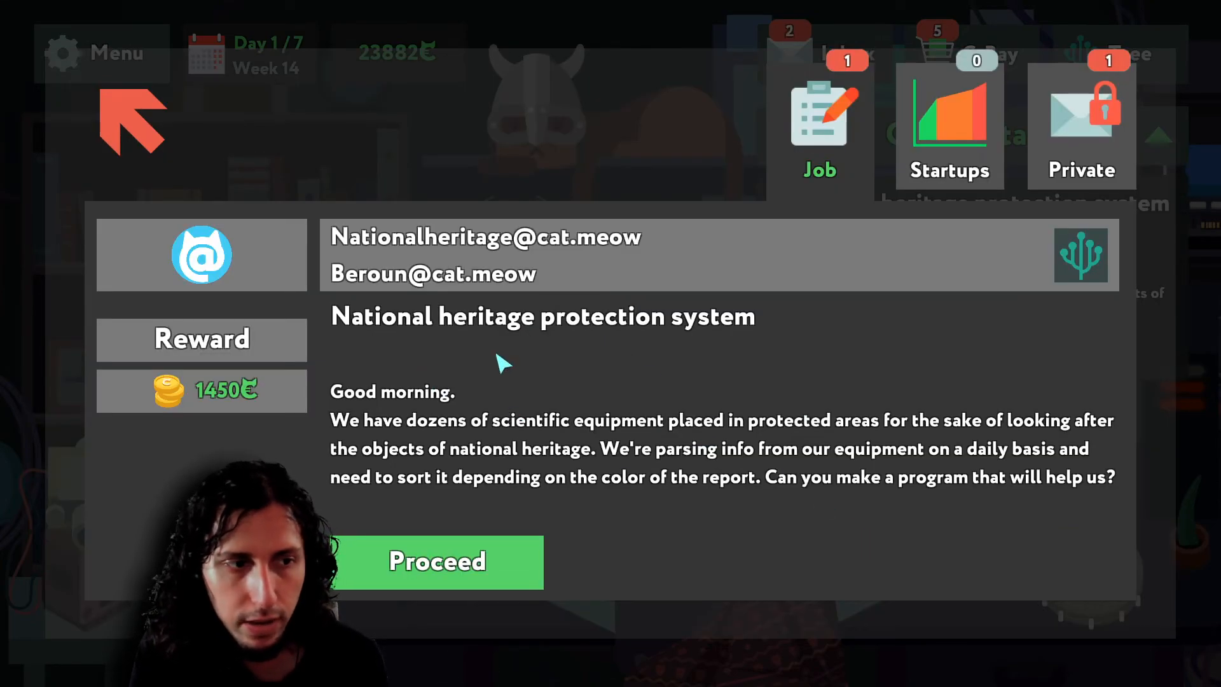
mouse_move(716, 355)
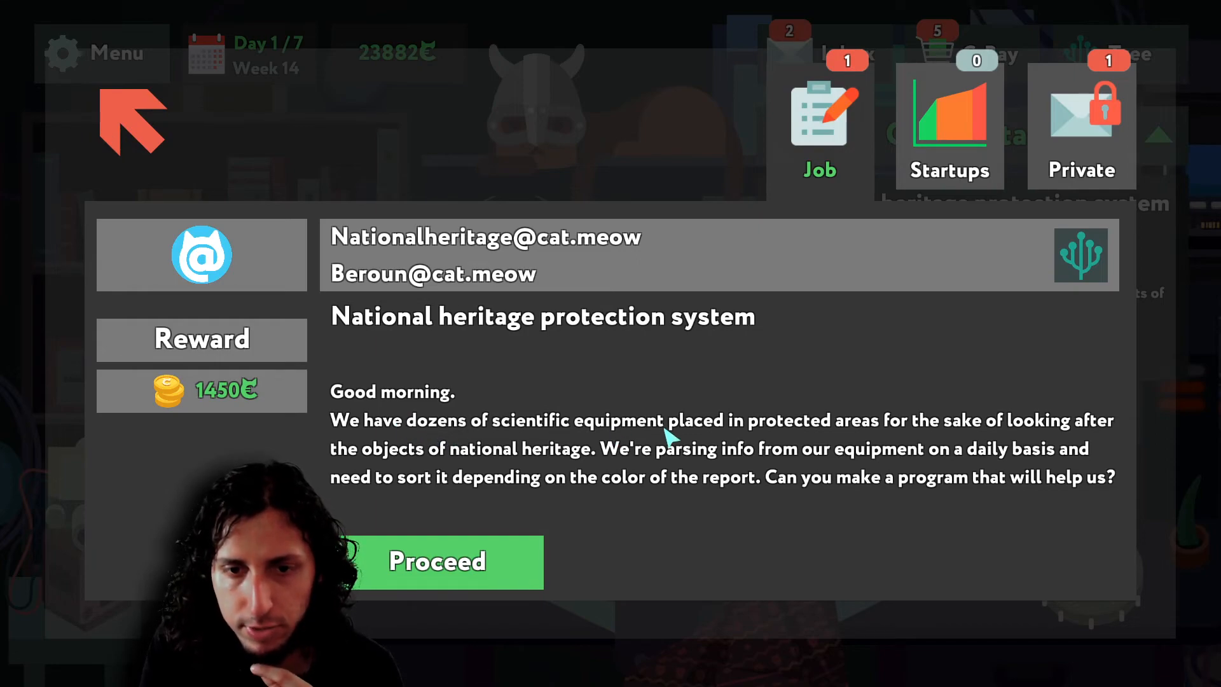
mouse_move(1020, 436)
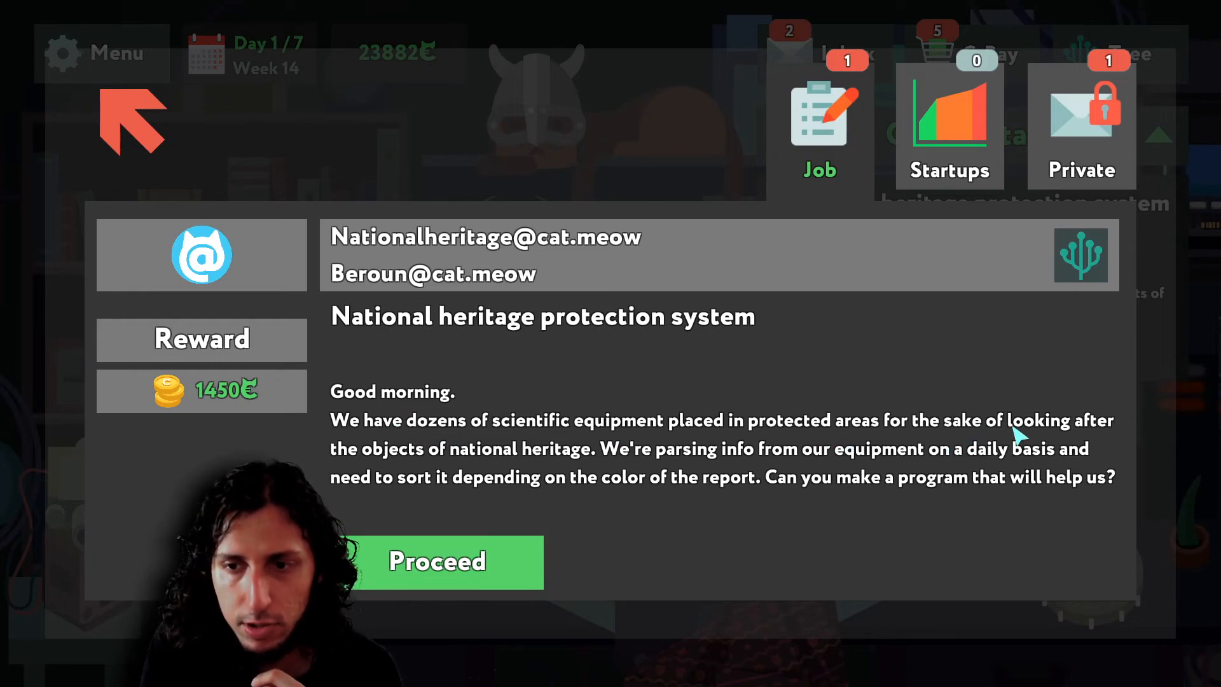
mouse_move(480, 463)
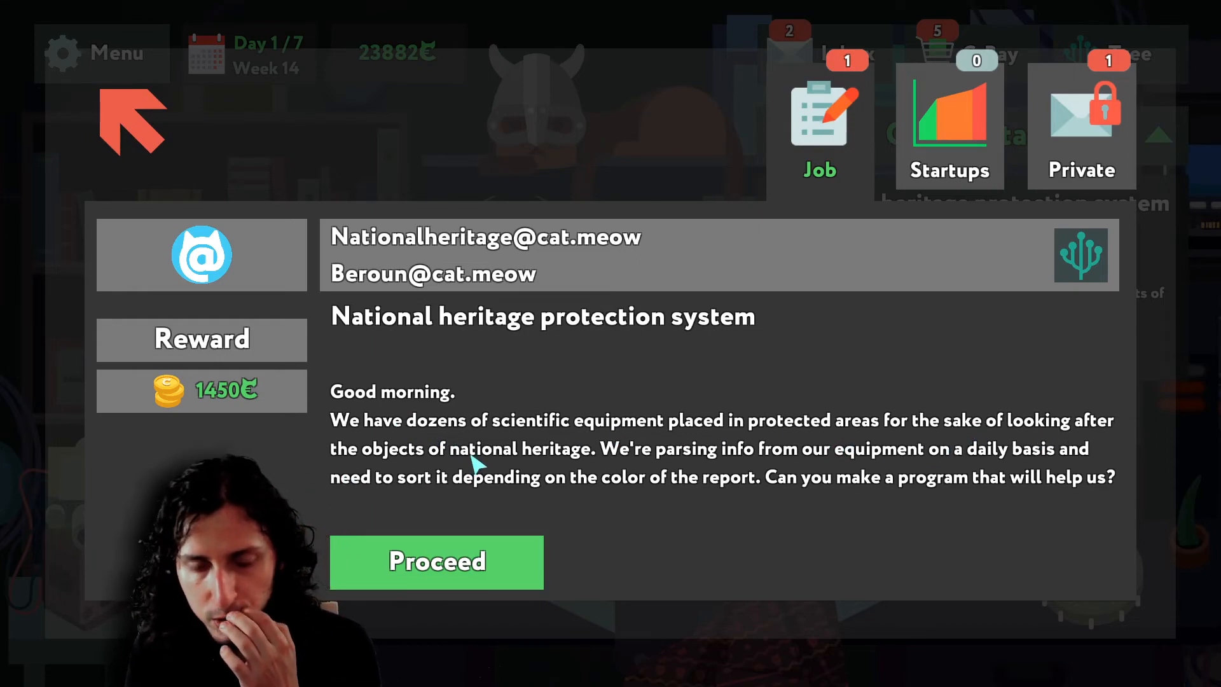
mouse_move(783, 433)
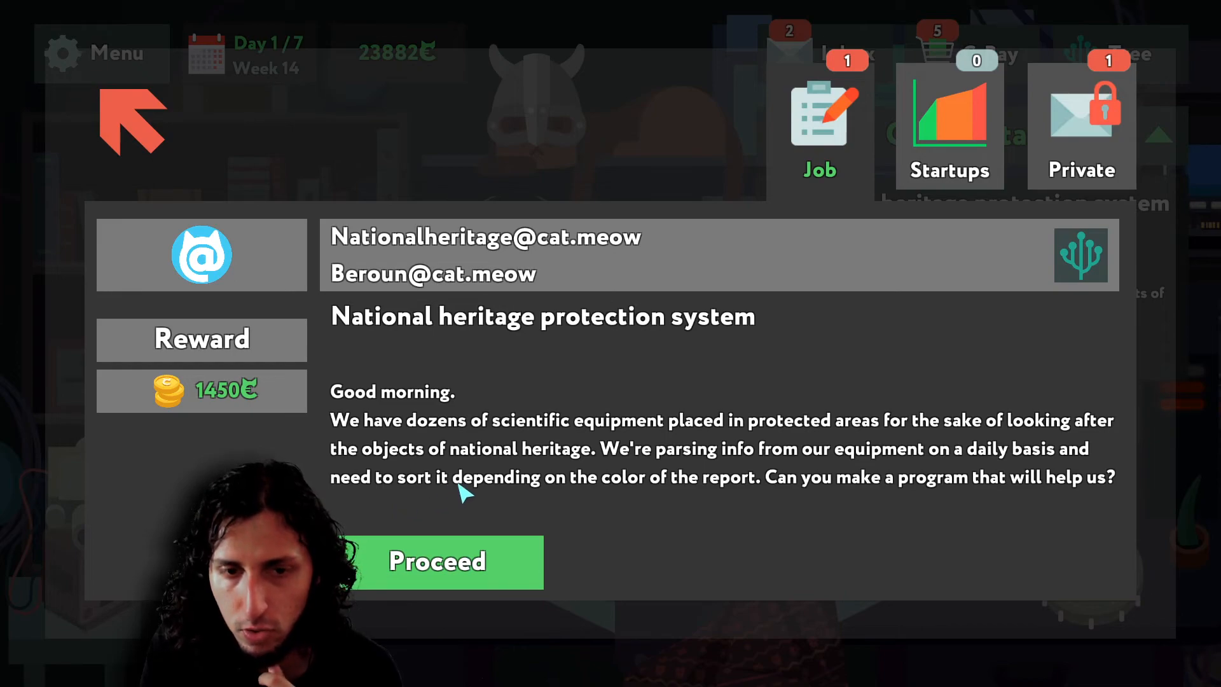
mouse_move(697, 498)
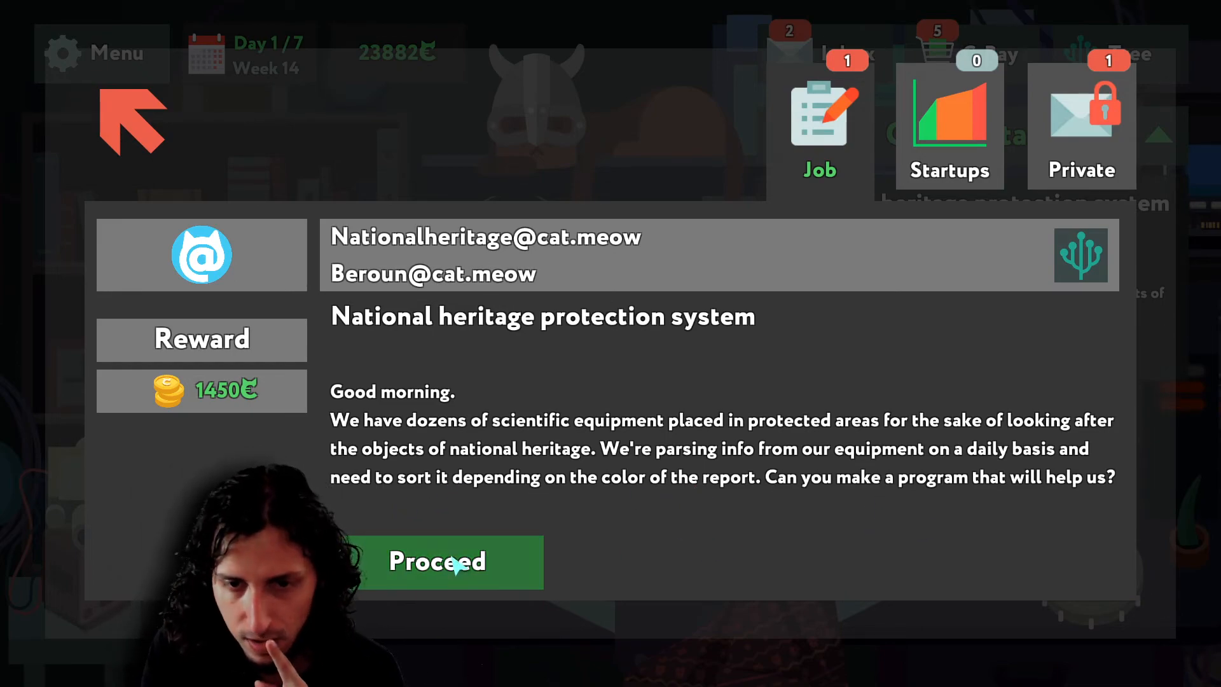
left_click(436, 561)
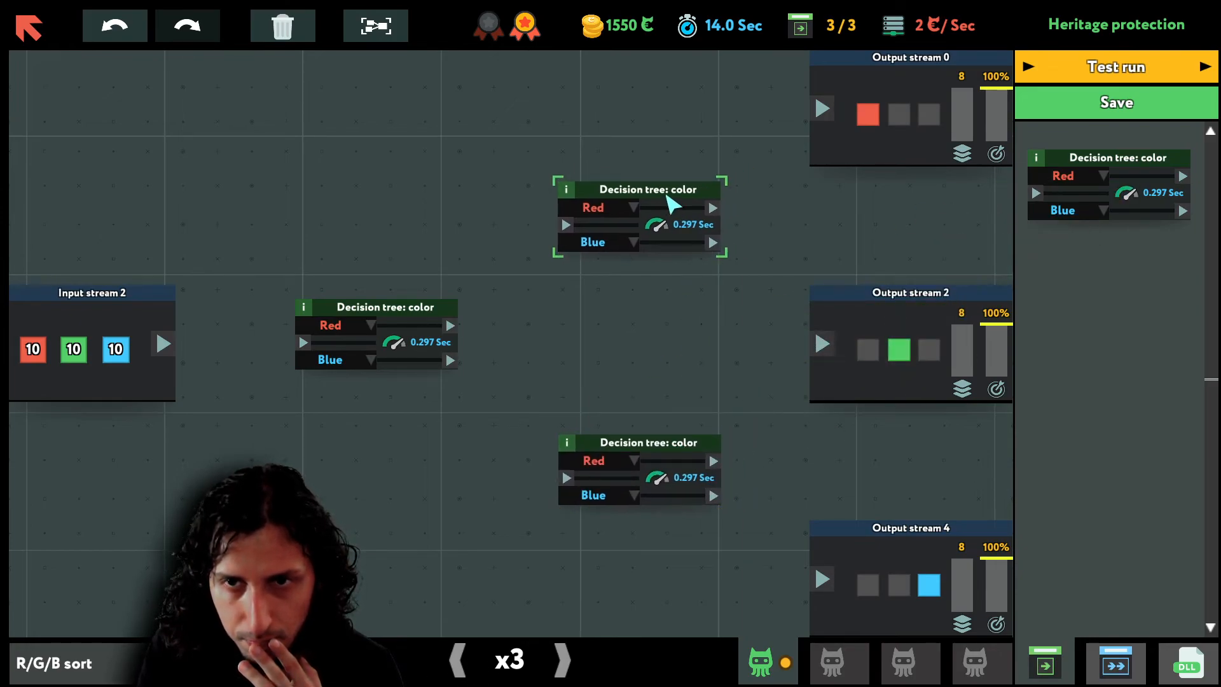
- Set the tree's second branch to catch Green reports and connect the sorting nodes
left_click(598, 461)
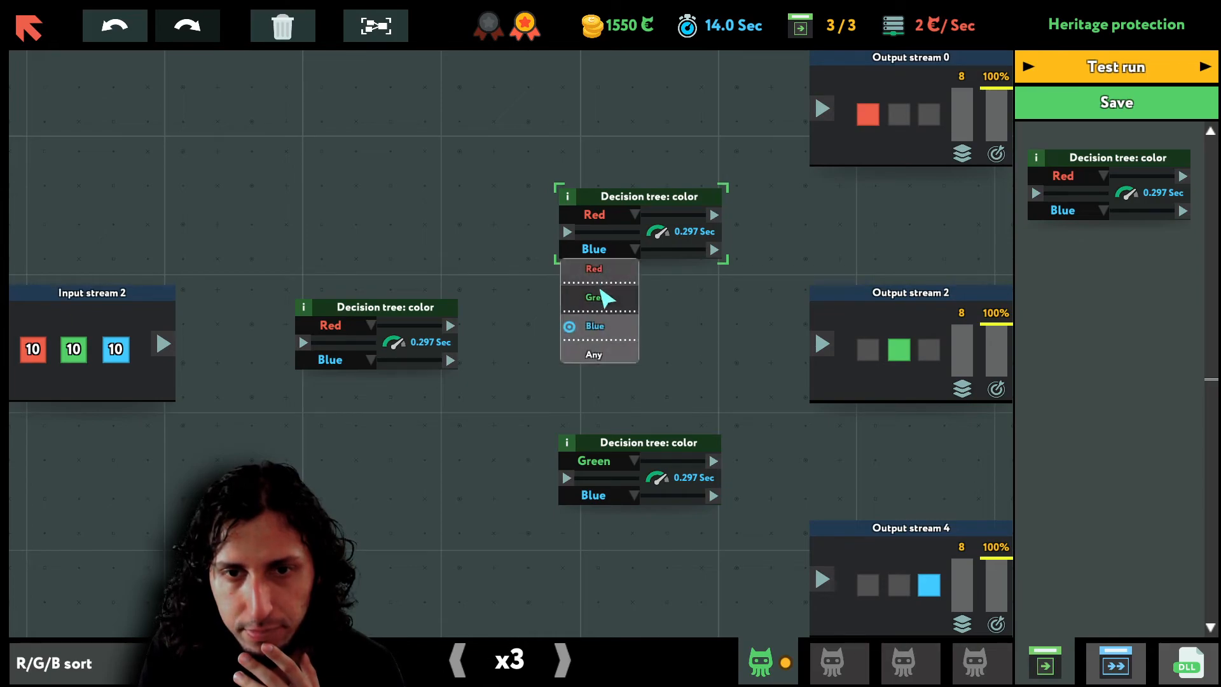
left_click(595, 296)
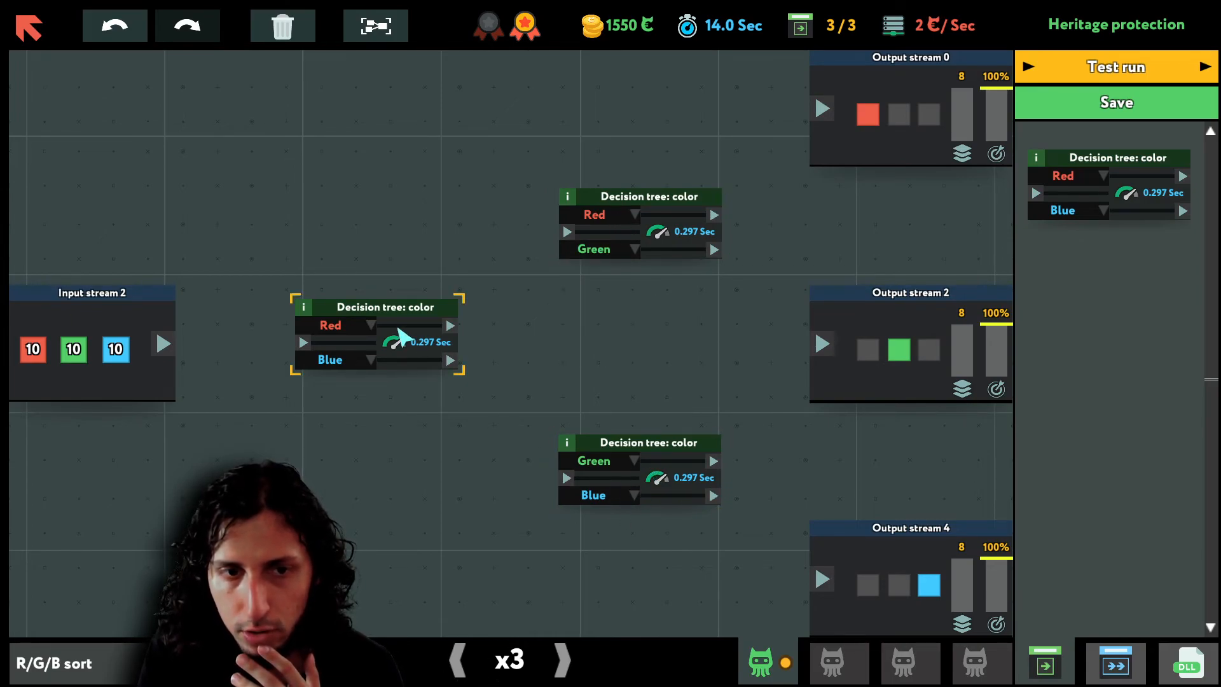
left_click_drag(450, 325, 567, 232)
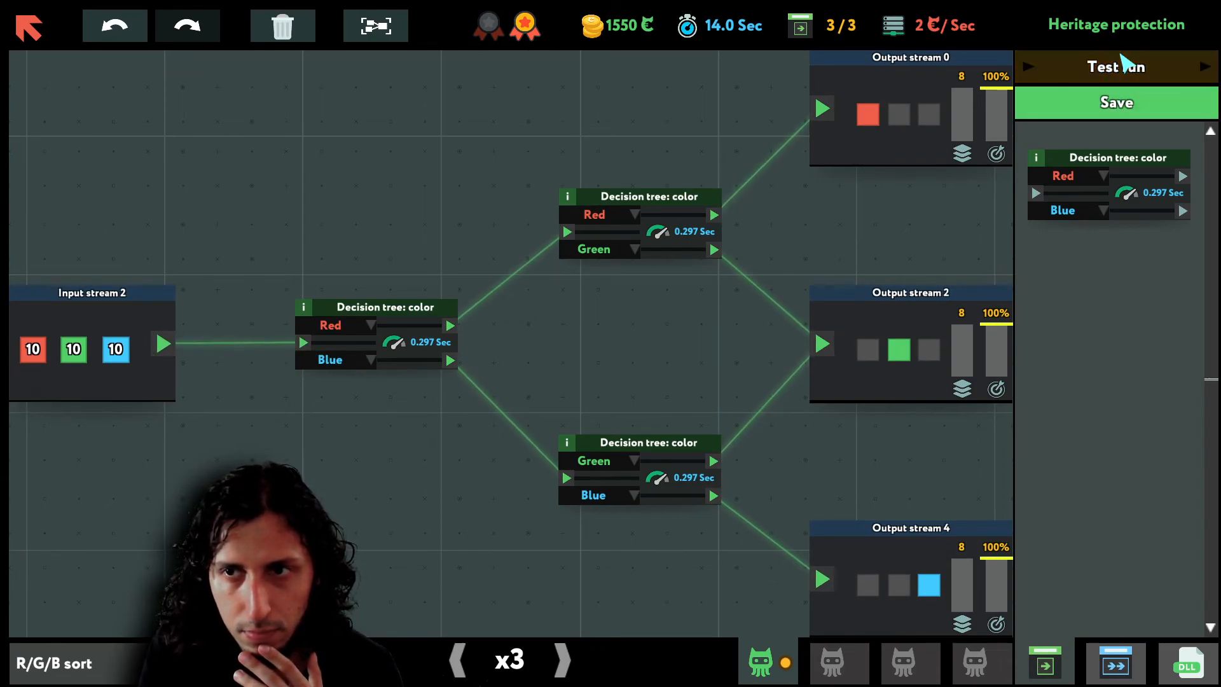
- Test the heritage scheme to 100% accuracy and release the solution
left_click(1115, 66)
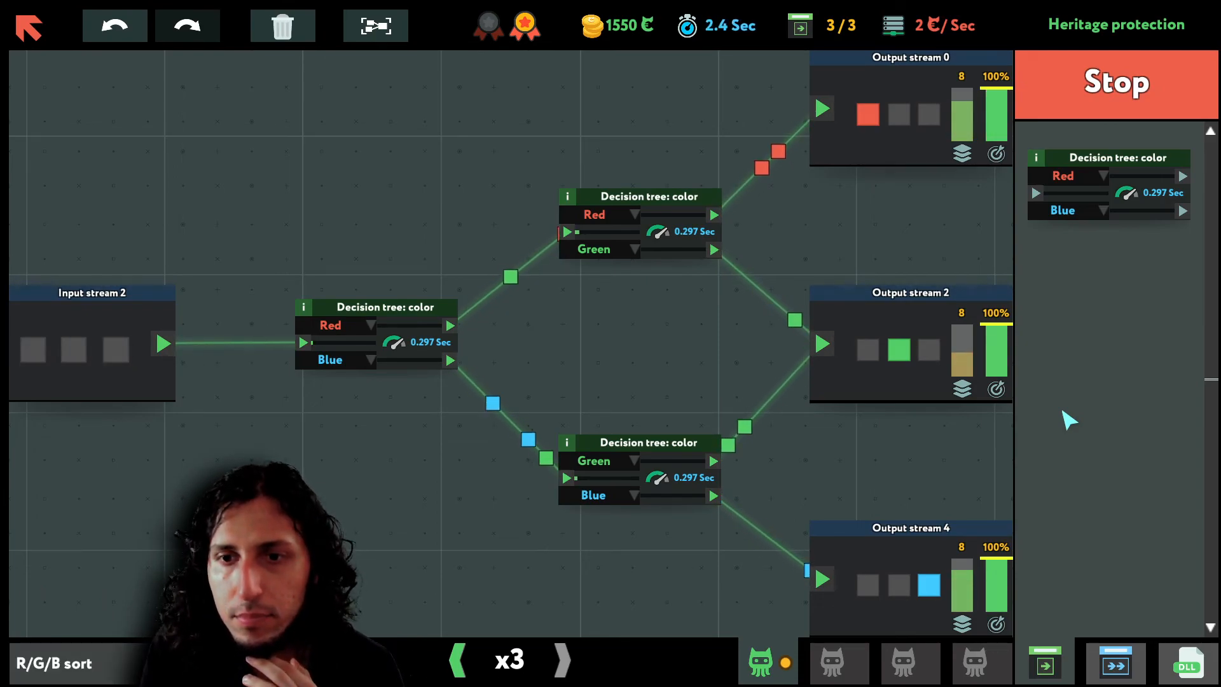
left_click(1115, 82)
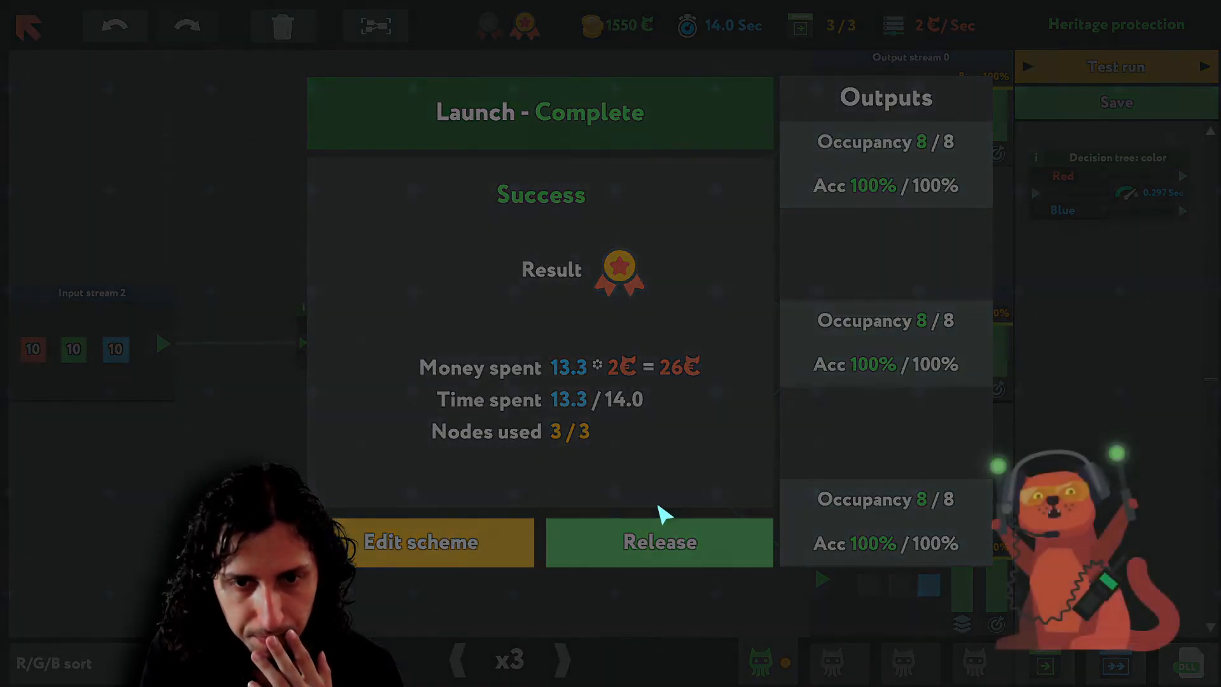
left_click(657, 542)
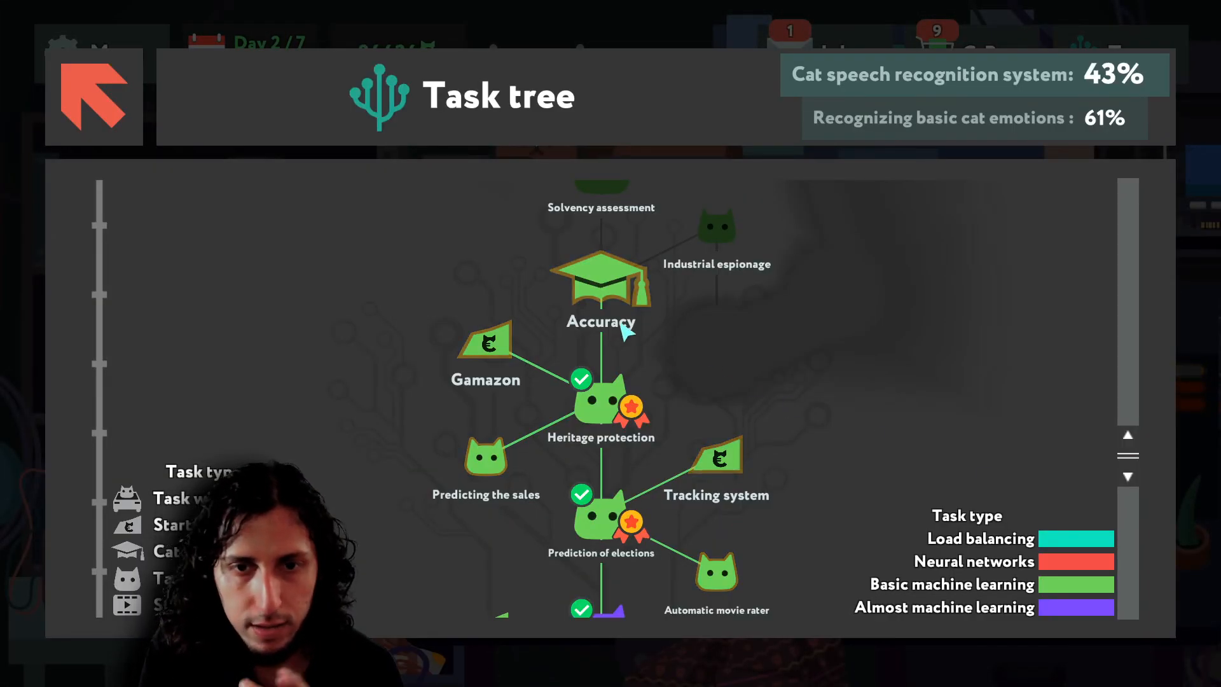
mouse_move(715, 572)
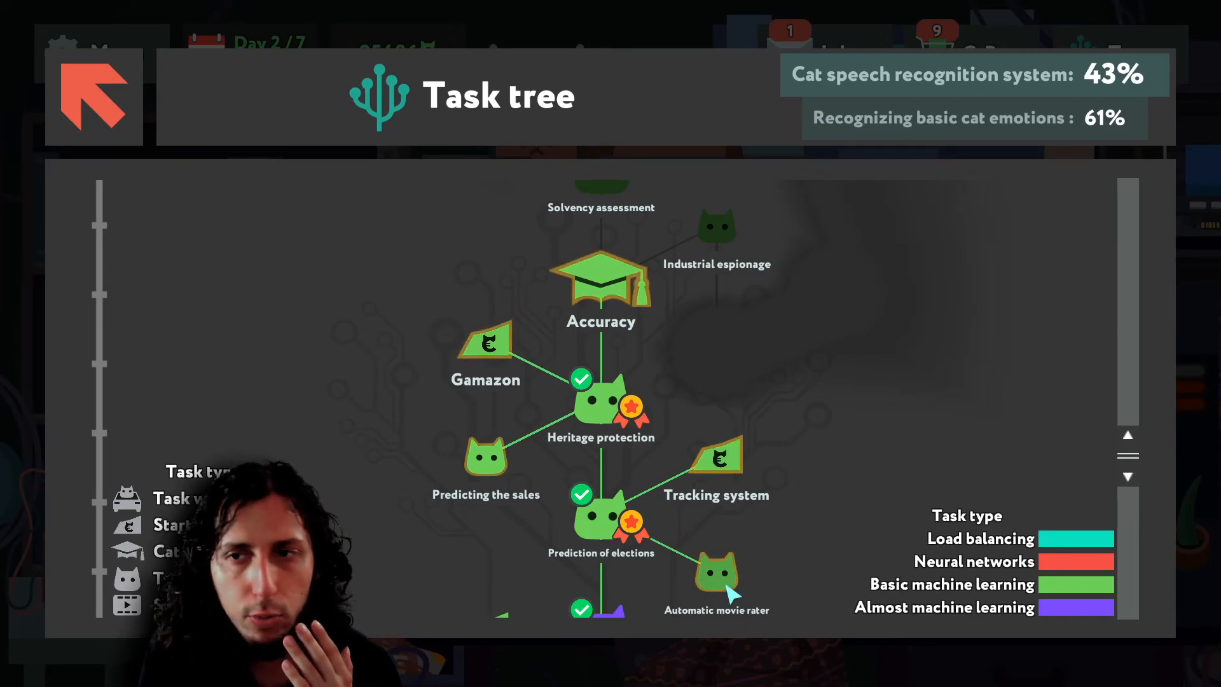
mouse_move(529, 382)
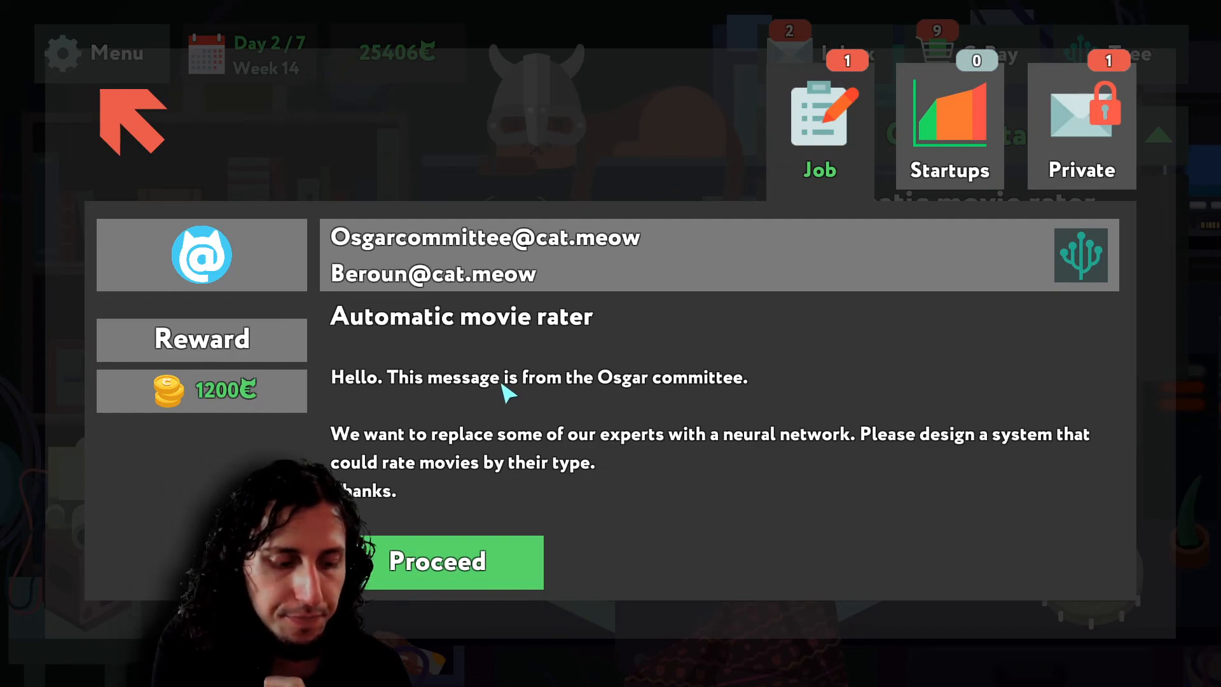
mouse_move(899, 440)
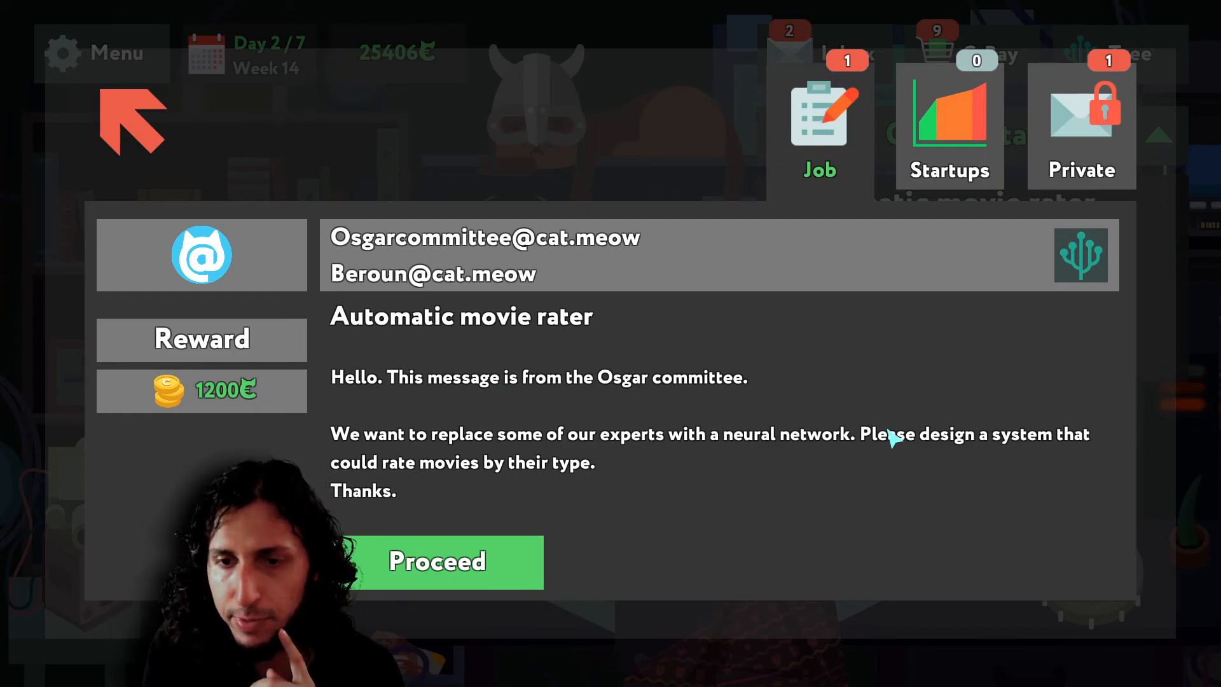
mouse_move(563, 495)
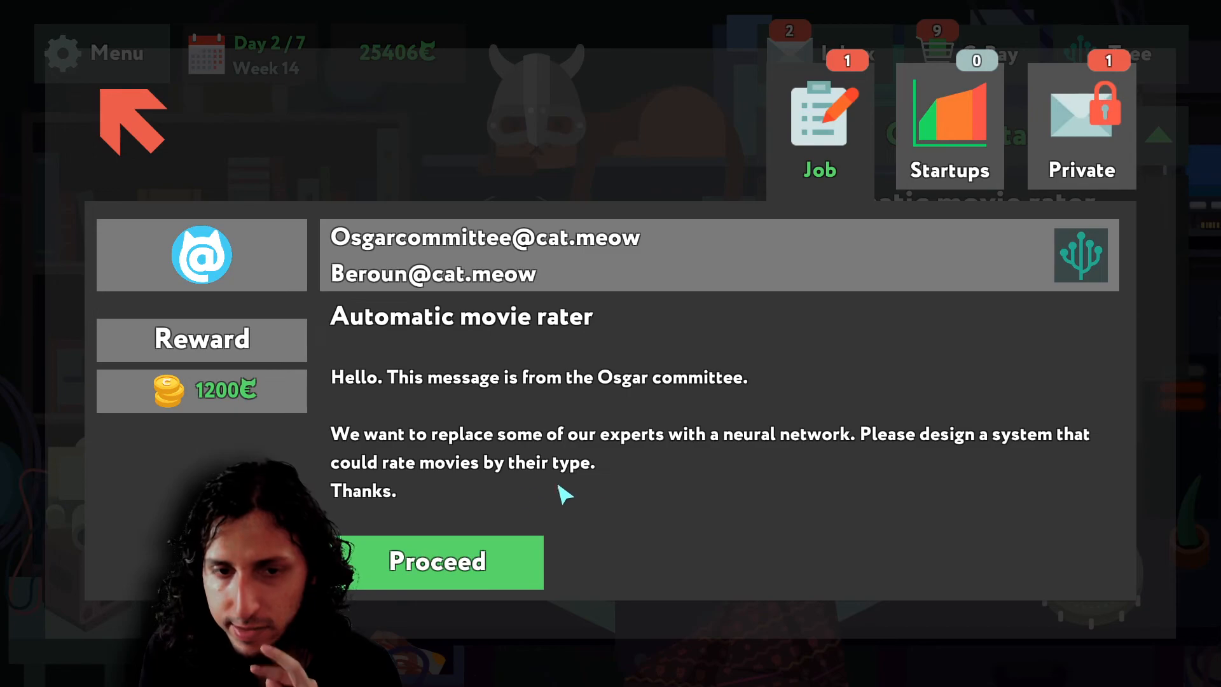
- Accept the Automatic movie rater job worth 1200 and proceed to its board
left_click(436, 561)
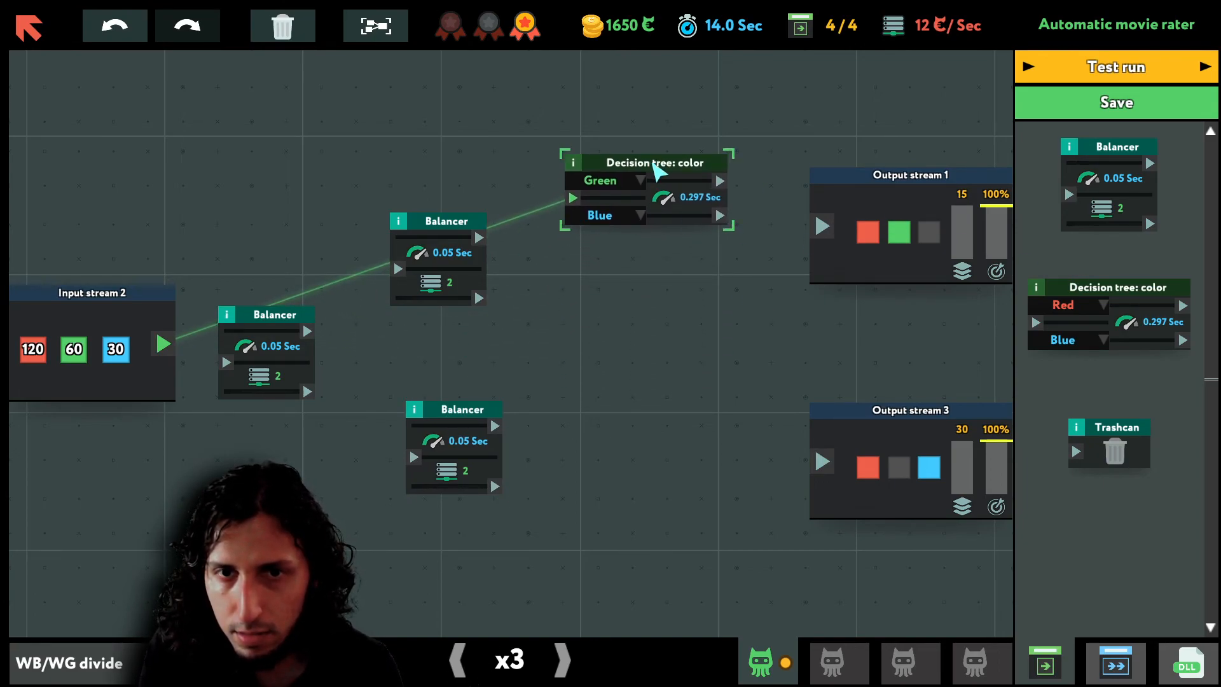
mouse_move(1129, 294)
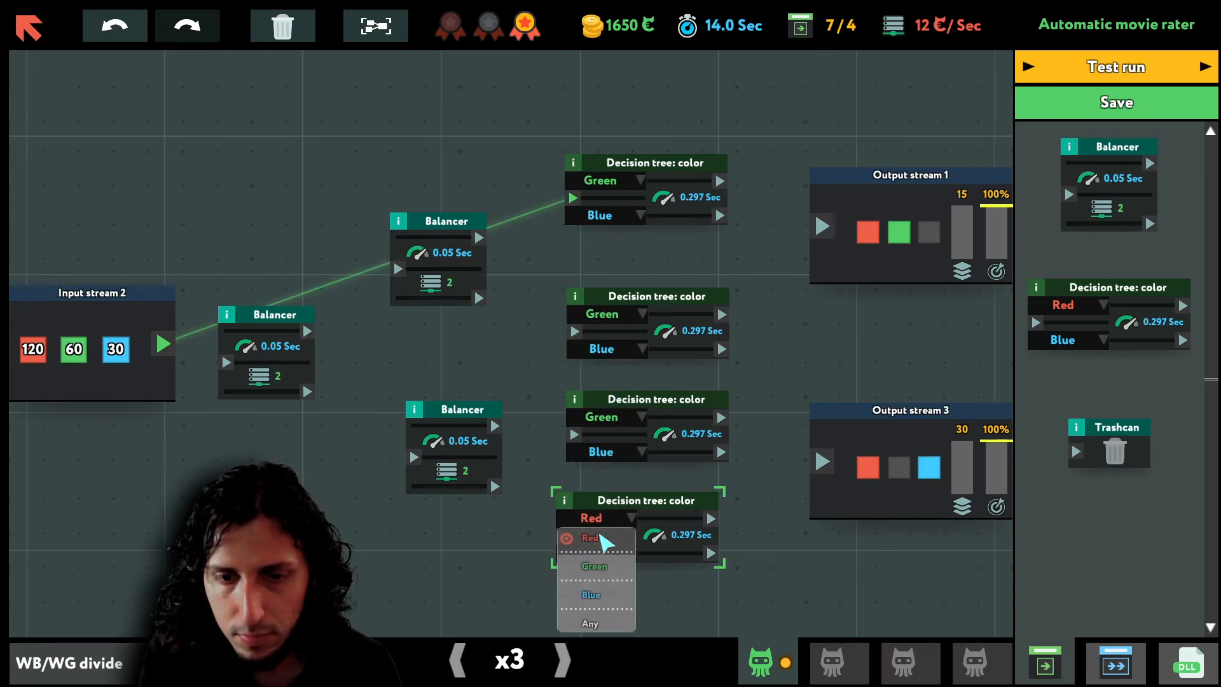
- Set the fourth decision tree's first branch colour to complete the Green/Blue split
left_click(594, 566)
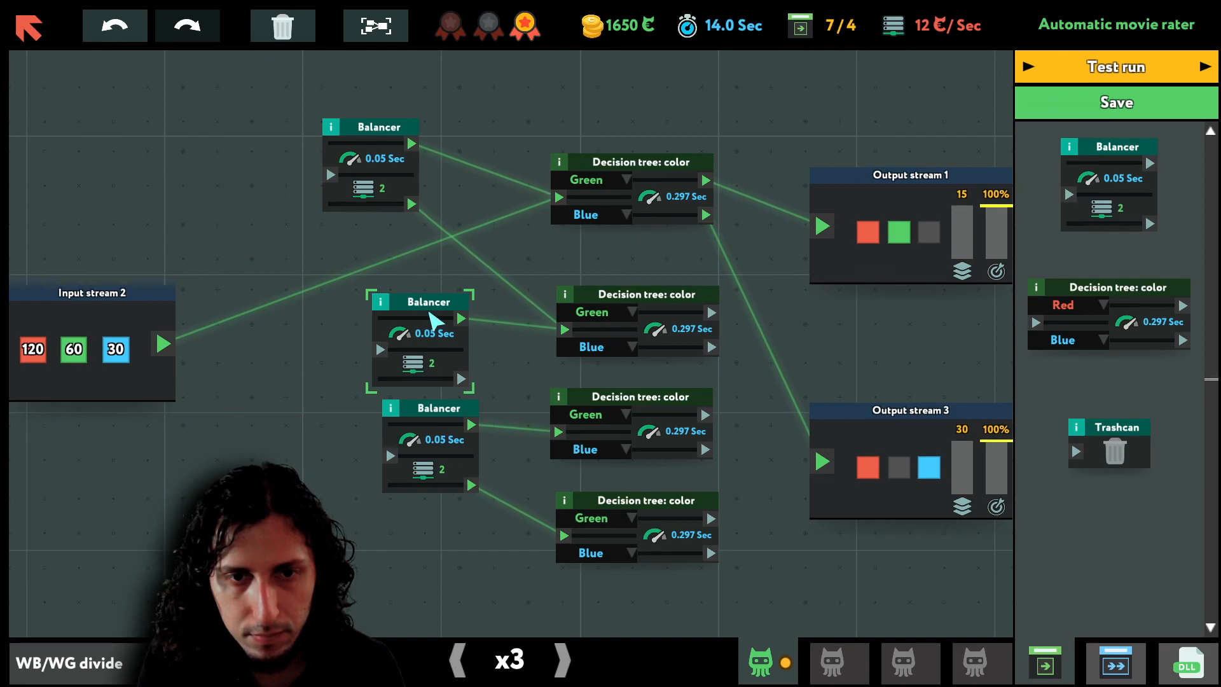
mouse_move(467, 384)
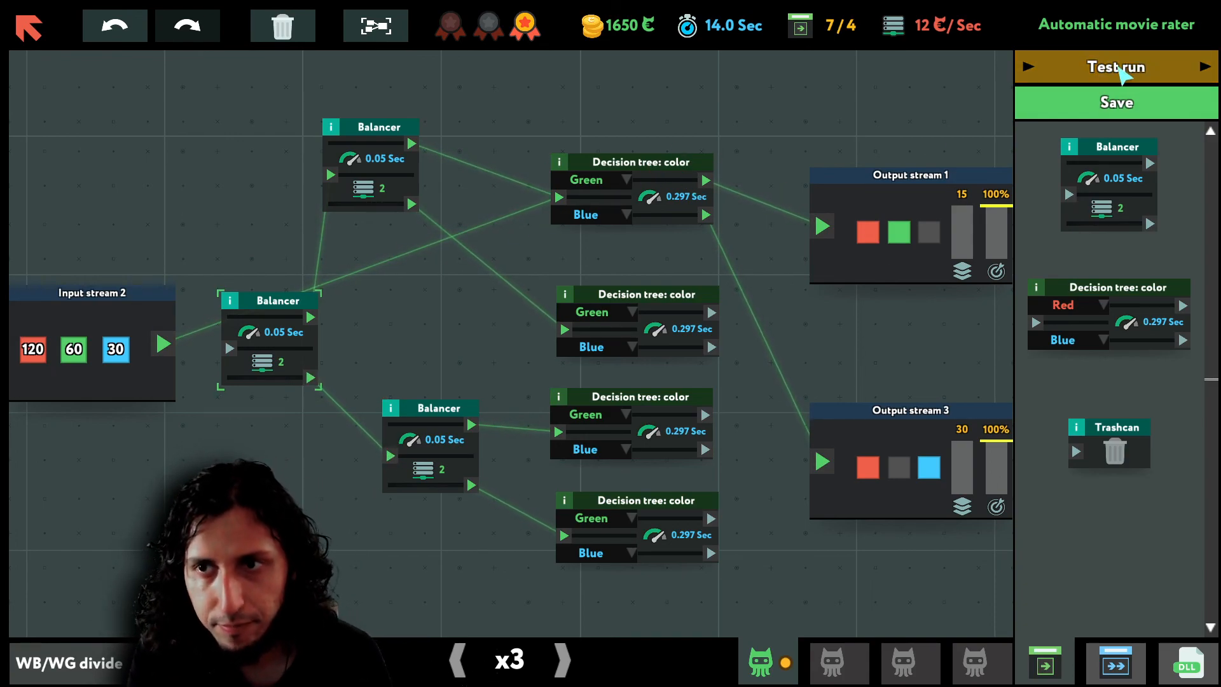
- Run the movie rater test, which fails on time, and return to editing the scheme
left_click(1115, 66)
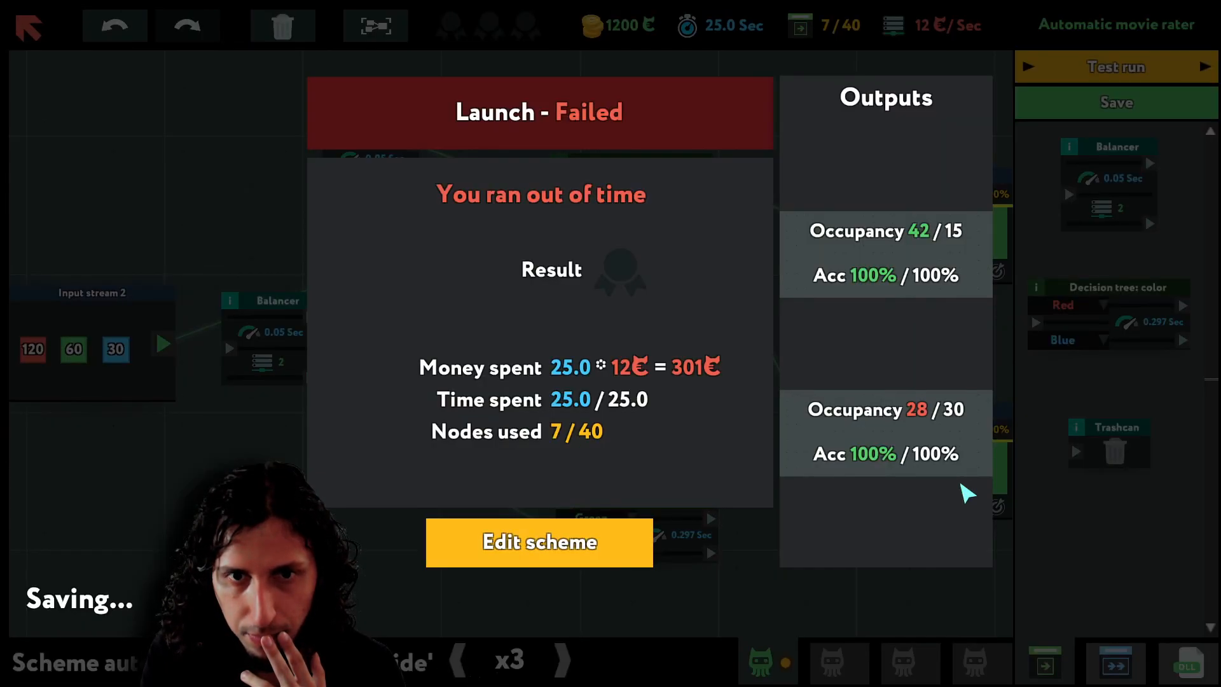
mouse_move(518, 561)
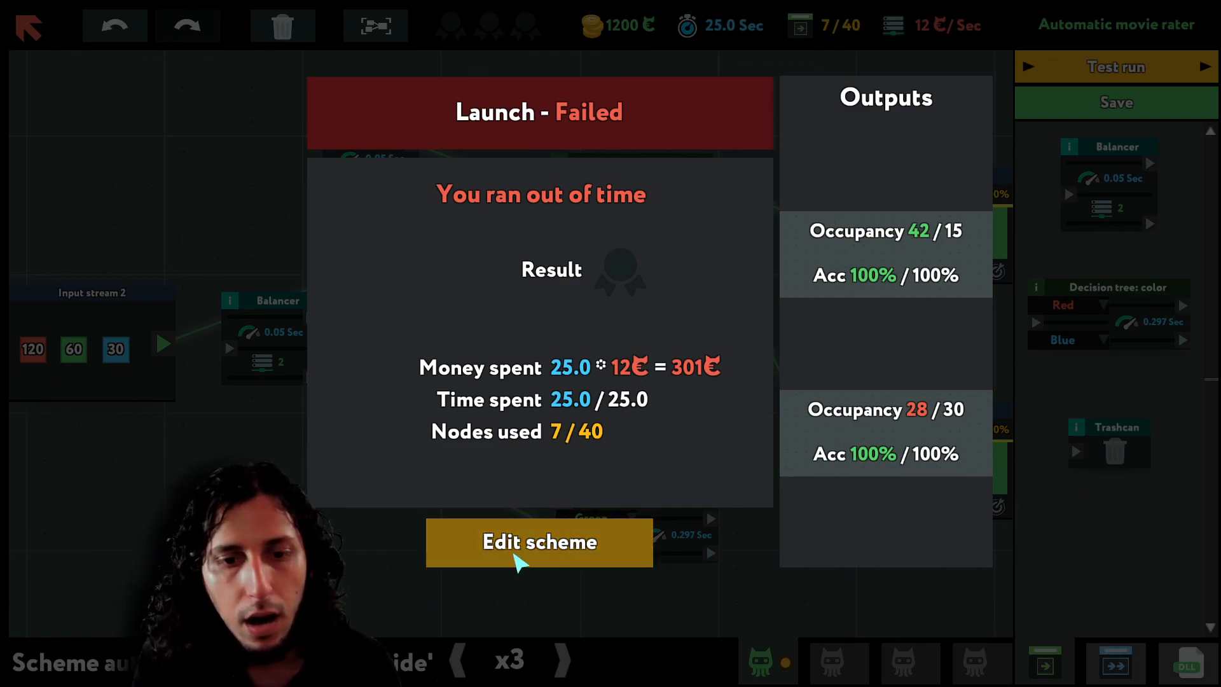
left_click(539, 542)
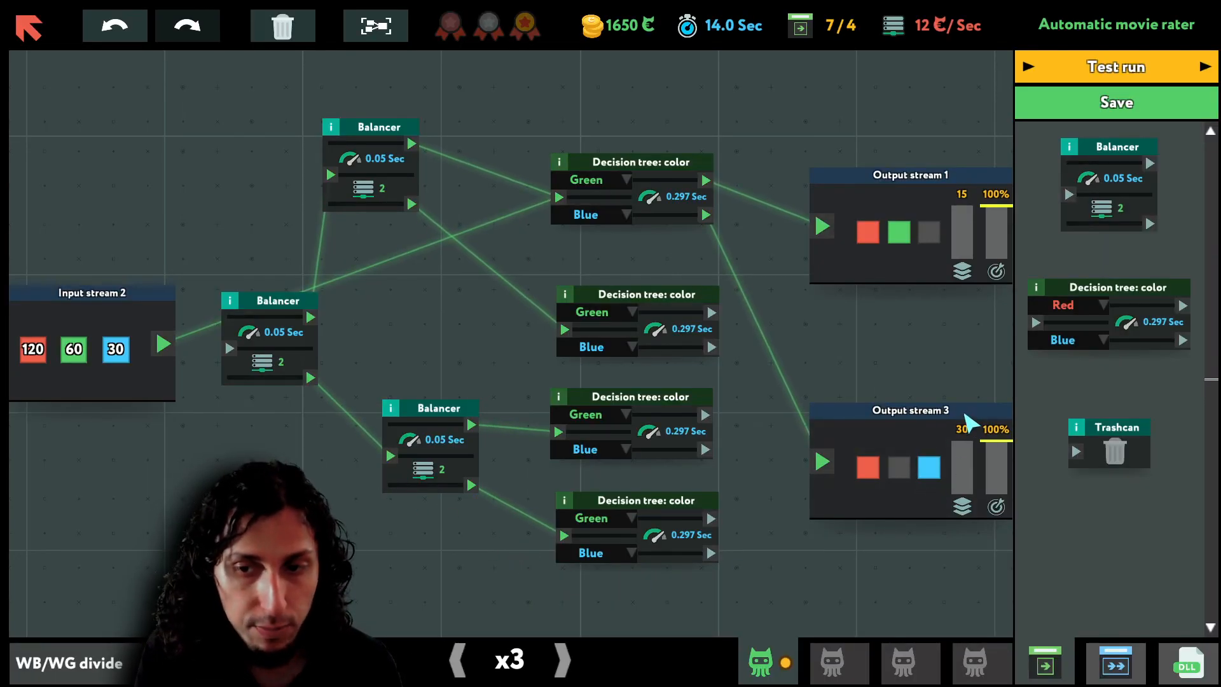